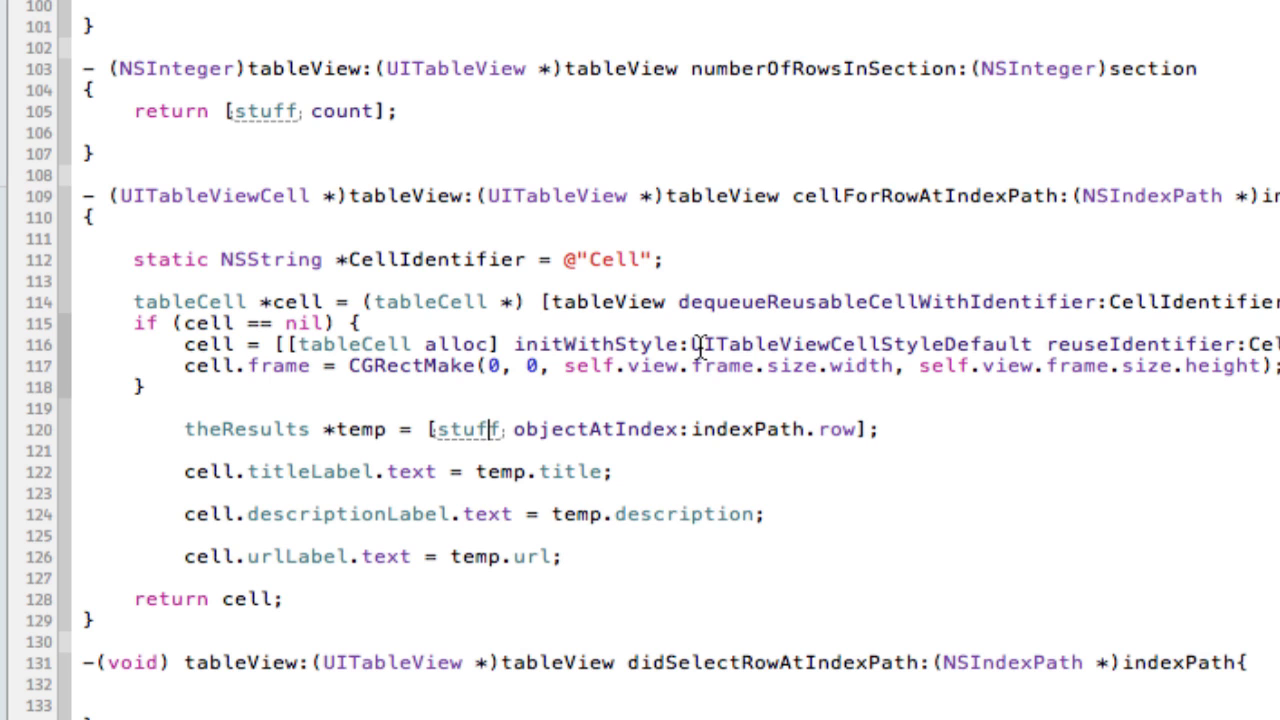
{"action": "mouse_move", "coordinate": [750, 273]}
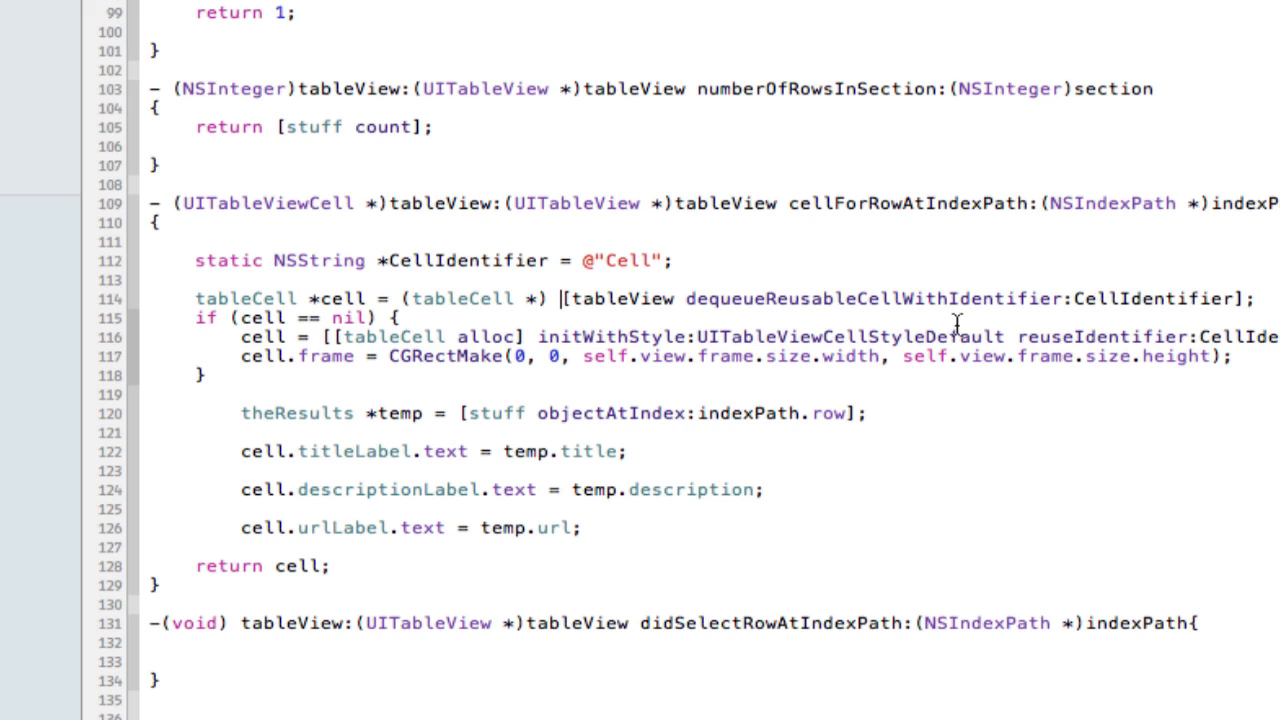
{"action": "mouse_move", "coordinate": [285, 323]}
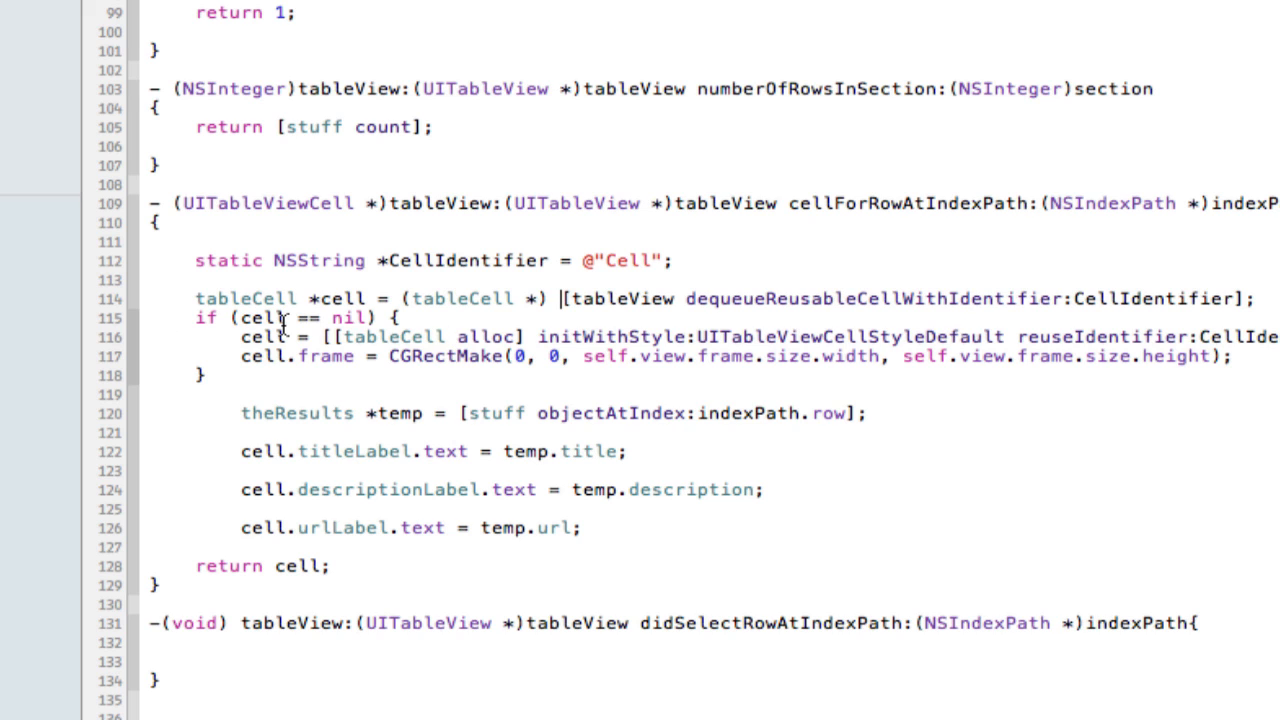
Step: Highlight the tableCell class, stuff array and label-assignment lines in the cell code
{"action": "double_click", "coordinate": [394, 336]}
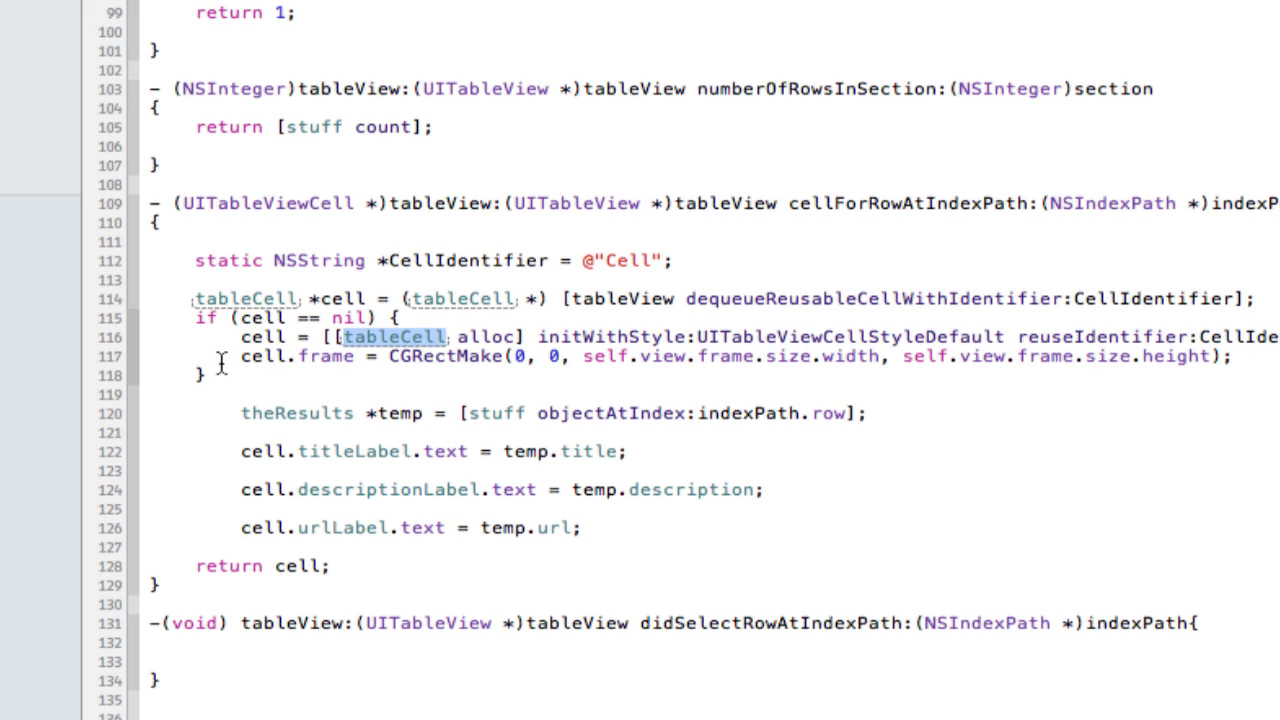
{"action": "mouse_move", "coordinate": [828, 357]}
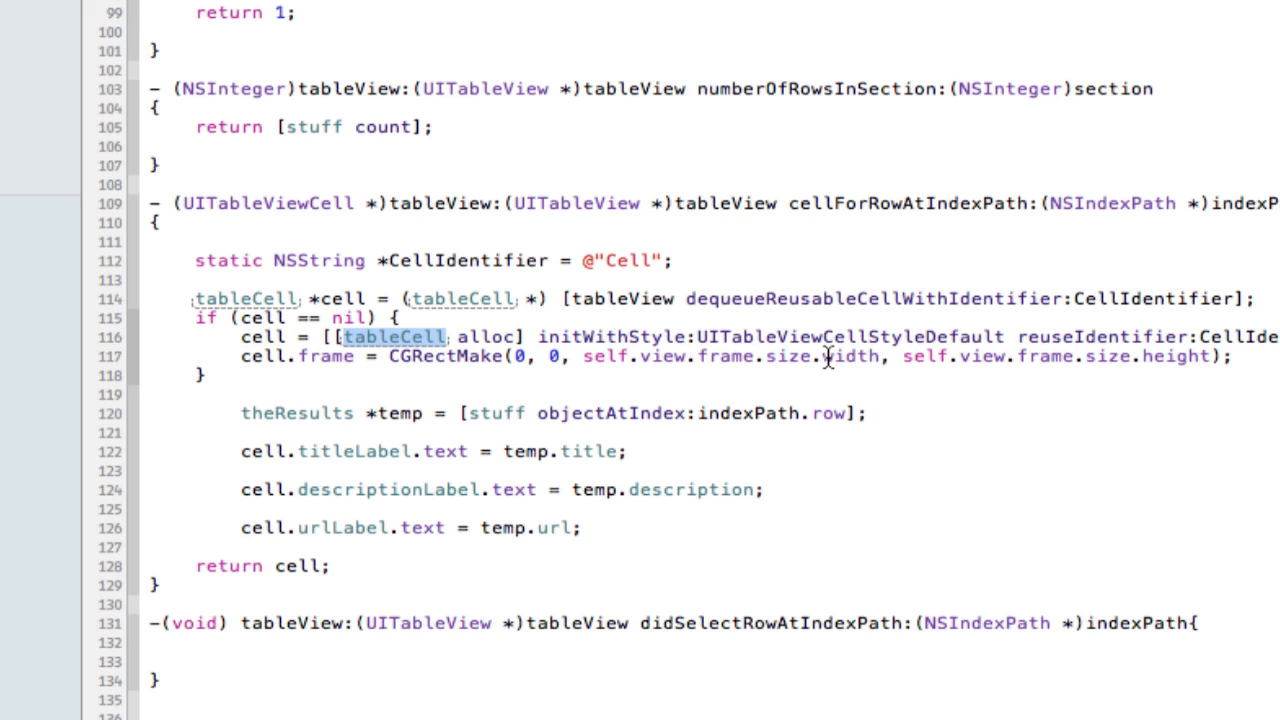
{"action": "mouse_move", "coordinate": [443, 437]}
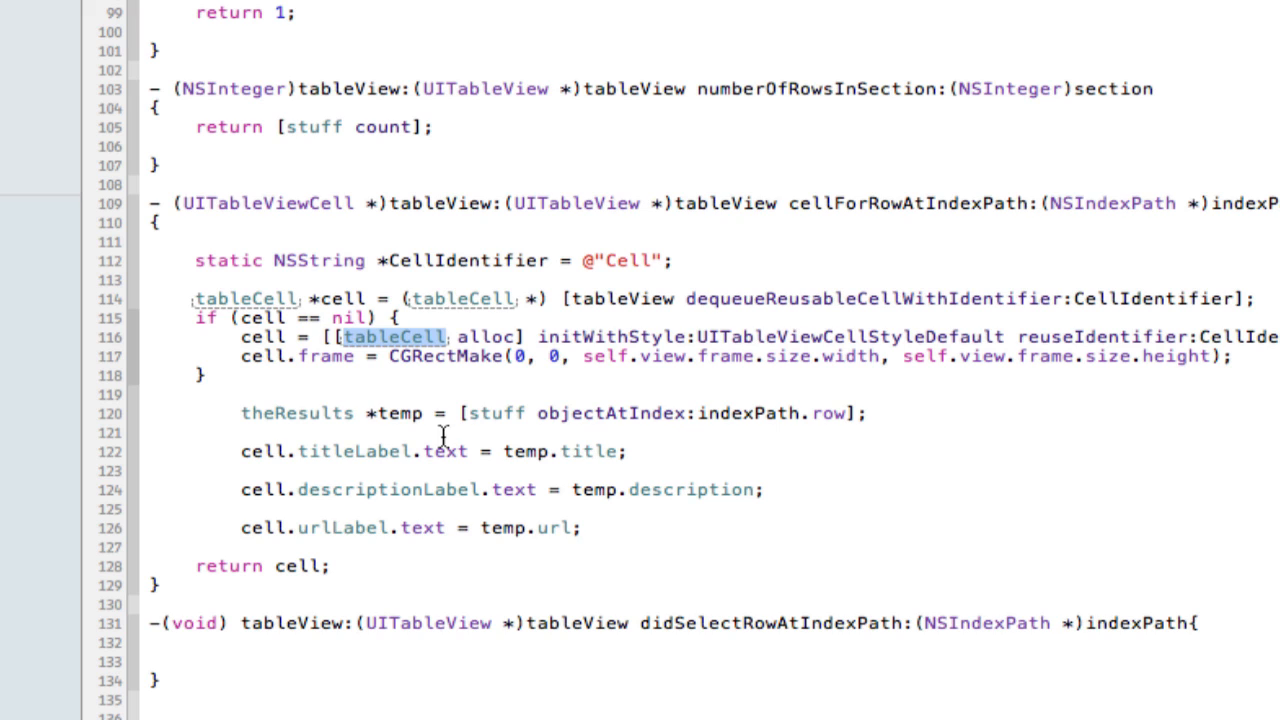
{"action": "mouse_move", "coordinate": [283, 413]}
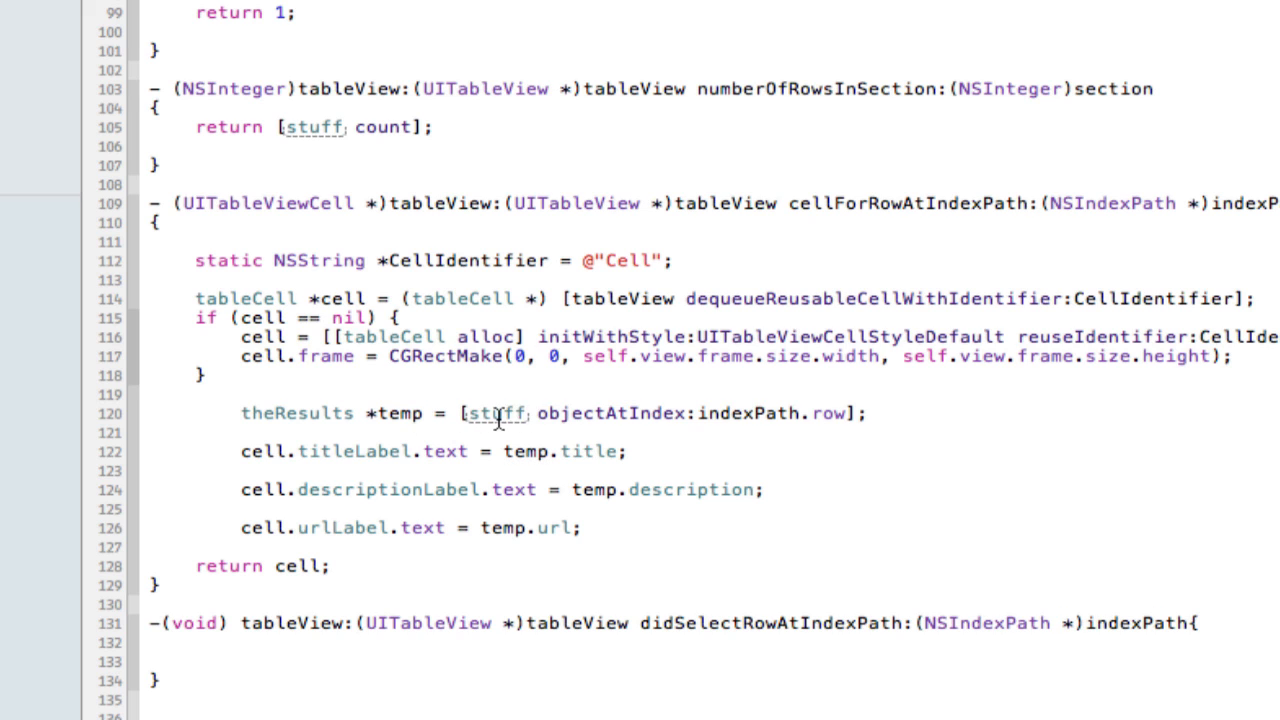
{"action": "double_click", "coordinate": [497, 413]}
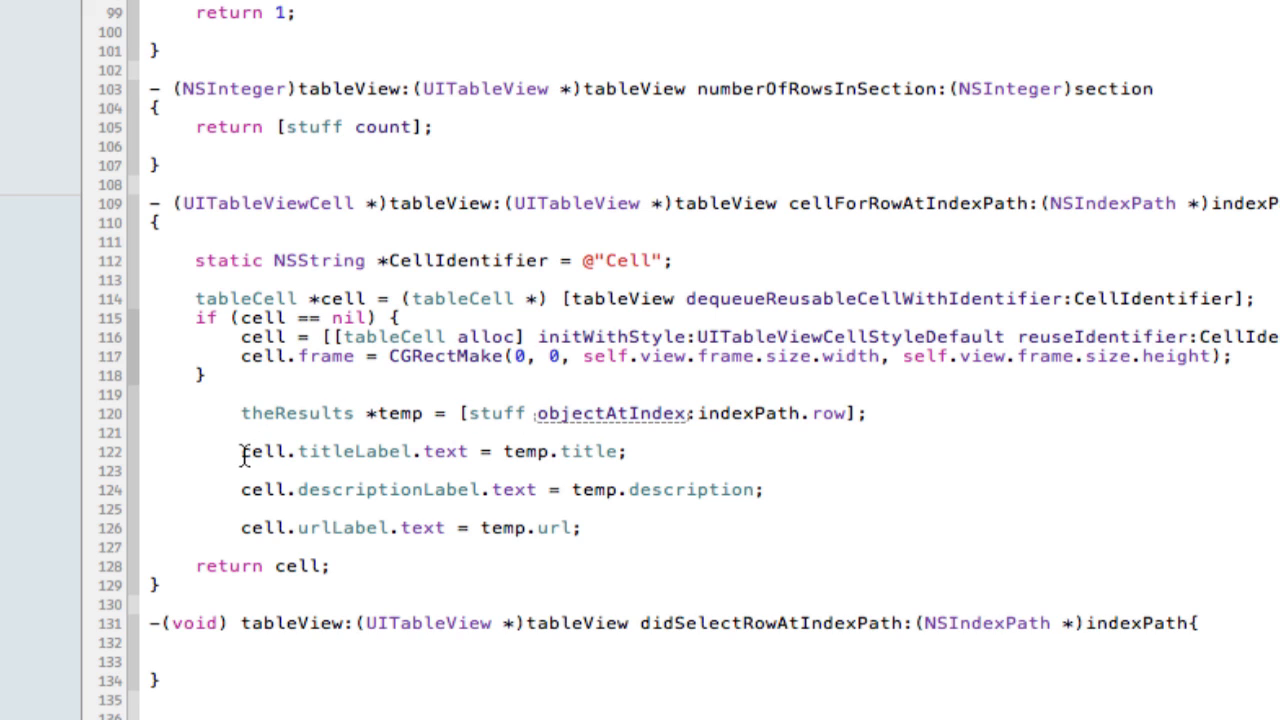
{"action": "left_click_drag", "start_coordinate": [240, 451], "coordinate": [590, 528]}
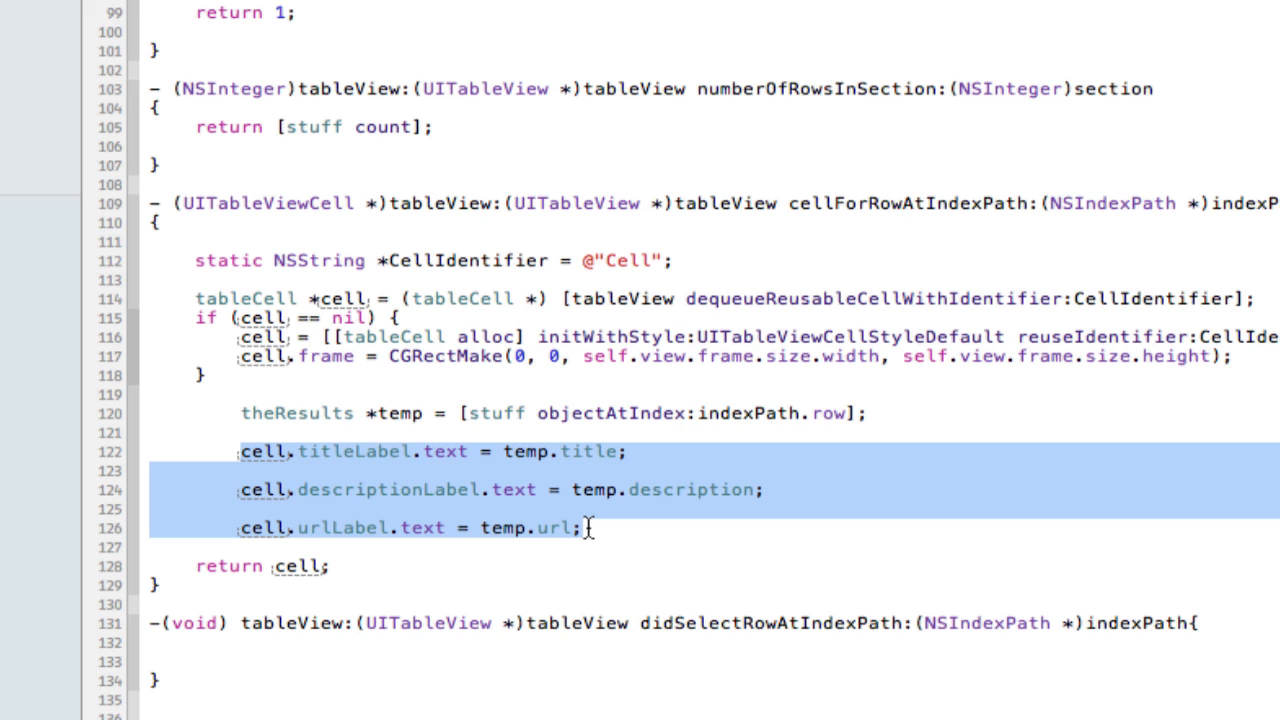
{"action": "left_click", "coordinate": [263, 451]}
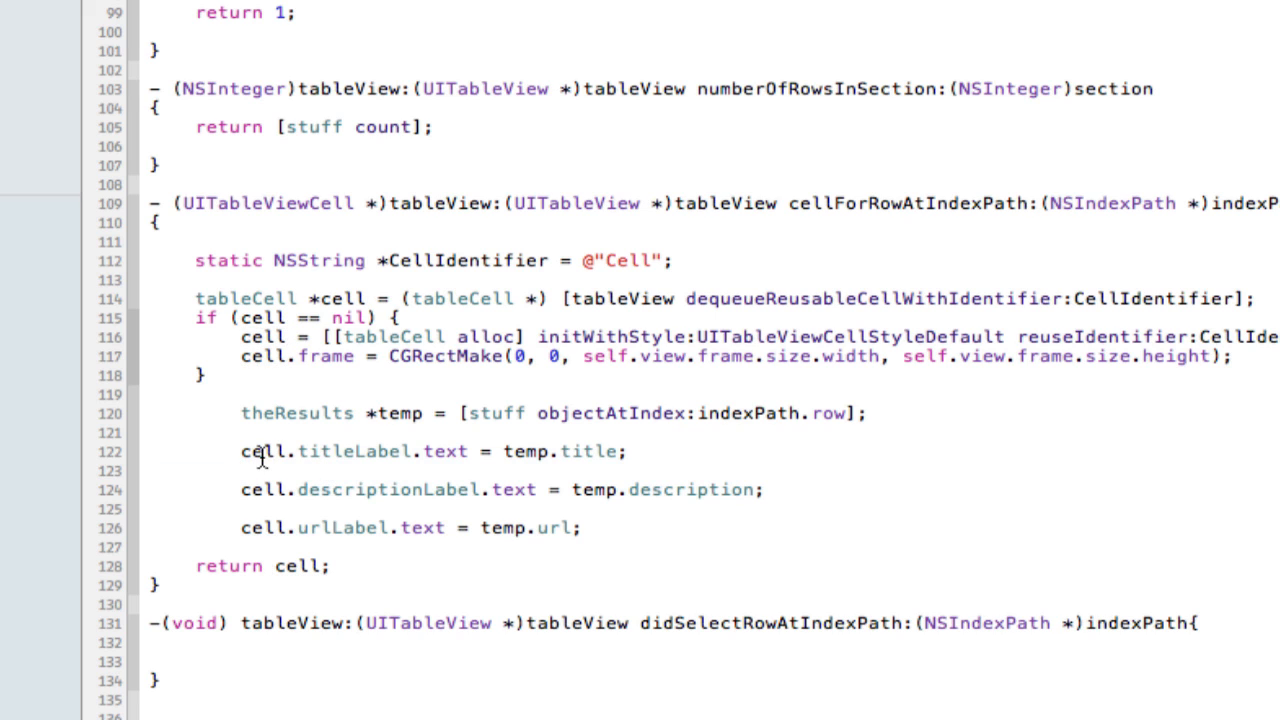
{"action": "double_click", "coordinate": [354, 451]}
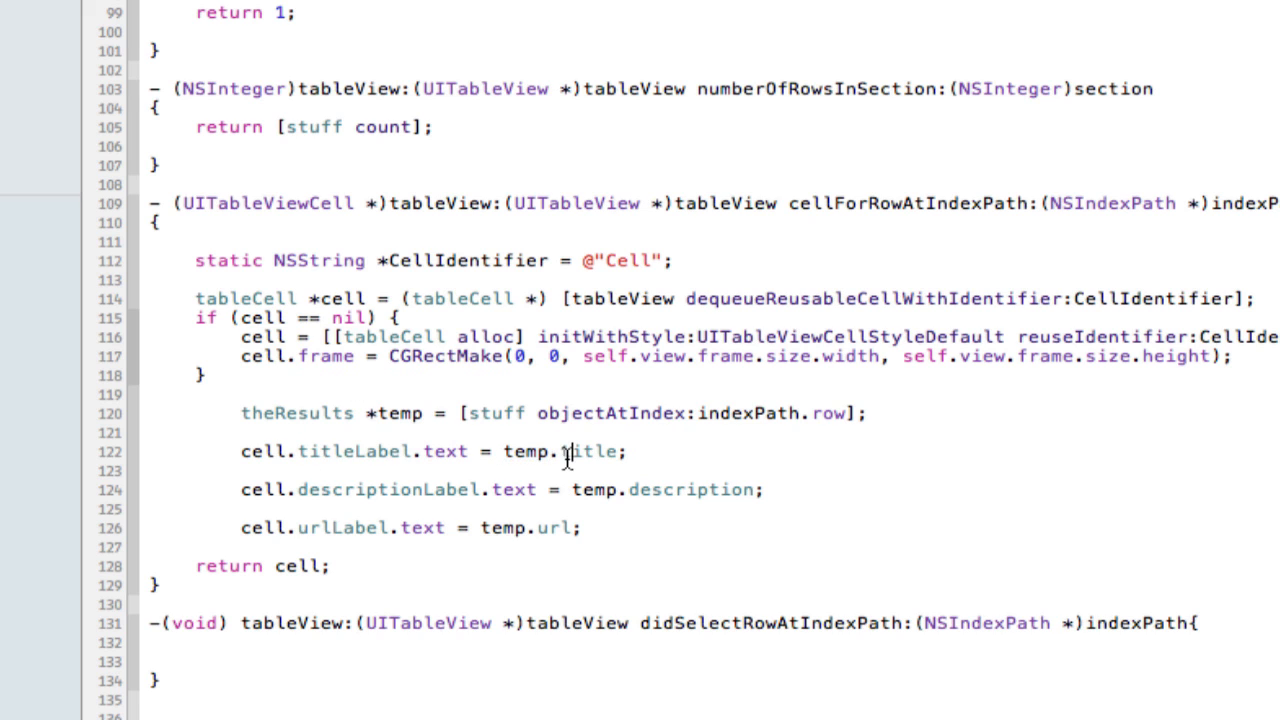
{"action": "double_click", "coordinate": [589, 451]}
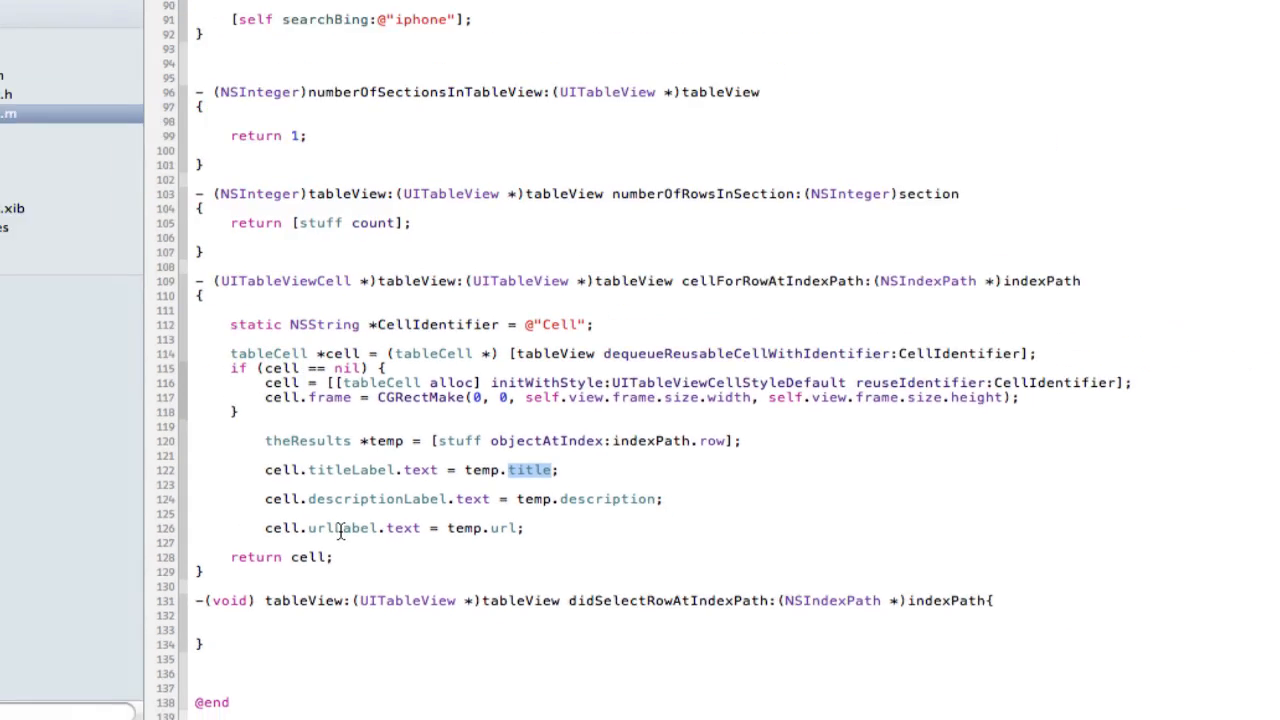
Step: Build and run Bing5 in the iPhone 5.0 Simulator to list iPhone search results
{"action": "left_click", "coordinate": [28, 56]}
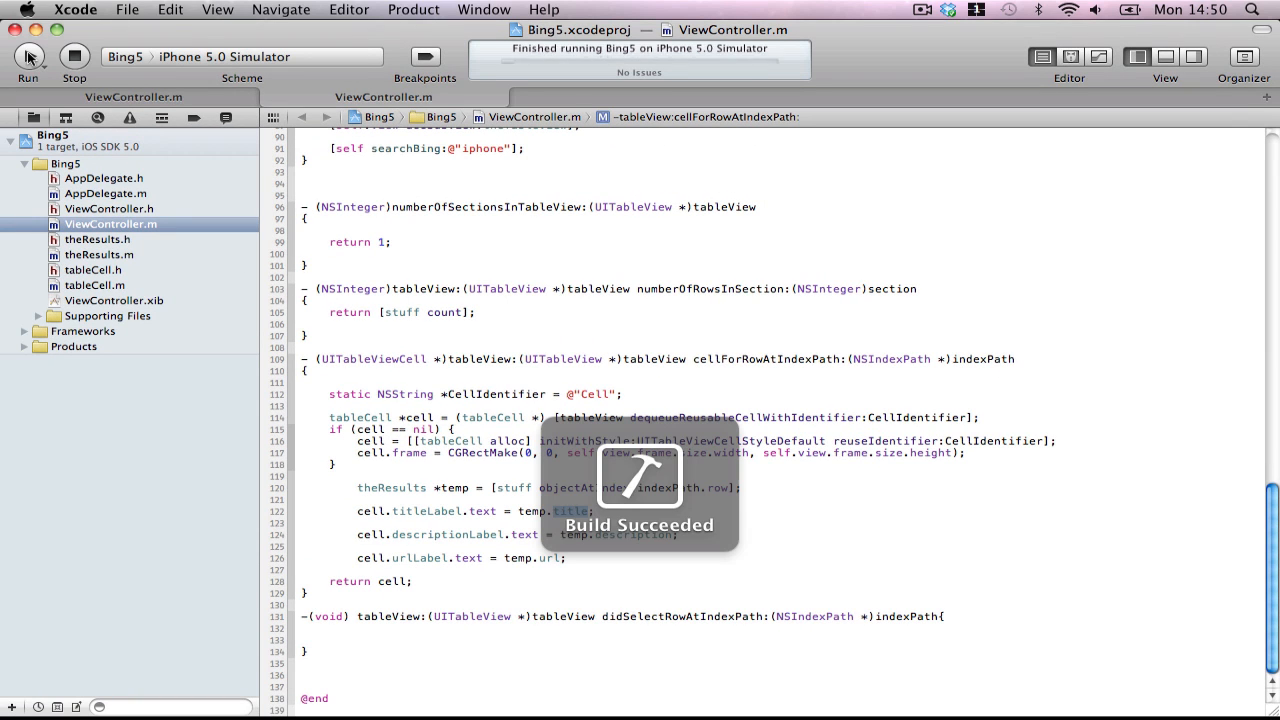
{"action": "left_click", "coordinate": [28, 56]}
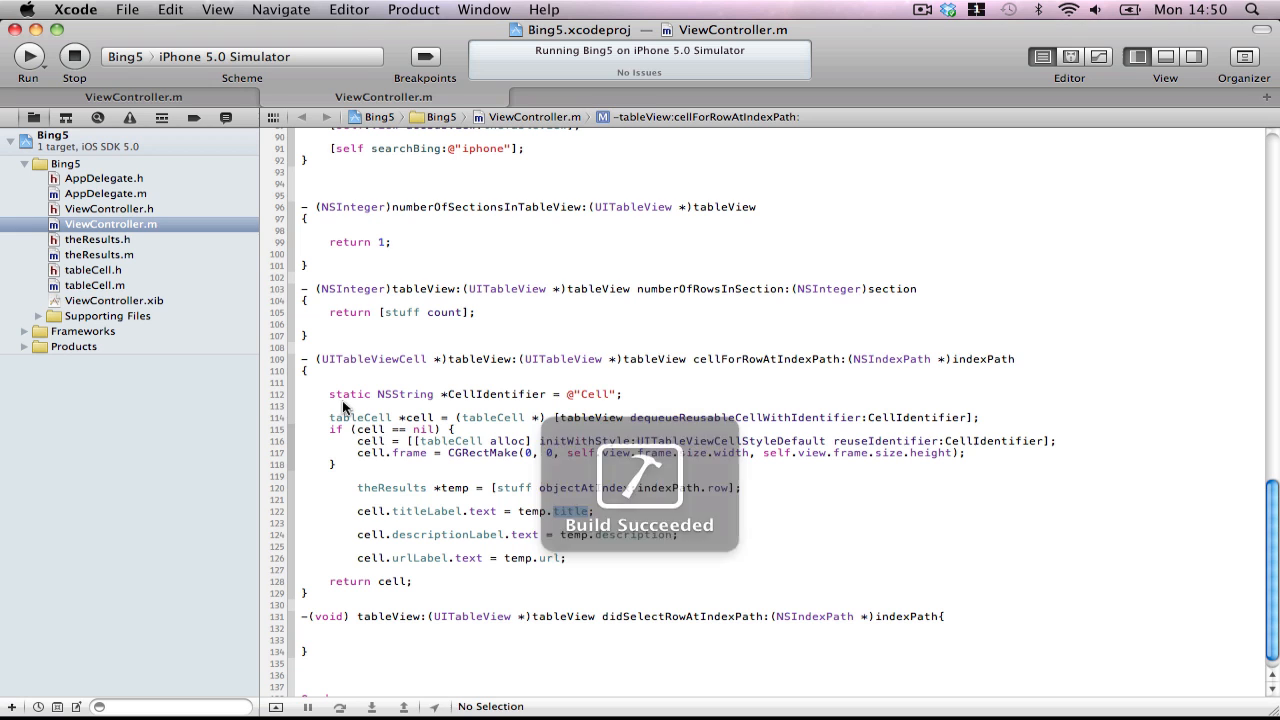
{"action": "scroll", "scroll_direction": "up", "scroll_amount": 3}
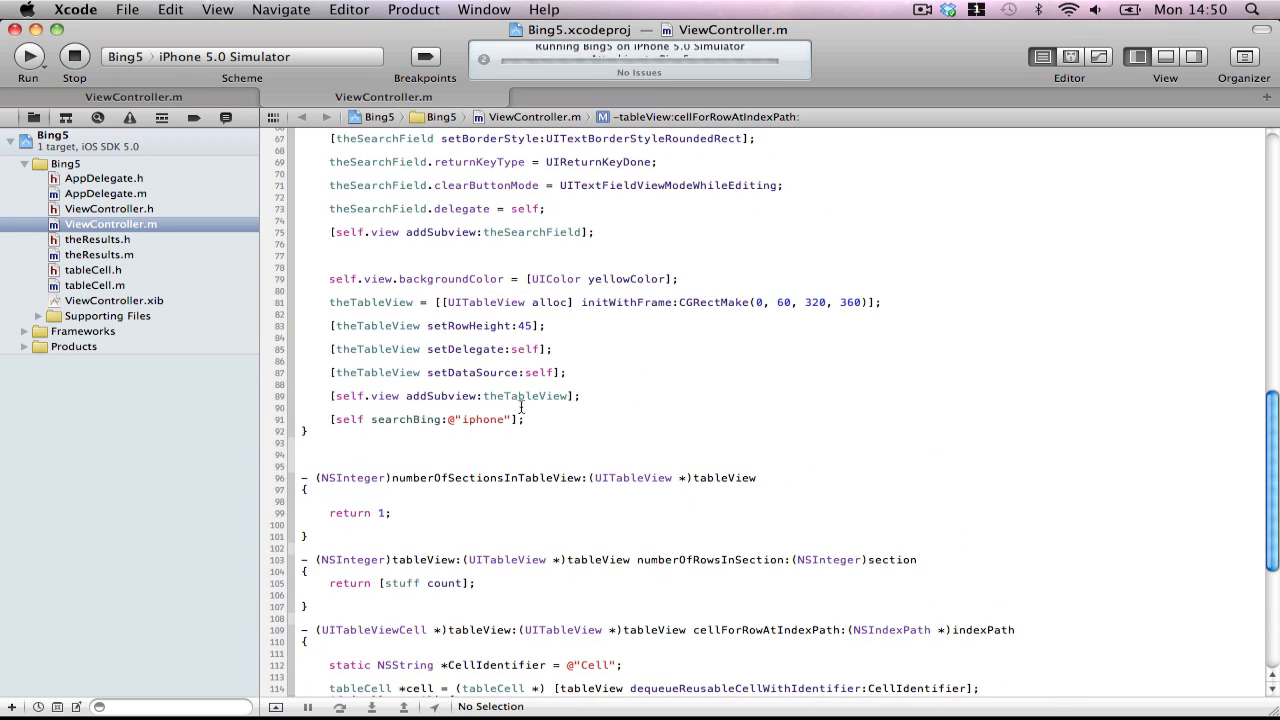
{"action": "left_click", "coordinate": [28, 56]}
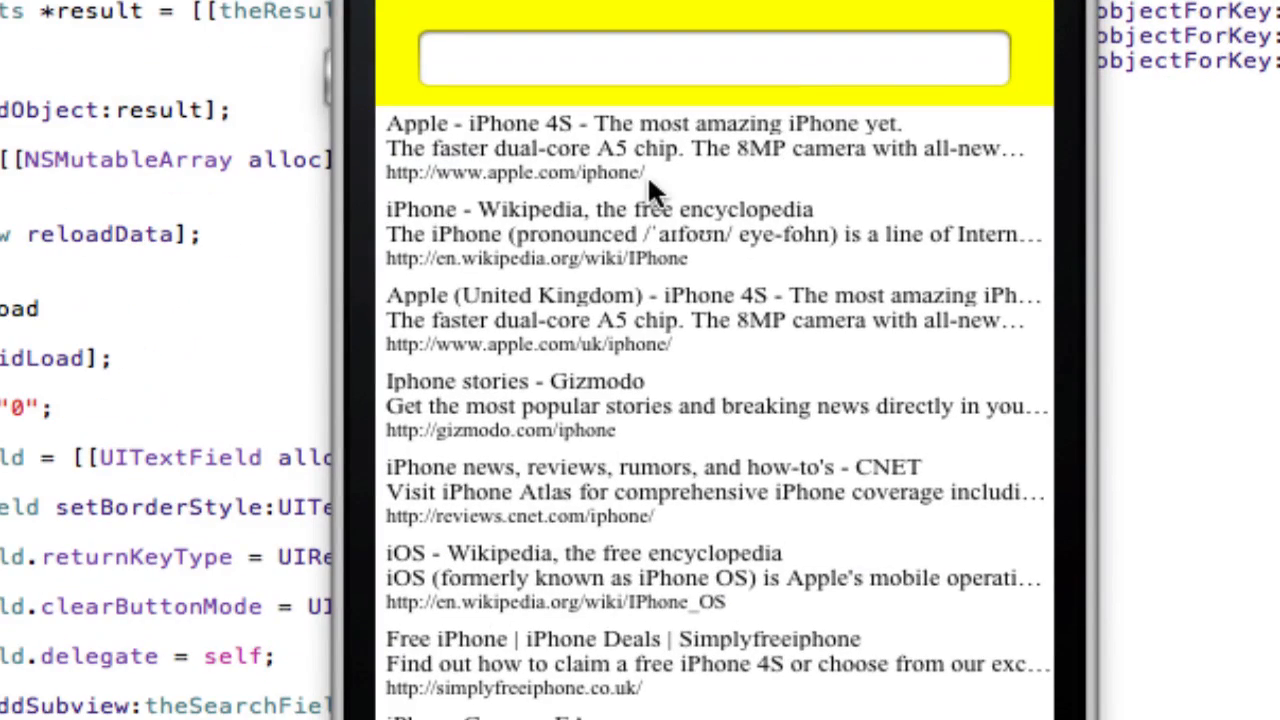
{"action": "scroll", "scroll_direction": "down", "scroll_amount": 3}
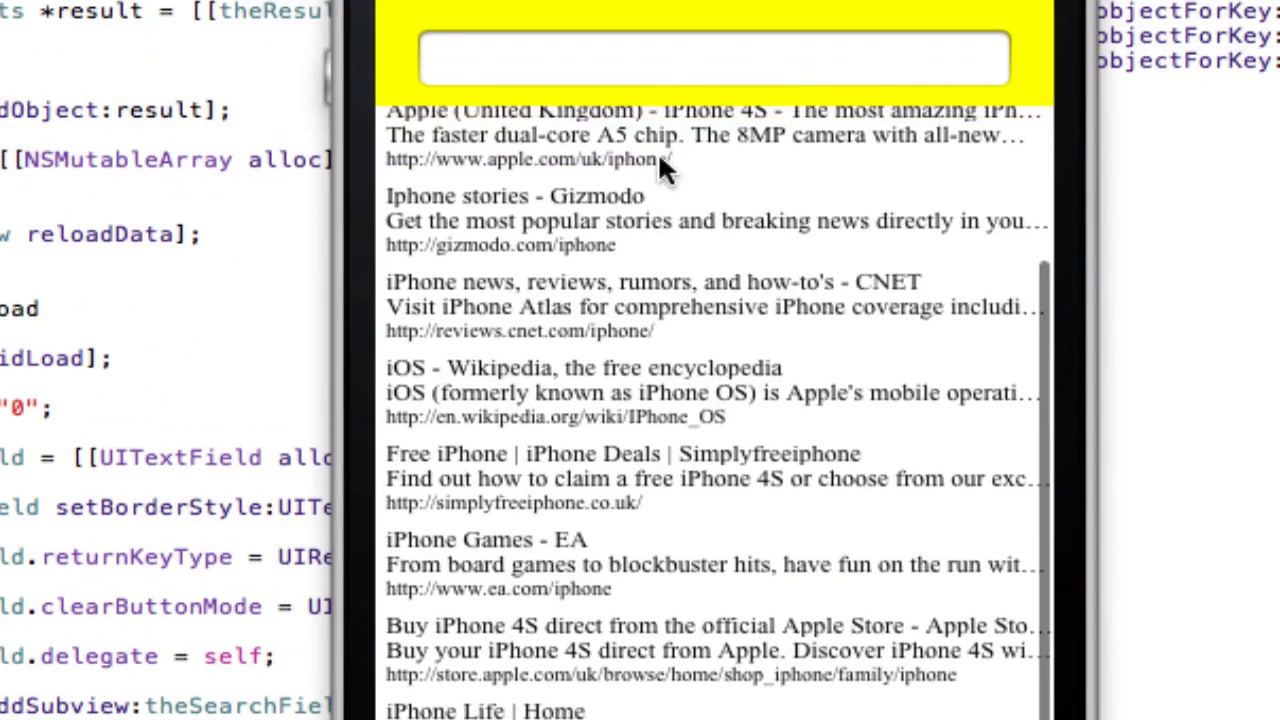
{"action": "scroll", "scroll_direction": "up", "scroll_amount": 3}
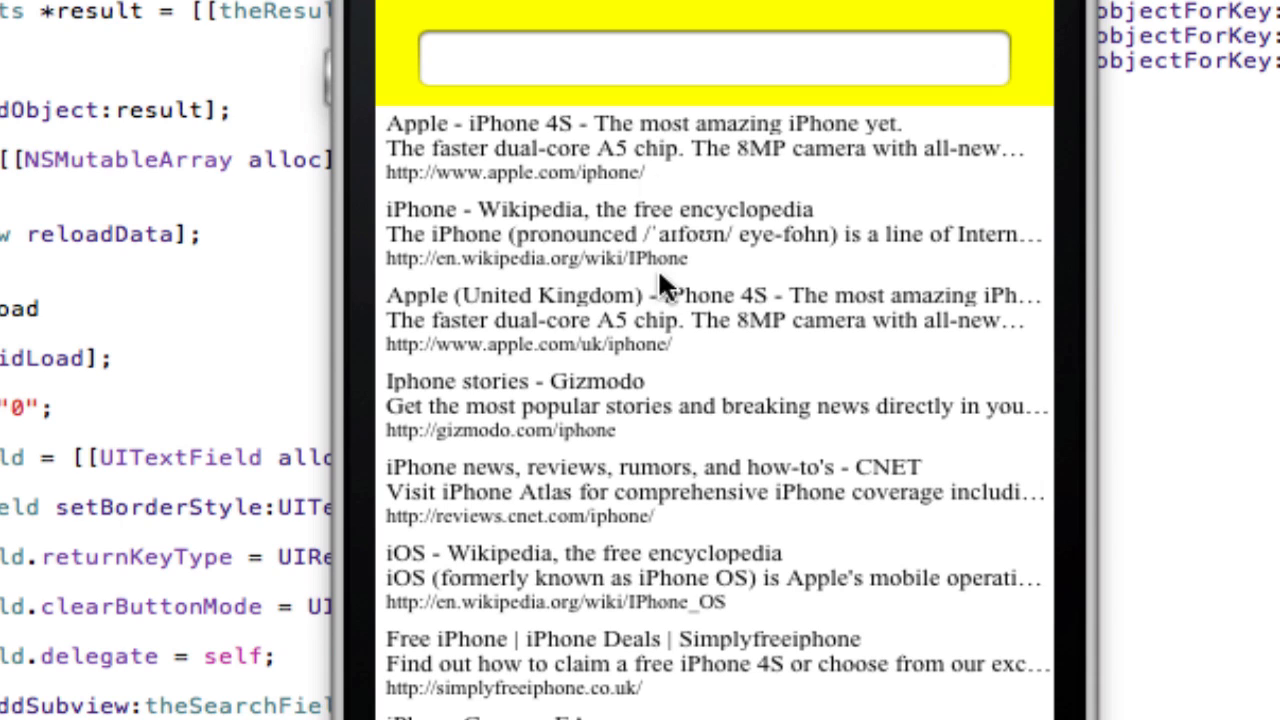
{"action": "mouse_move", "coordinate": [825, 140]}
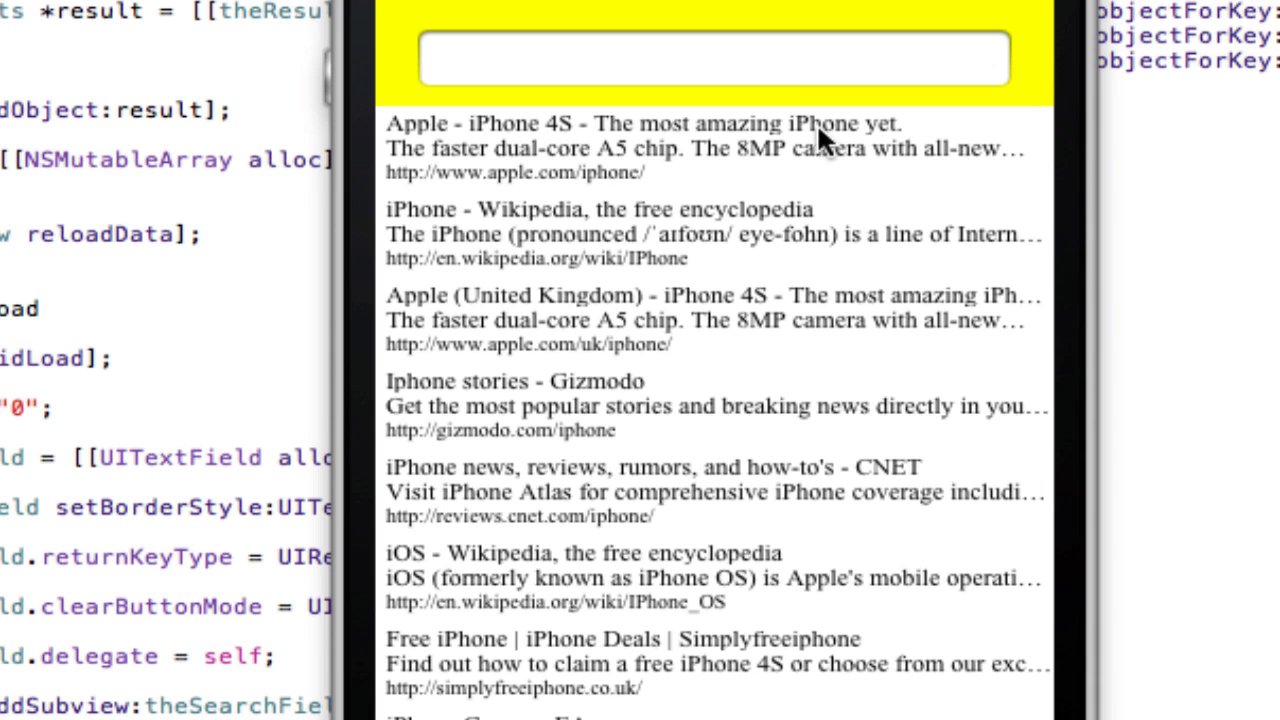
{"action": "mouse_move", "coordinate": [490, 200]}
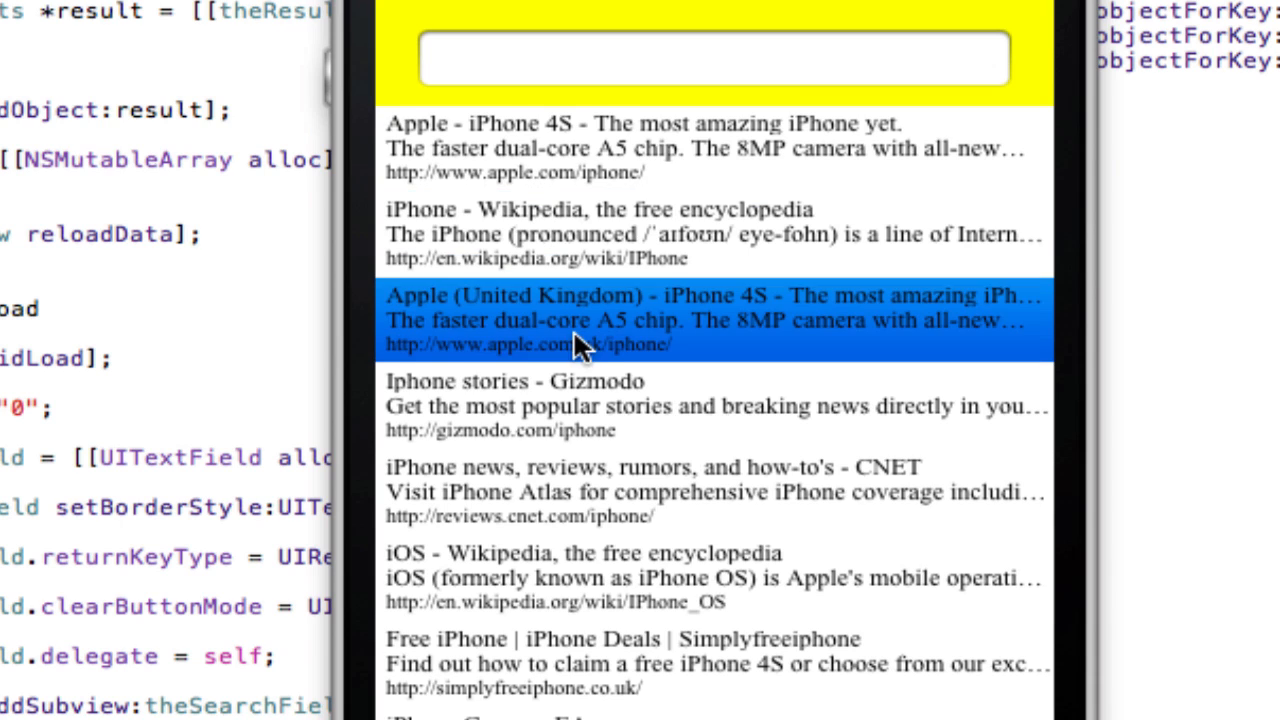
{"action": "scroll", "scroll_direction": "down", "scroll_amount": 3}
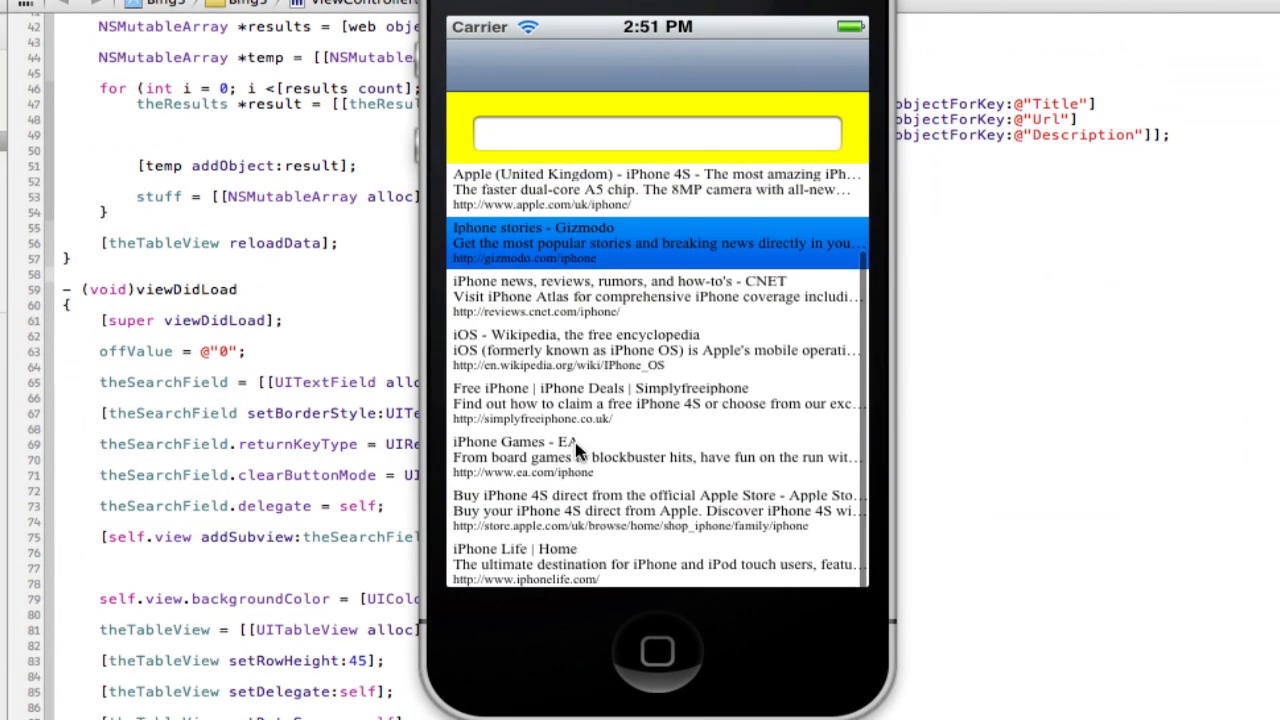
{"action": "scroll", "scroll_direction": "up", "scroll_amount": 3}
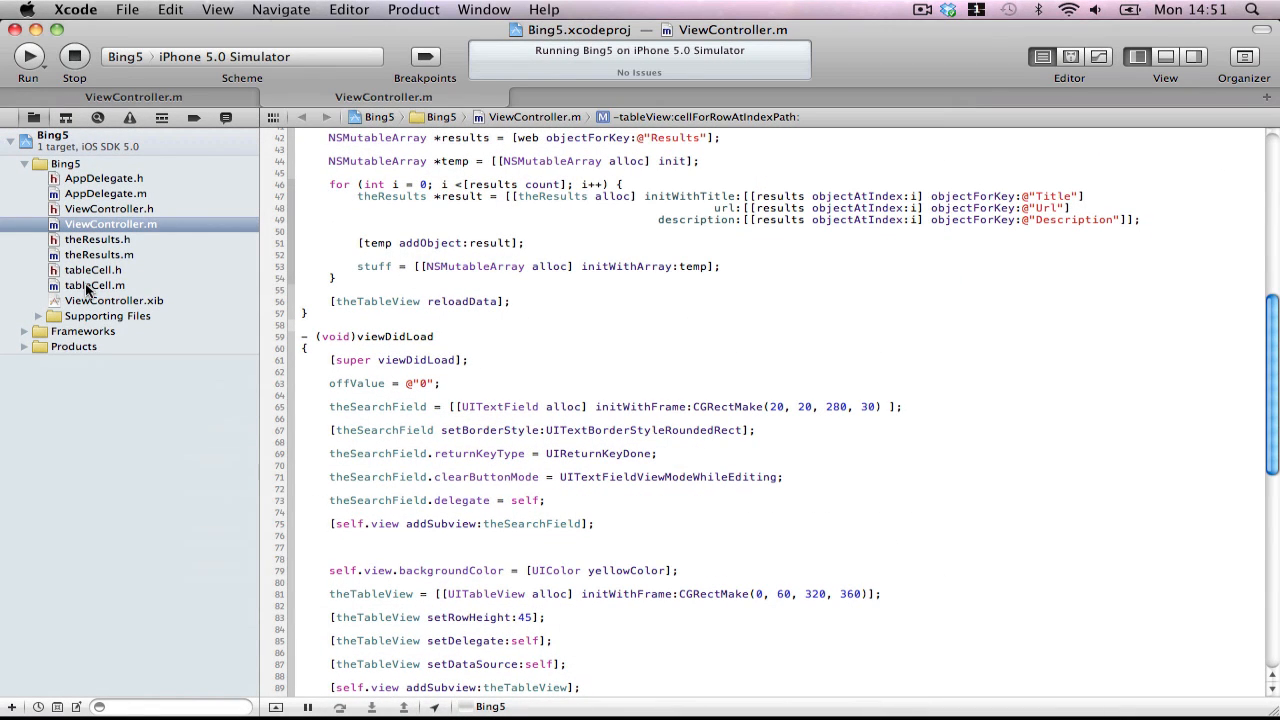
Step: Create a UIViewController subclass file named 'web' in the Bing5 project
{"action": "left_click", "coordinate": [94, 285]}
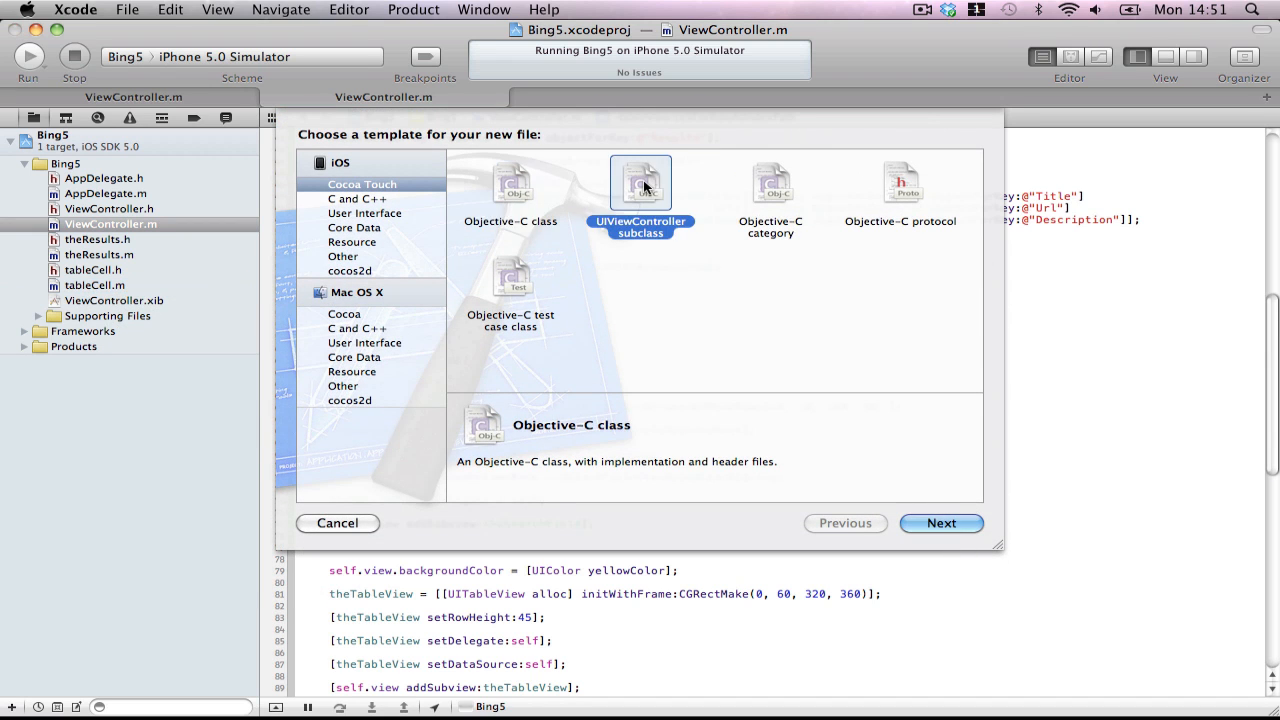
{"action": "left_click", "coordinate": [940, 523]}
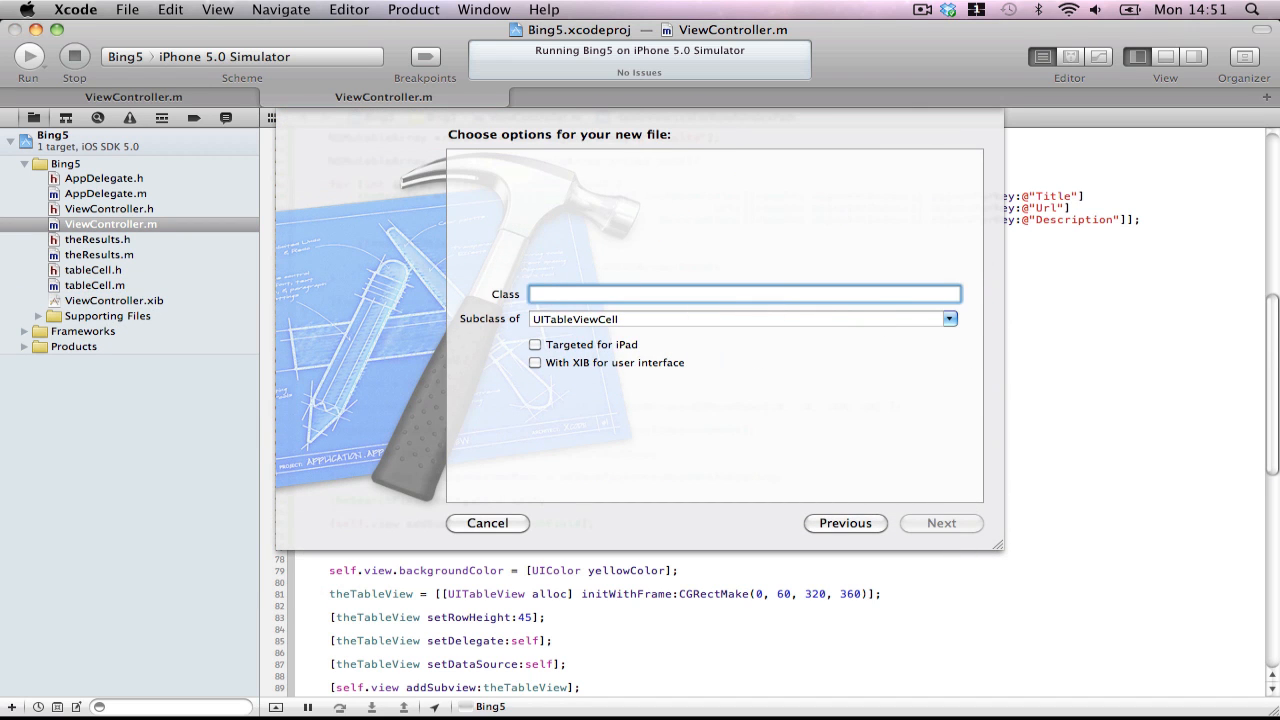
{"action": "type", "text": "web"}
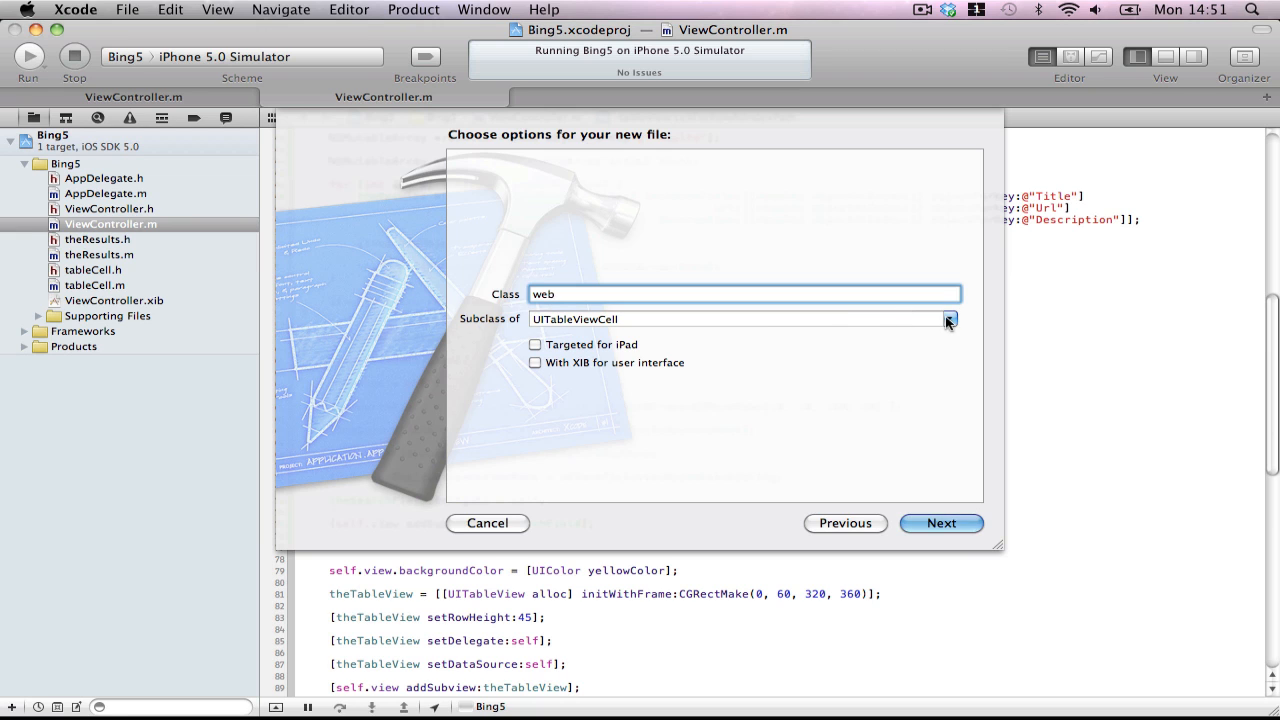
{"action": "left_click", "coordinate": [947, 319]}
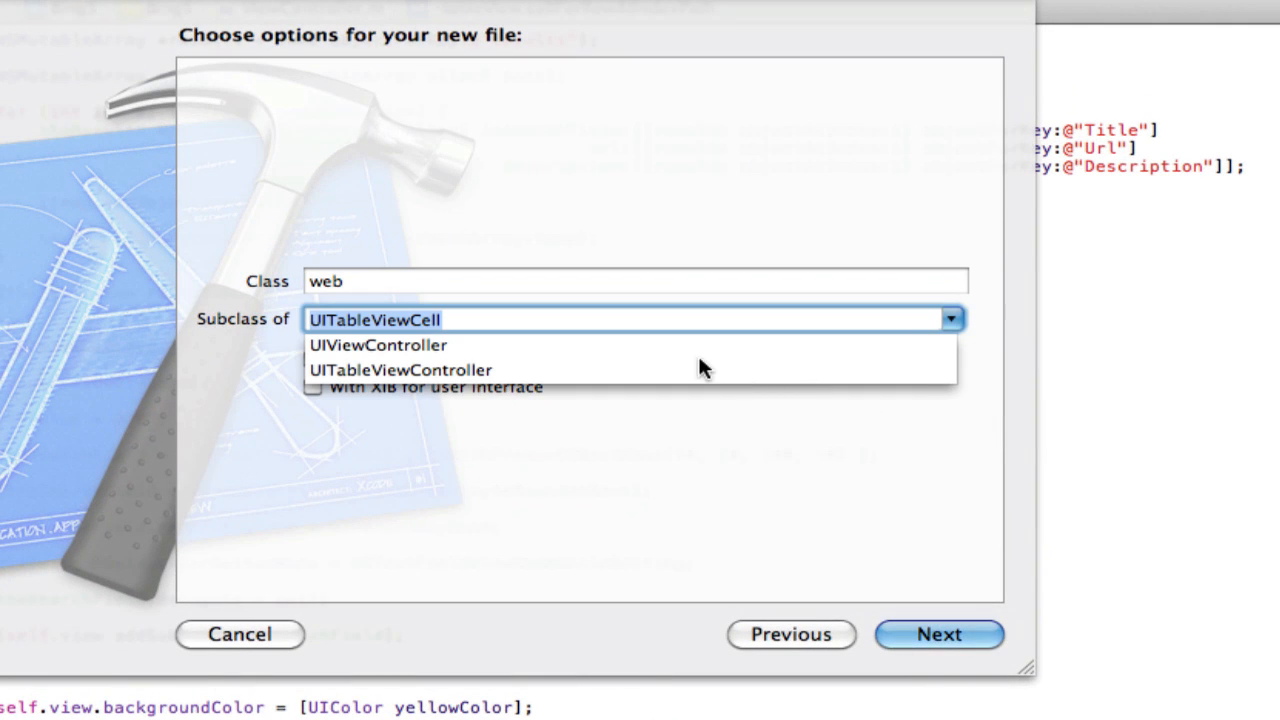
{"action": "left_click", "coordinate": [379, 345]}
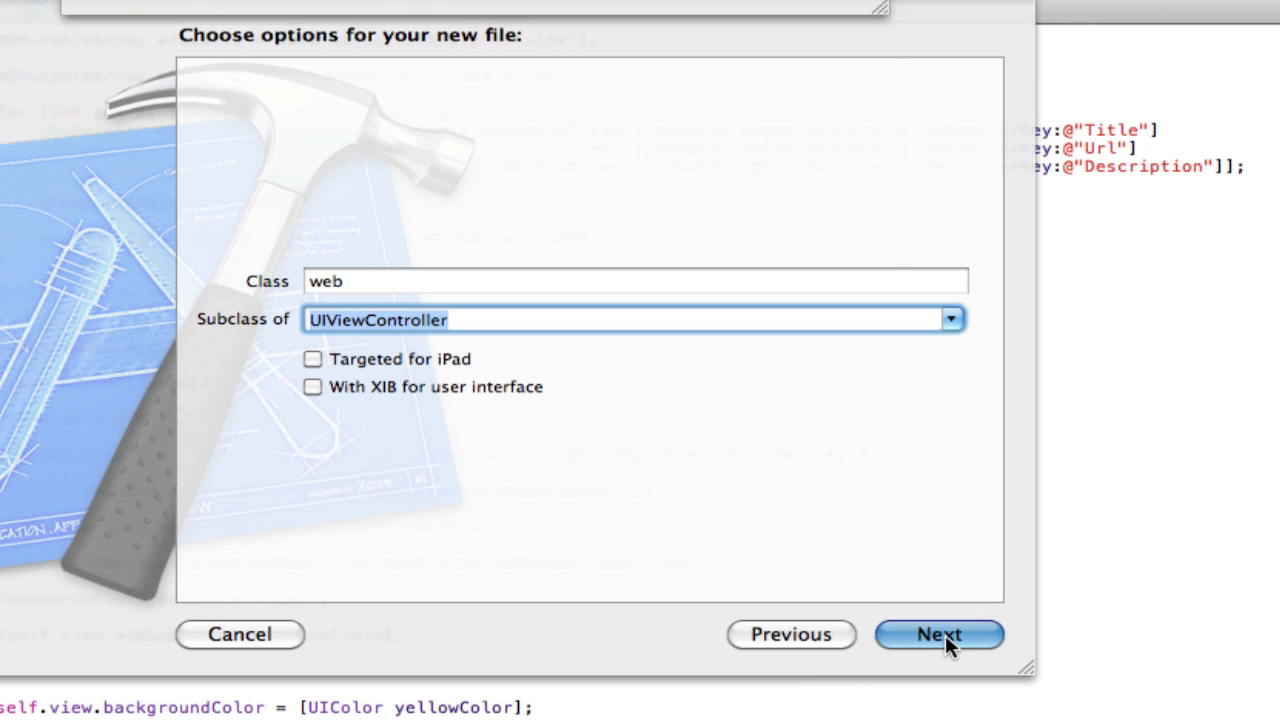
{"action": "left_click", "coordinate": [938, 634]}
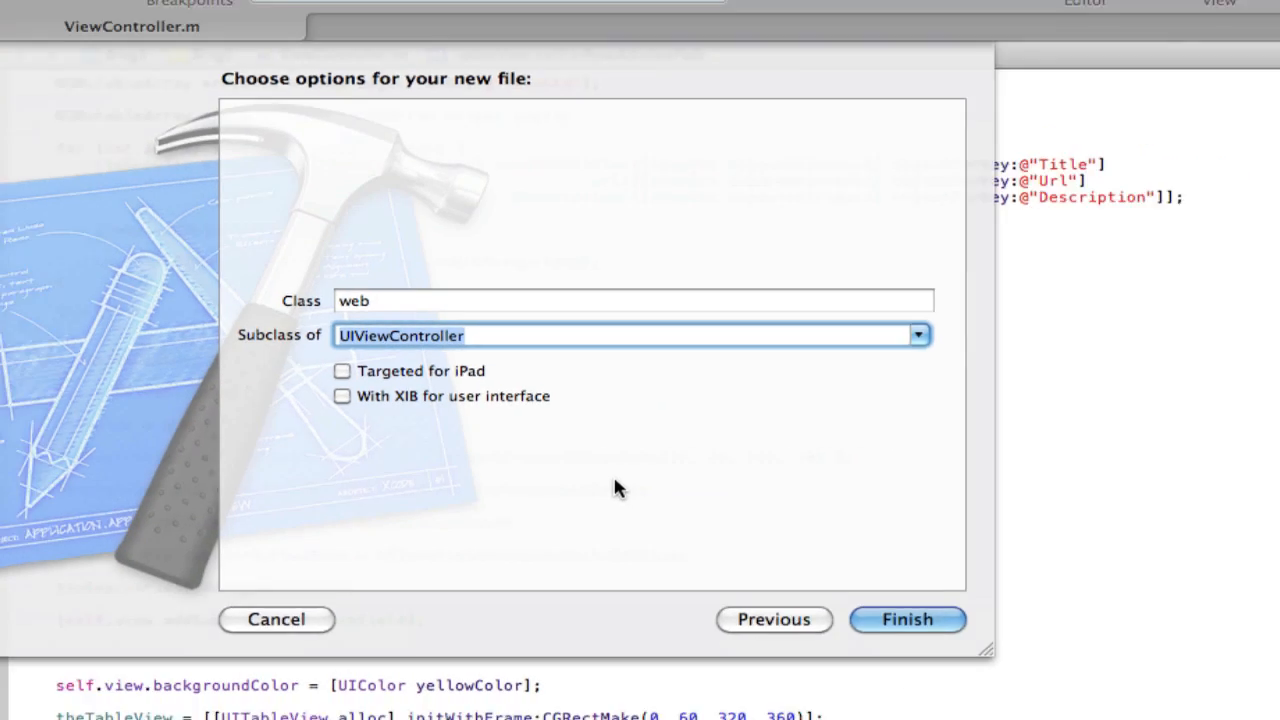
{"action": "left_click", "coordinate": [906, 619]}
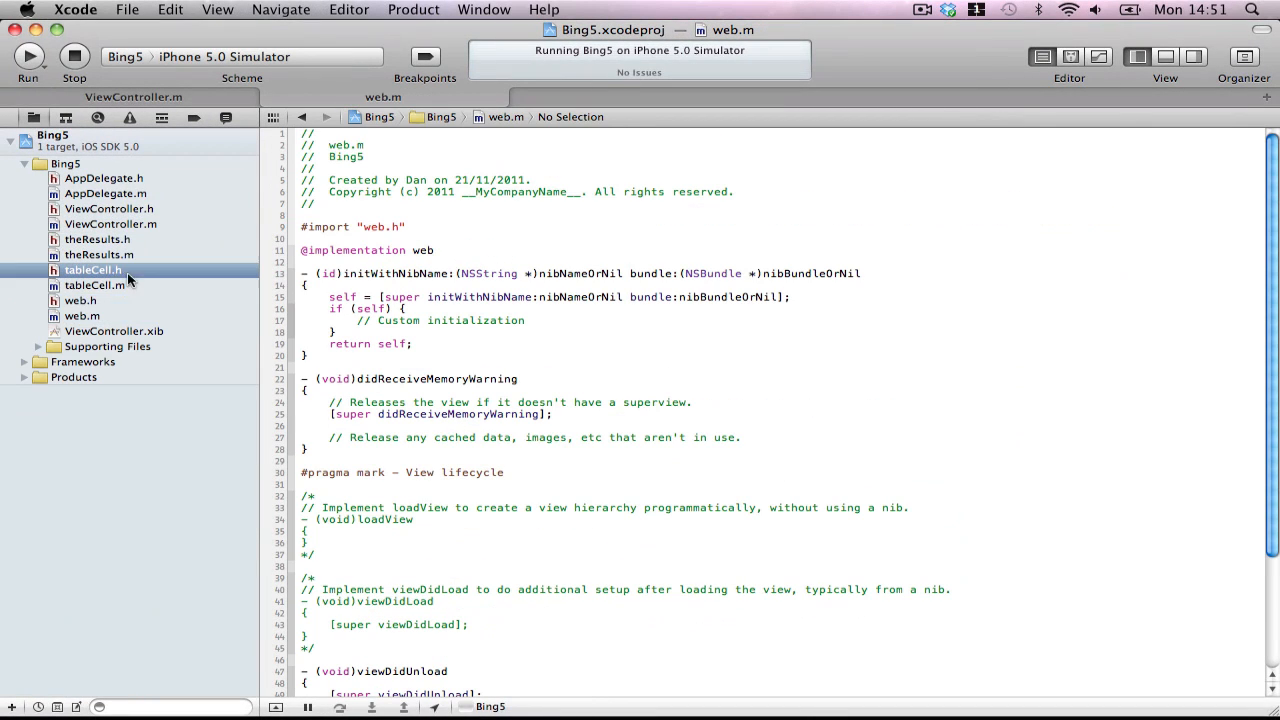
Step: Open web.h and draft a results property line, then select it for removal
{"action": "left_click", "coordinate": [80, 300]}
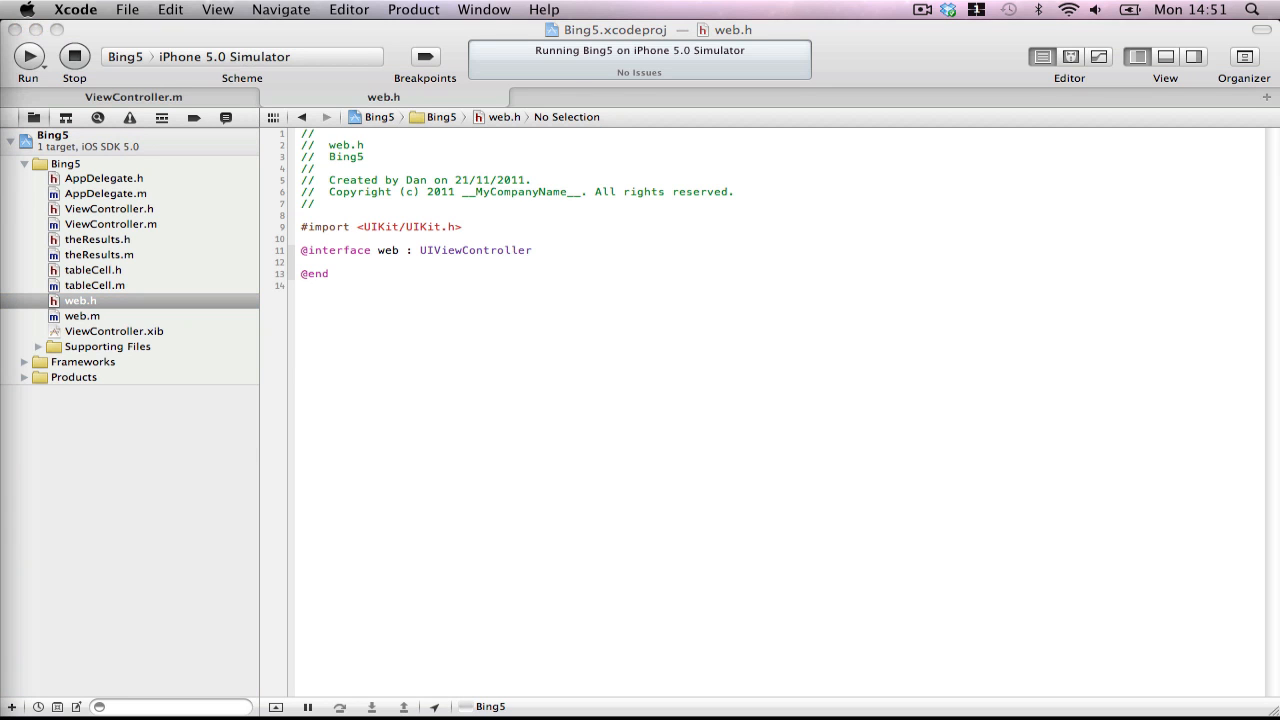
{"action": "mouse_move", "coordinate": [409, 294]}
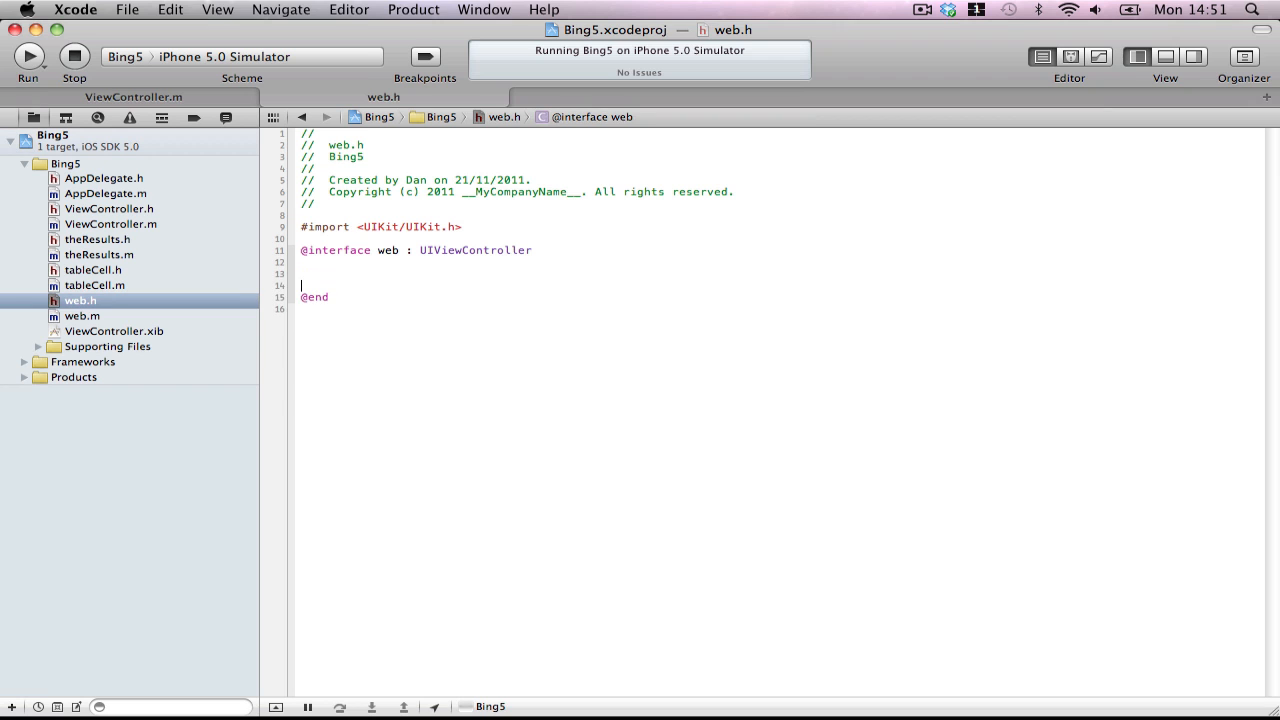
{"action": "type", "text": "@property"}
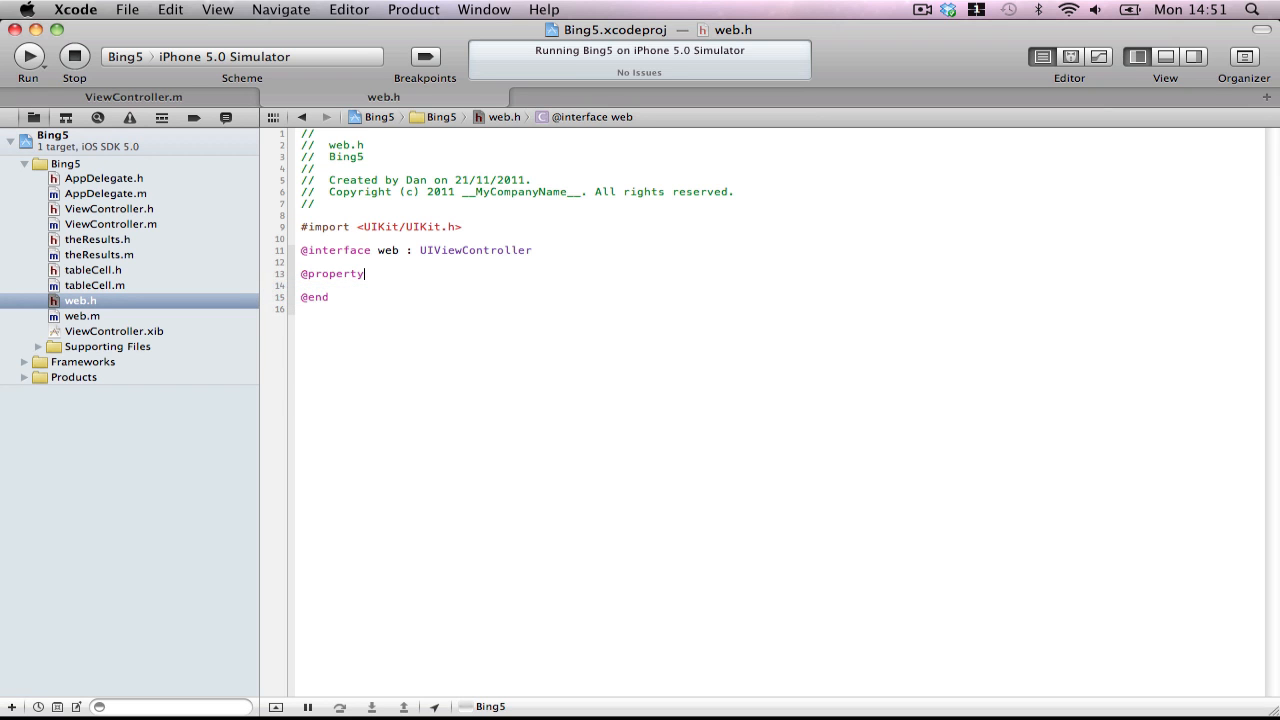
{"action": "type", "text": "("}
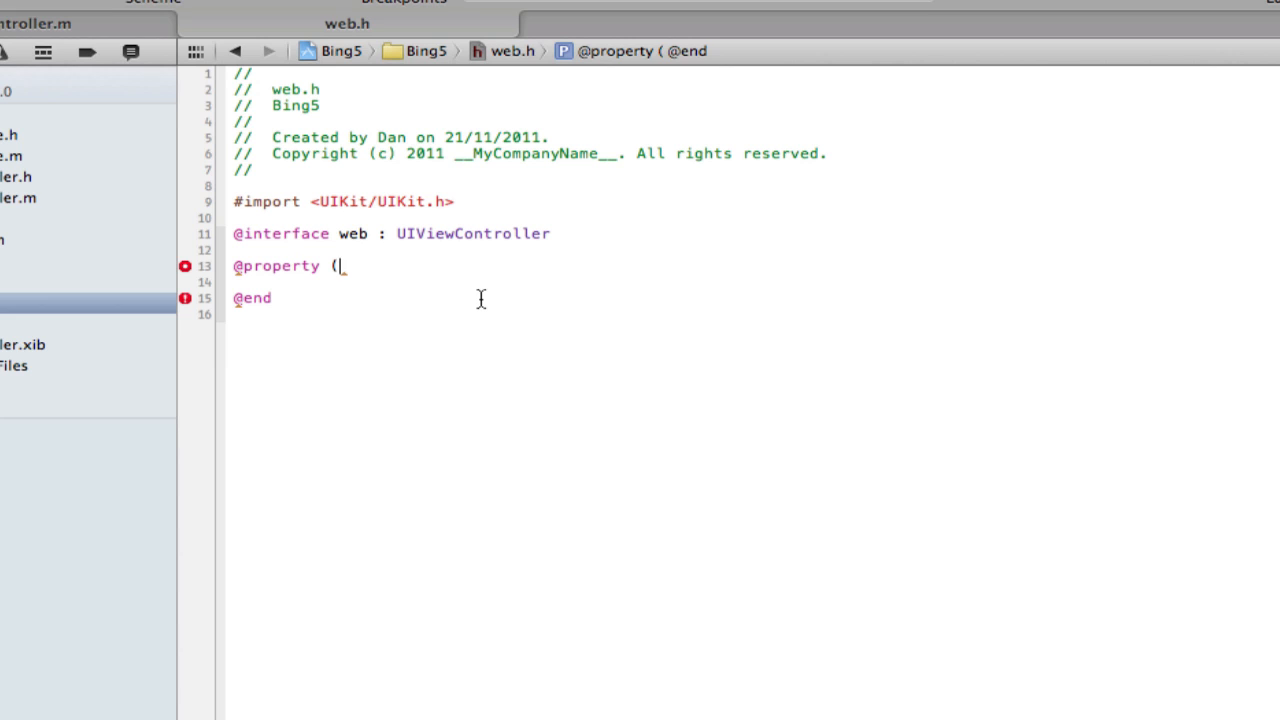
{"action": "type", "text": "nonatomic, re"}
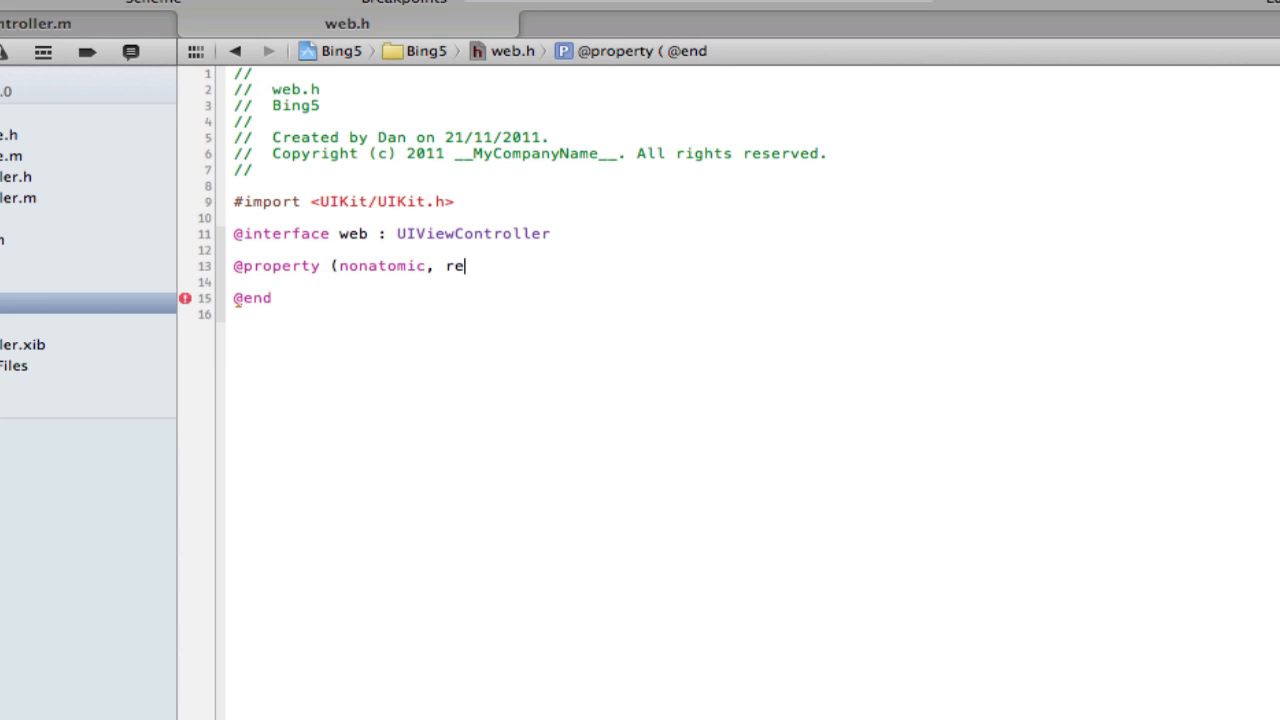
{"action": "type", "text": "tain)"}
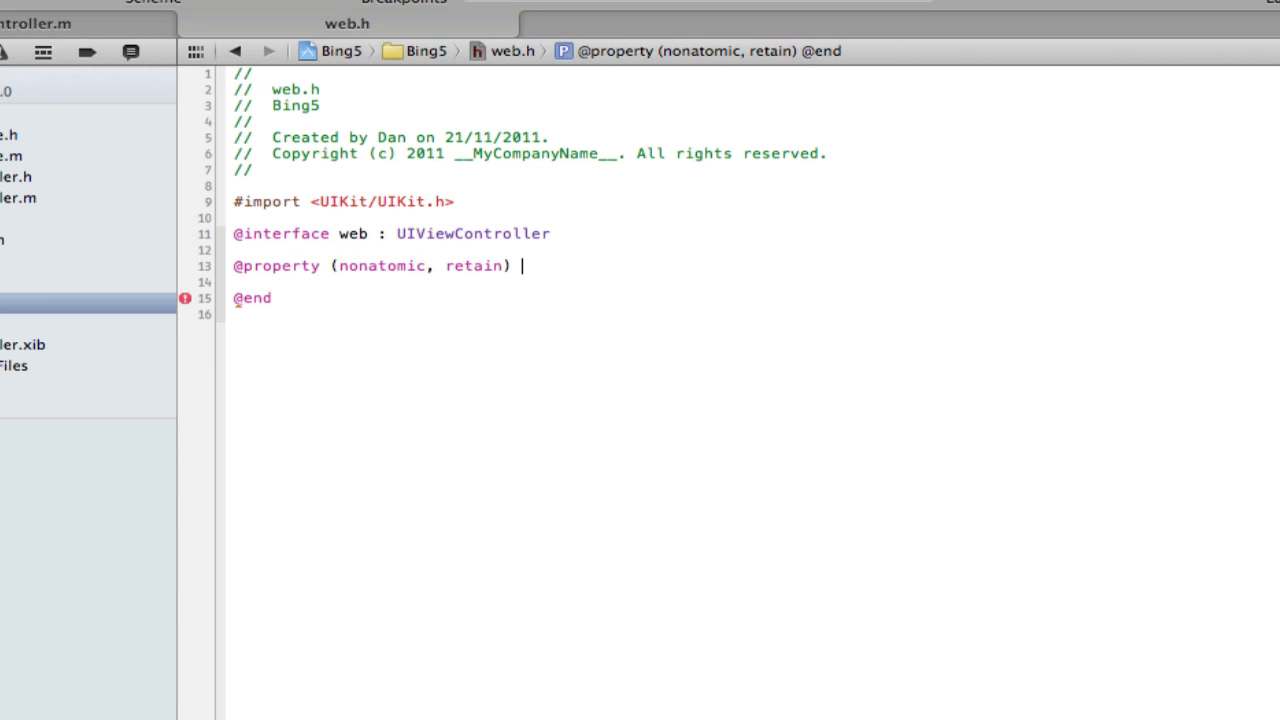
{"action": "double_click", "coordinate": [474, 265]}
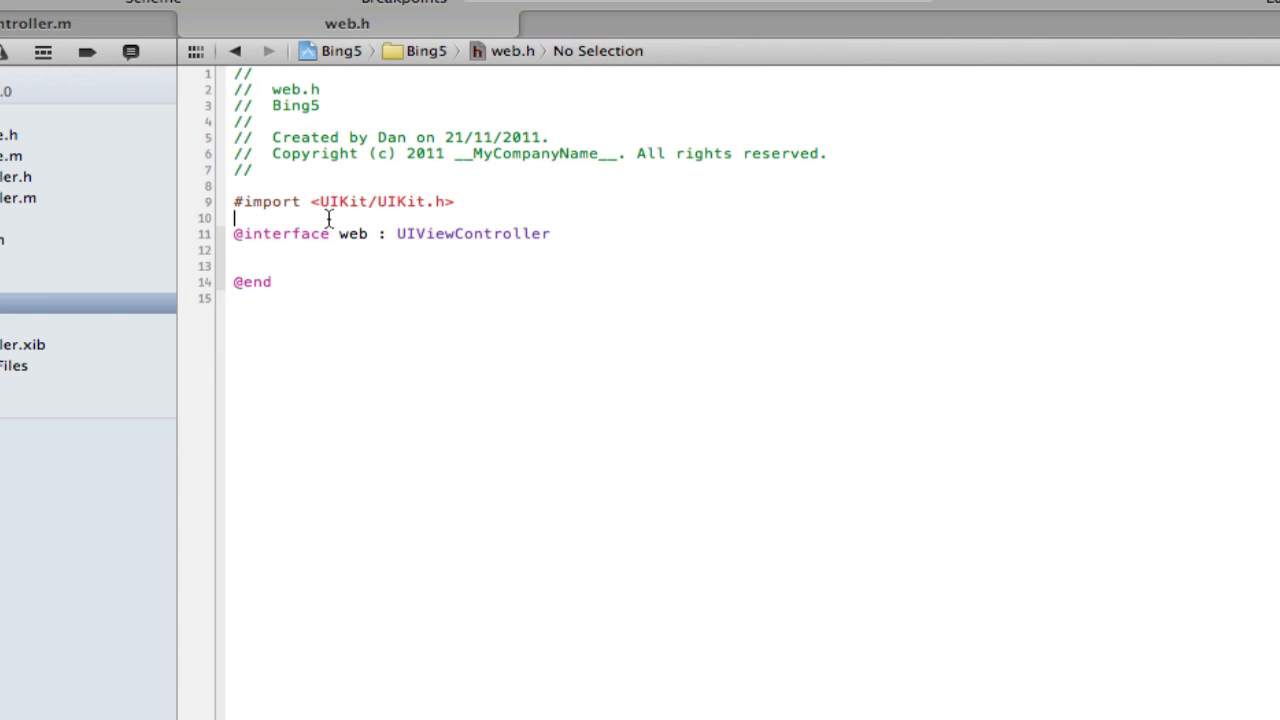
{"action": "type", "text": "#import \"header\""}
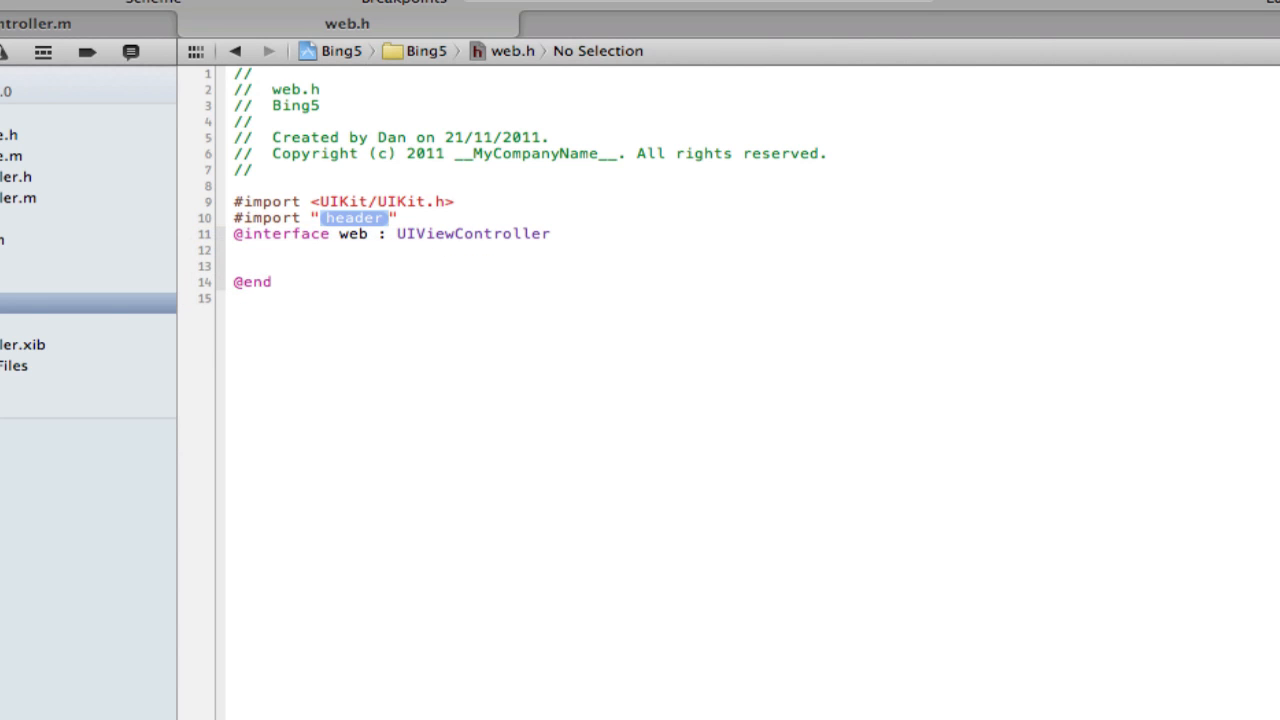
{"action": "type", "text": "theResults.h"}
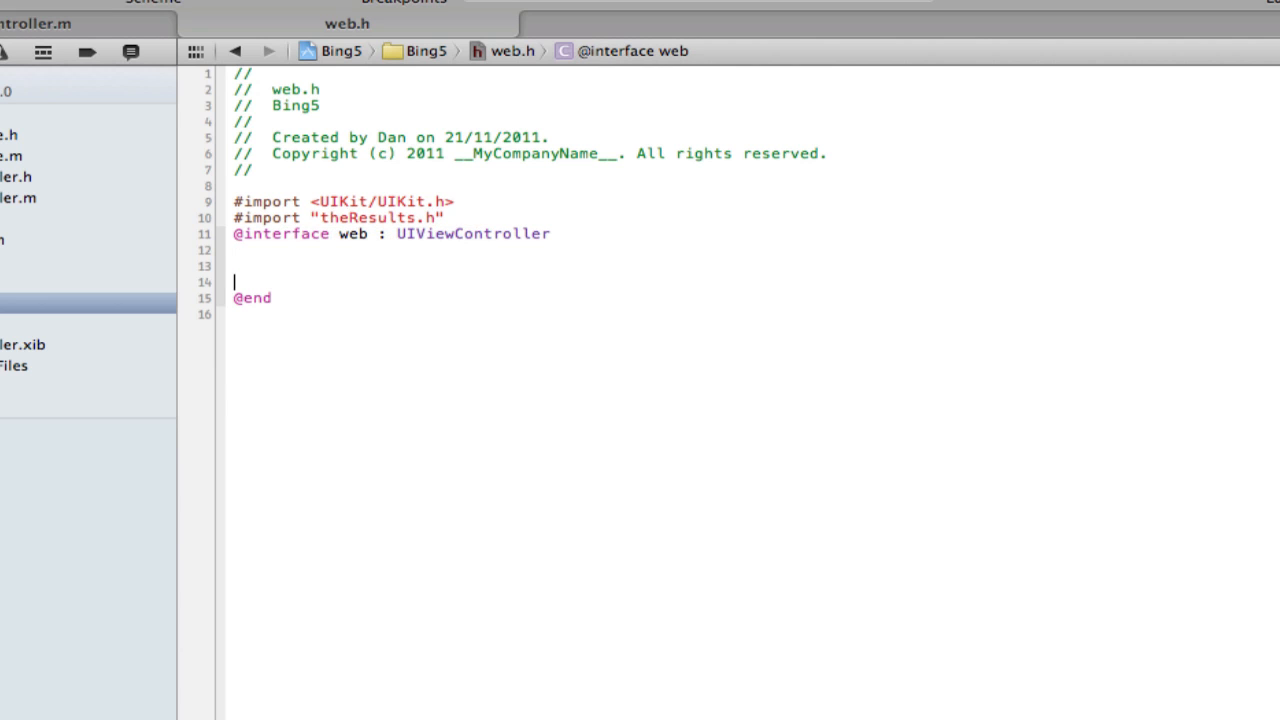
{"action": "type", "text": "@property (n"}
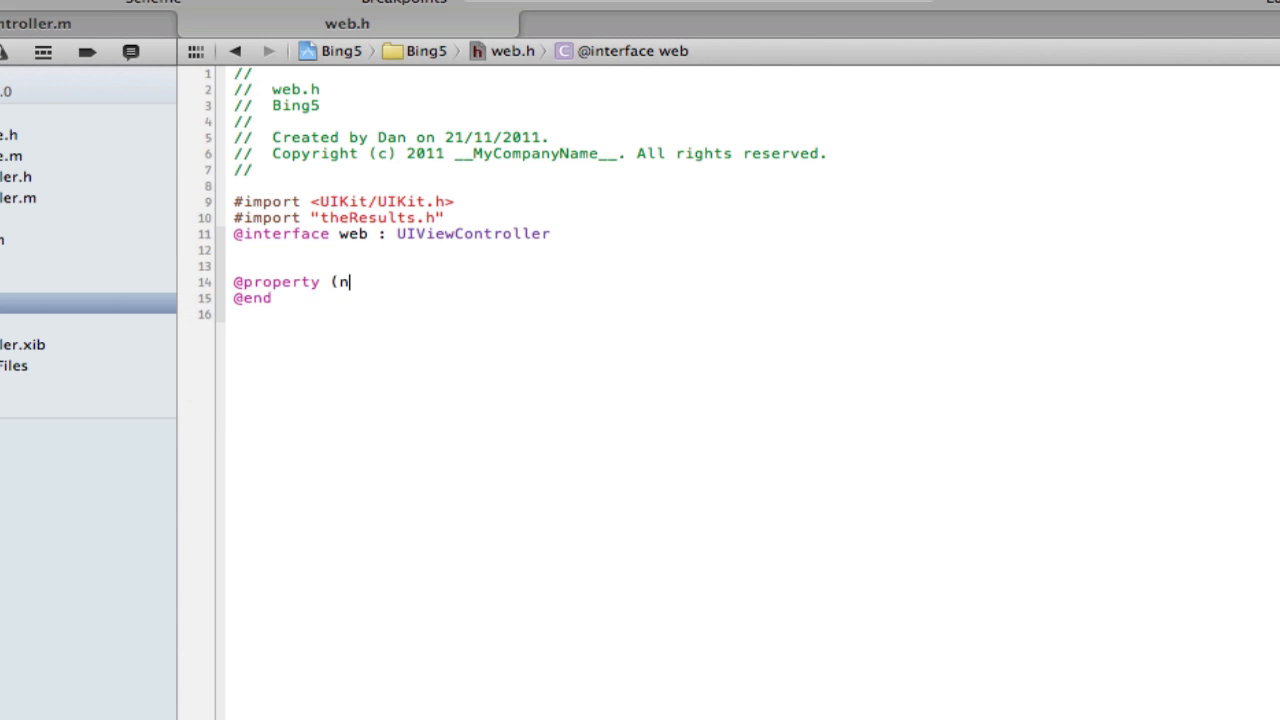
{"action": "type", "text": "onatomic, retain)"}
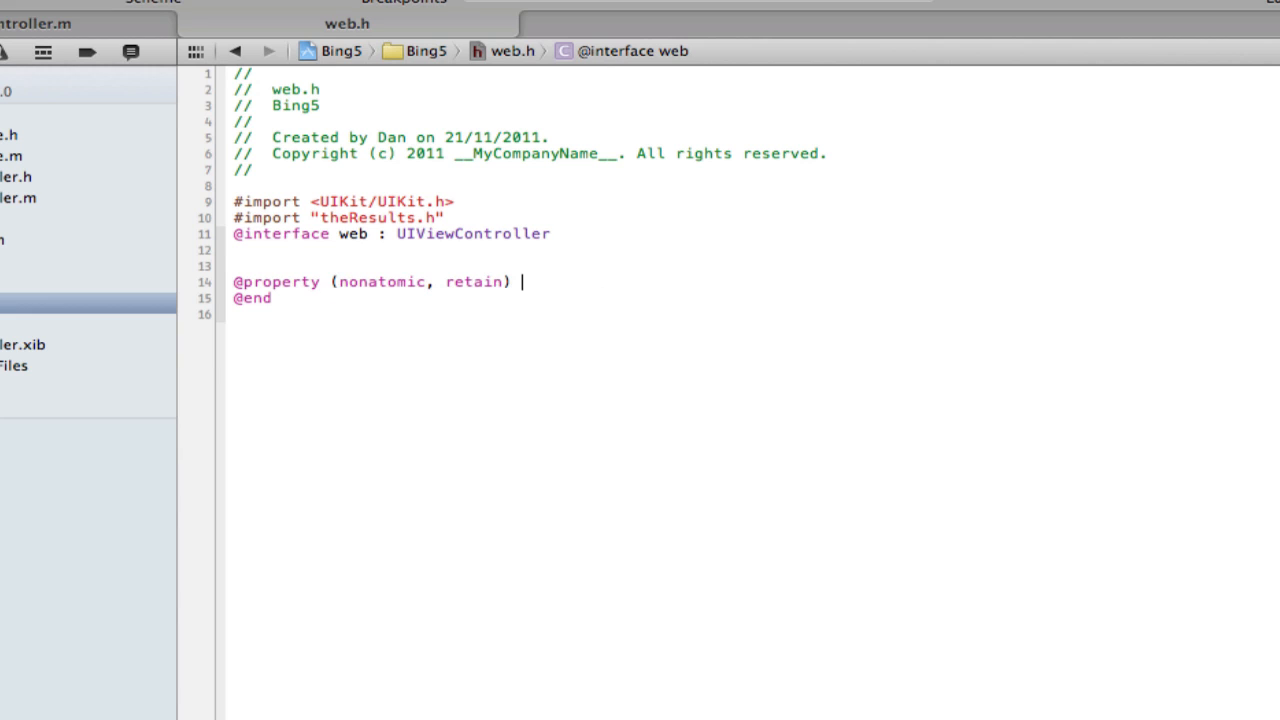
{"action": "type", "text": "theResults"}
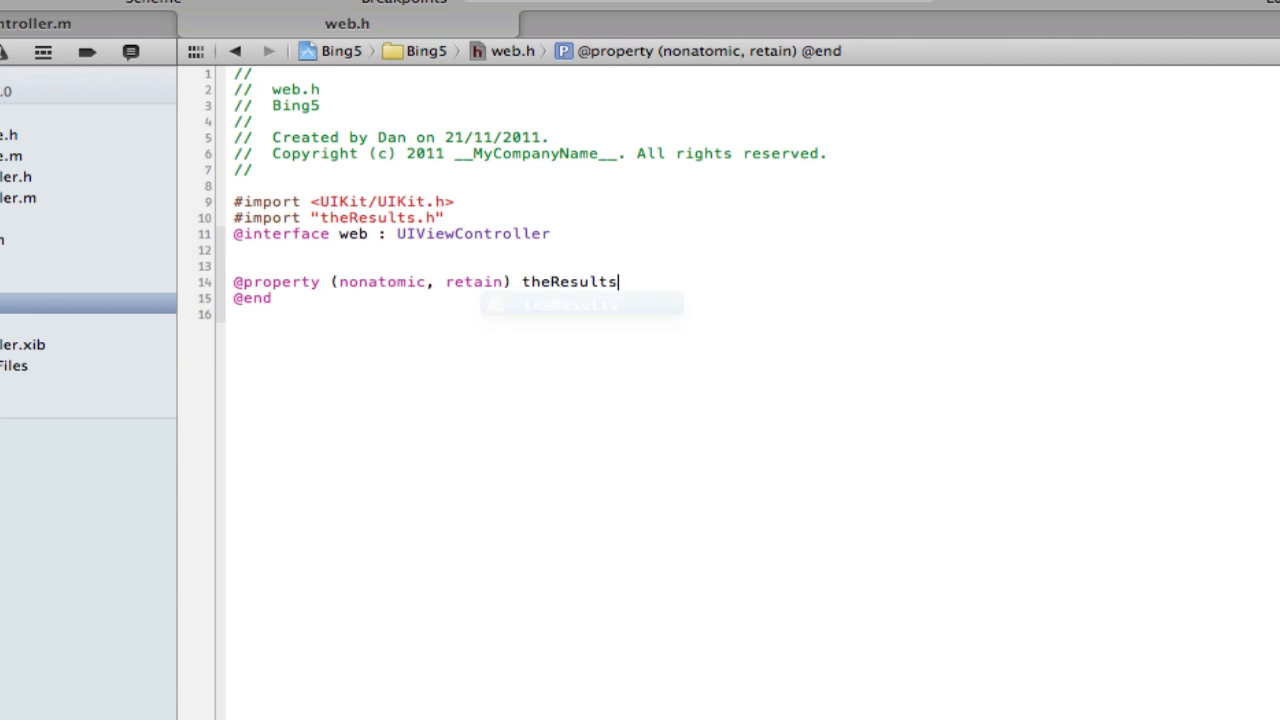
{"action": "type", "text": "*resul"}
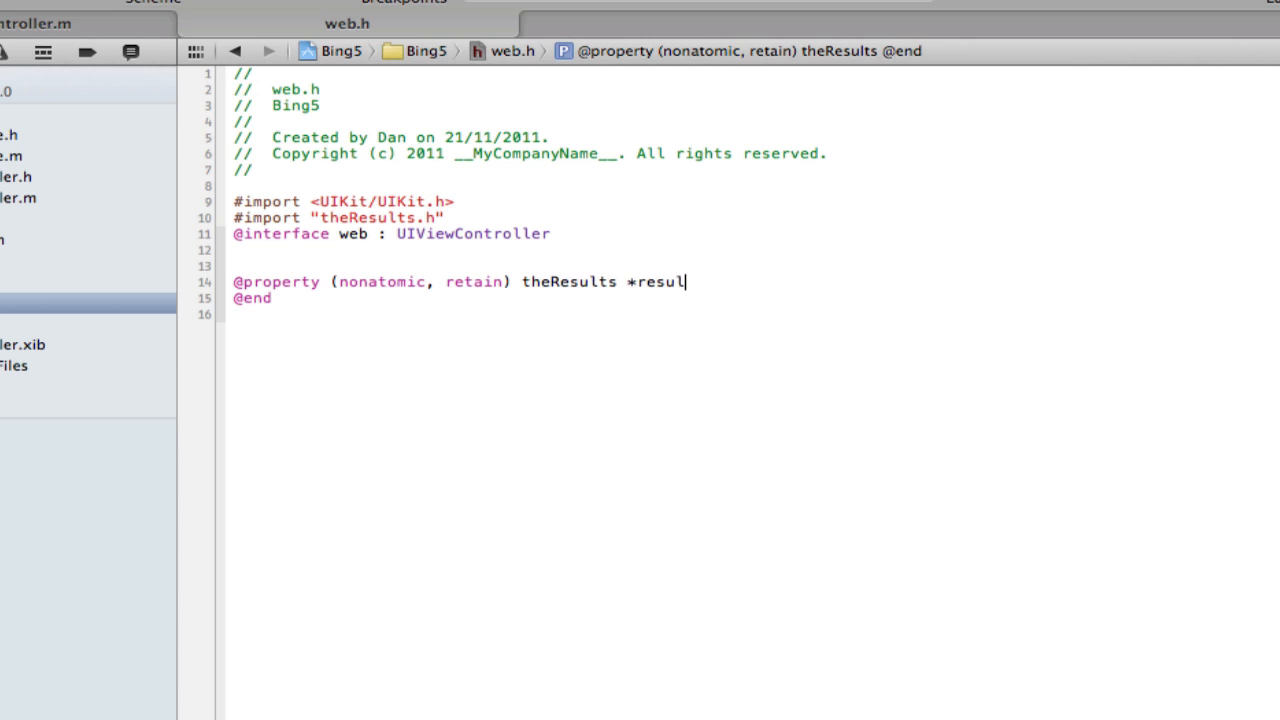
{"action": "type", "text": "ts;"}
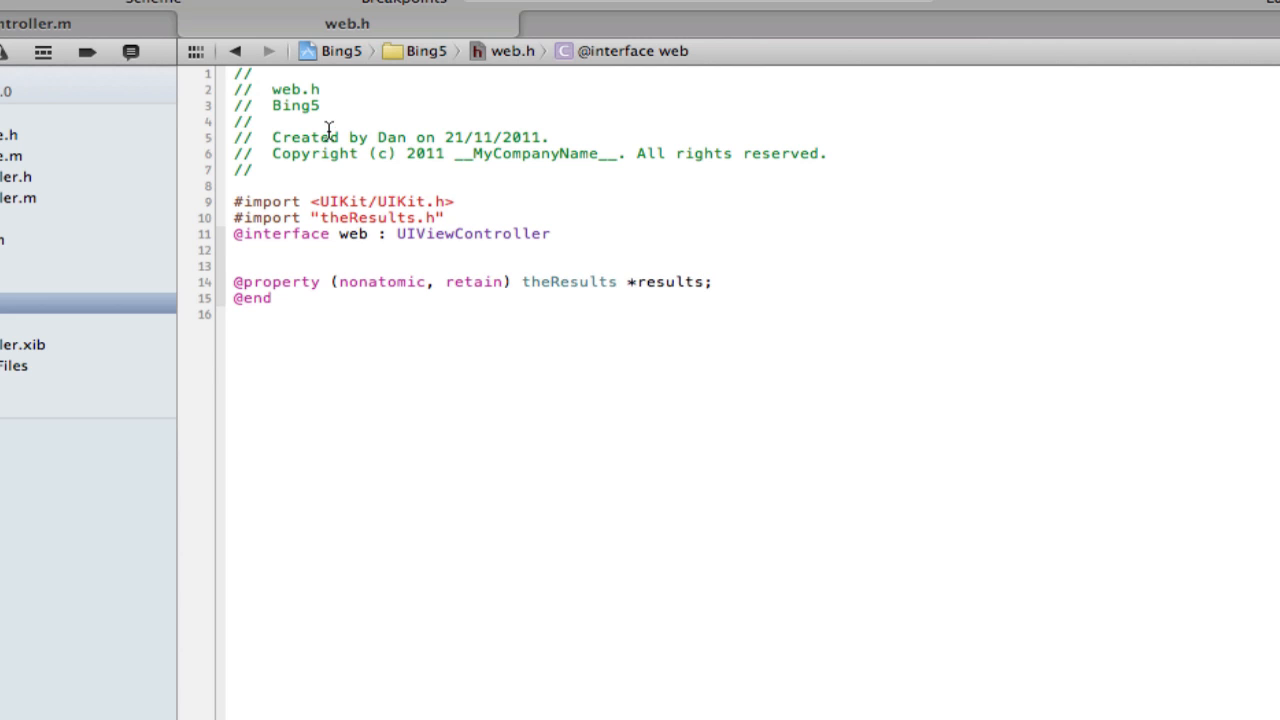
Step: Add UIWebView *webView and theUrl instance variables and adopt UIWebViewDelegate
{"action": "type", "text": "{"}
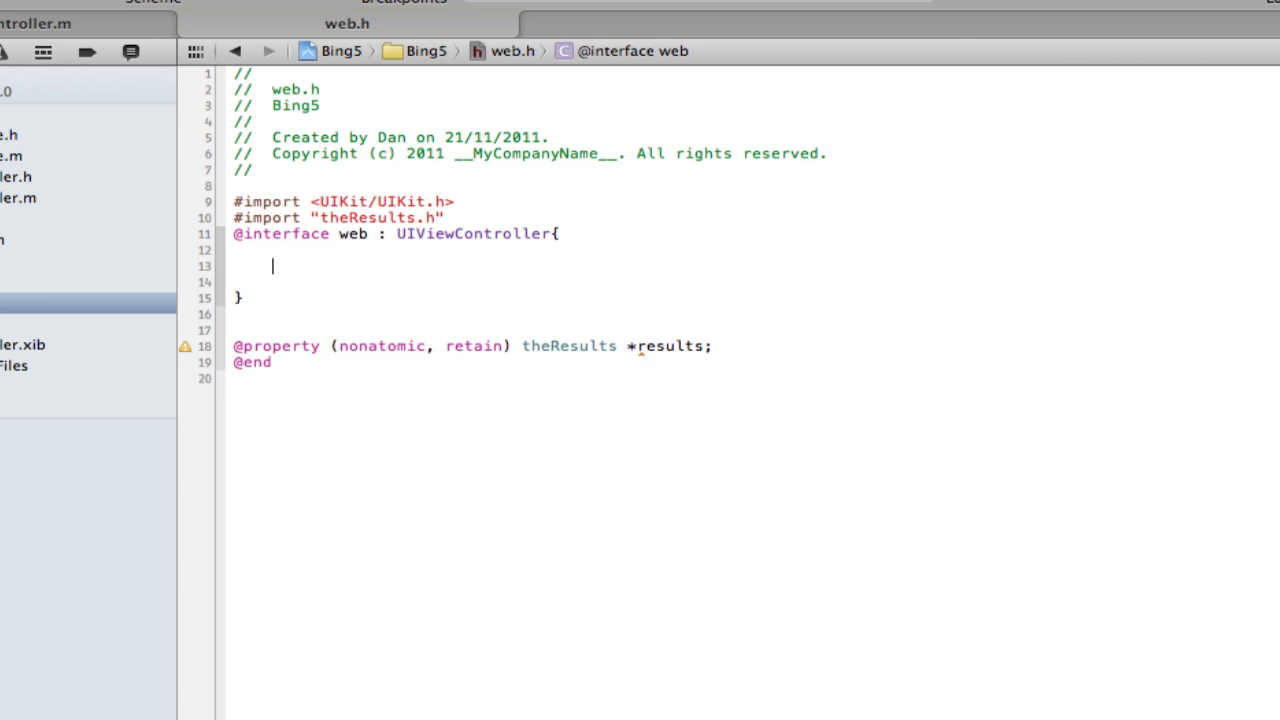
{"action": "type", "text": "UIWebView"}
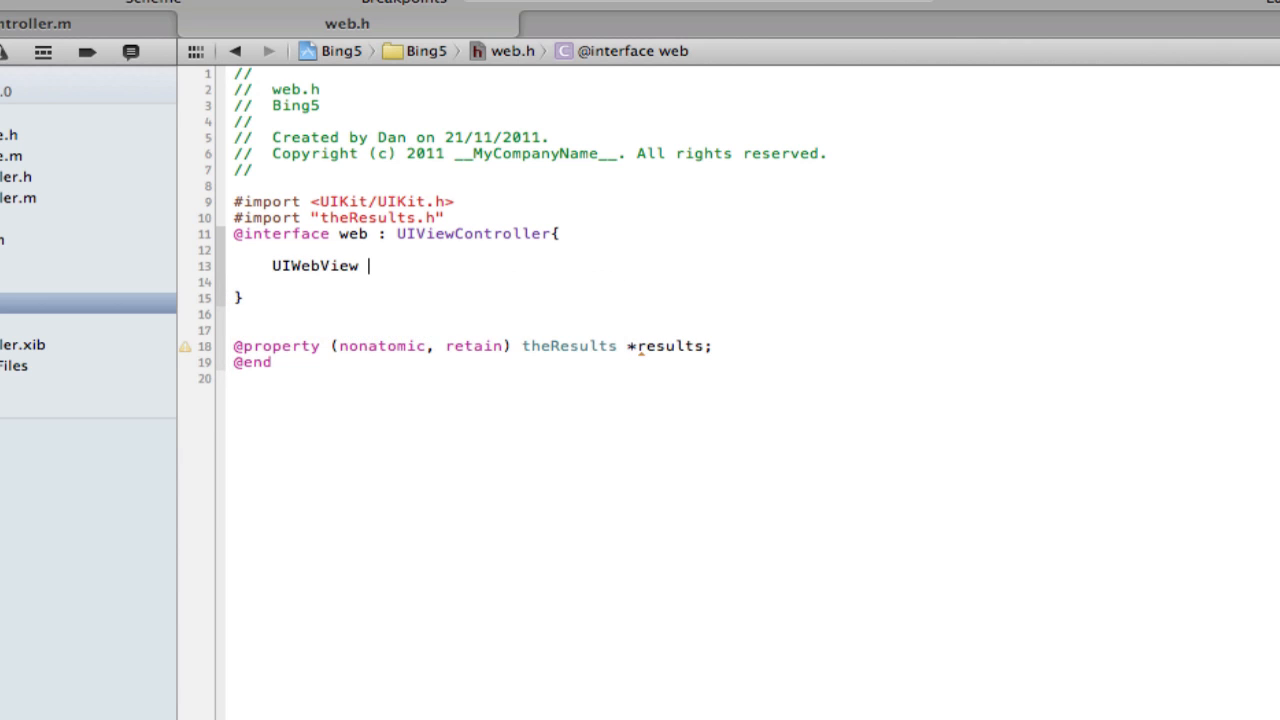
{"action": "type", "text": "*web"}
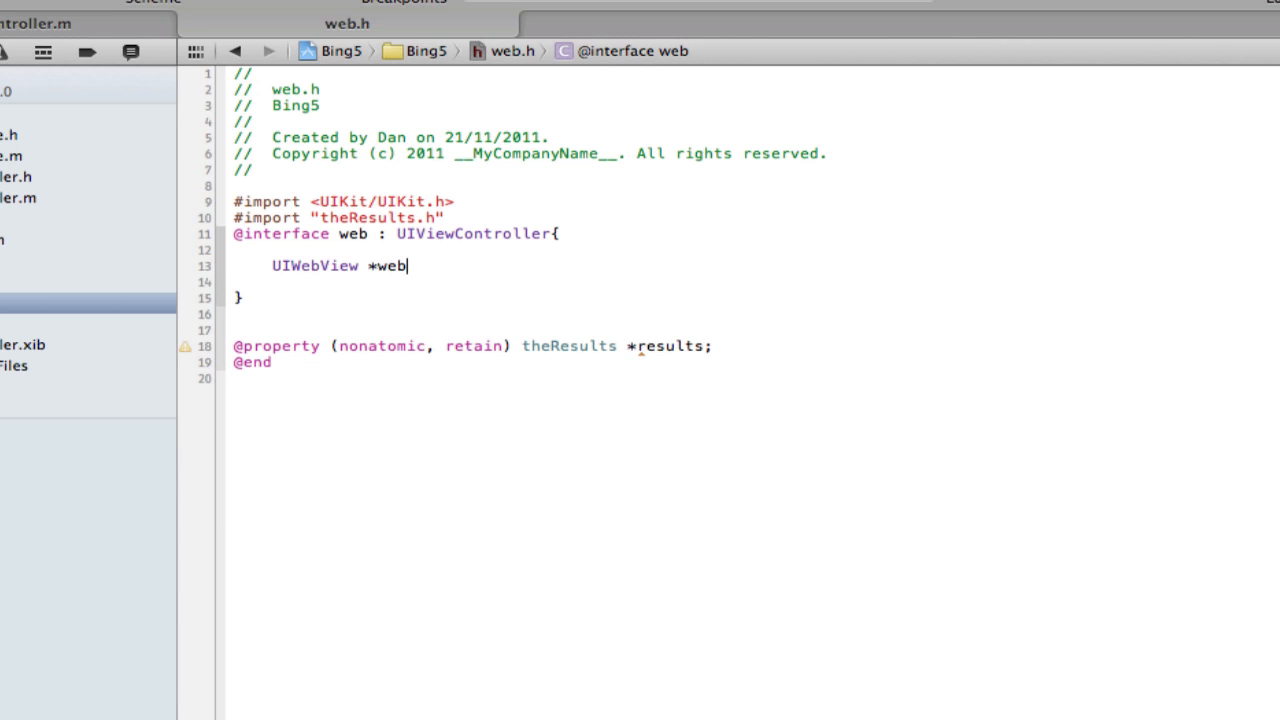
{"action": "type", "text": "View;"}
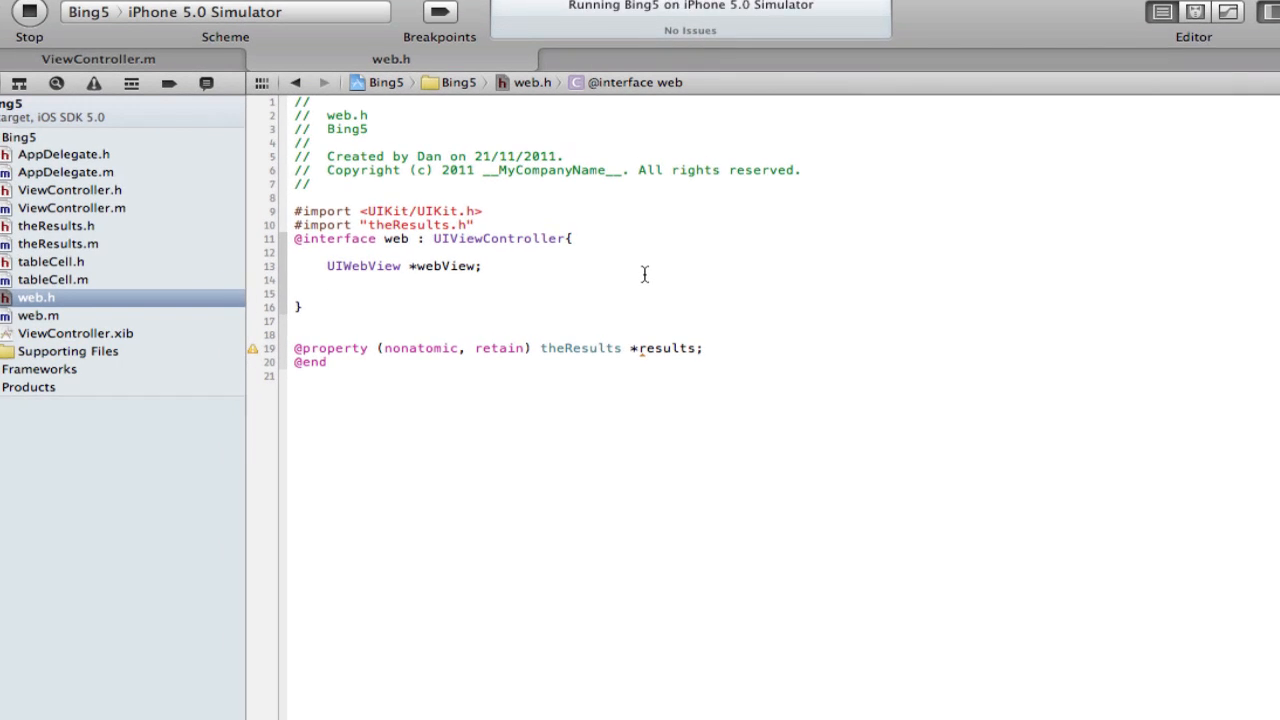
{"action": "type", "text": "NSMutableArray"}
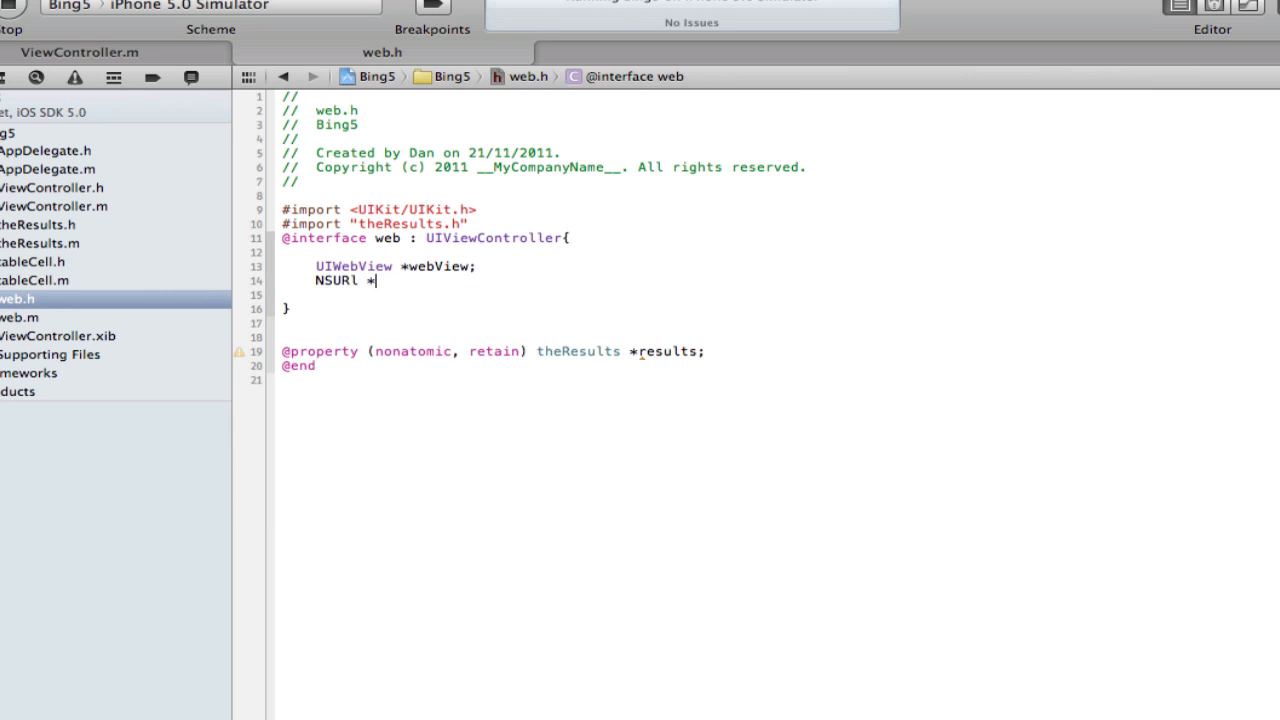
{"action": "type", "text": "theUrl;"}
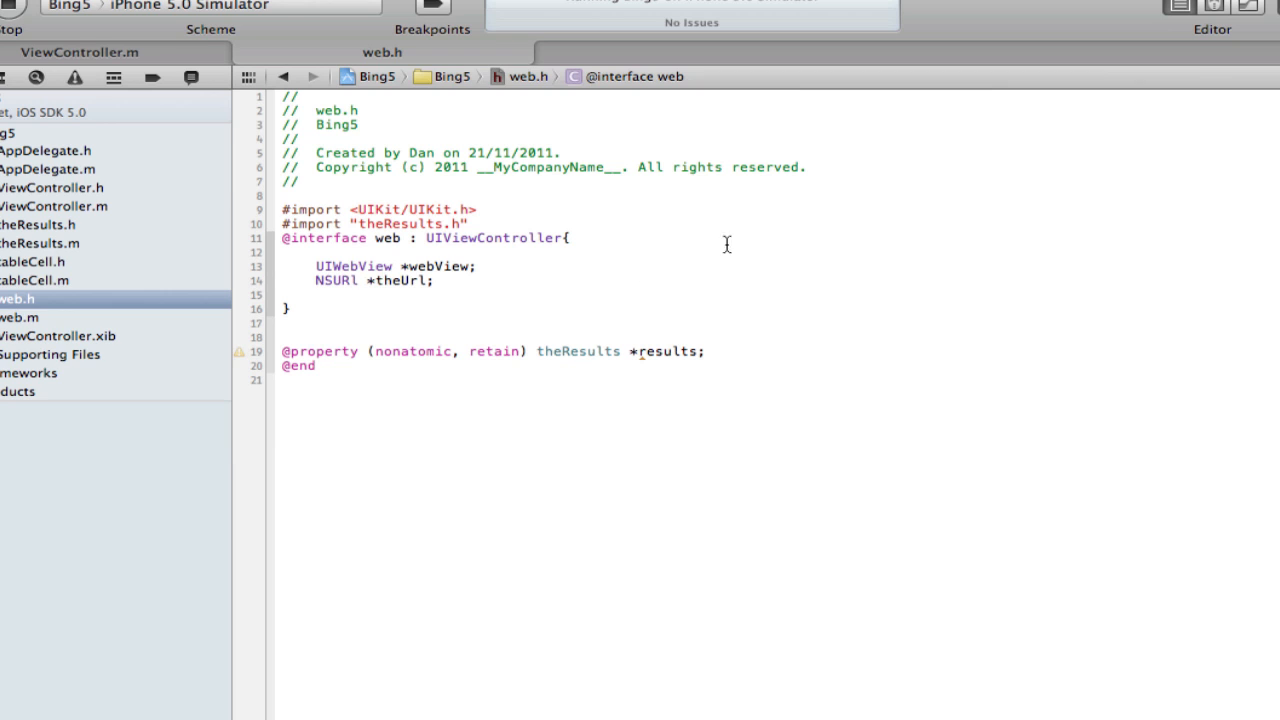
{"action": "left_click", "coordinate": [239, 280]}
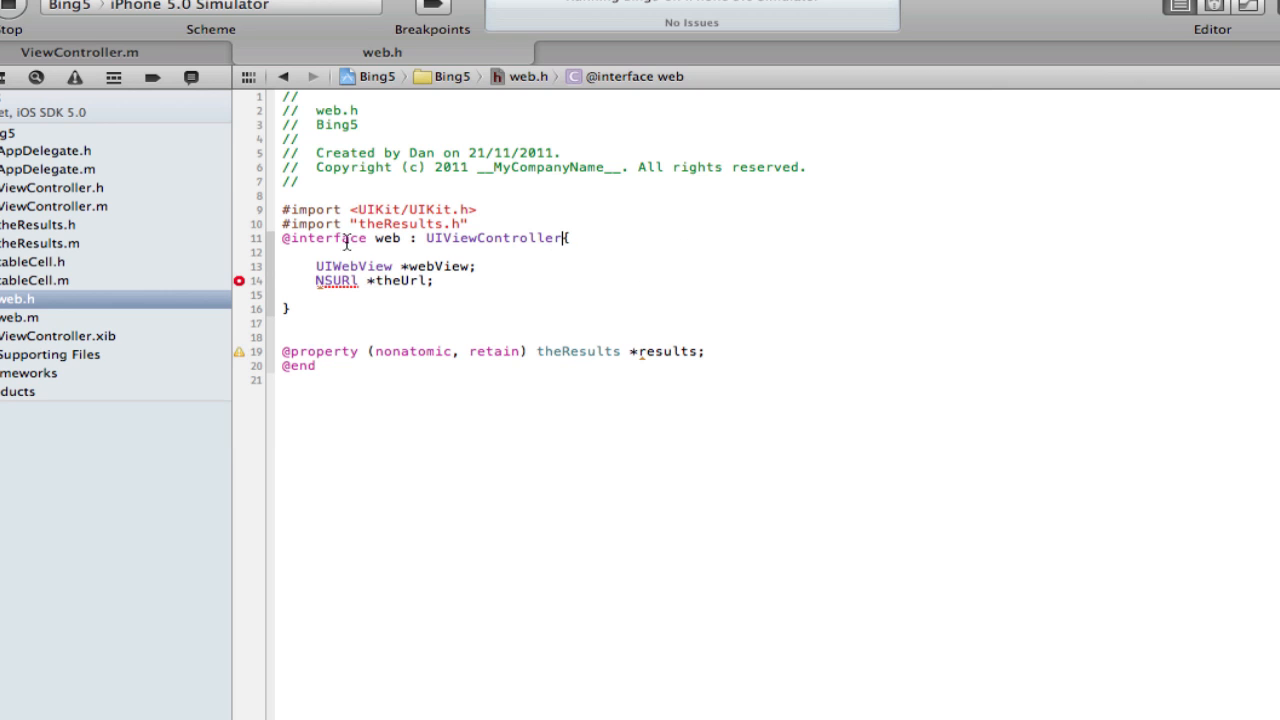
{"action": "left_click", "coordinate": [239, 280]}
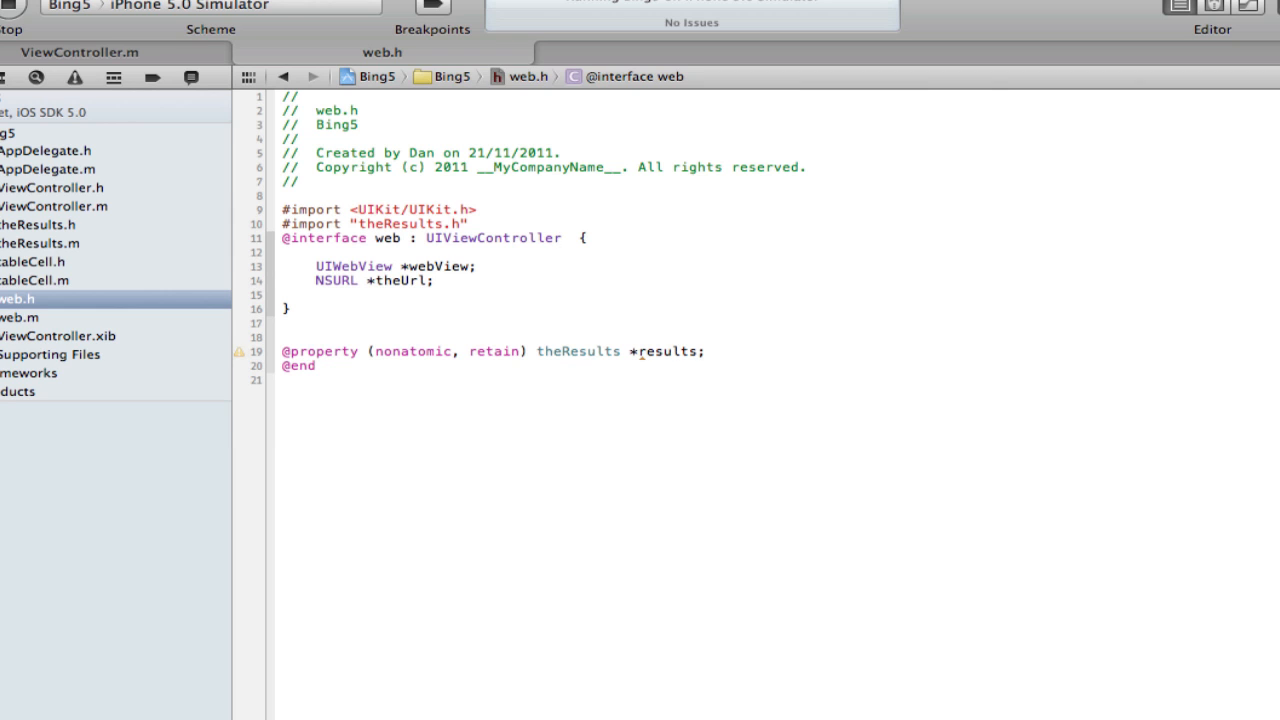
{"action": "type", "text": "<UIWebViewDelegate>"}
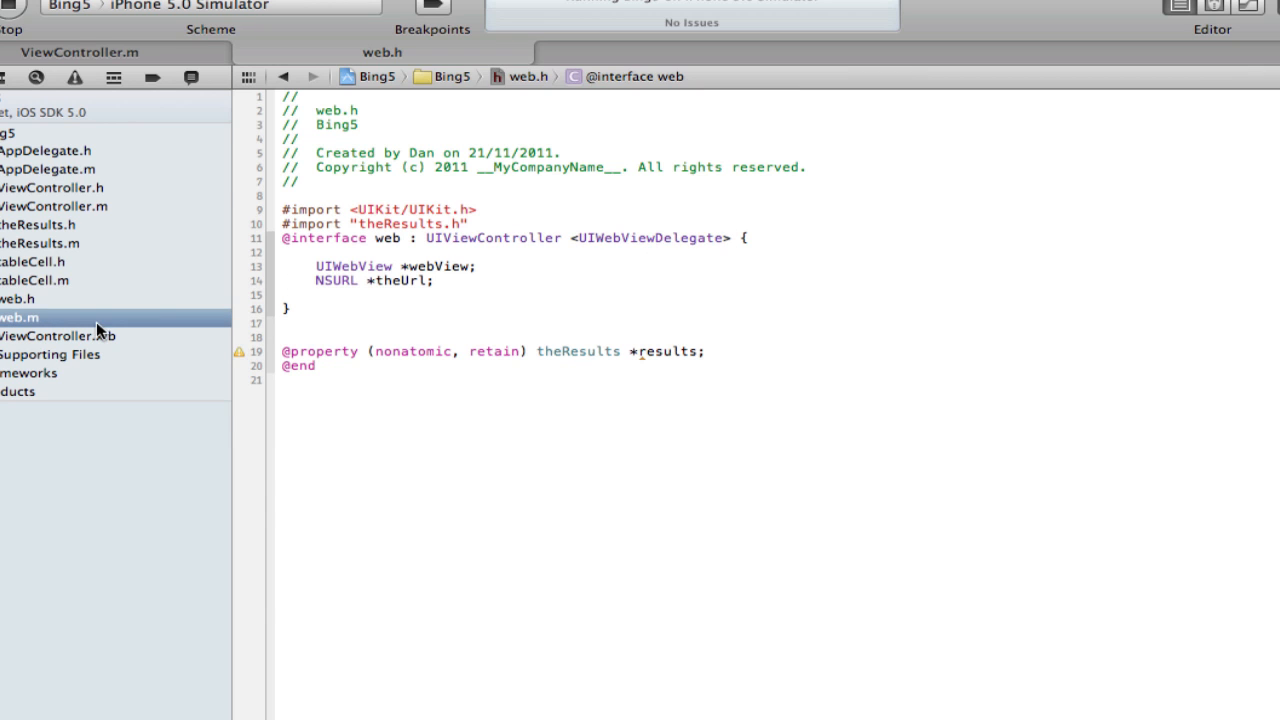
{"action": "left_click", "coordinate": [21, 317]}
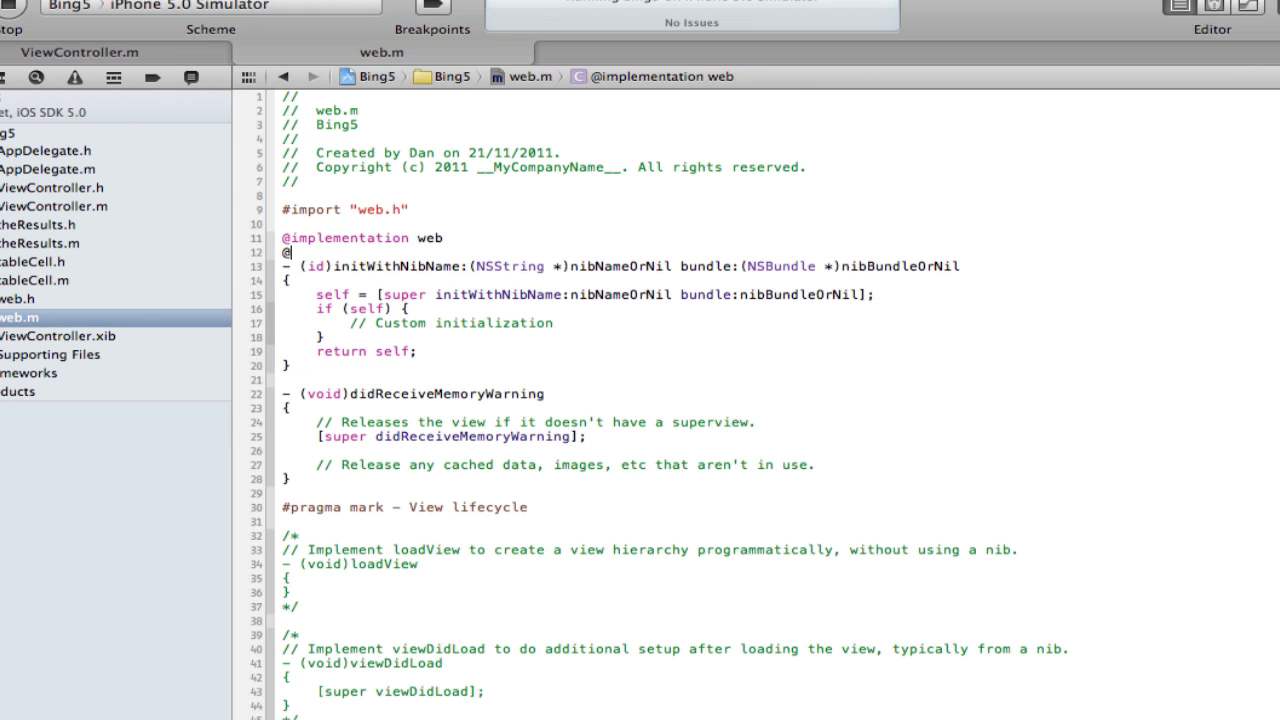
{"action": "type", "text": "synthesize results;"}
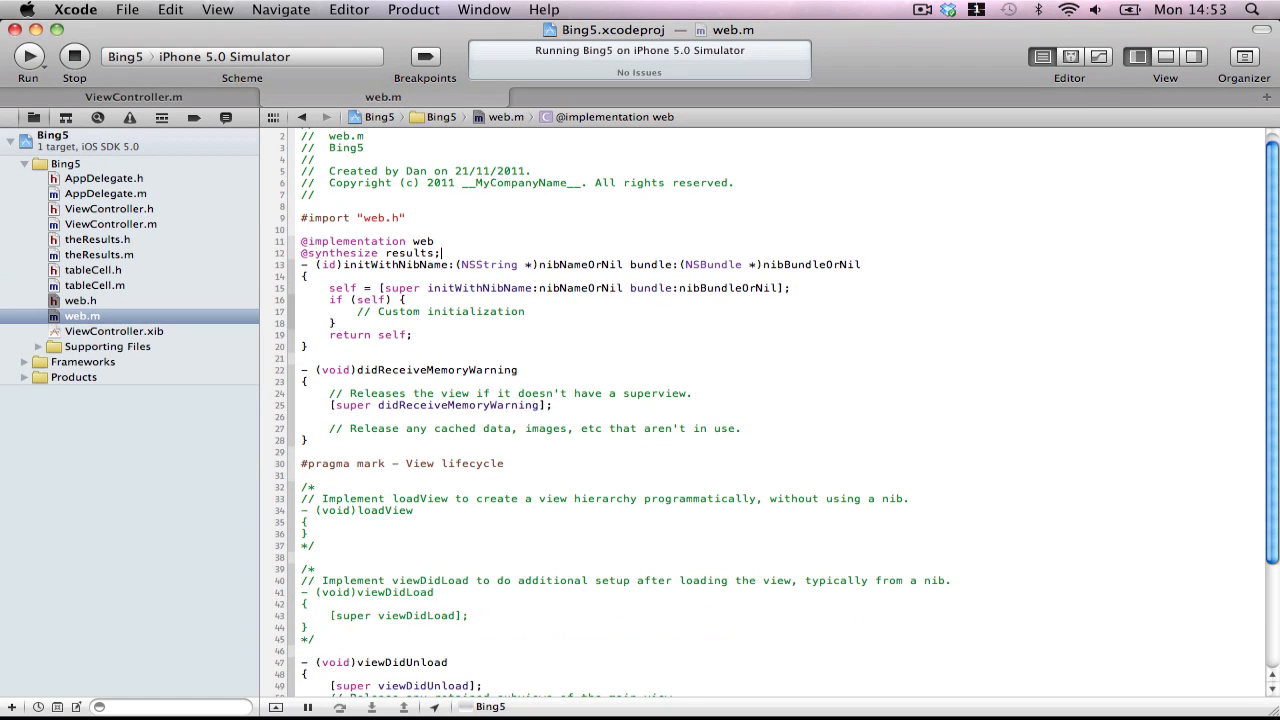
{"action": "scroll", "scroll_direction": "down", "scroll_amount": 3}
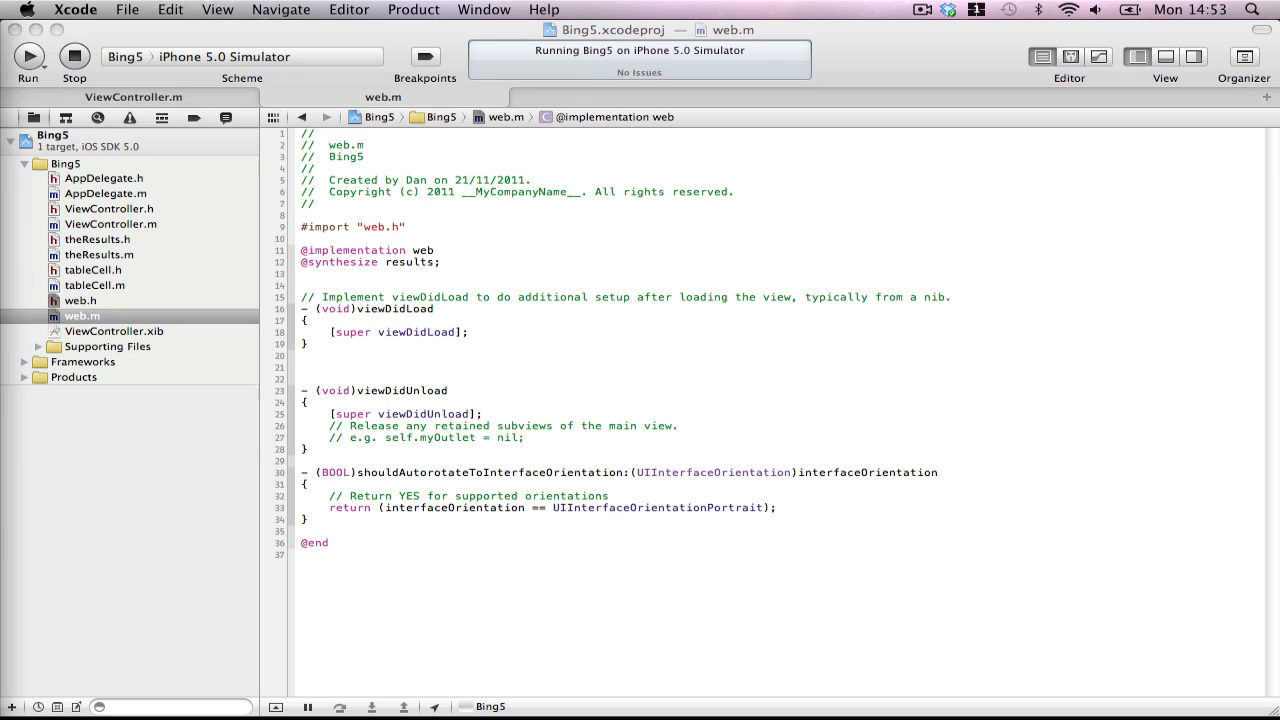
{"action": "mouse_move", "coordinate": [480, 556]}
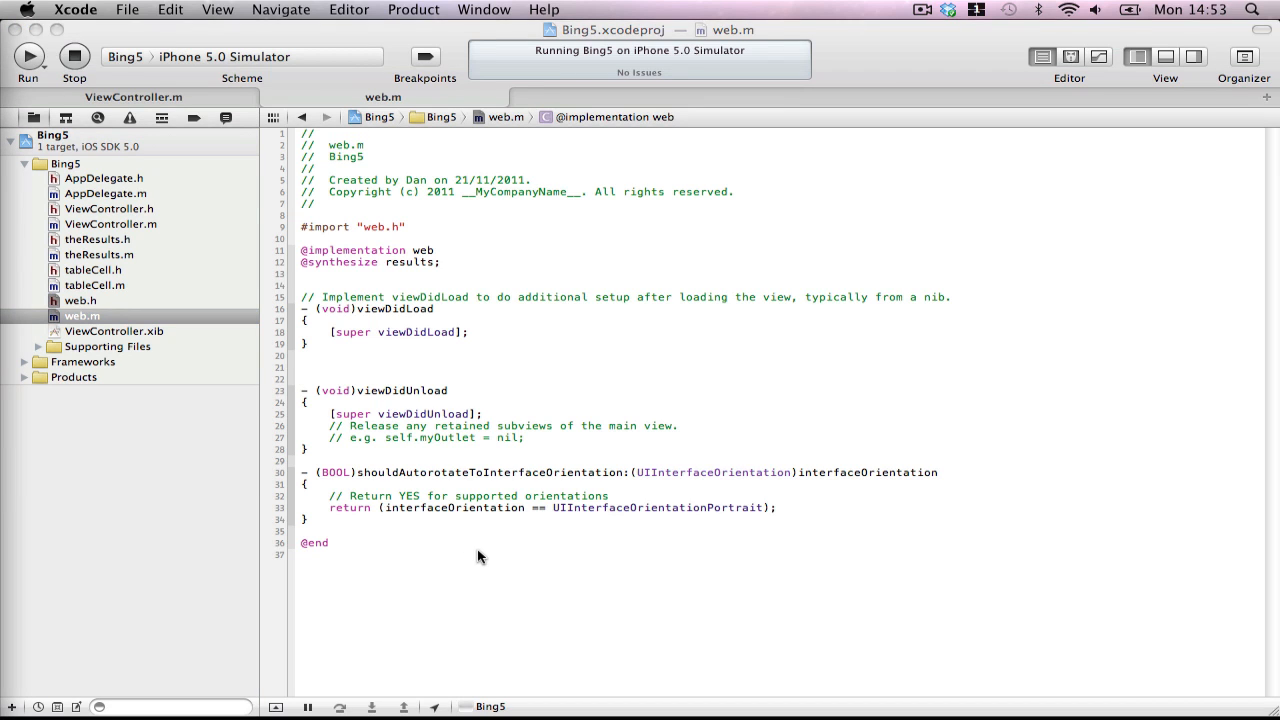
{"action": "mouse_move", "coordinate": [315, 613]}
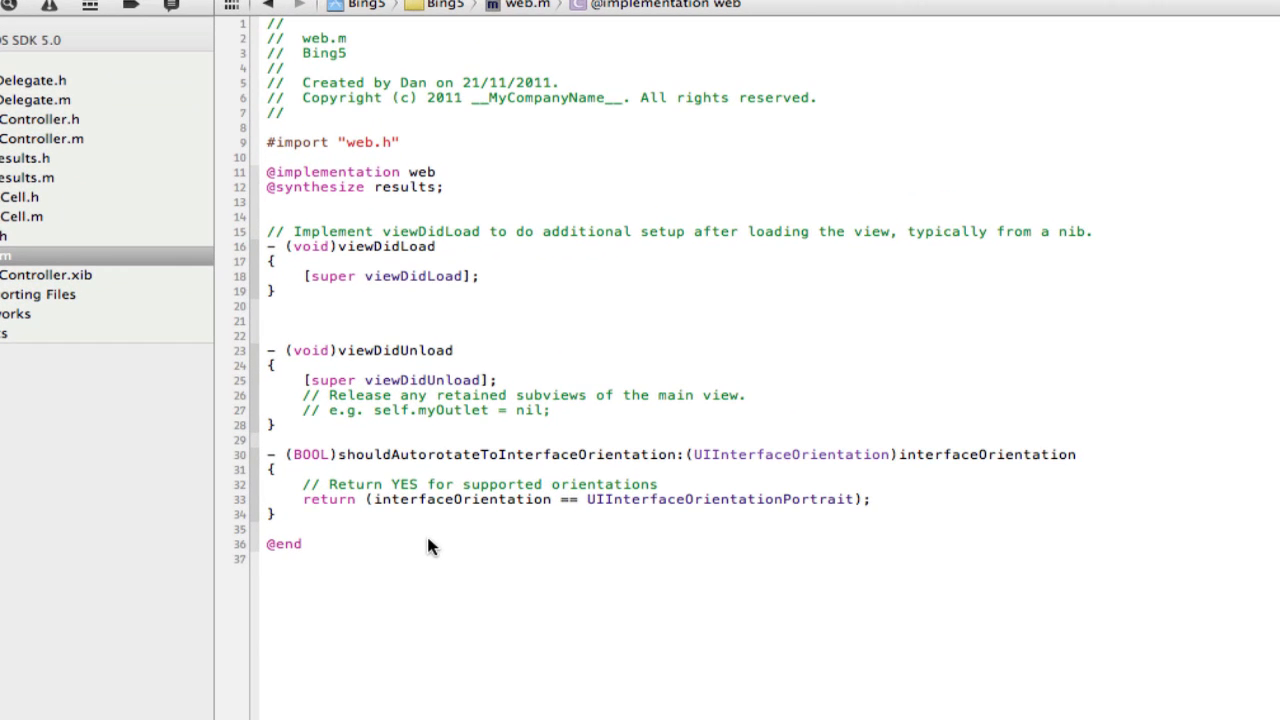
Step: In viewDidLoad, set theUrl using URLWithString from results.url
{"action": "left_click", "coordinate": [267, 335]}
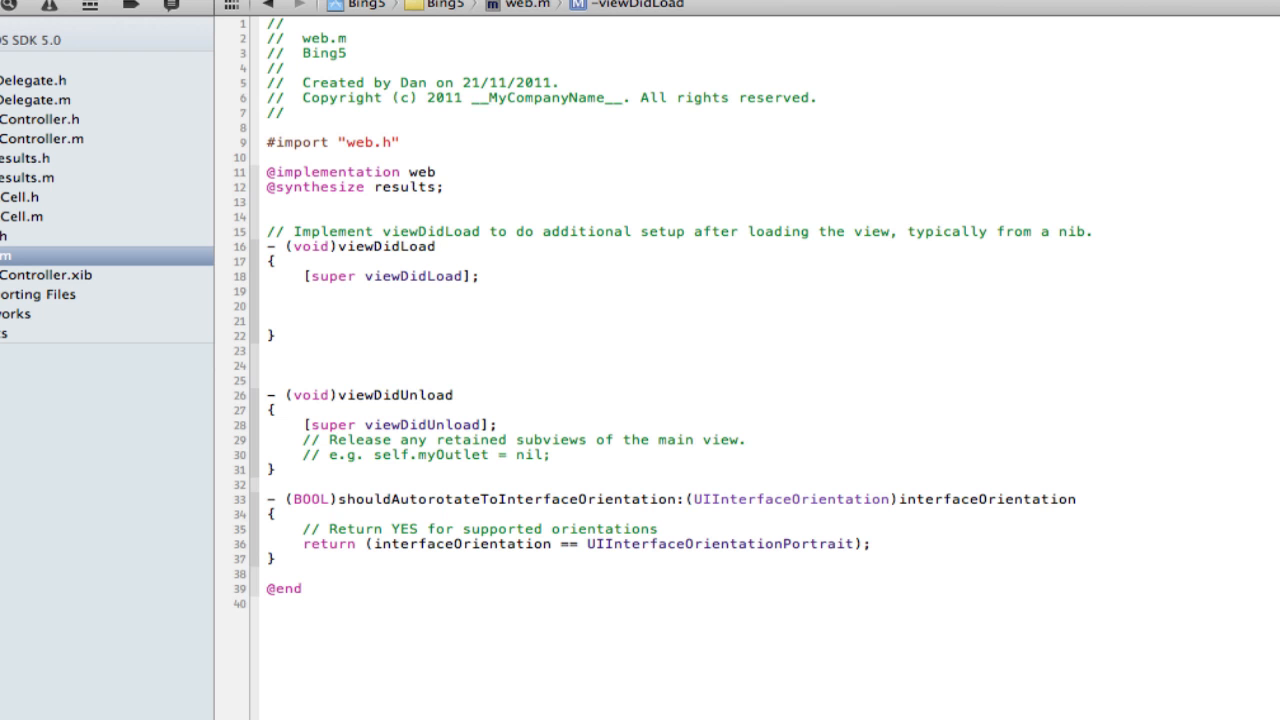
{"action": "type", "text": "NSMutableArray"}
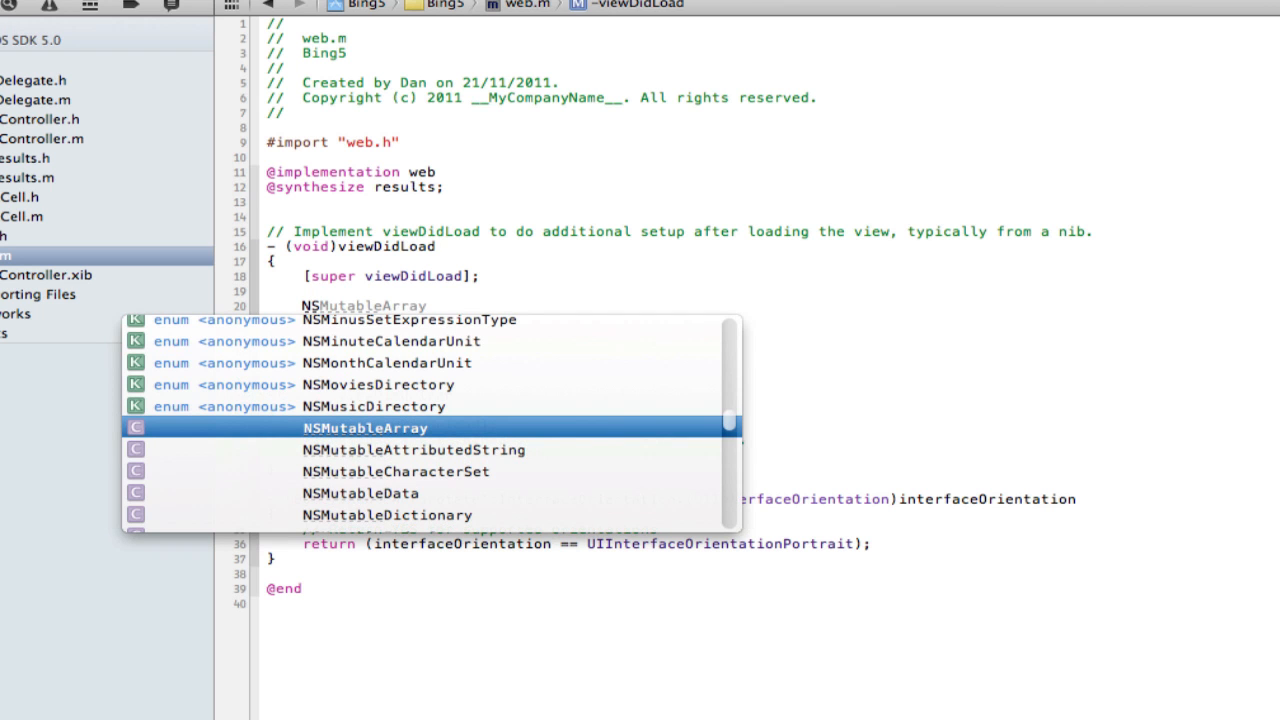
{"action": "scroll", "scroll_direction": "down", "scroll_amount": 3}
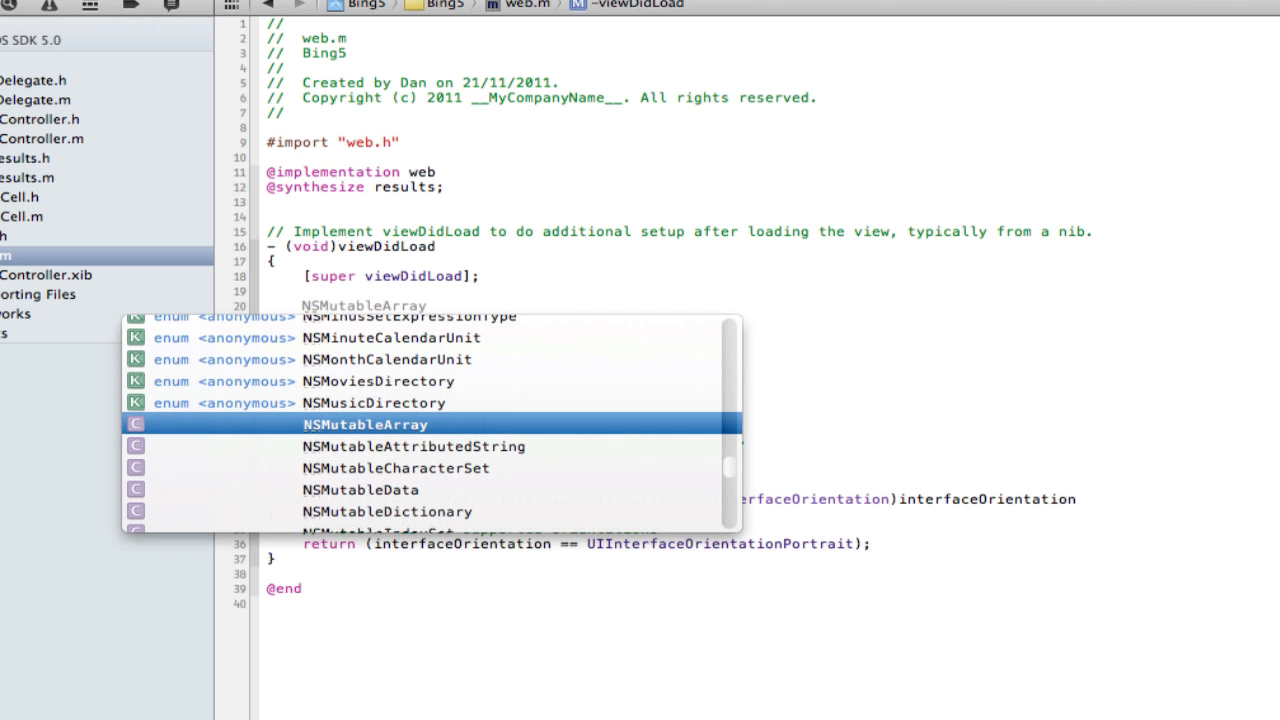
{"action": "type", "text": "theUrl = ["}
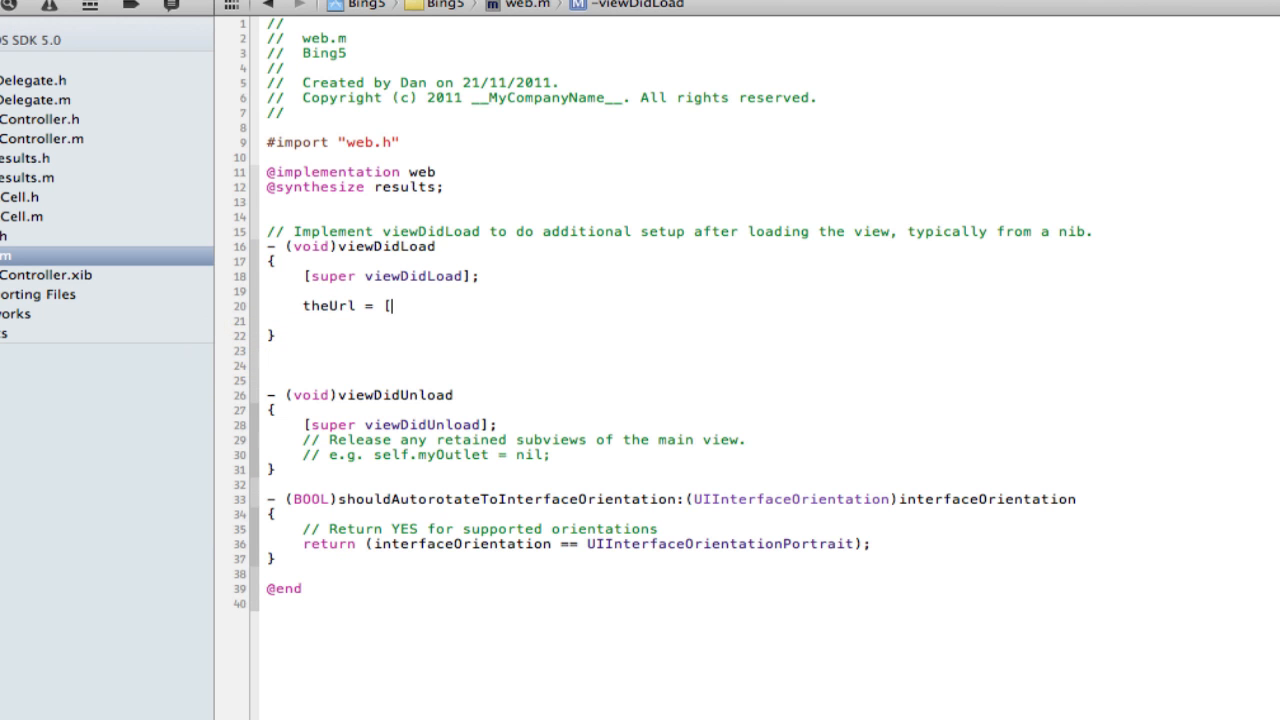
{"action": "type", "text": "NSMutabl"}
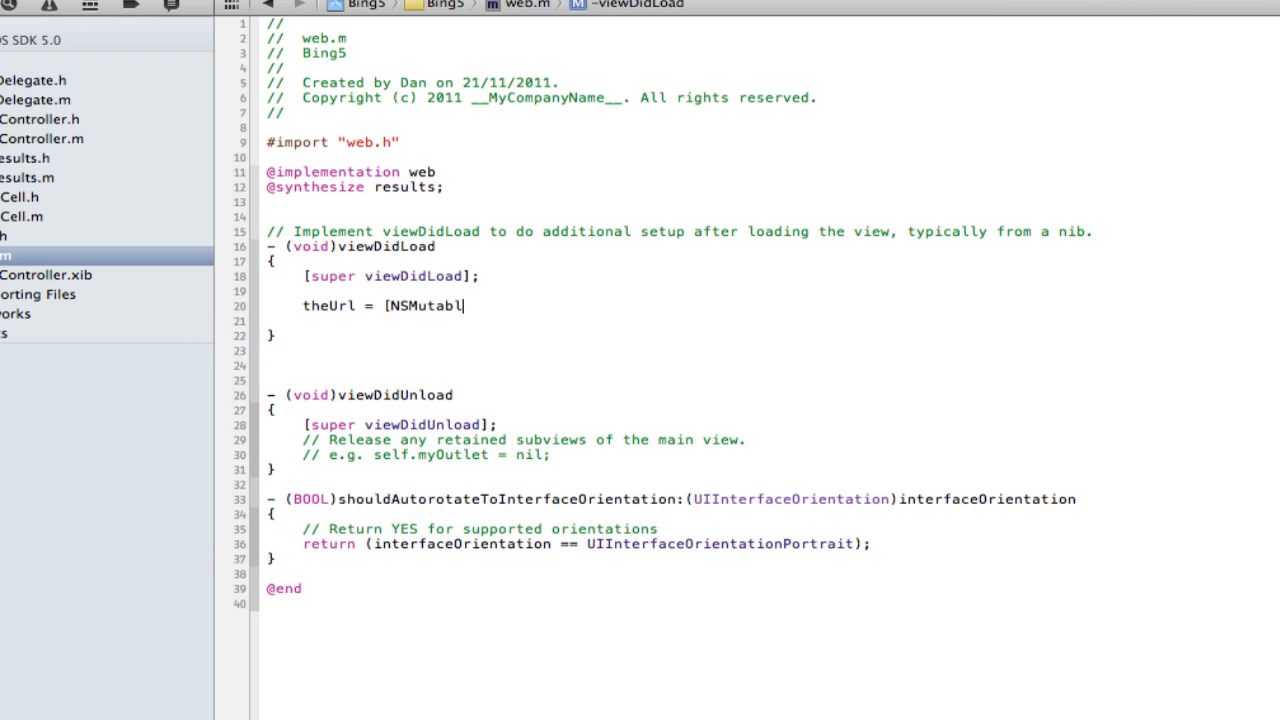
{"action": "key", "text": "Backspace"}
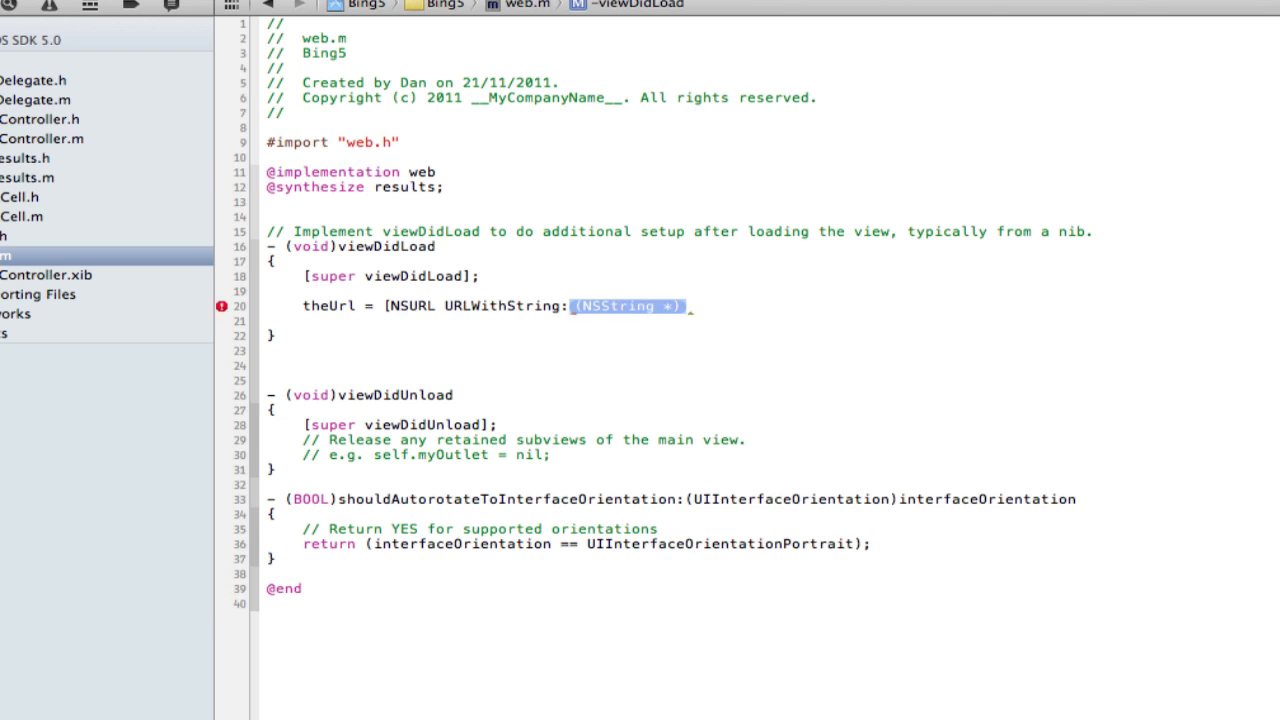
{"action": "type", "text": "results.url];"}
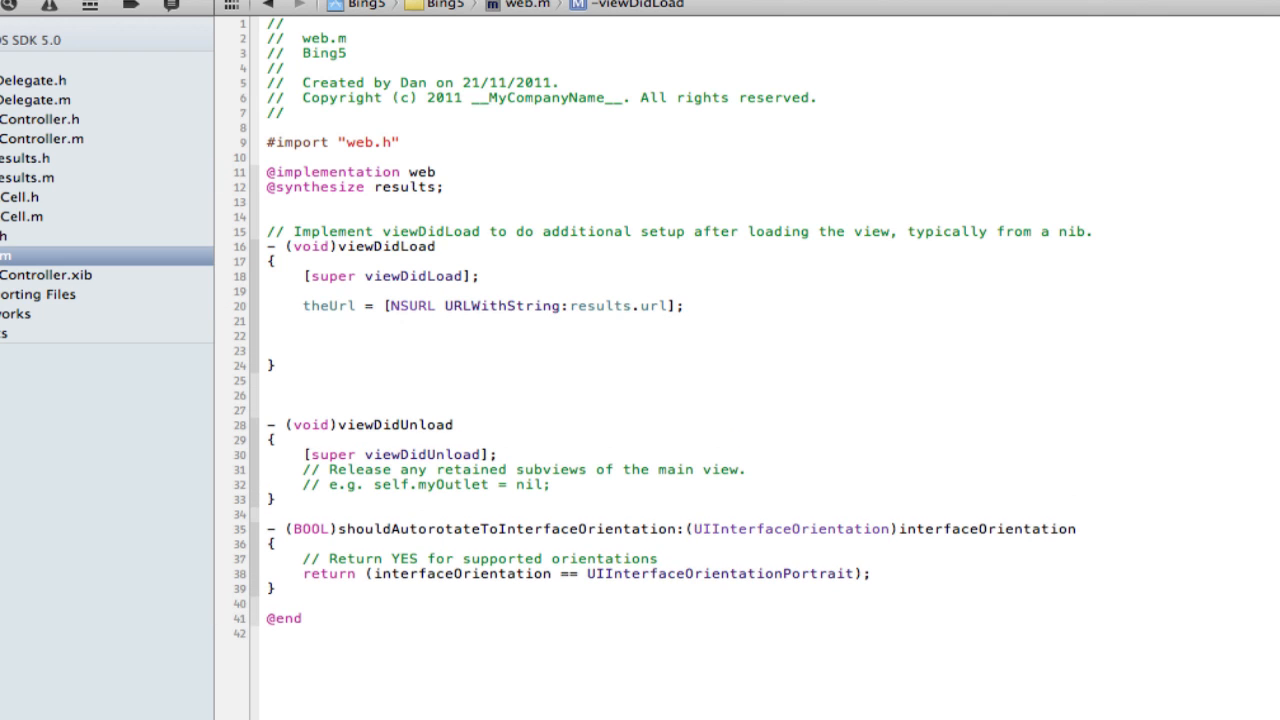
Step: Allocate webView with a frame using self.view.bounds width and height
{"action": "type", "text": "UIWeb"}
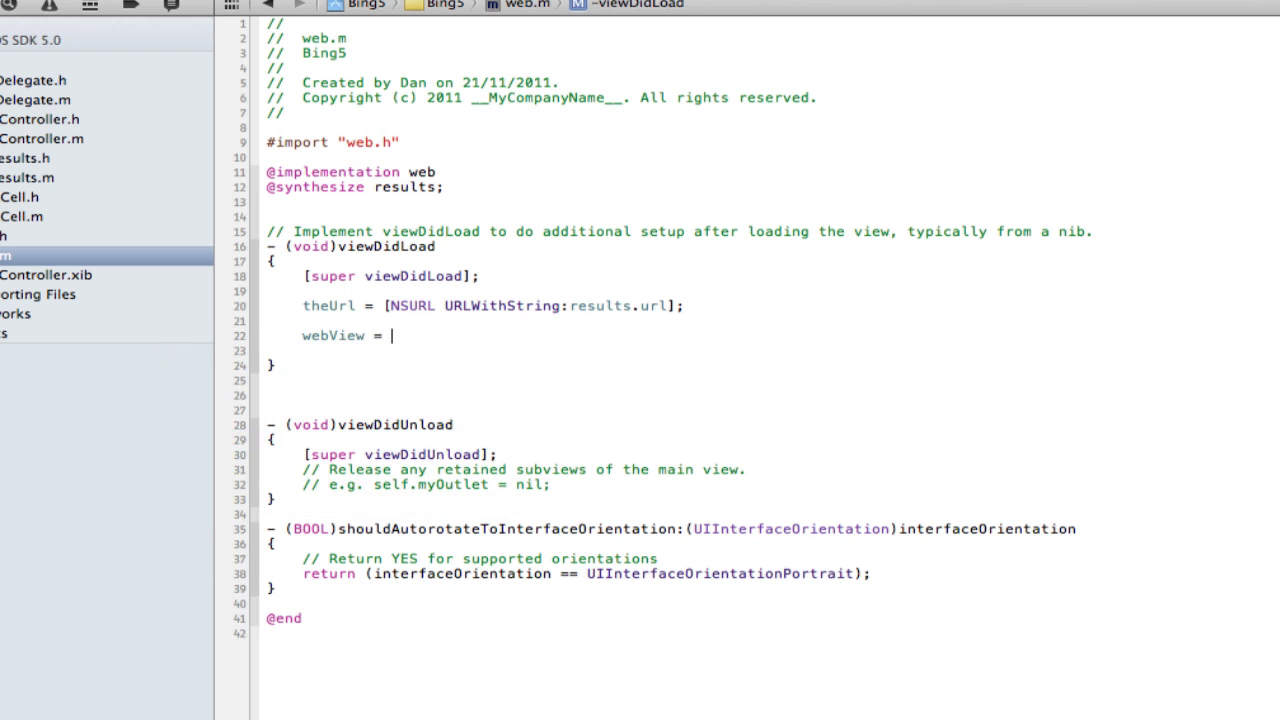
{"action": "type", "text": "[[UIWebView a;"}
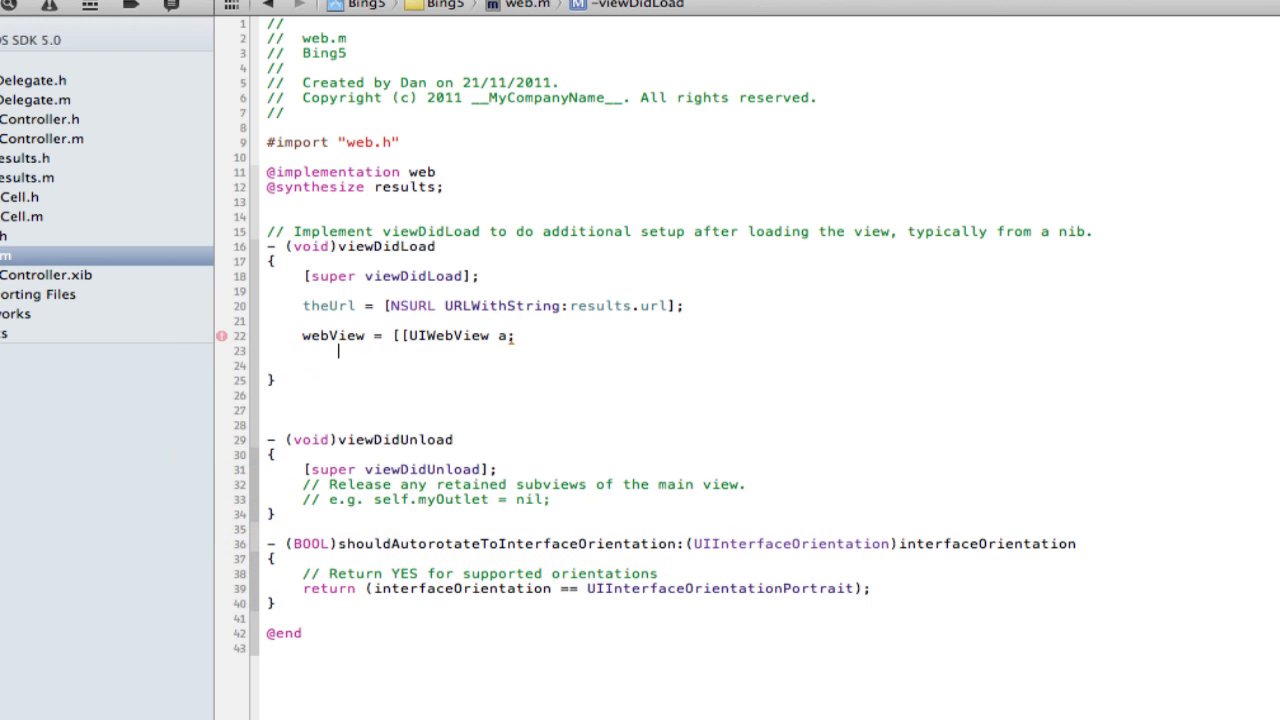
{"action": "type", "text": "lloc] initWithFrame:CGRectMake(0, 0, CGFloat width, CGFloat height"}
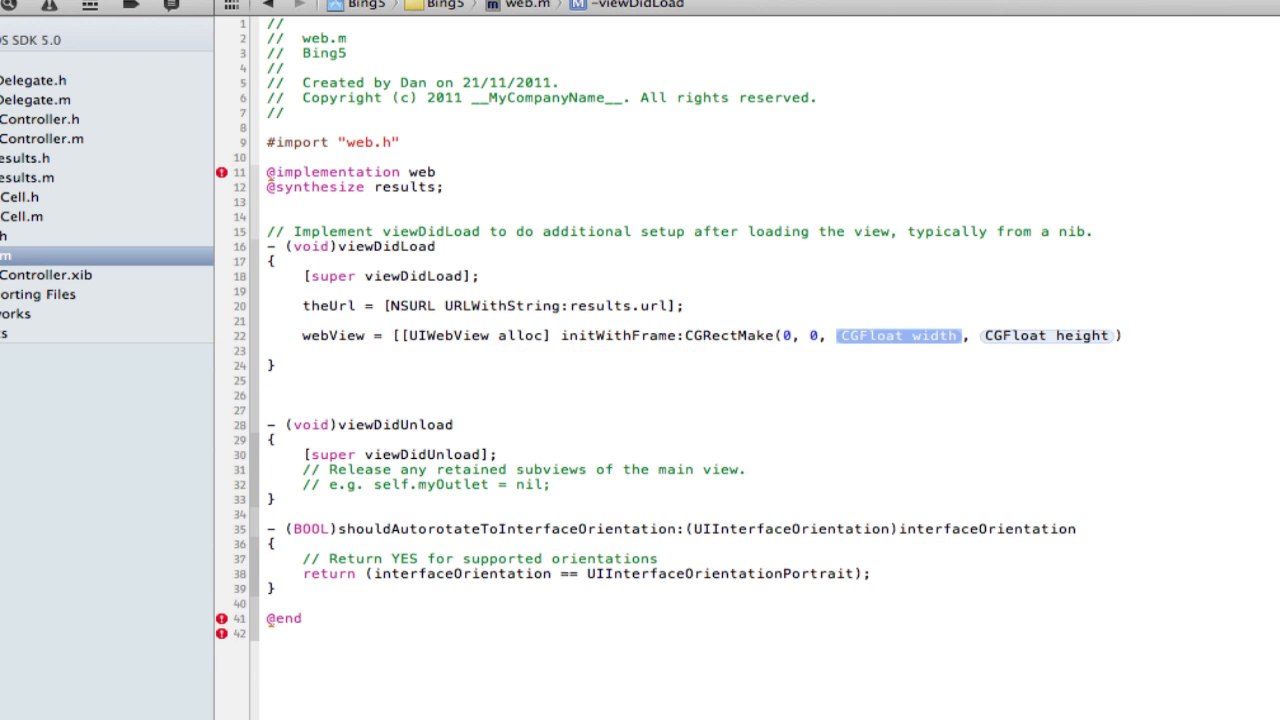
{"action": "type", "text": "self.v"}
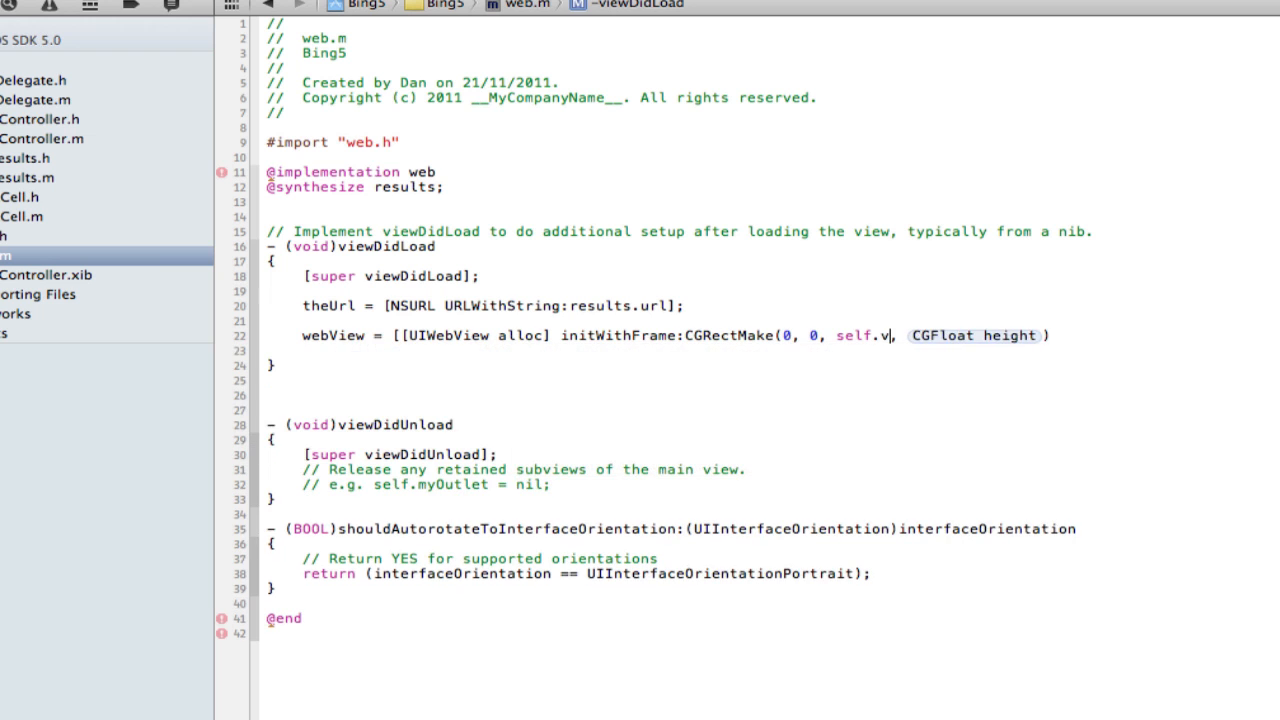
{"action": "type", "text": "iew.bounds.size.width"}
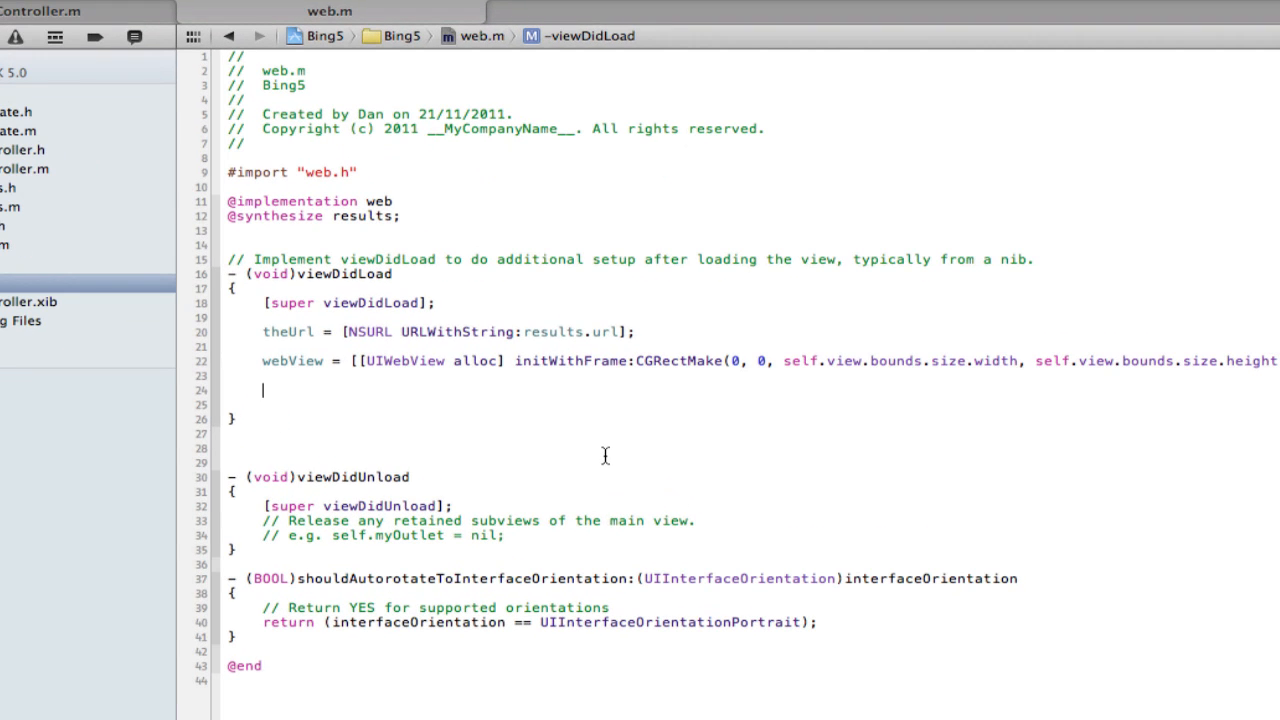
Step: Set webView's delegate to self and make it scale pages to fit
{"action": "type", "text": "webView.delegate = self;"}
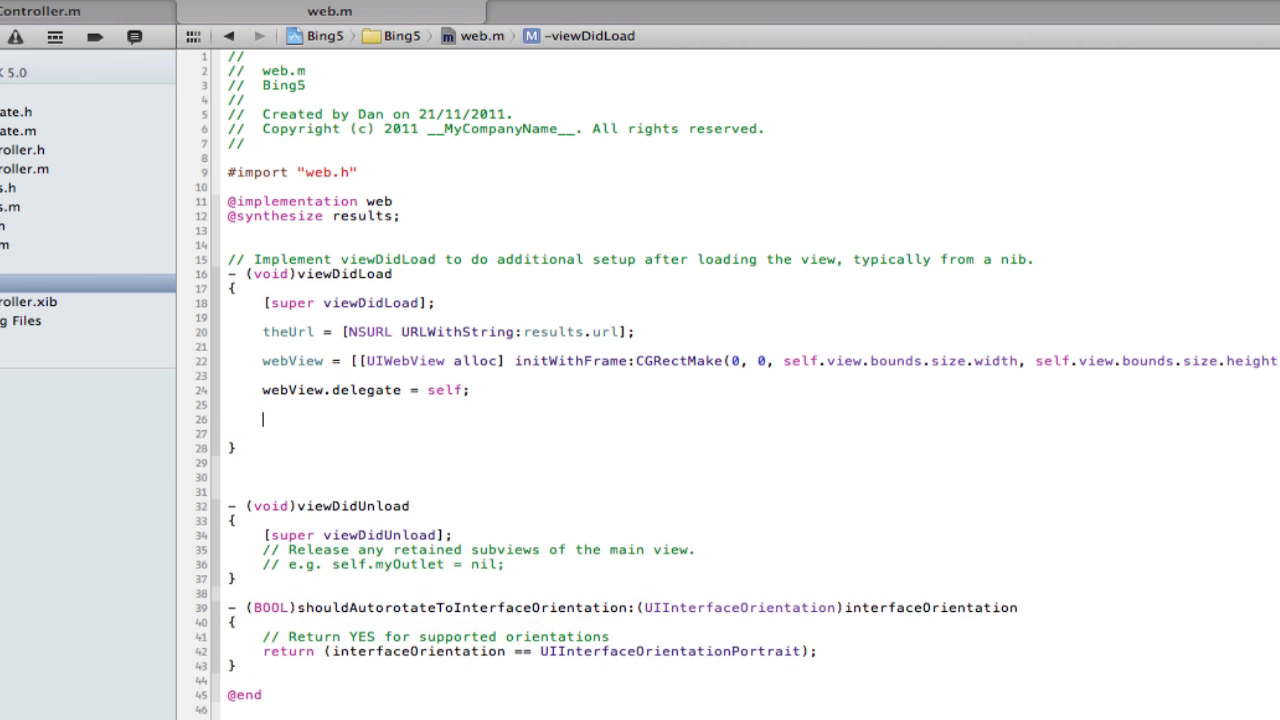
{"action": "type", "text": "webView."}
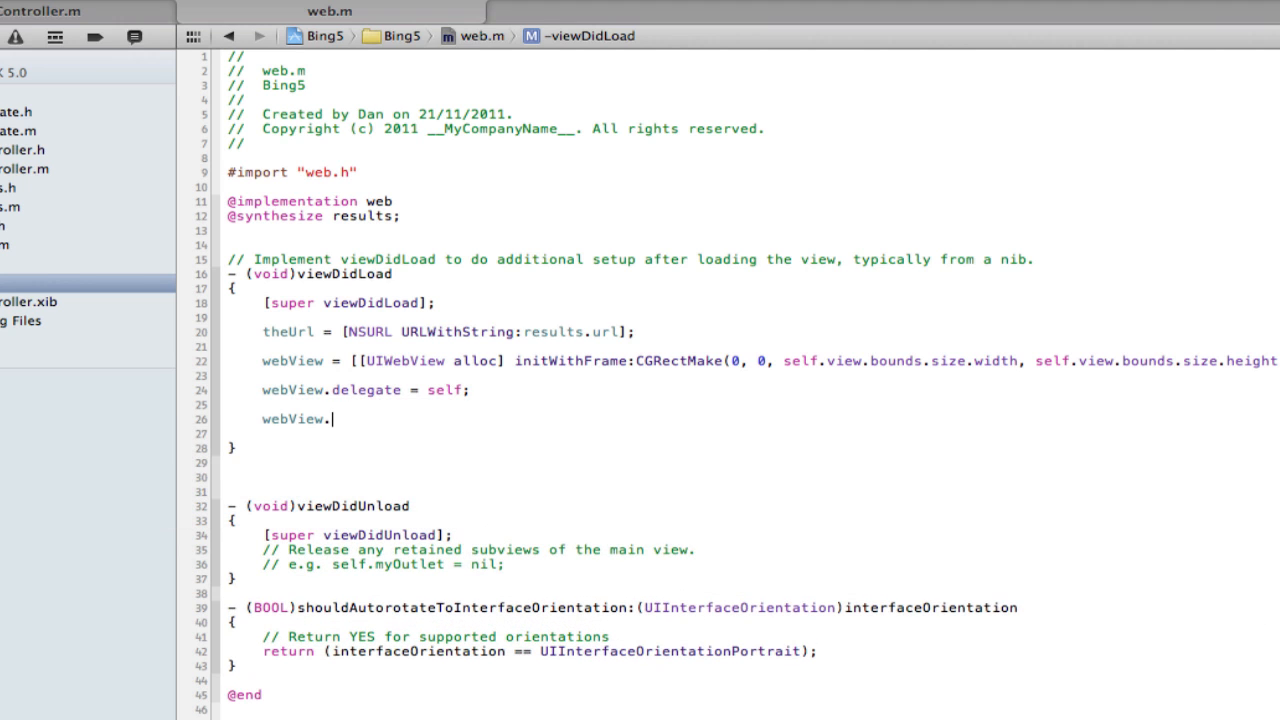
{"action": "type", "text": "scrollView"}
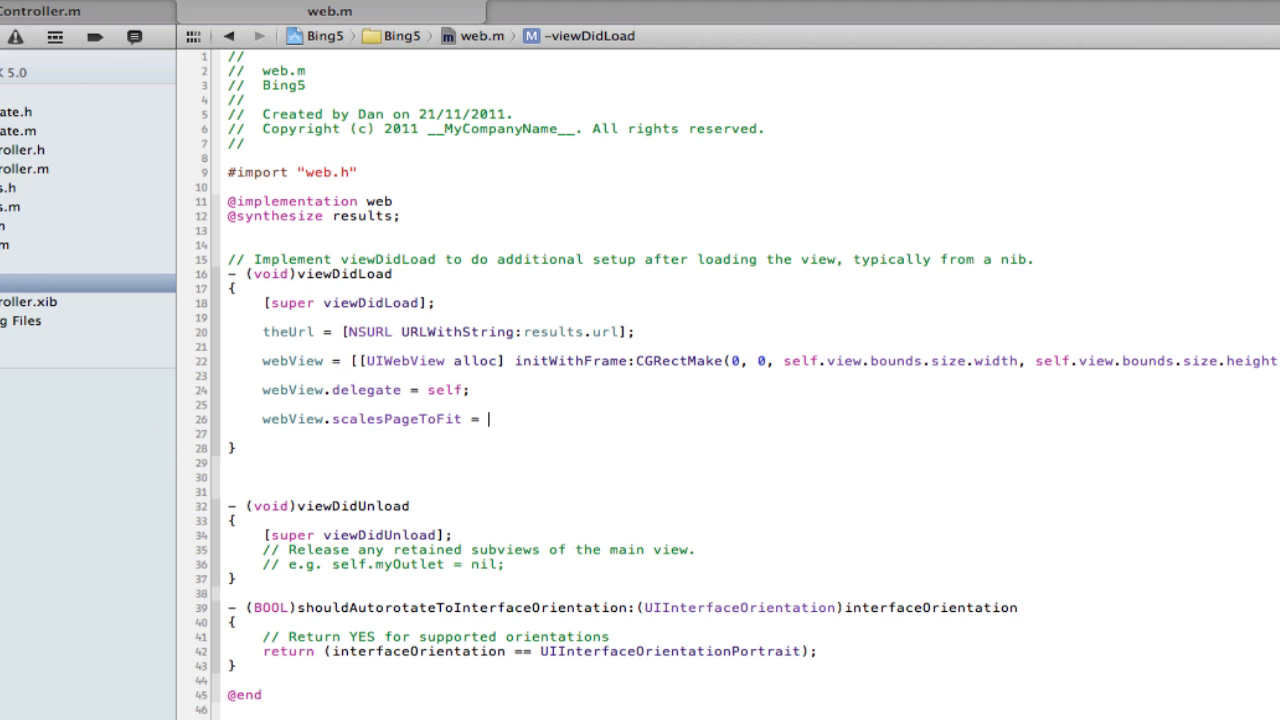
{"action": "type", "text": "YES;"}
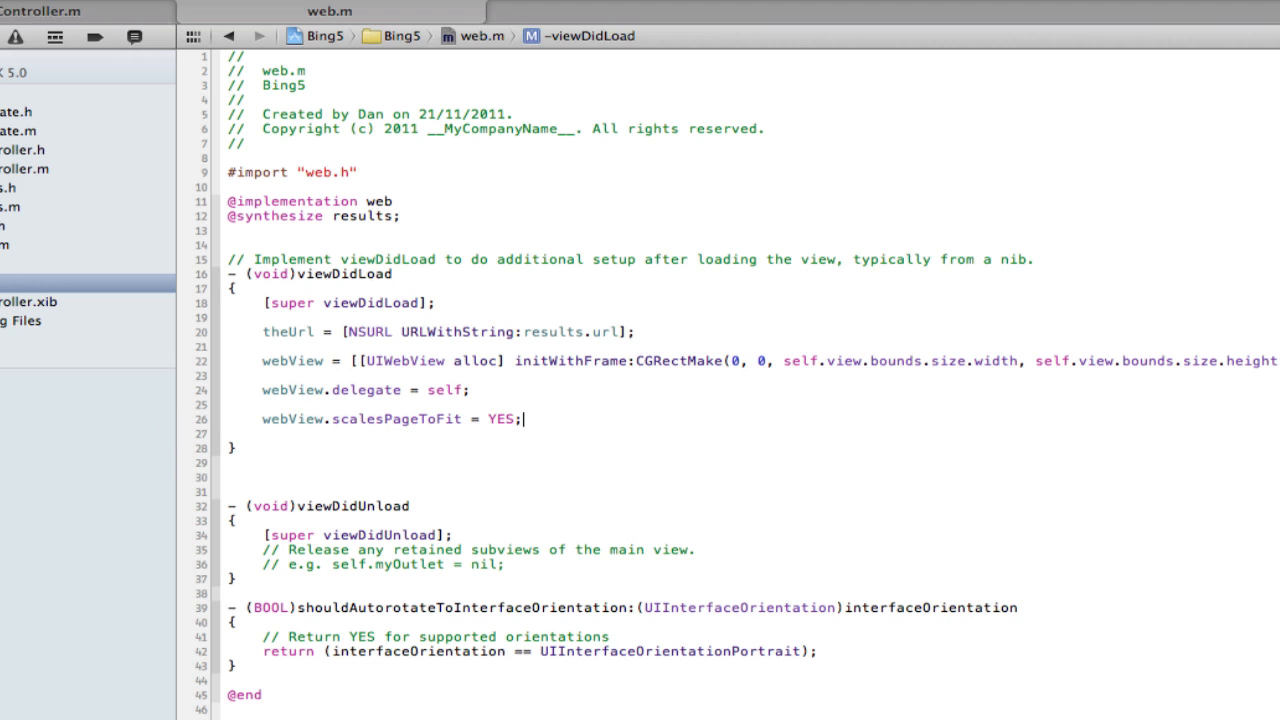
Step: Load a request for theUrl in webView and add it as a subview
{"action": "type", "text": "we"}
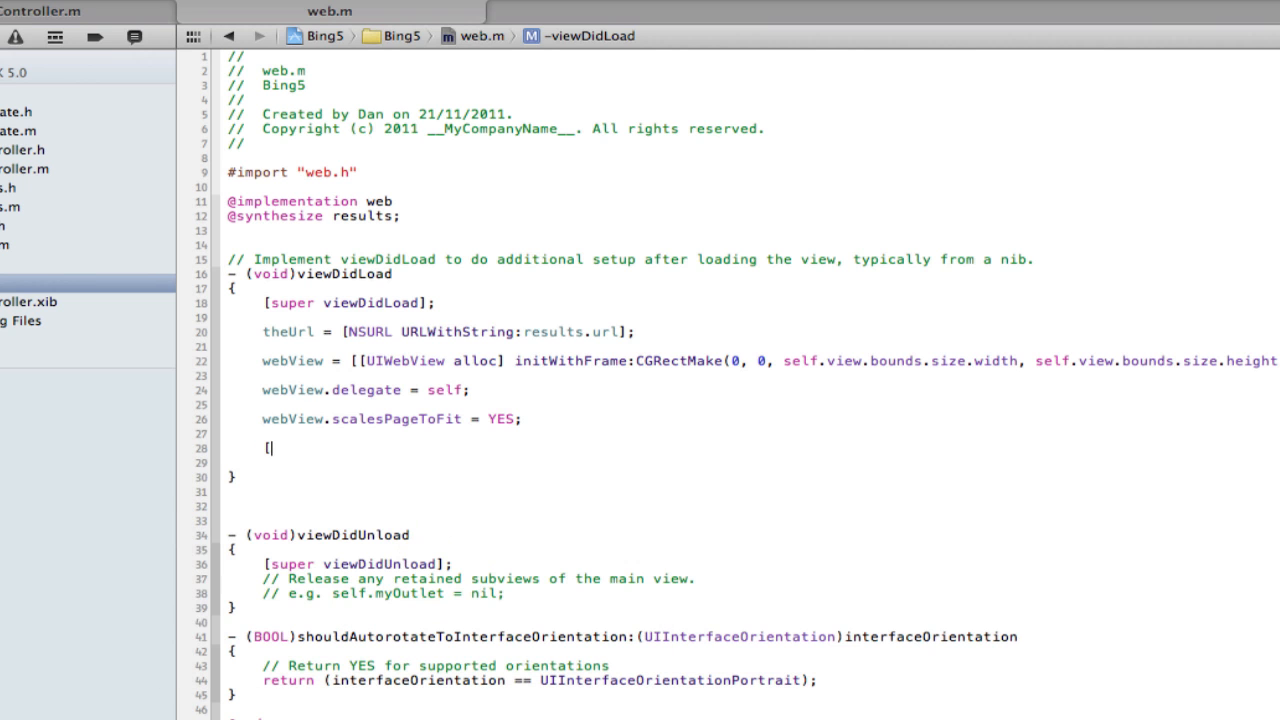
{"action": "type", "text": "webView"}
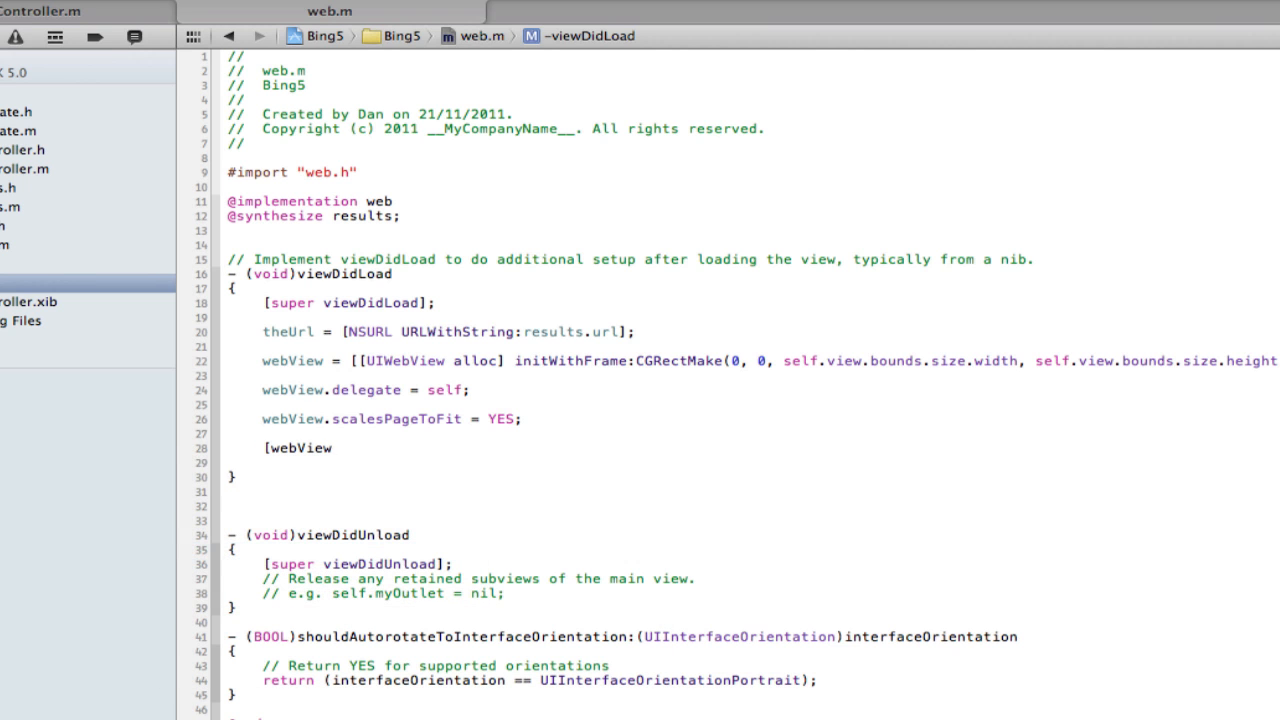
{"action": "type", "text": "loadRequest:p"}
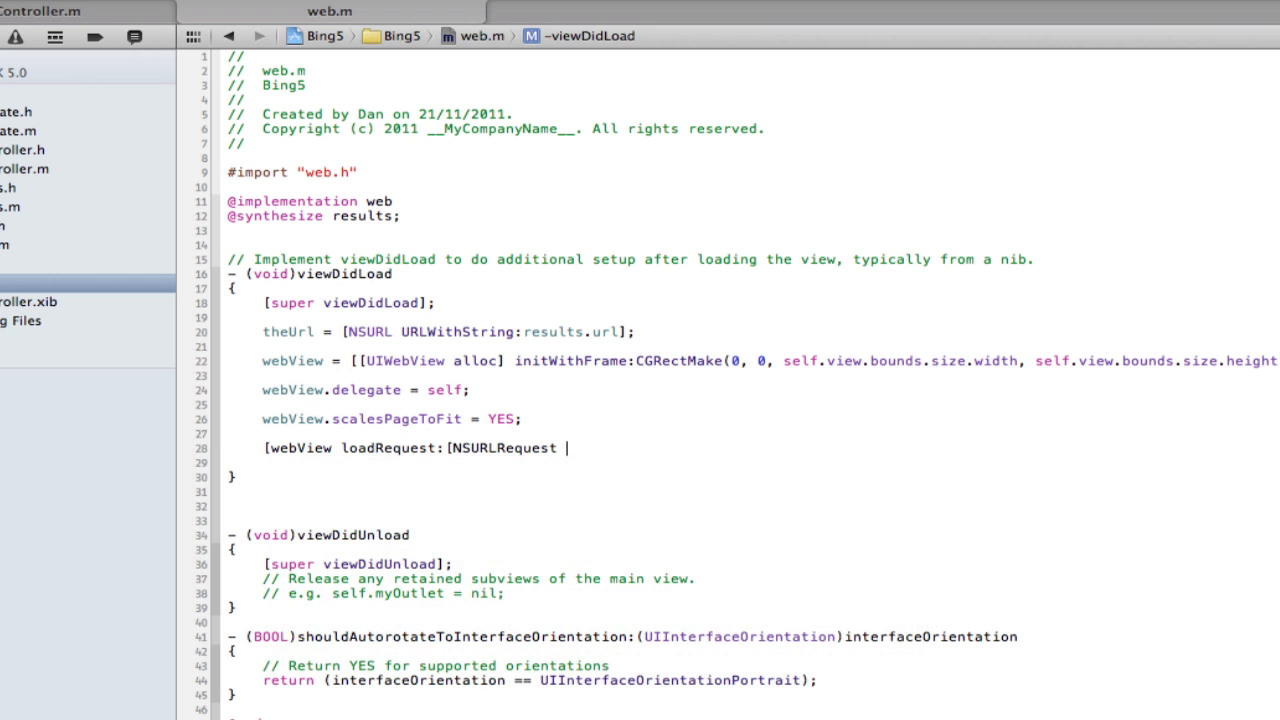
{"action": "type", "text": "requestWithURL:"}
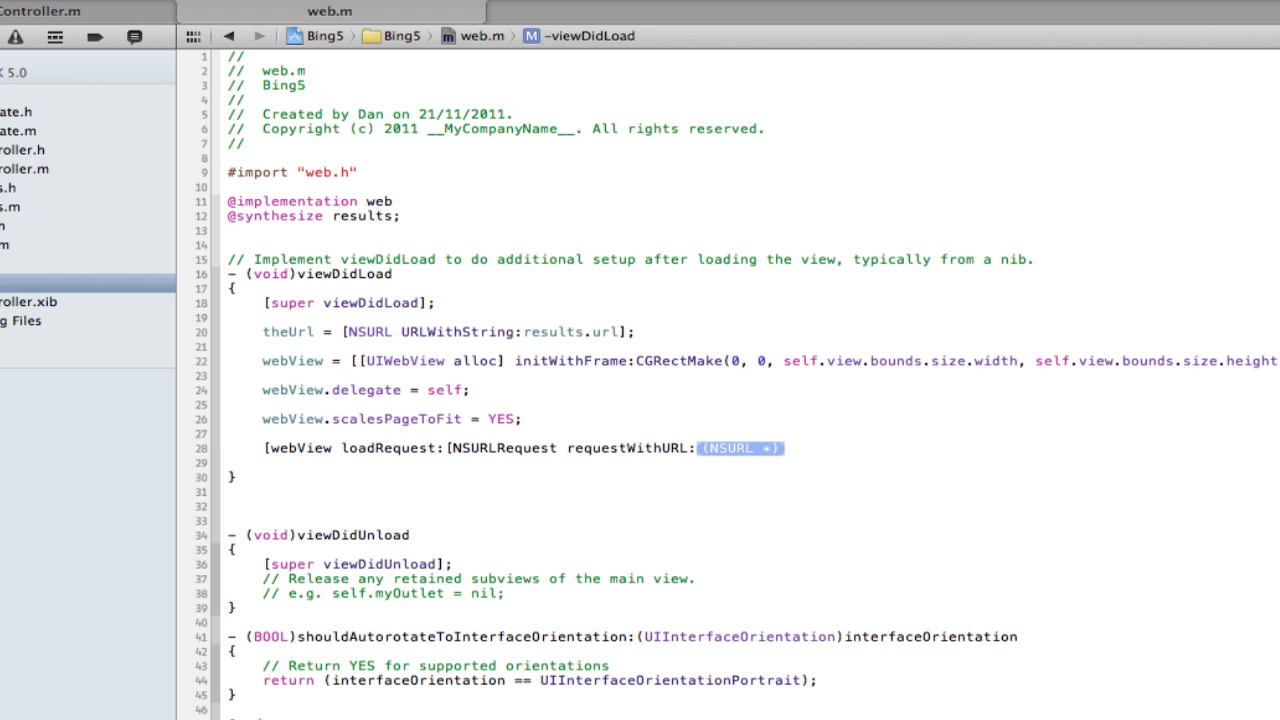
{"action": "type", "text": "theUrl]];"}
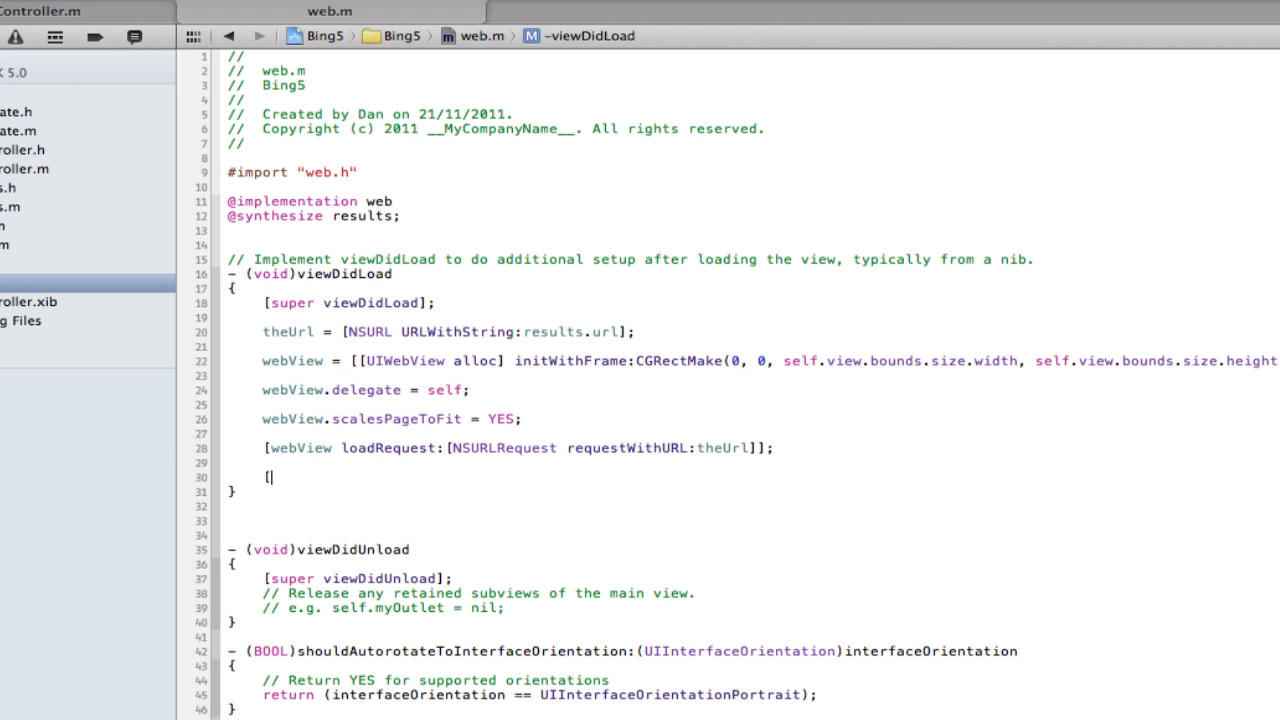
{"action": "type", "text": "self.view"}
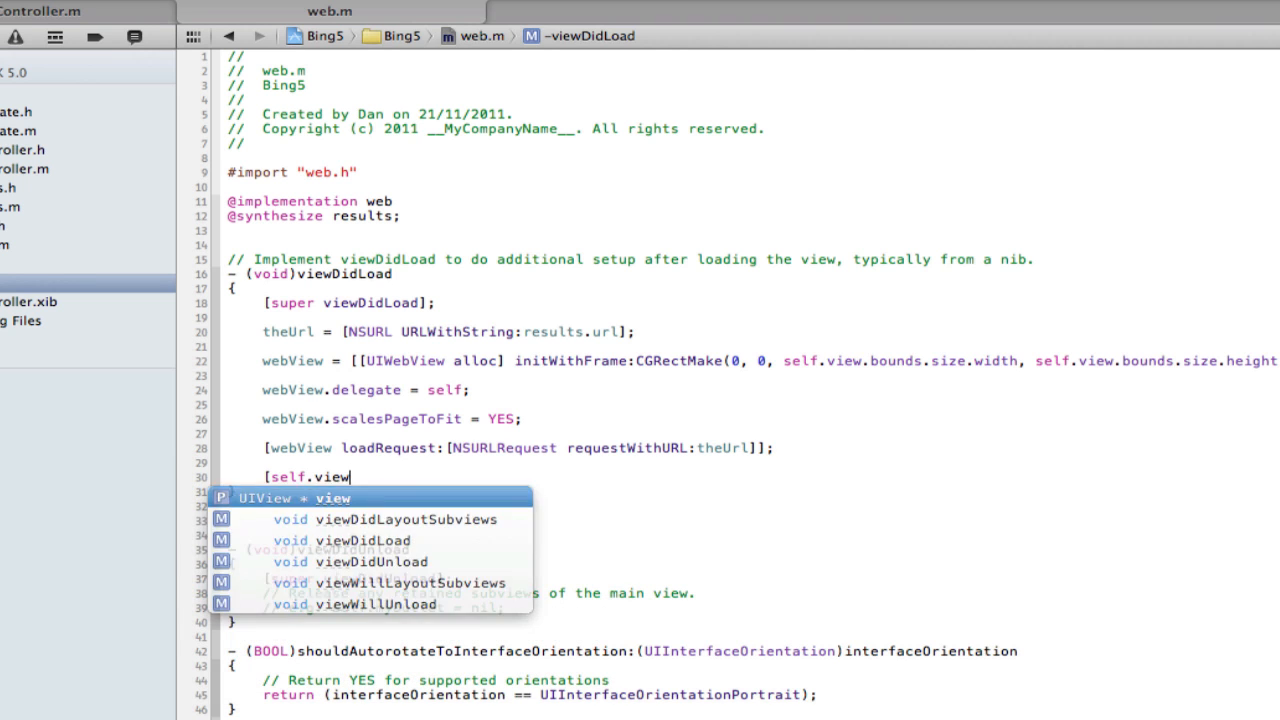
{"action": "type", "text": "addSubview:webView];"}
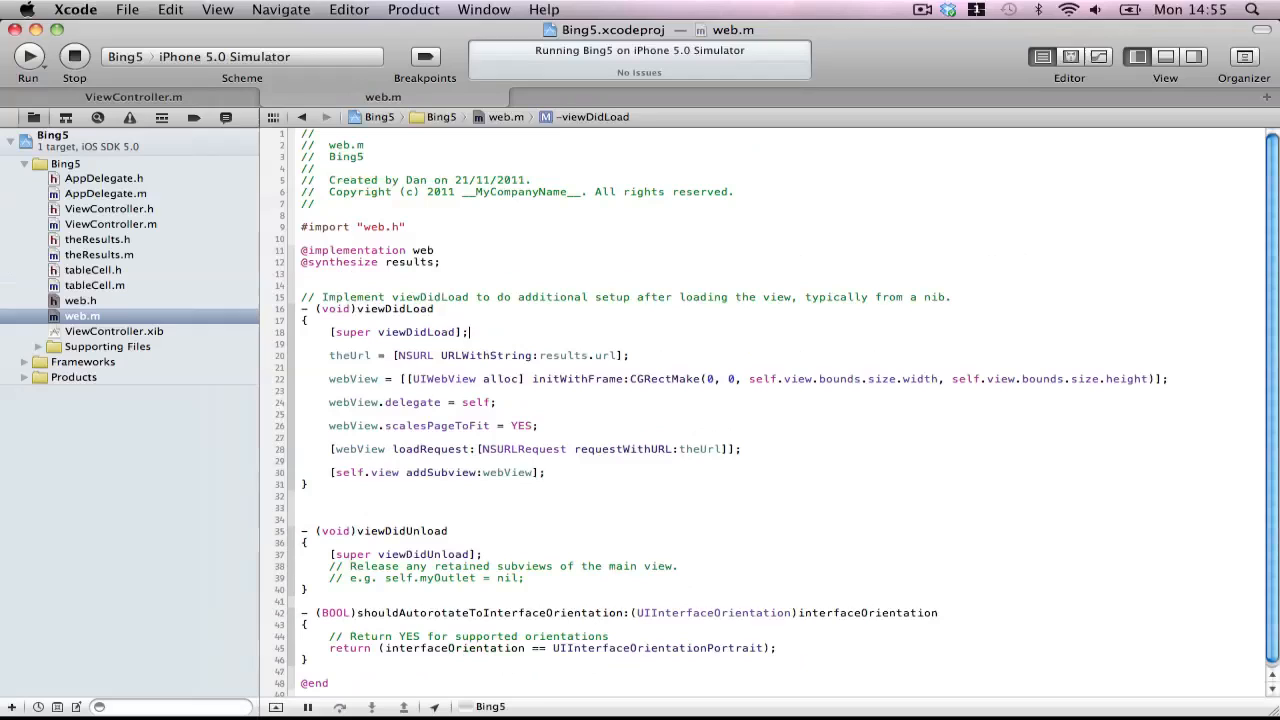
{"action": "left_click", "coordinate": [110, 224]}
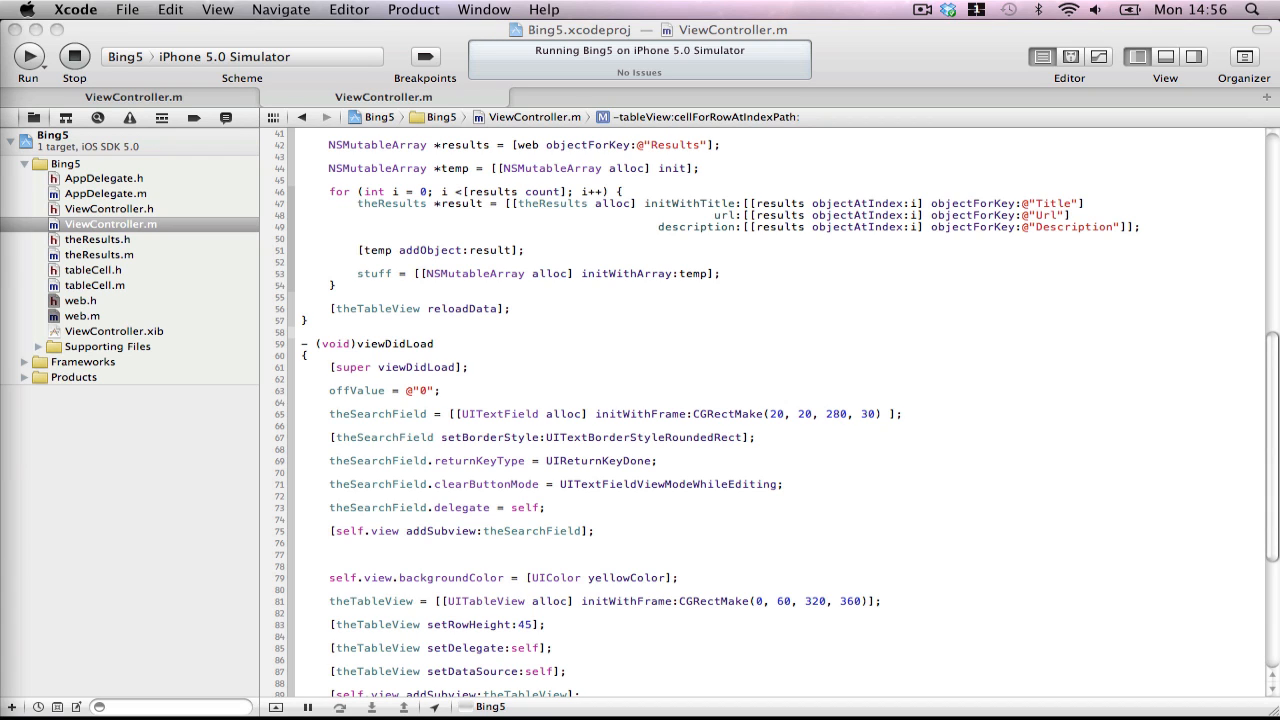
Step: Deselect the tapped row with animation in didSelectRowAtIndexPath and import web.h
{"action": "scroll", "scroll_direction": "down", "scroll_amount": 3}
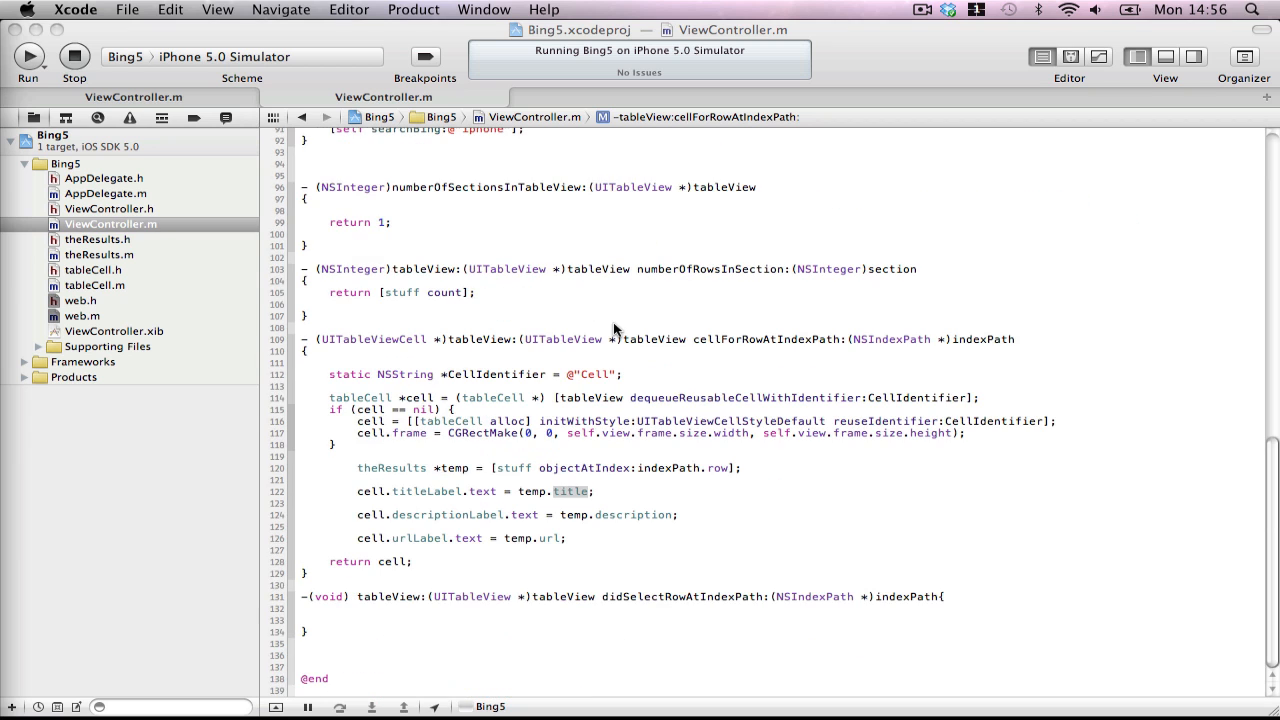
{"action": "mouse_move", "coordinate": [500, 618]}
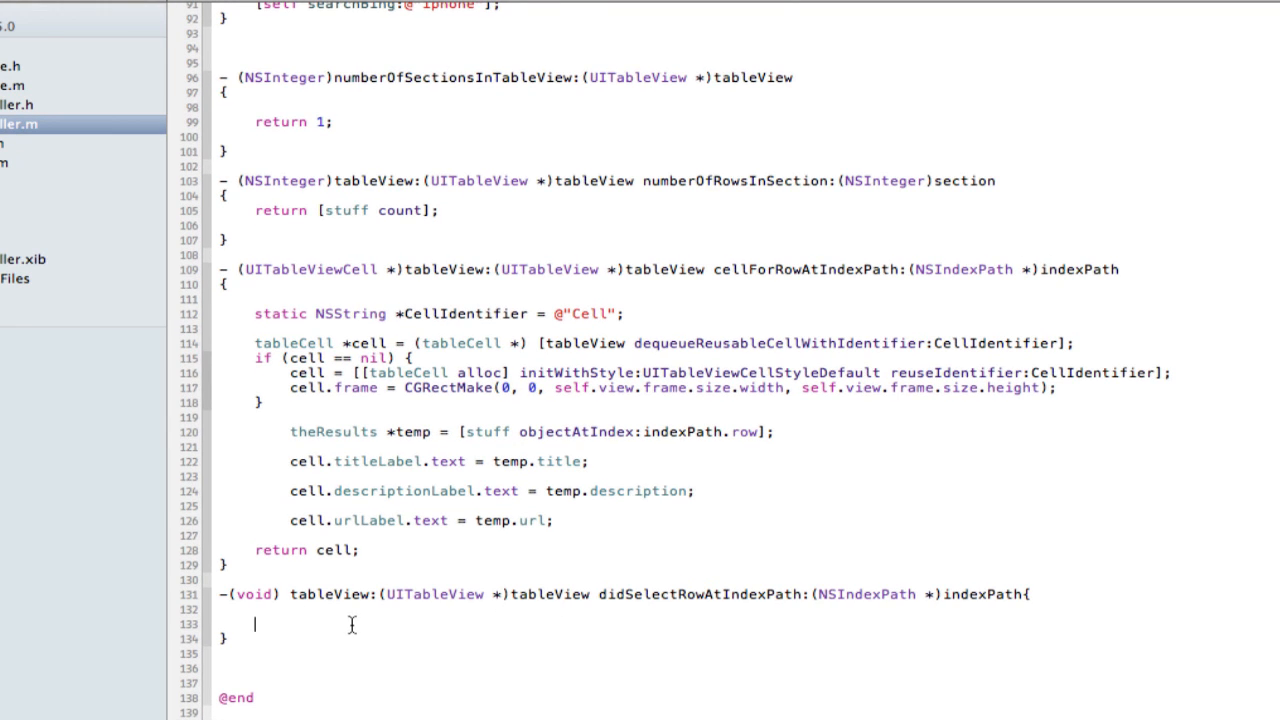
{"action": "type", "text": "[theTableView deselectRowAtIndexPath:(NSIndexPath *) animated:(BOOL"}
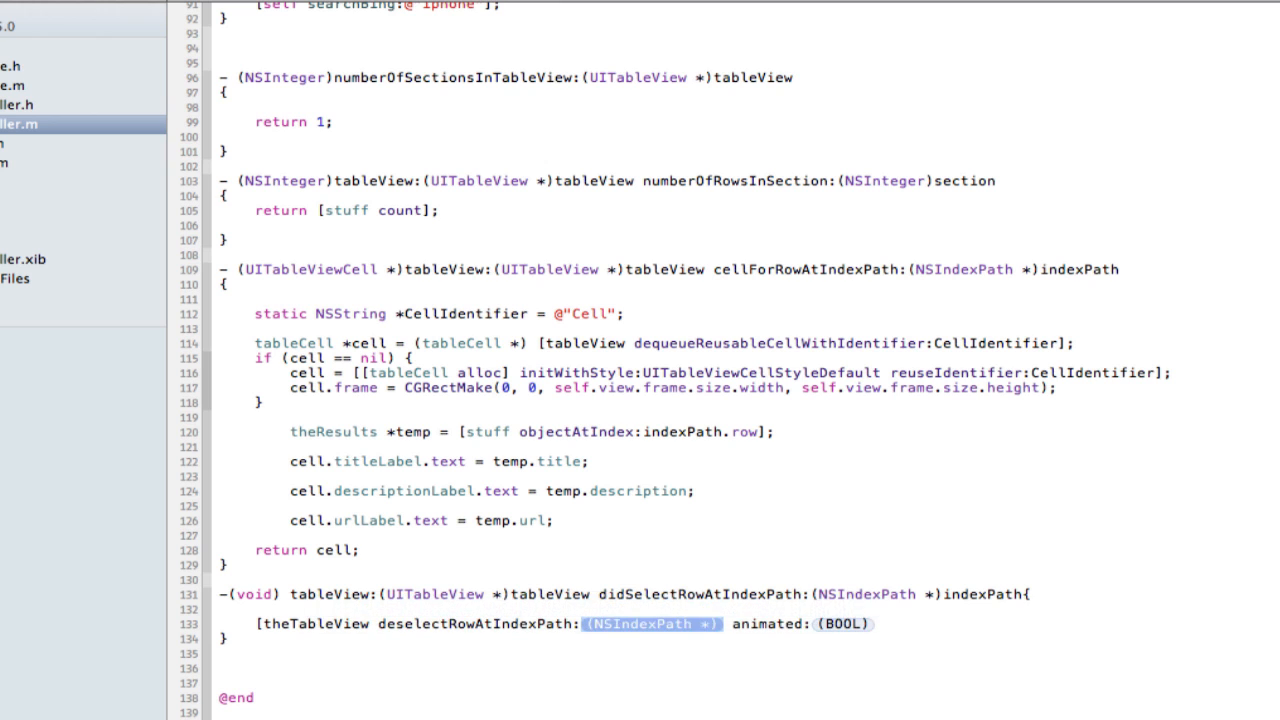
{"action": "type", "text": "indexPath"}
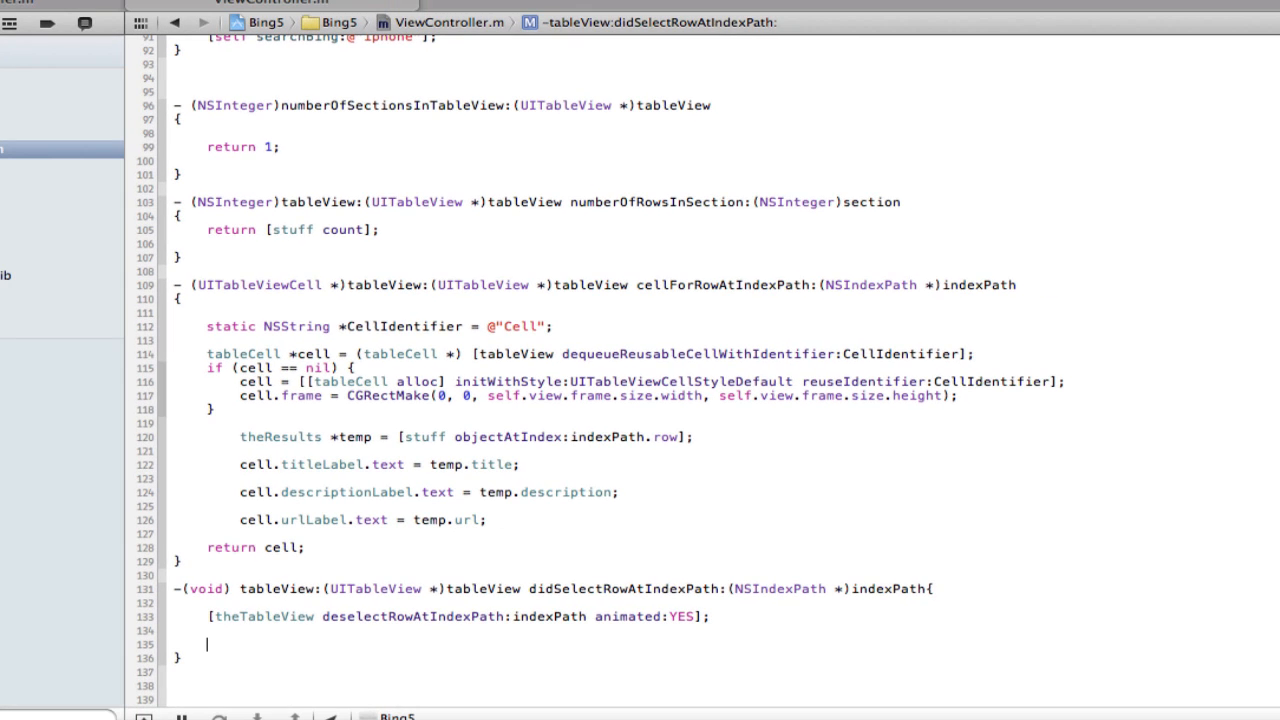
{"action": "type", "text": "we"}
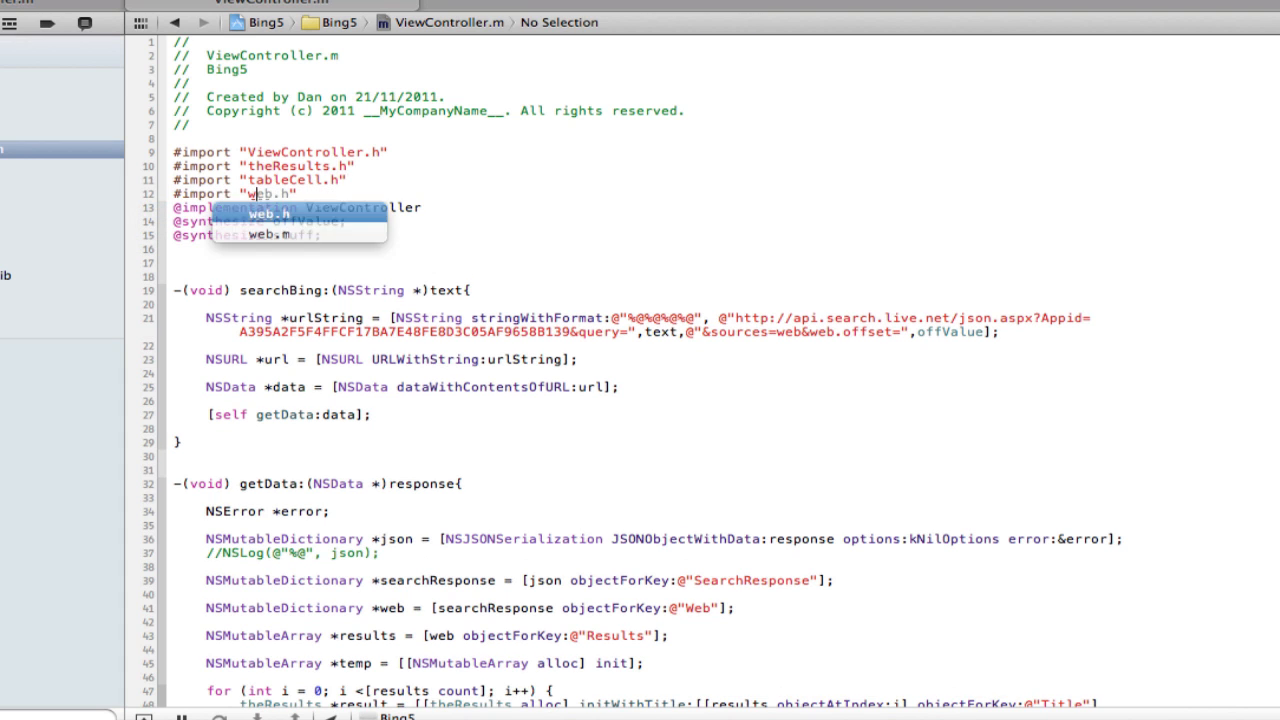
{"action": "scroll", "scroll_direction": "down", "scroll_amount": 3}
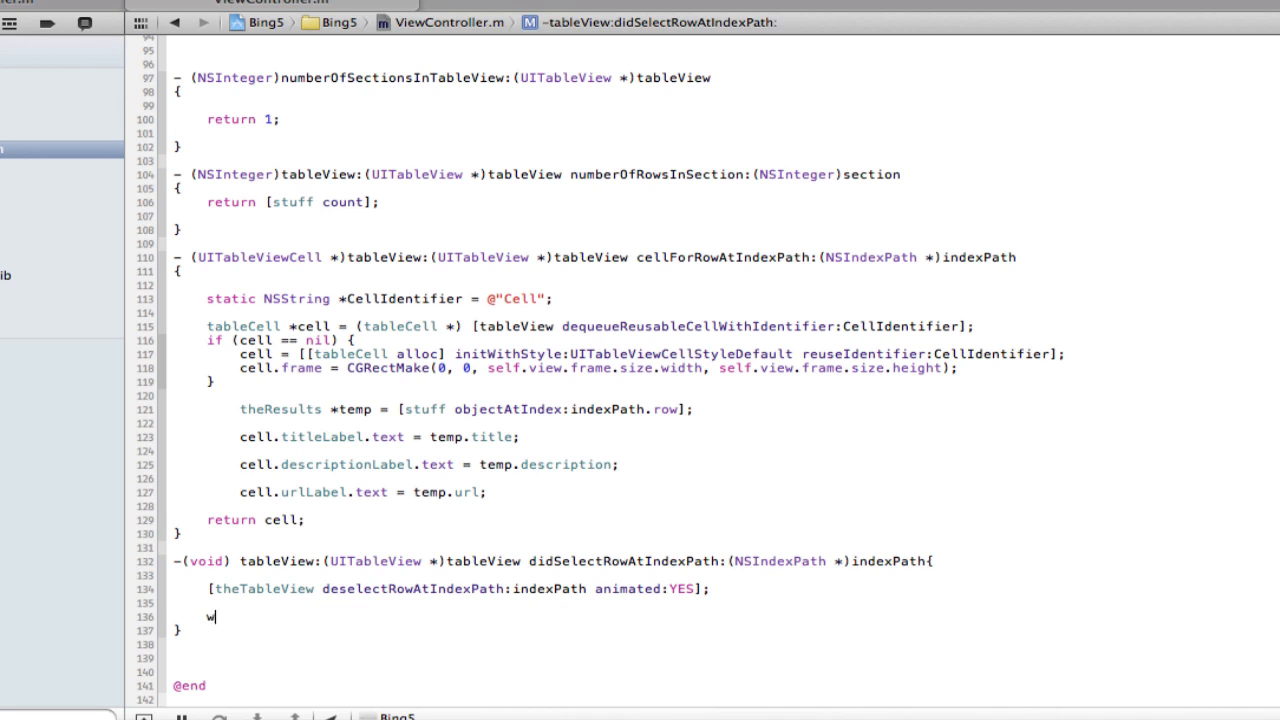
Step: Allocate a web controller newWeb and set its results to the selected stuff entry
{"action": "type", "text": "eb *"}
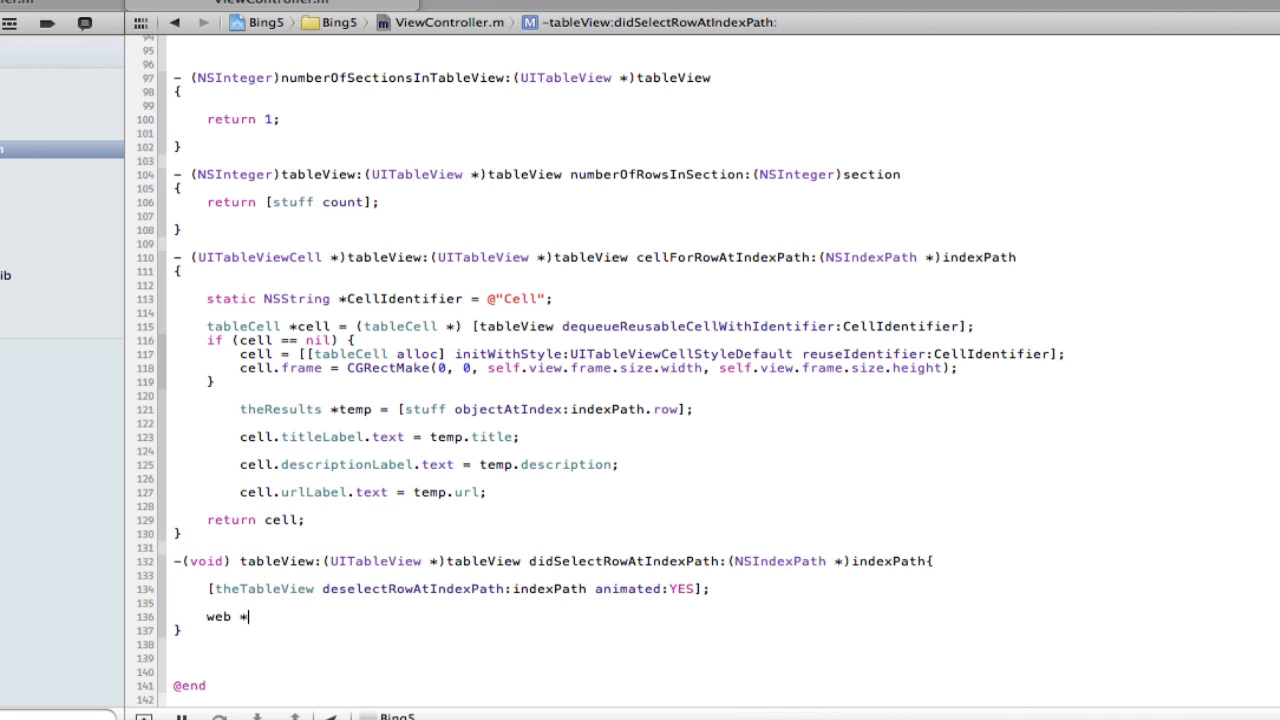
{"action": "type", "text": "newWEv"}
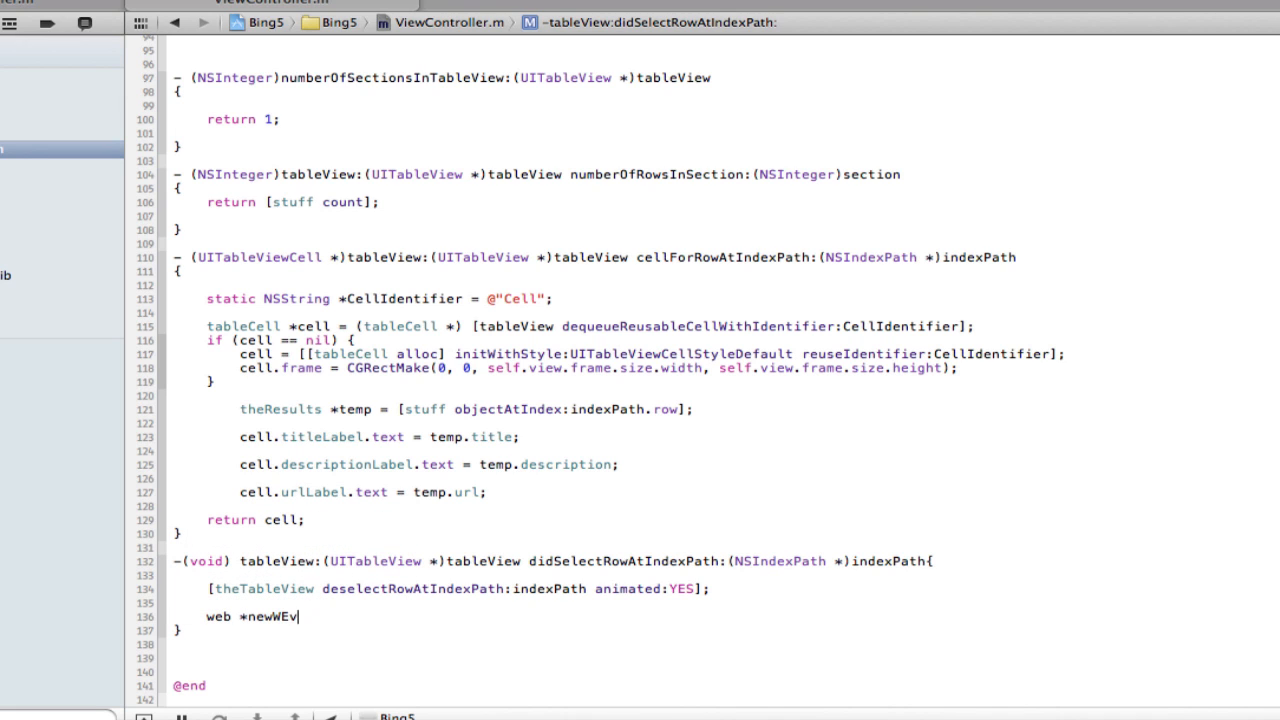
{"action": "type", "text": "eb ="}
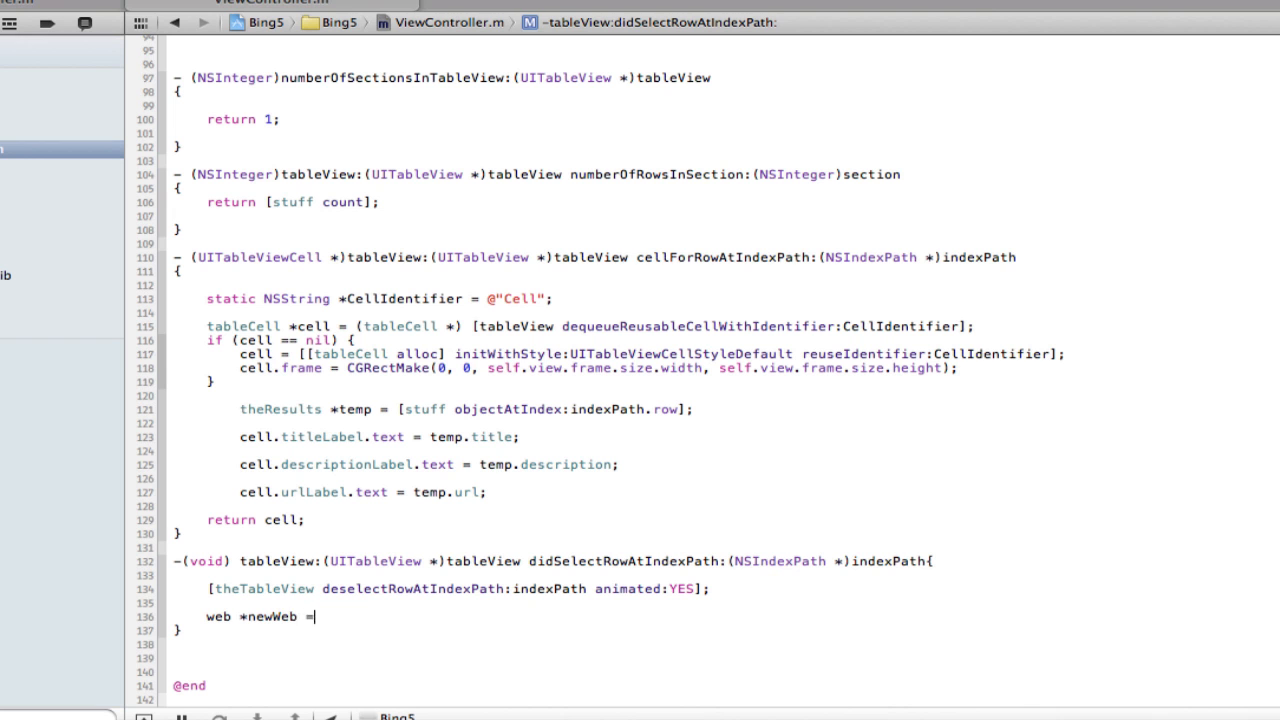
{"action": "type", "text": "[s"}
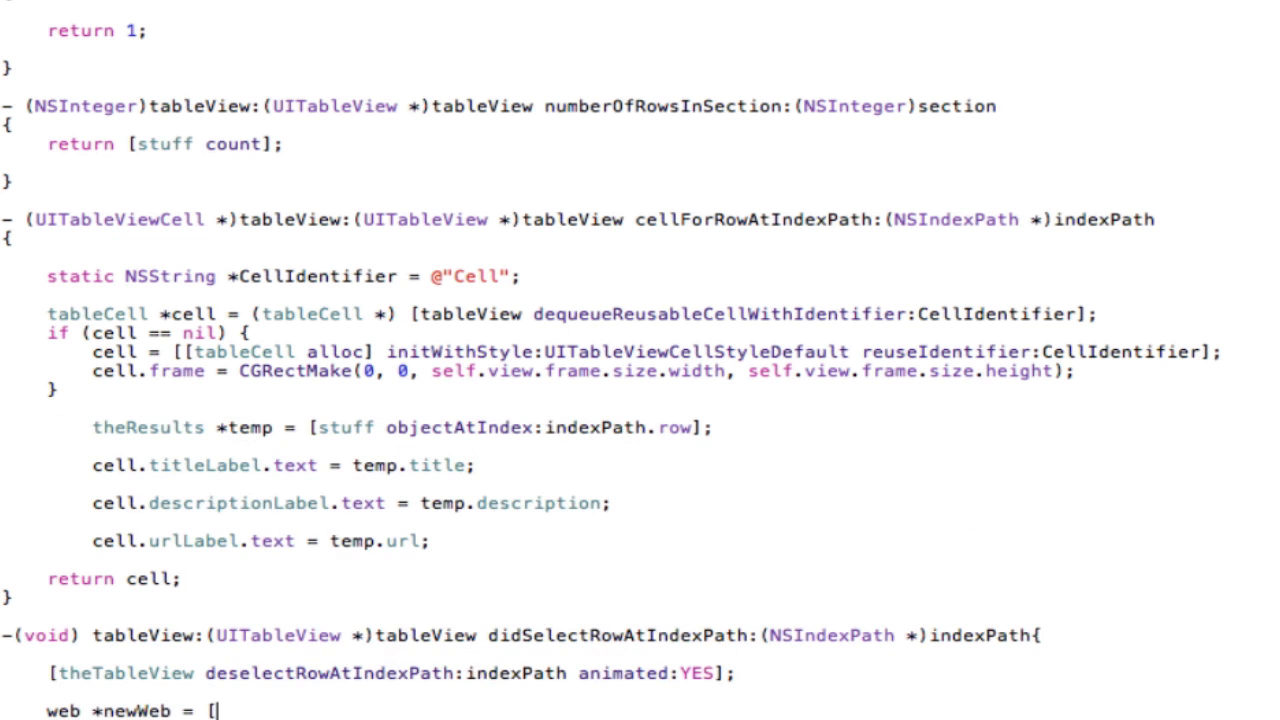
{"action": "type", "text": "web alloc"}
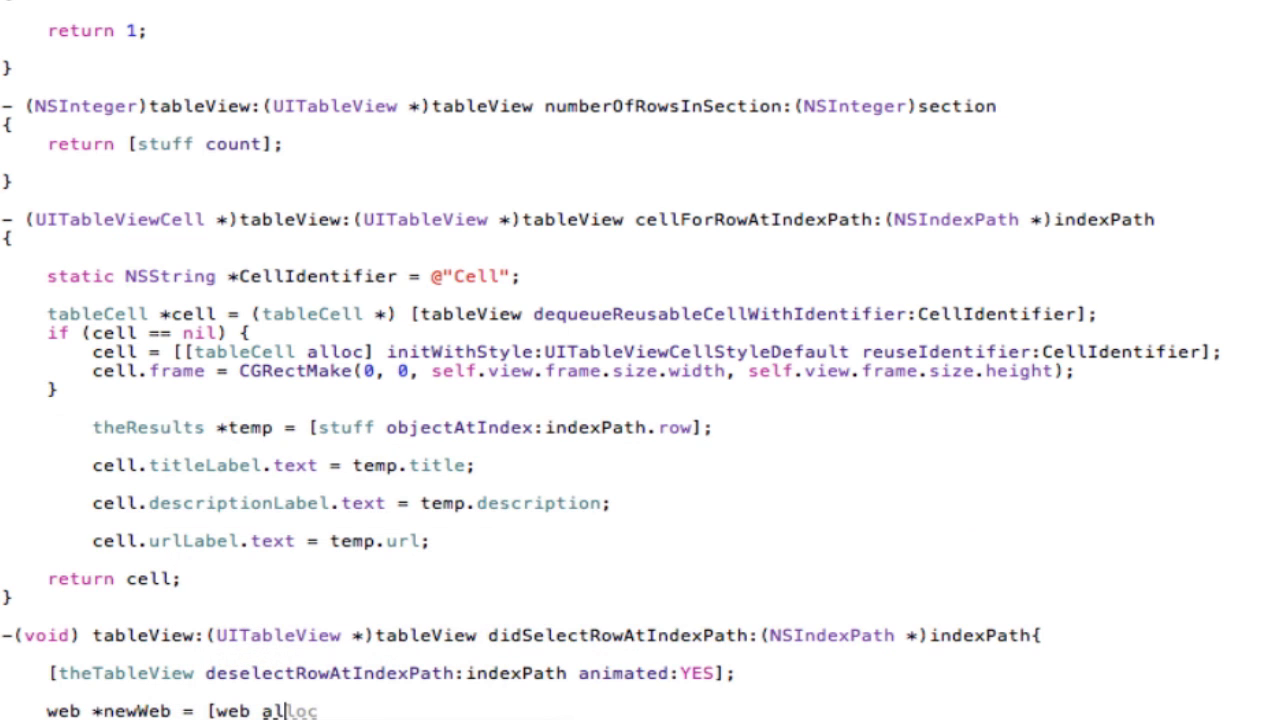
{"action": "type", "text": "init];"}
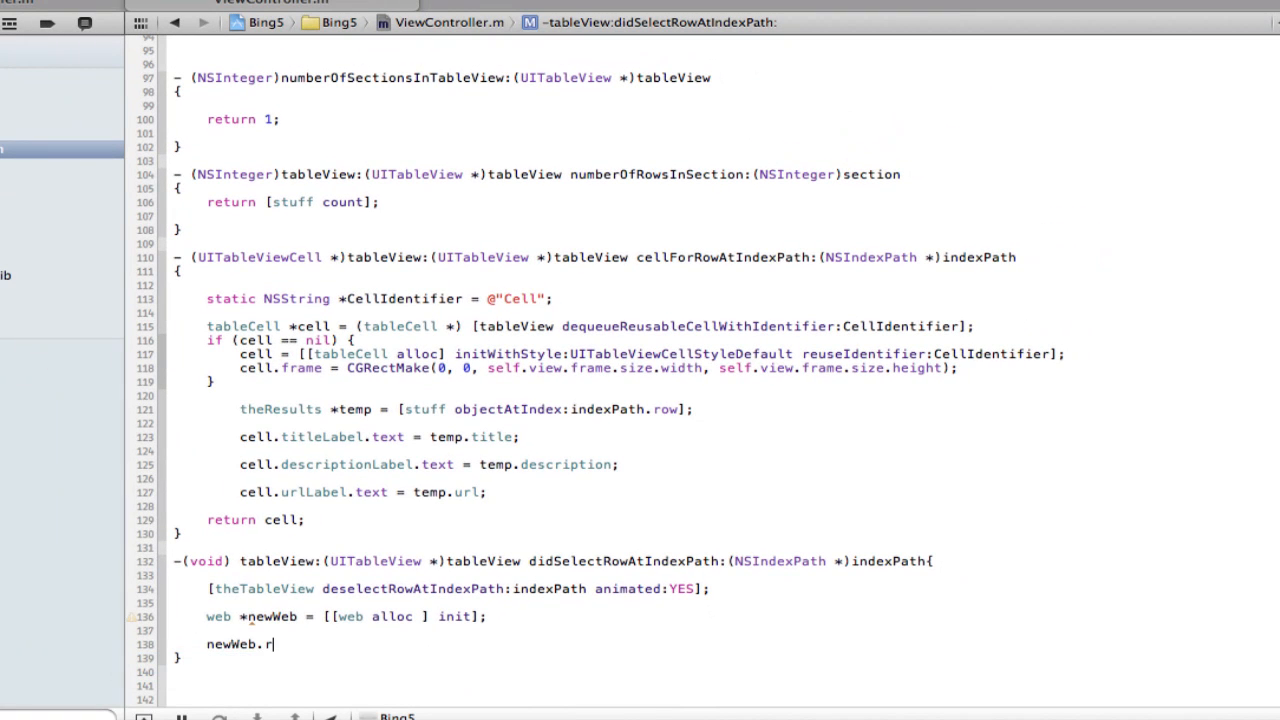
{"action": "type", "text": "esults"}
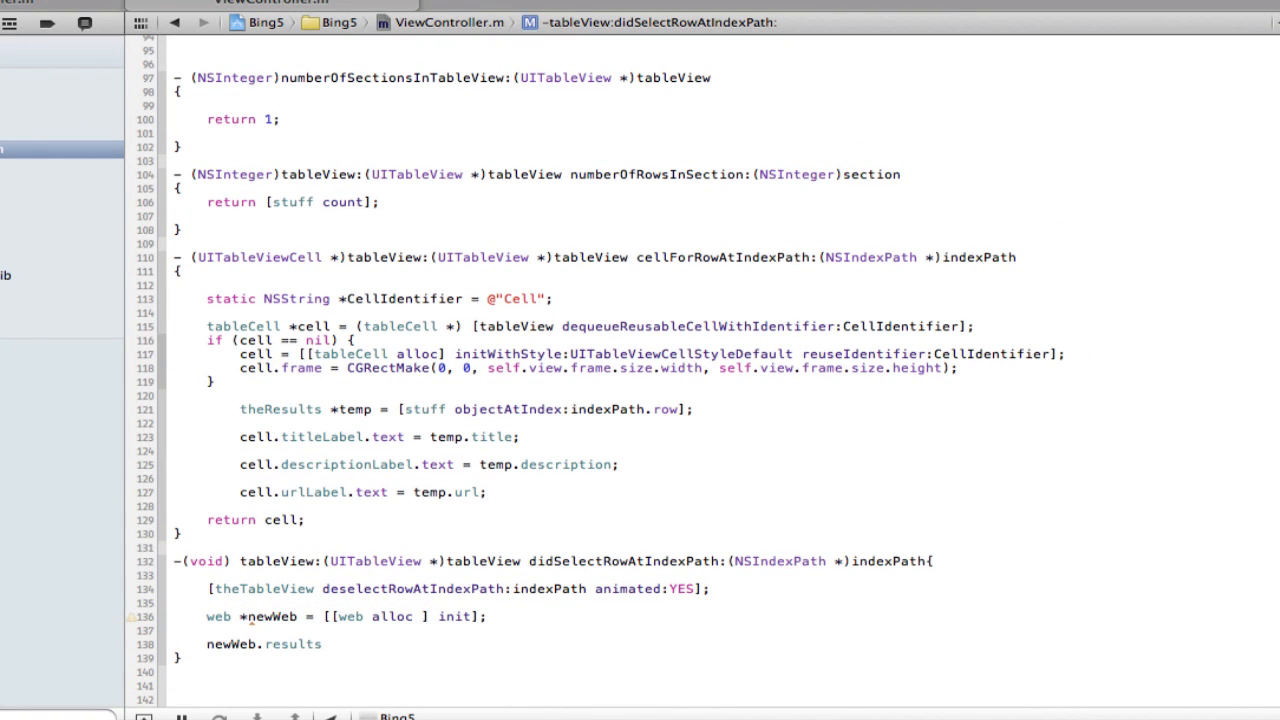
{"action": "type", "text": "= [stuff objectAtIndex:"}
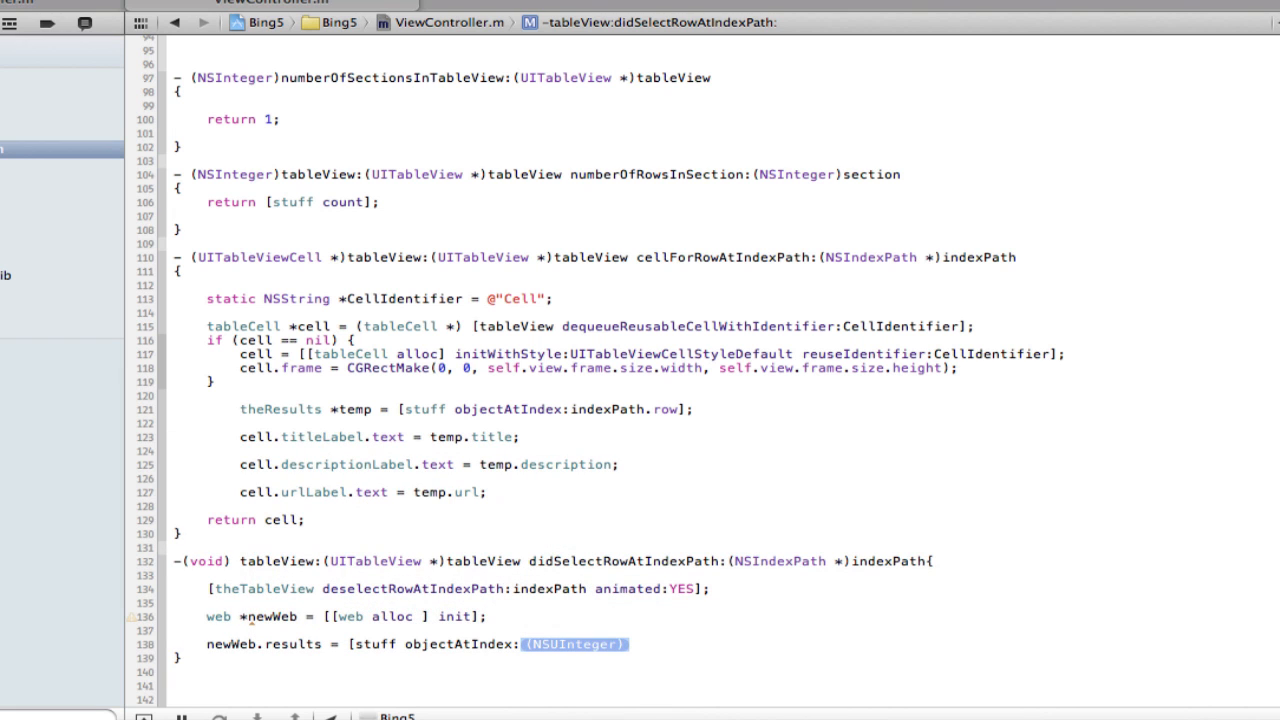
{"action": "type", "text": "indexPath.row];"}
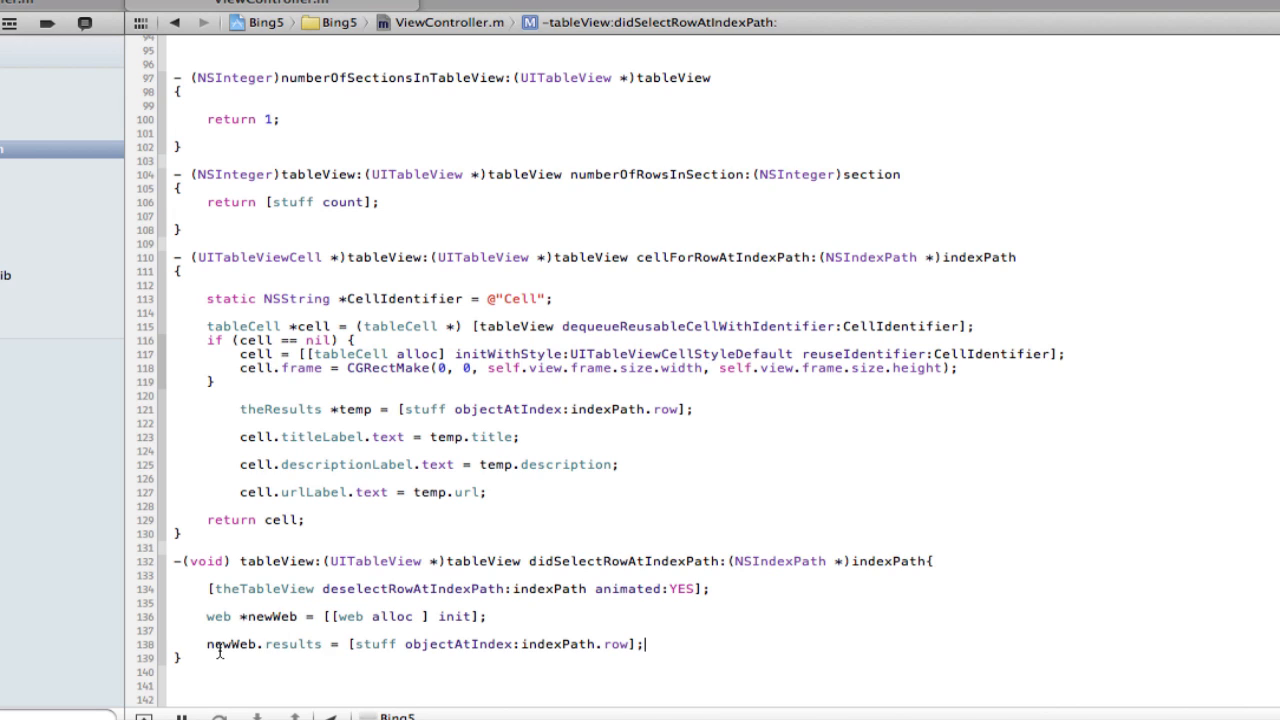
{"action": "mouse_move", "coordinate": [572, 644]}
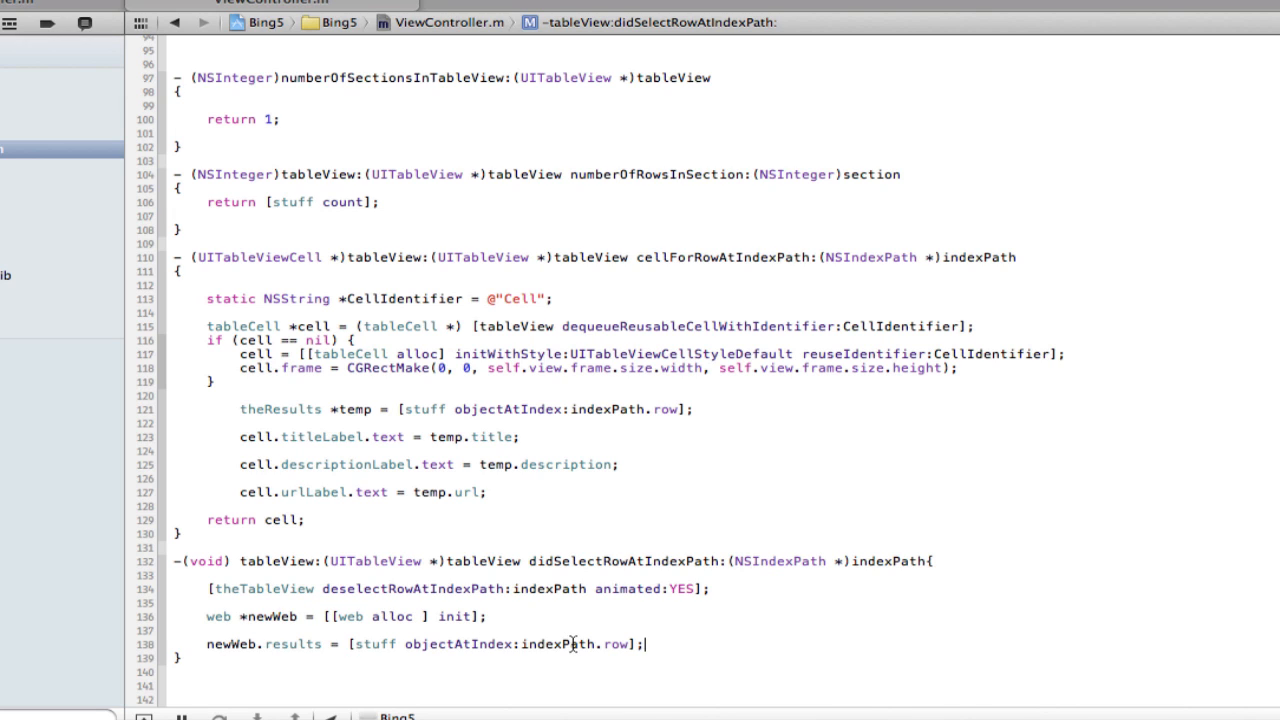
{"action": "mouse_move", "coordinate": [767, 560]}
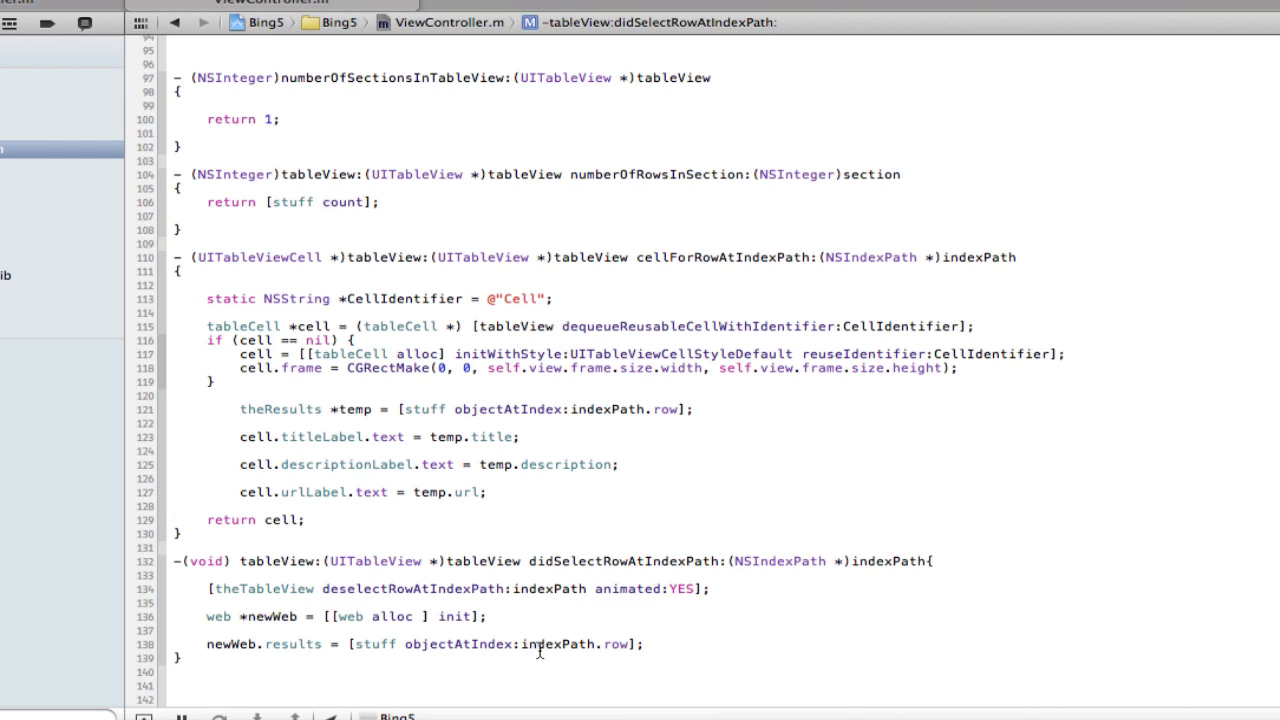
{"action": "mouse_move", "coordinate": [680, 650]}
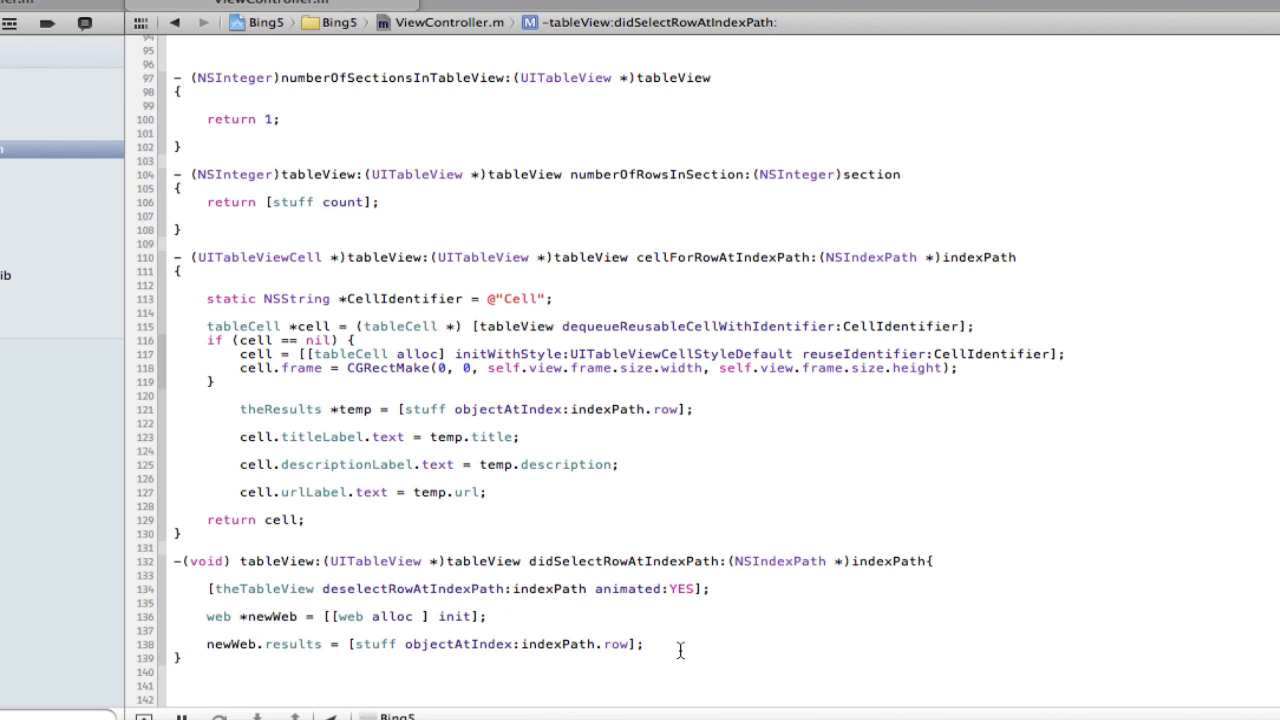
Step: Push newWeb onto the navigation controller with animation
{"action": "key", "text": "return"}
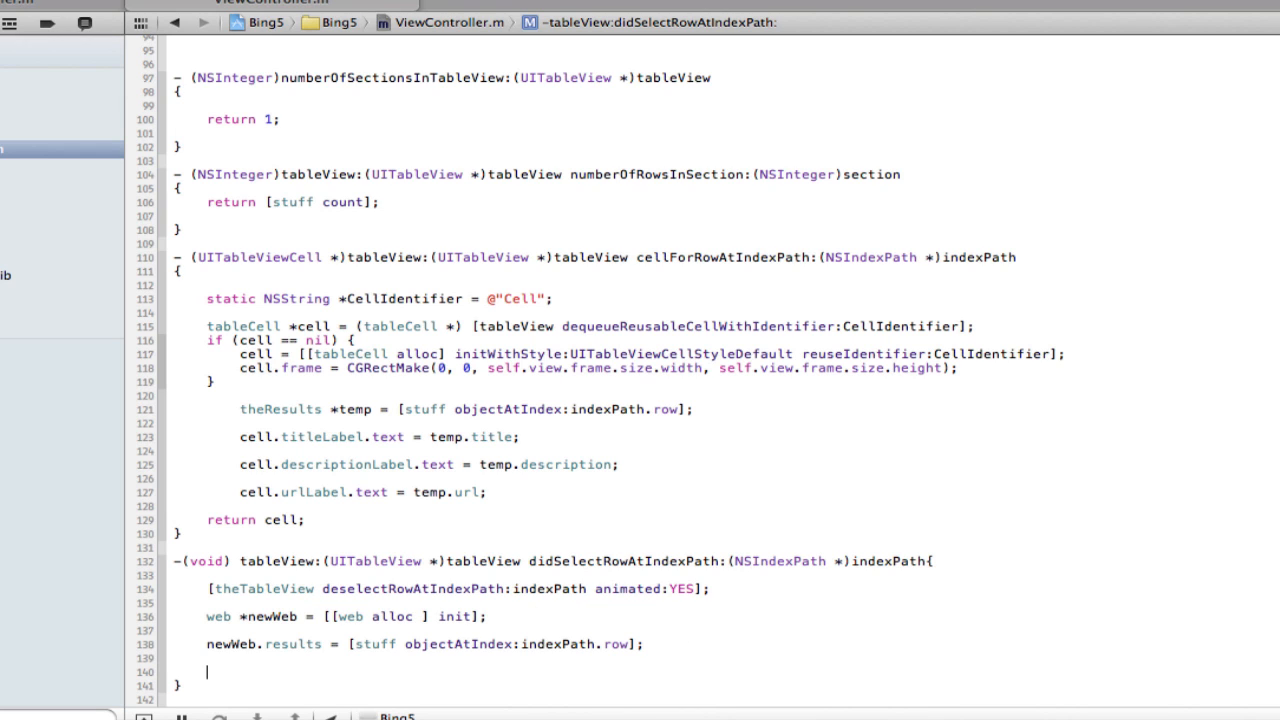
{"action": "type", "text": "self.navigationController pushViewController:newWeb animated:YES];"}
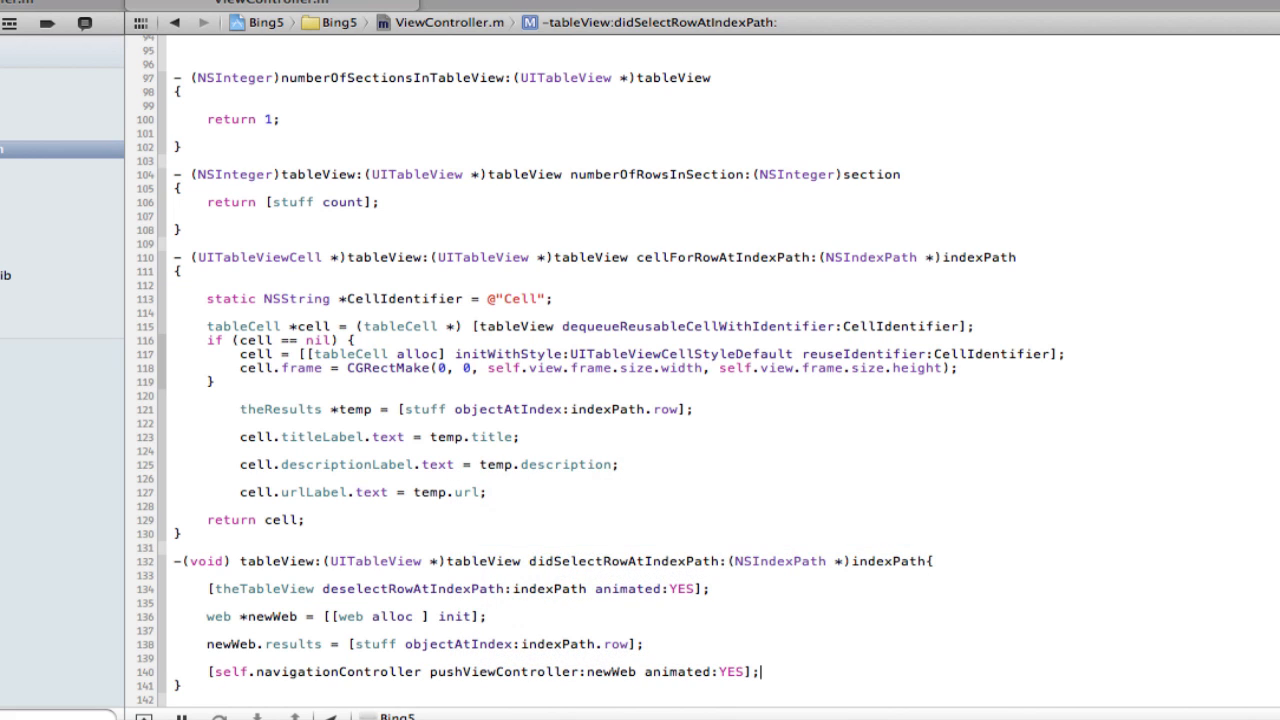
{"action": "left_click", "coordinate": [278, 520]}
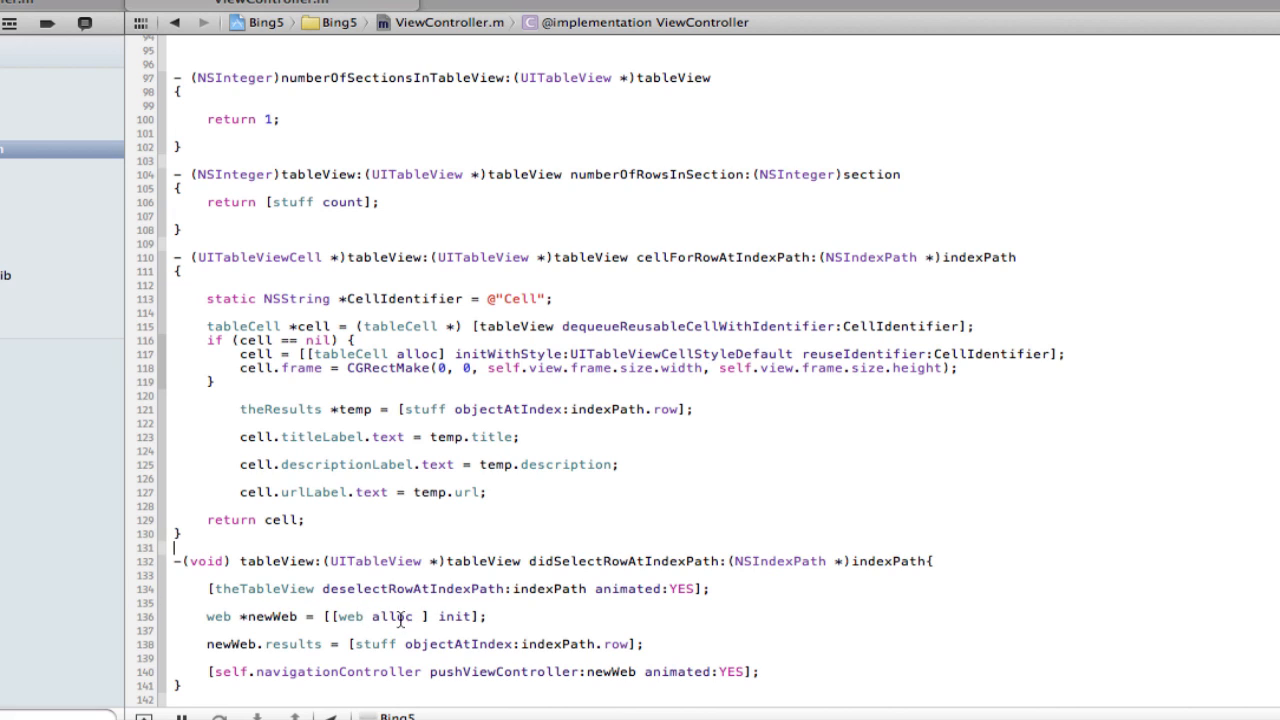
Step: Rerun Bing5, stopping the already-running copy so the simulator relaunches it
{"action": "double_click", "coordinate": [293, 644]}
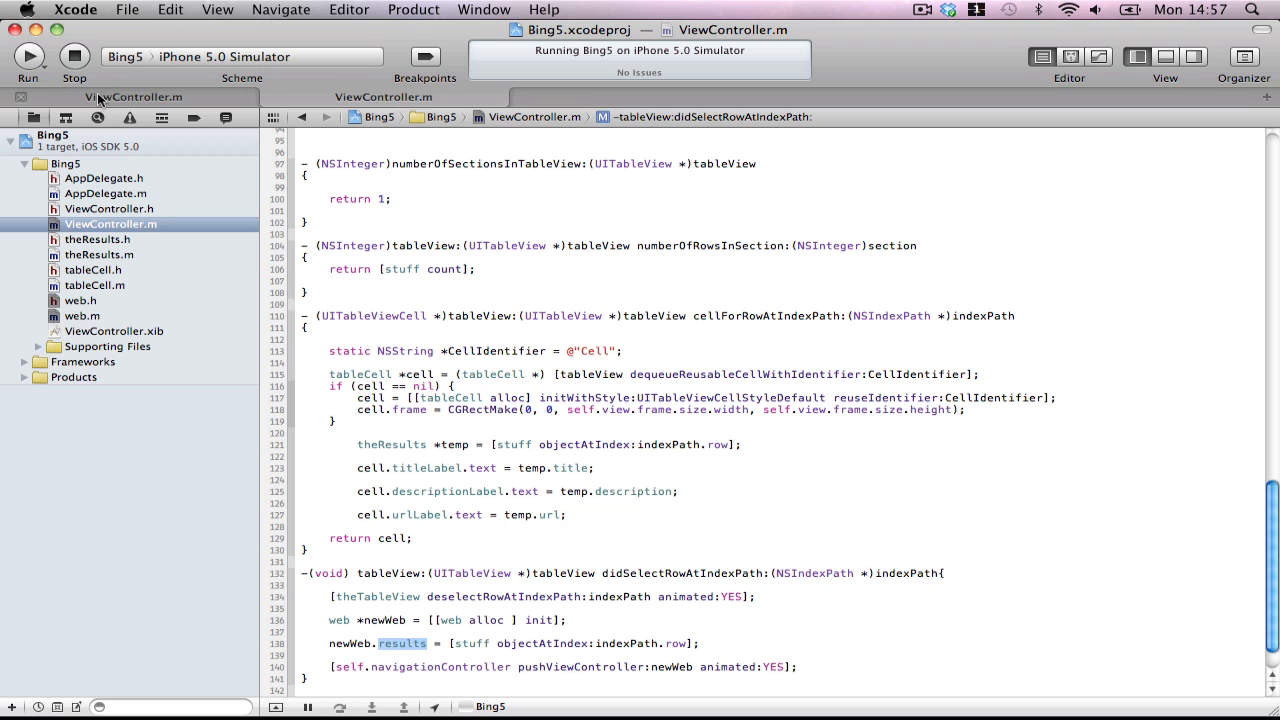
{"action": "left_click", "coordinate": [28, 56]}
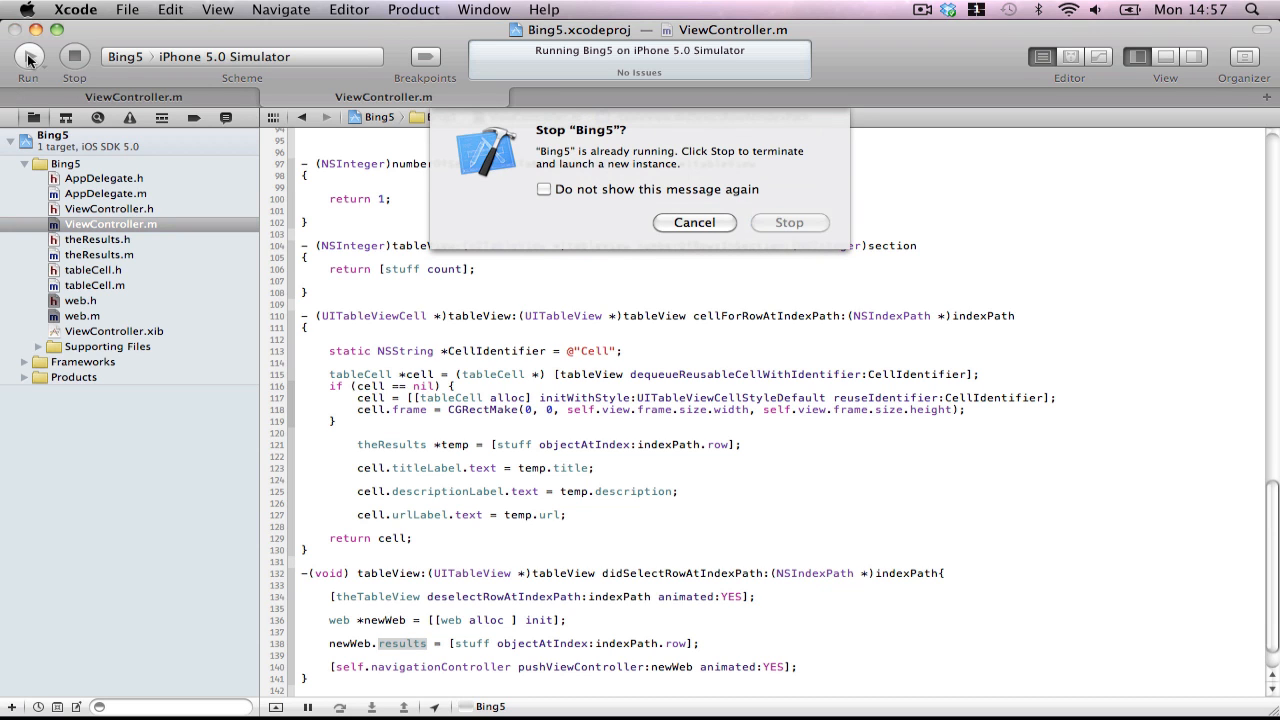
{"action": "left_click", "coordinate": [789, 222]}
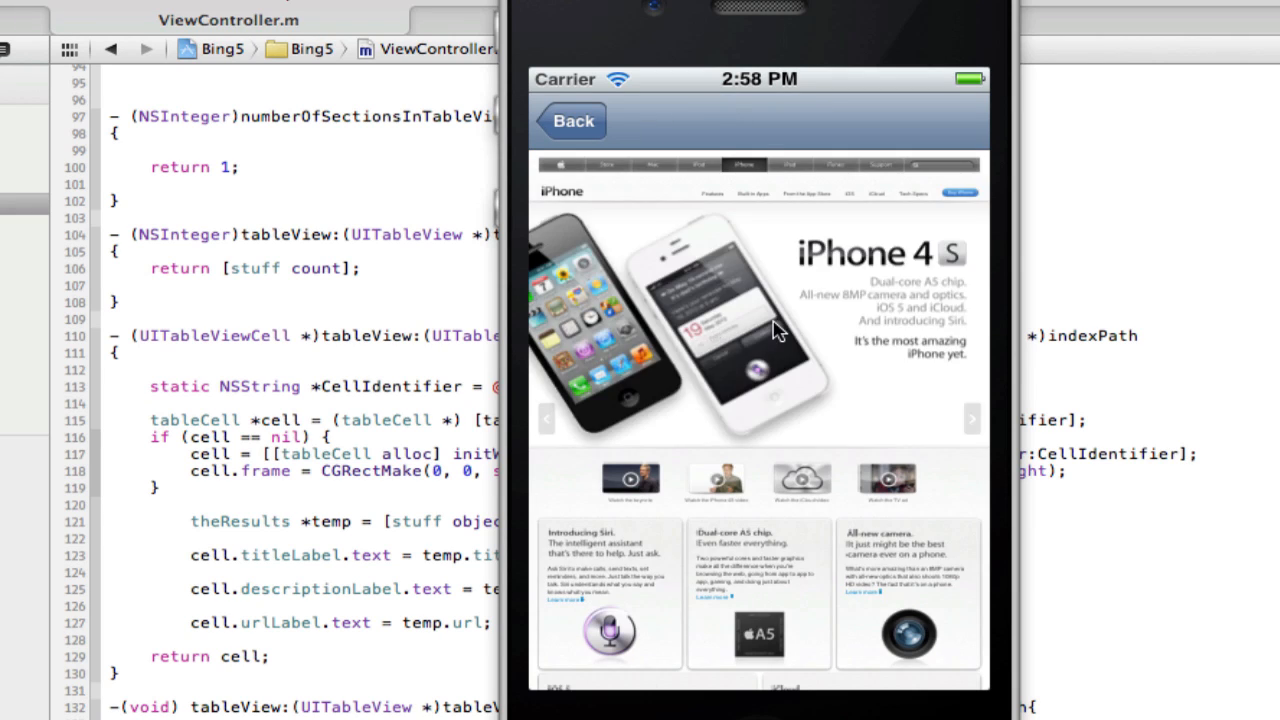
Step: Tap a search result to open the iPhone 4S page in the web view
{"action": "left_click", "coordinate": [571, 121]}
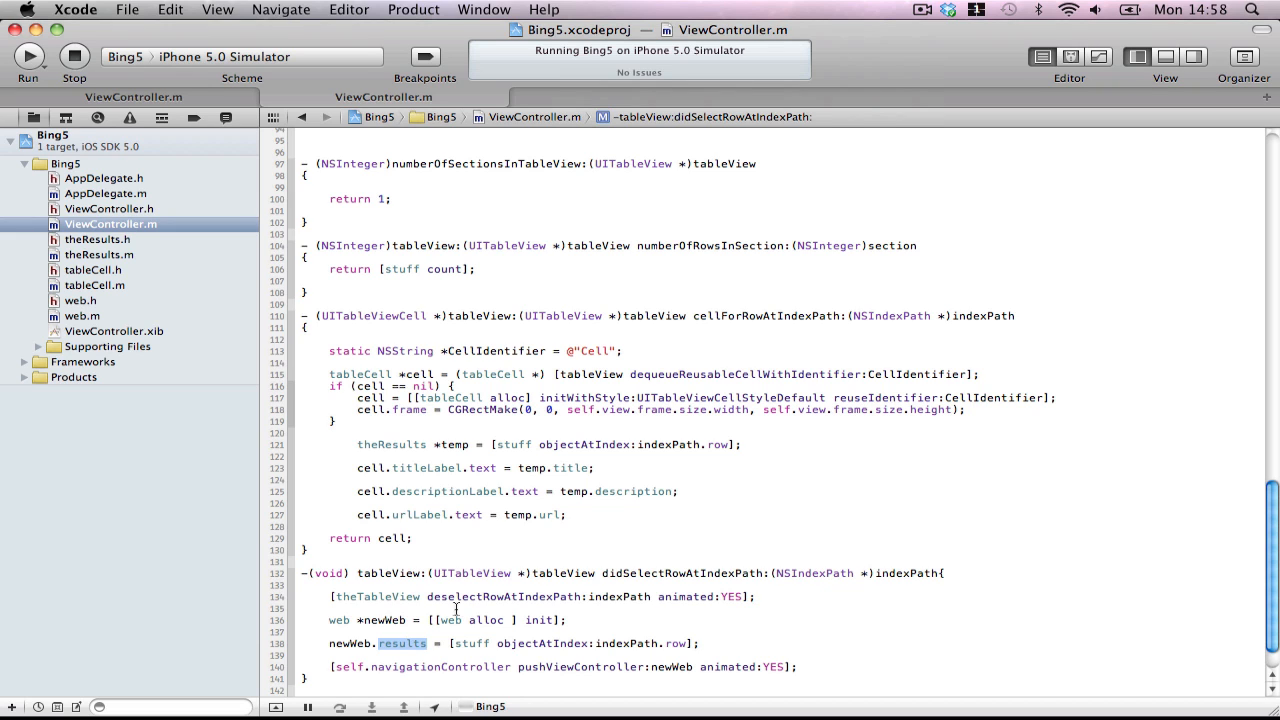
{"action": "mouse_move", "coordinate": [711, 382]}
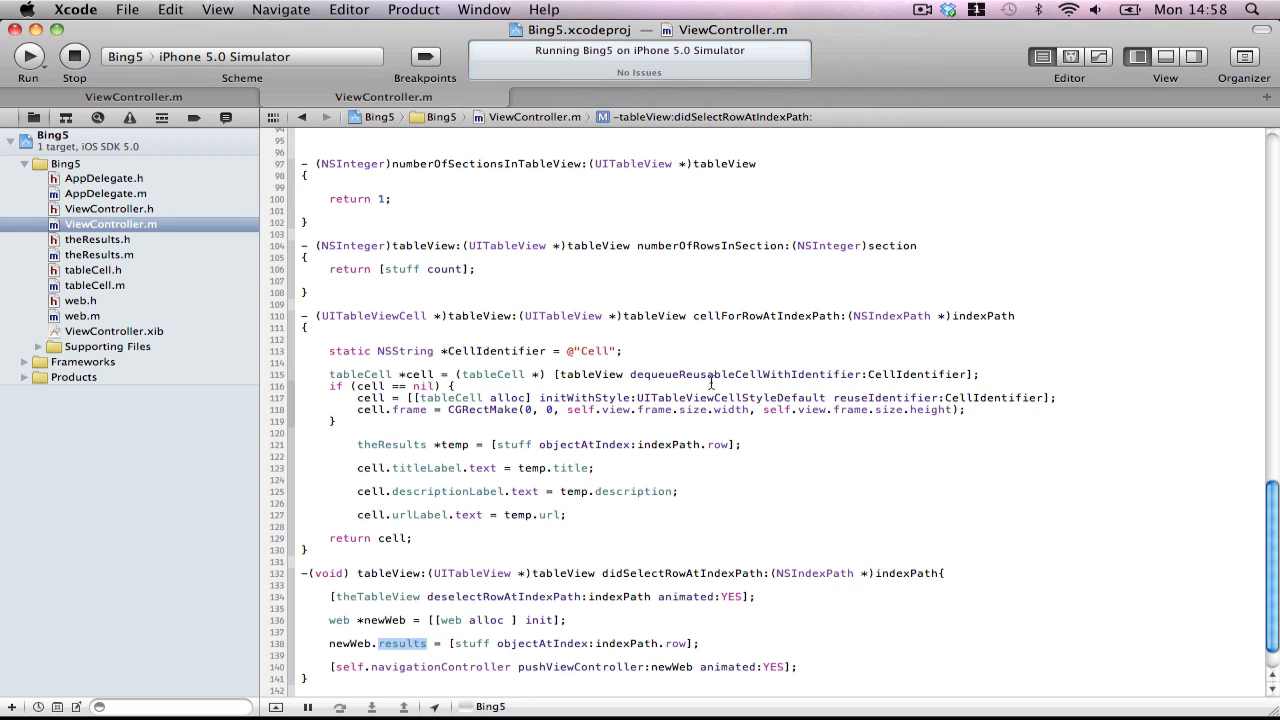
Step: Pause the ScreenFlow recording from its menu bar icon
{"action": "left_click", "coordinate": [921, 9]}
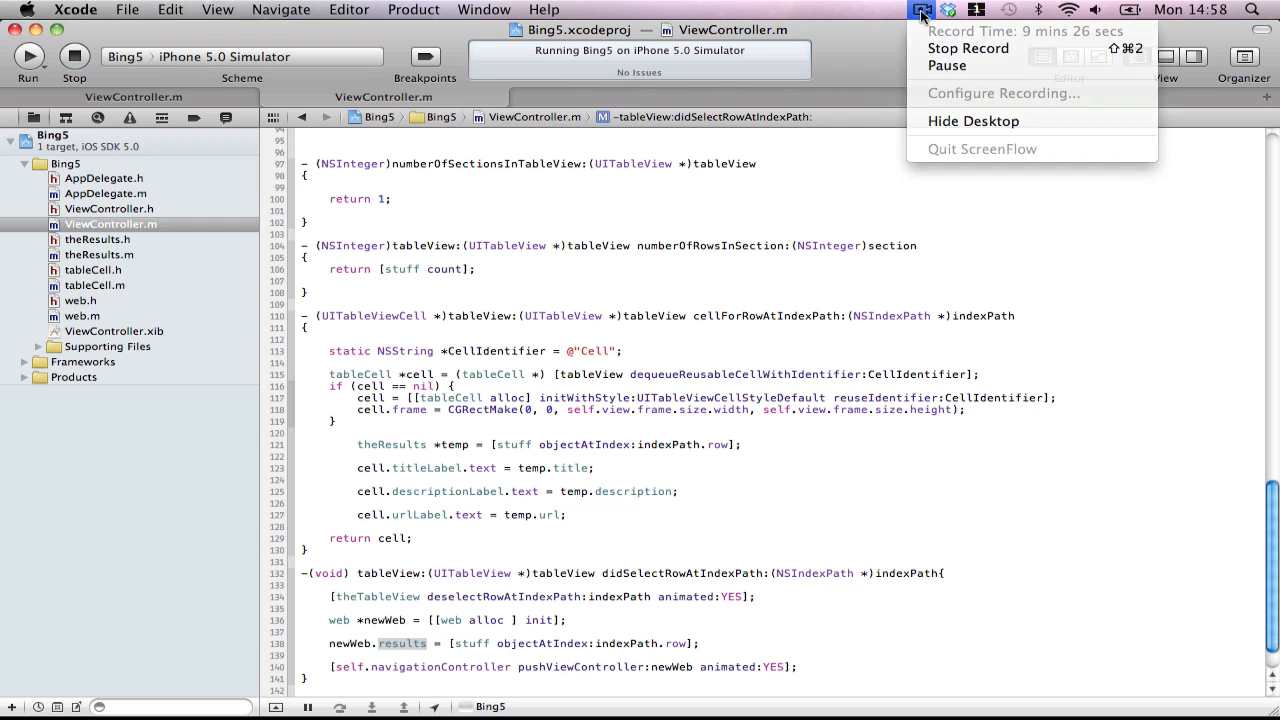
{"action": "left_click", "coordinate": [753, 270]}
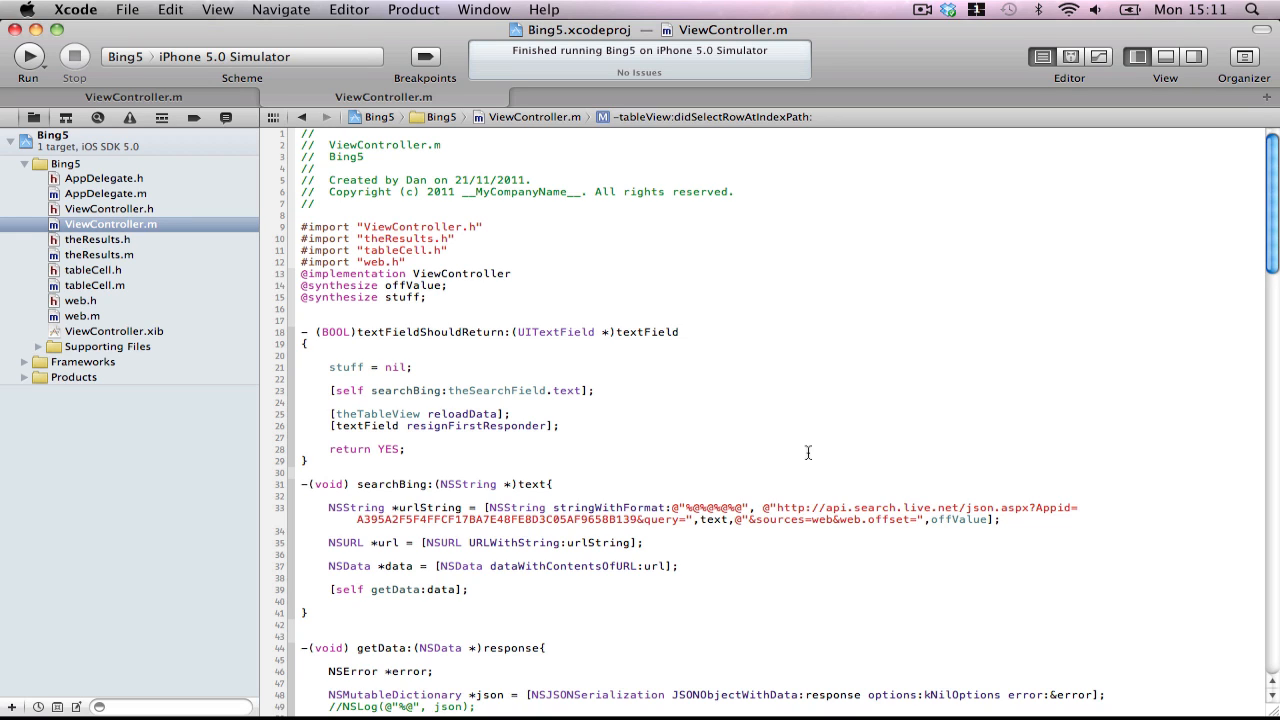
{"action": "mouse_move", "coordinate": [668, 433]}
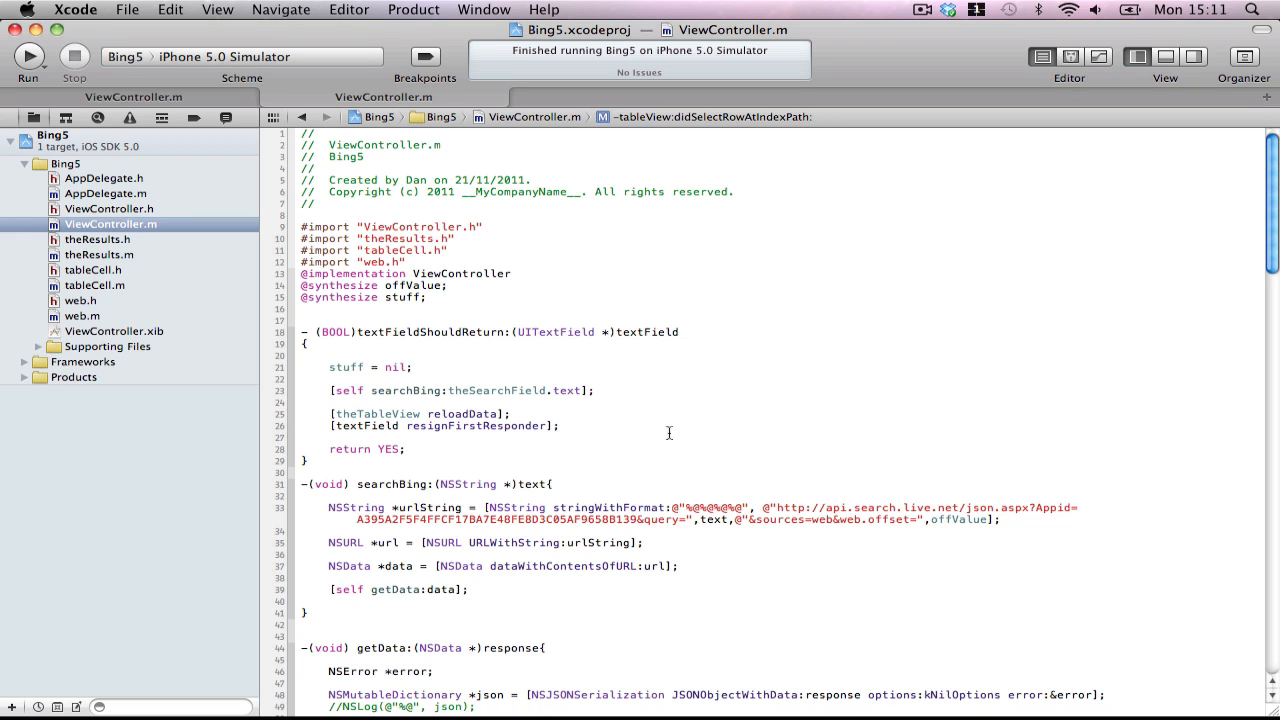
{"action": "mouse_move", "coordinate": [563, 421]}
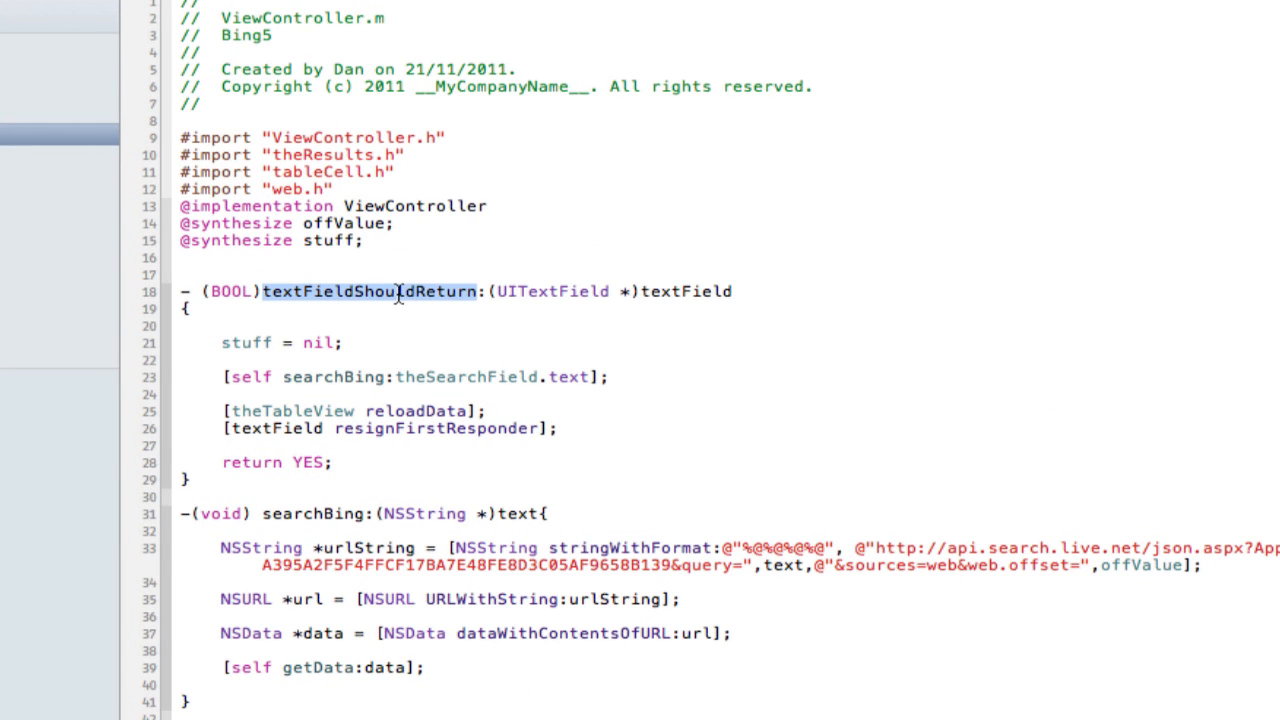
{"action": "double_click", "coordinate": [246, 343]}
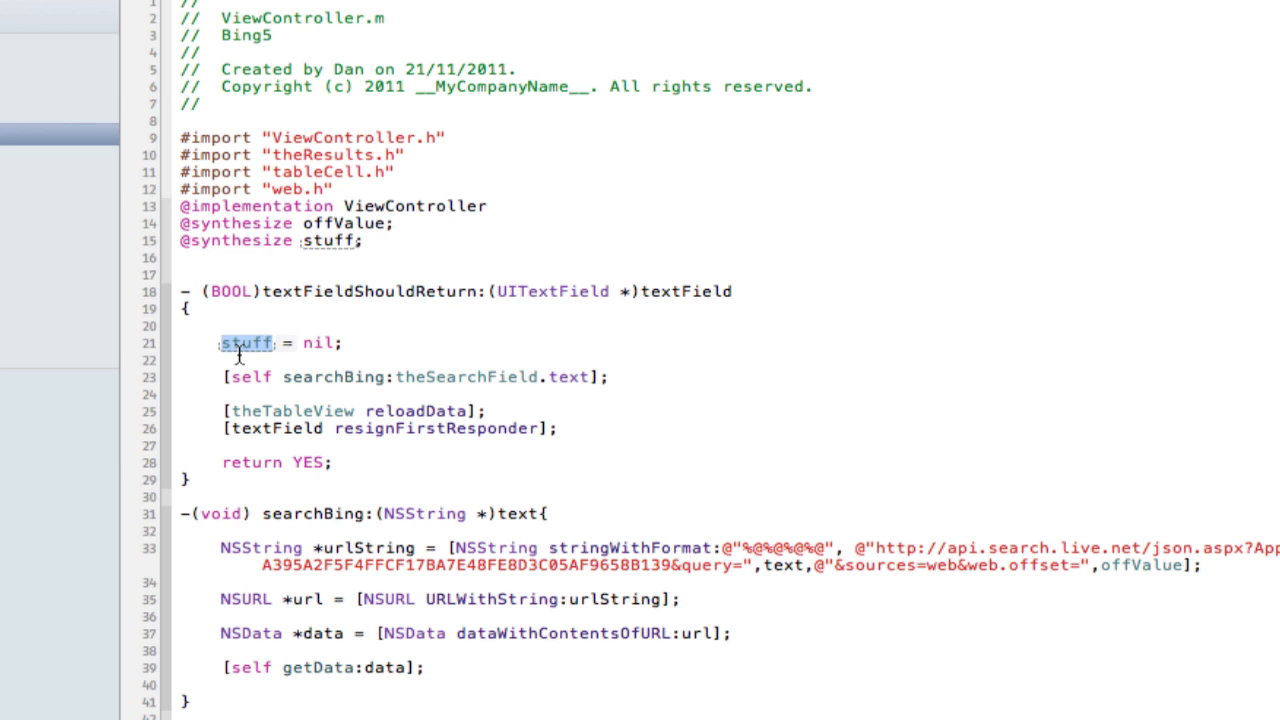
{"action": "mouse_move", "coordinate": [293, 354]}
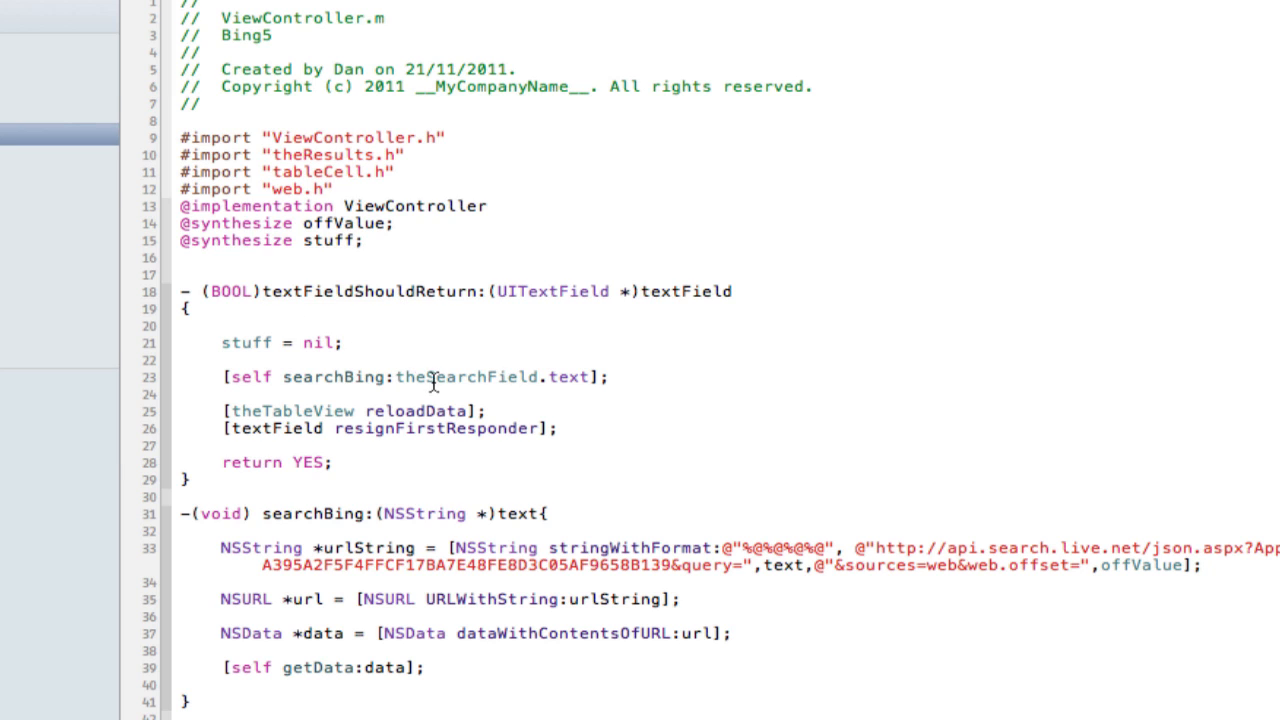
{"action": "double_click", "coordinate": [333, 377]}
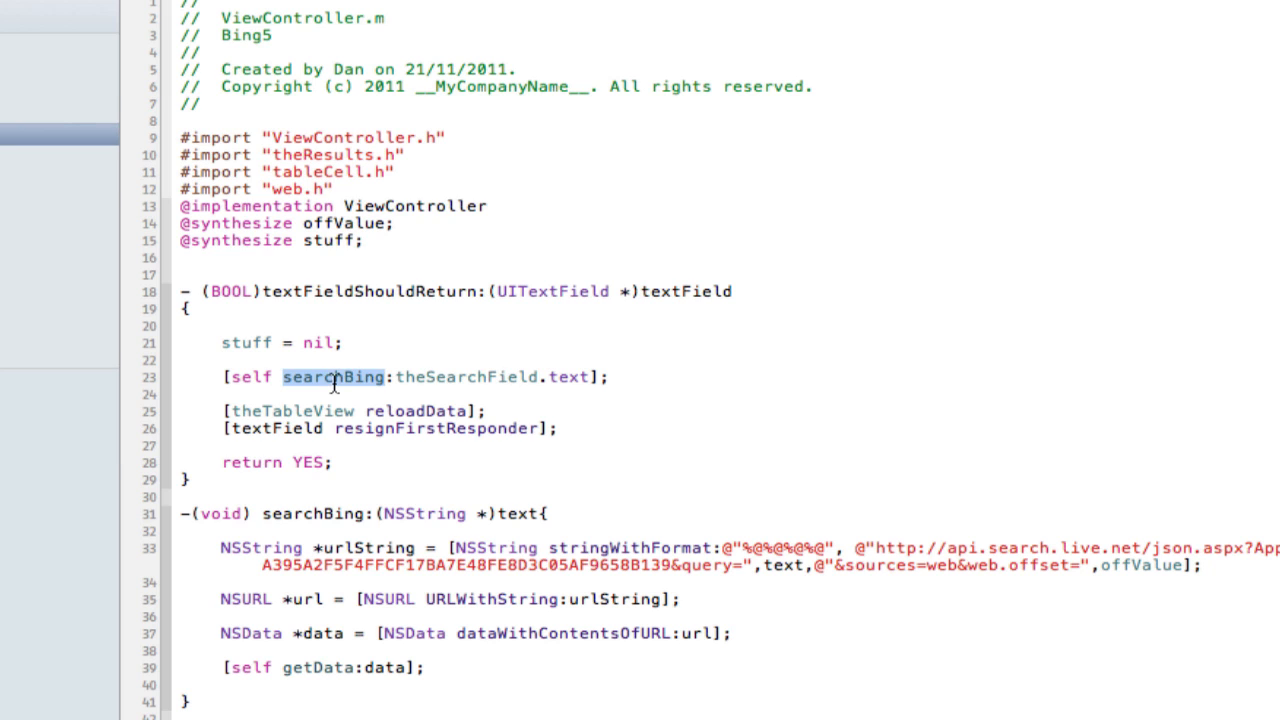
{"action": "double_click", "coordinate": [466, 377]}
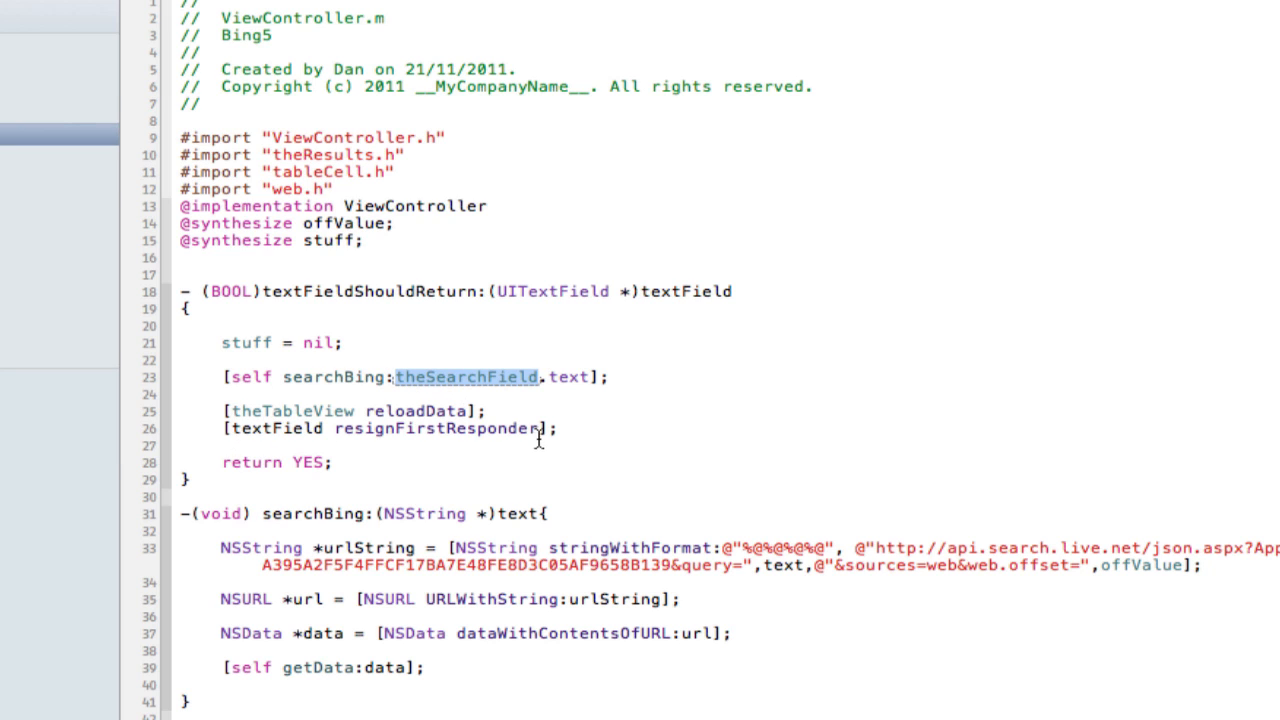
{"action": "scroll", "scroll_direction": "down", "scroll_amount": 3}
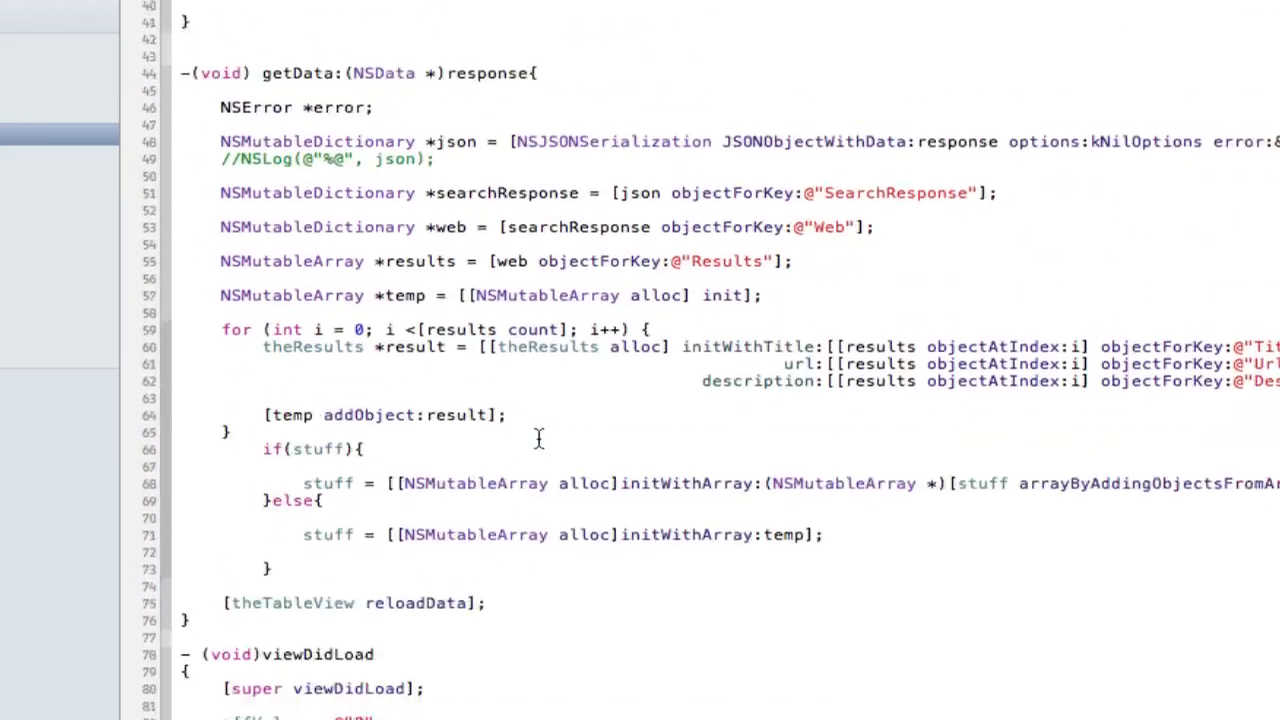
{"action": "scroll", "scroll_direction": "down", "scroll_amount": 3}
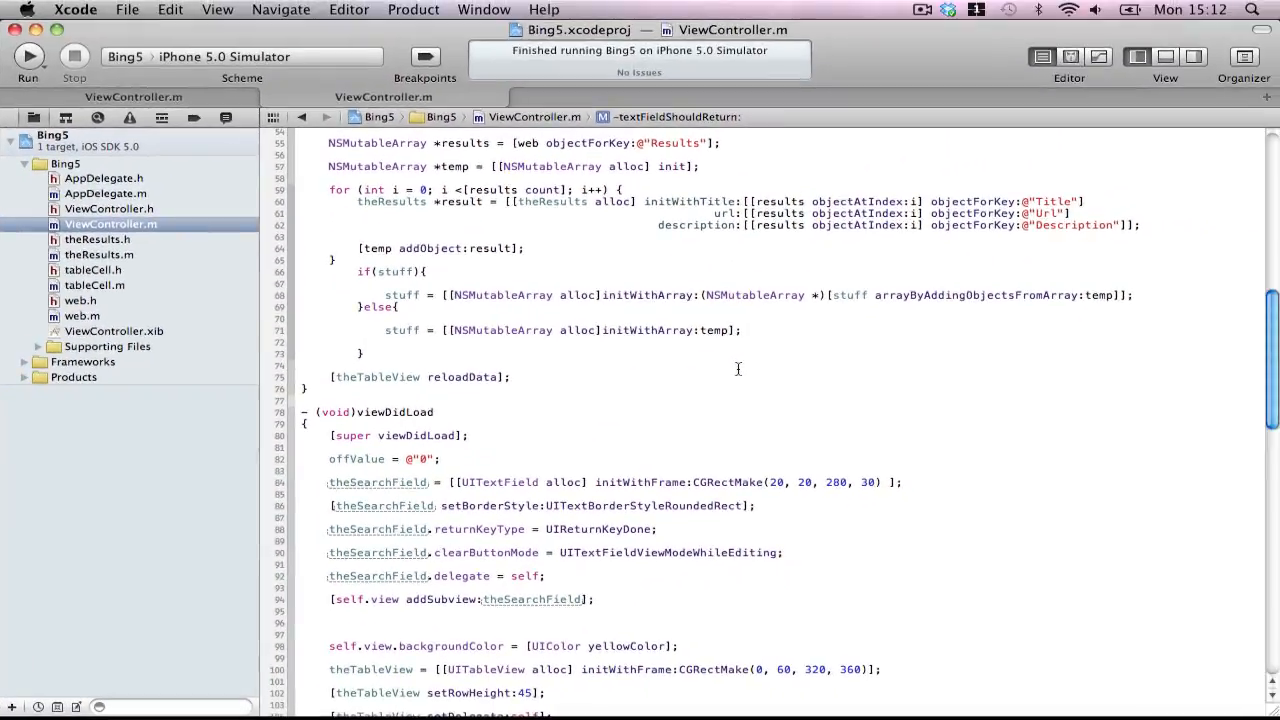
{"action": "scroll", "scroll_direction": "down", "scroll_amount": 3}
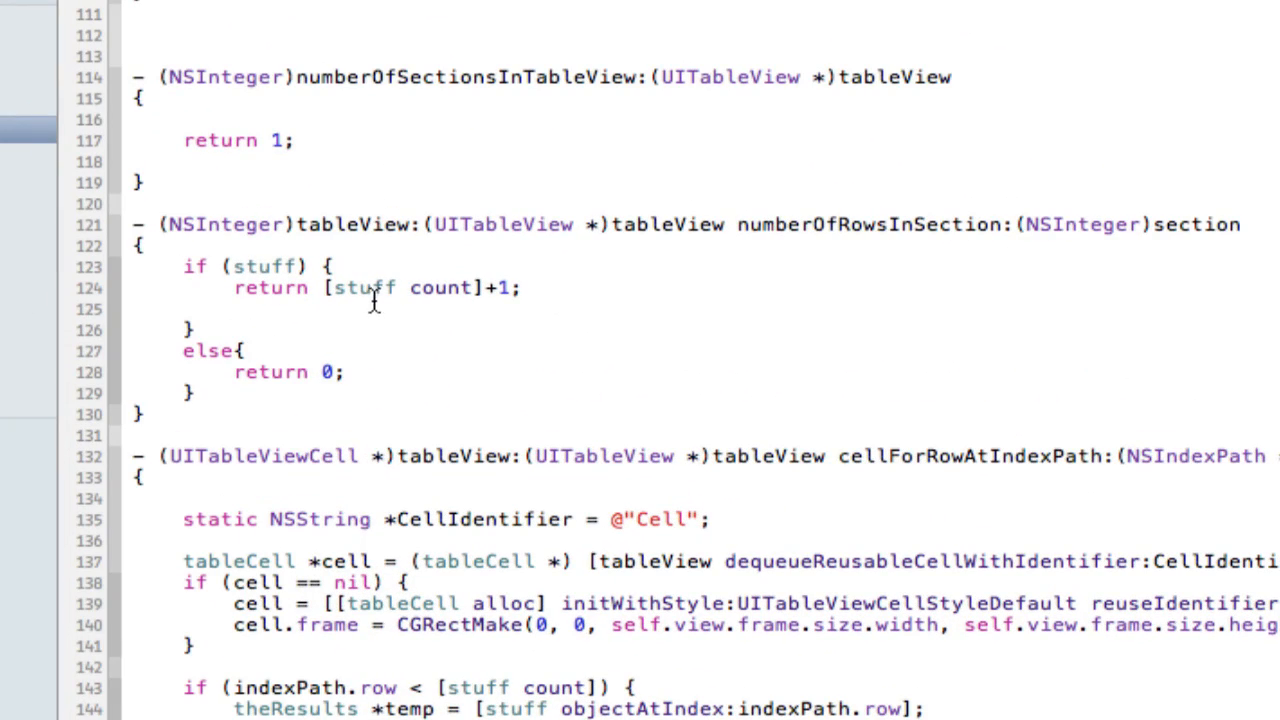
{"action": "double_click", "coordinate": [263, 266]}
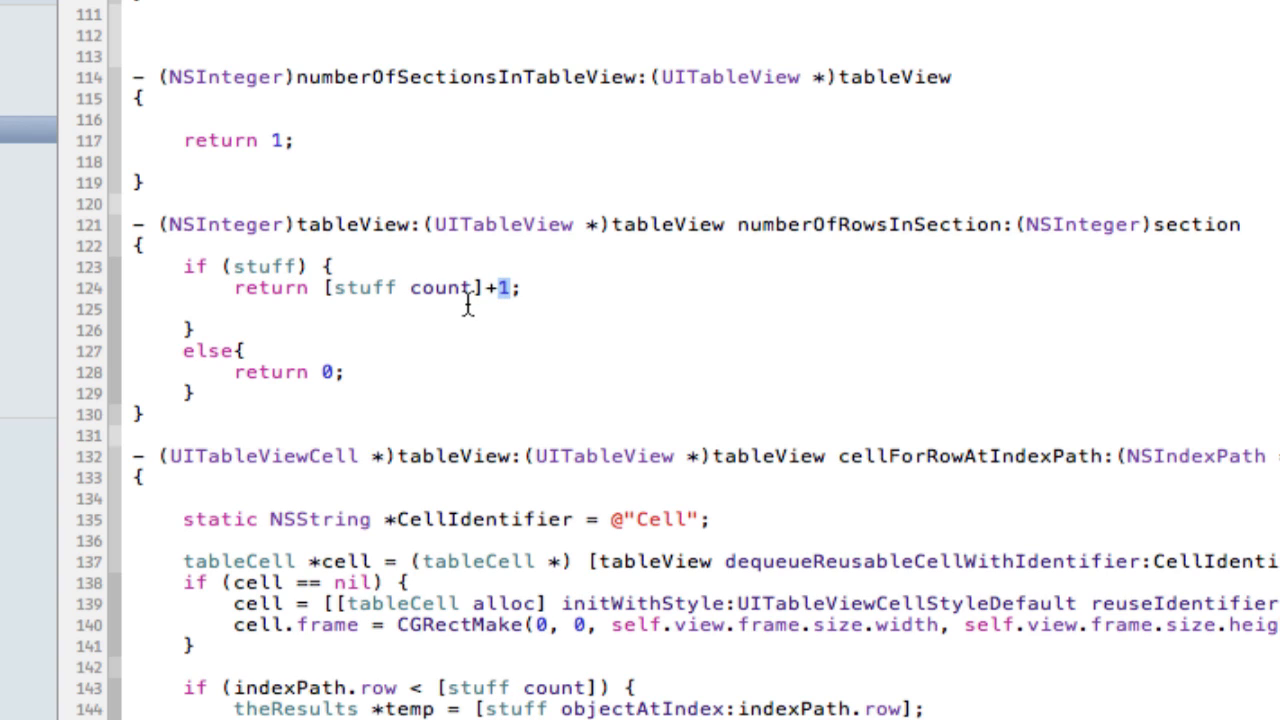
{"action": "mouse_move", "coordinate": [212, 363]}
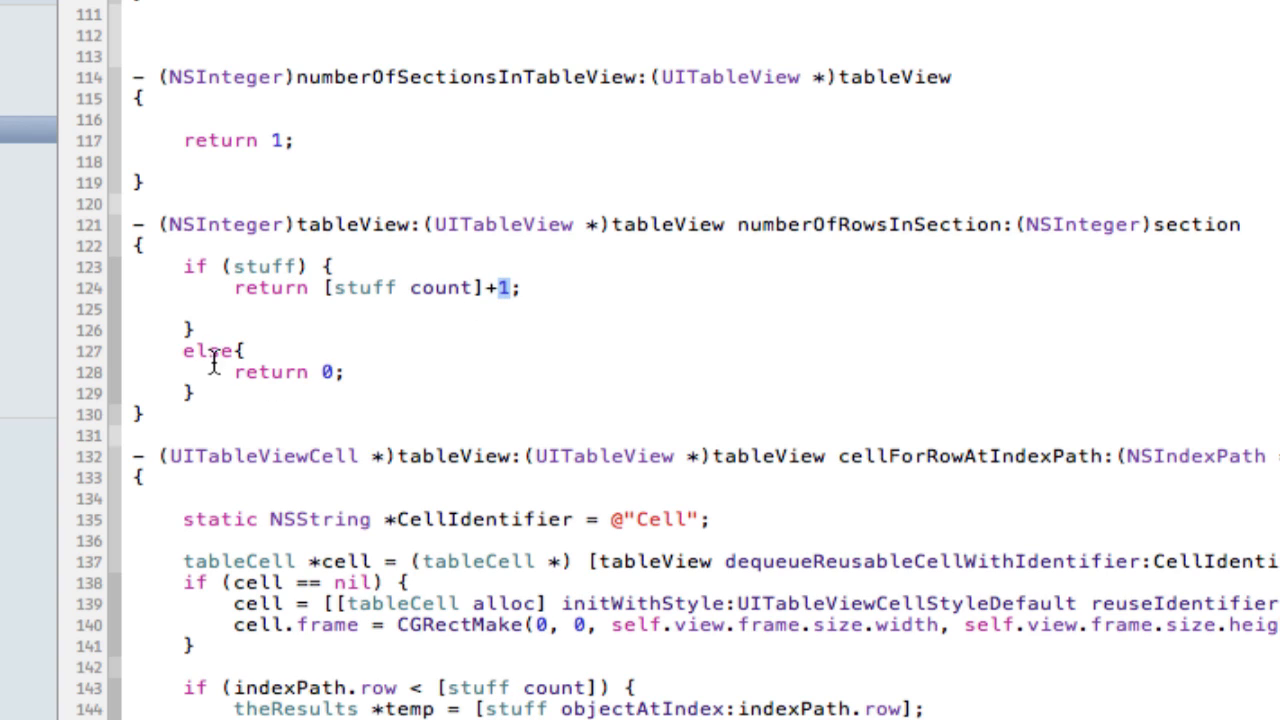
{"action": "mouse_move", "coordinate": [323, 347]}
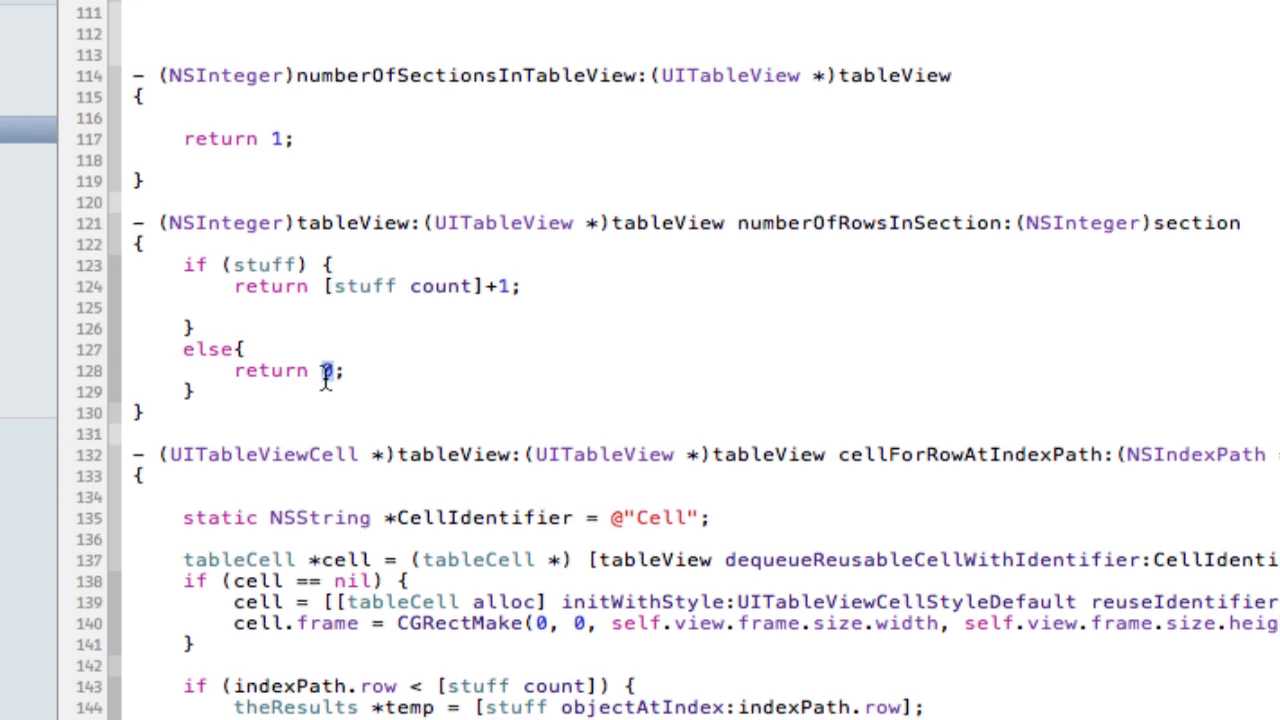
{"action": "scroll", "scroll_direction": "down", "scroll_amount": 3}
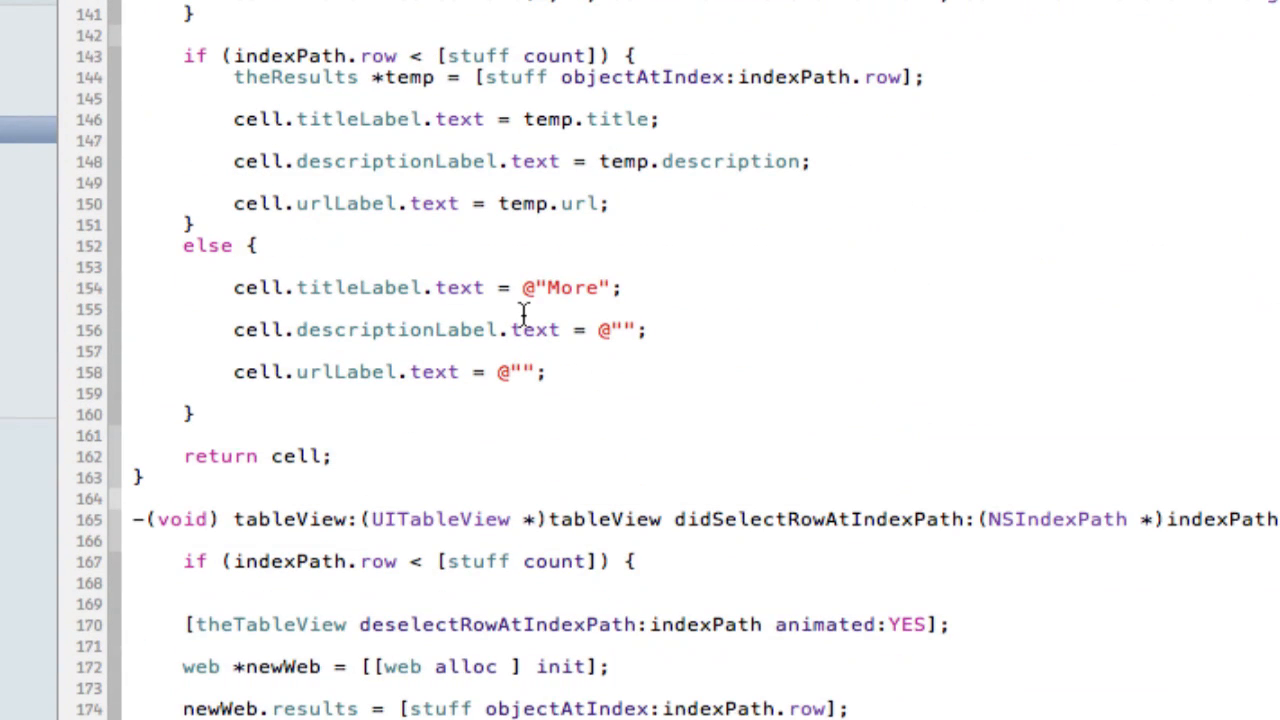
{"action": "scroll", "scroll_direction": "up", "scroll_amount": 3}
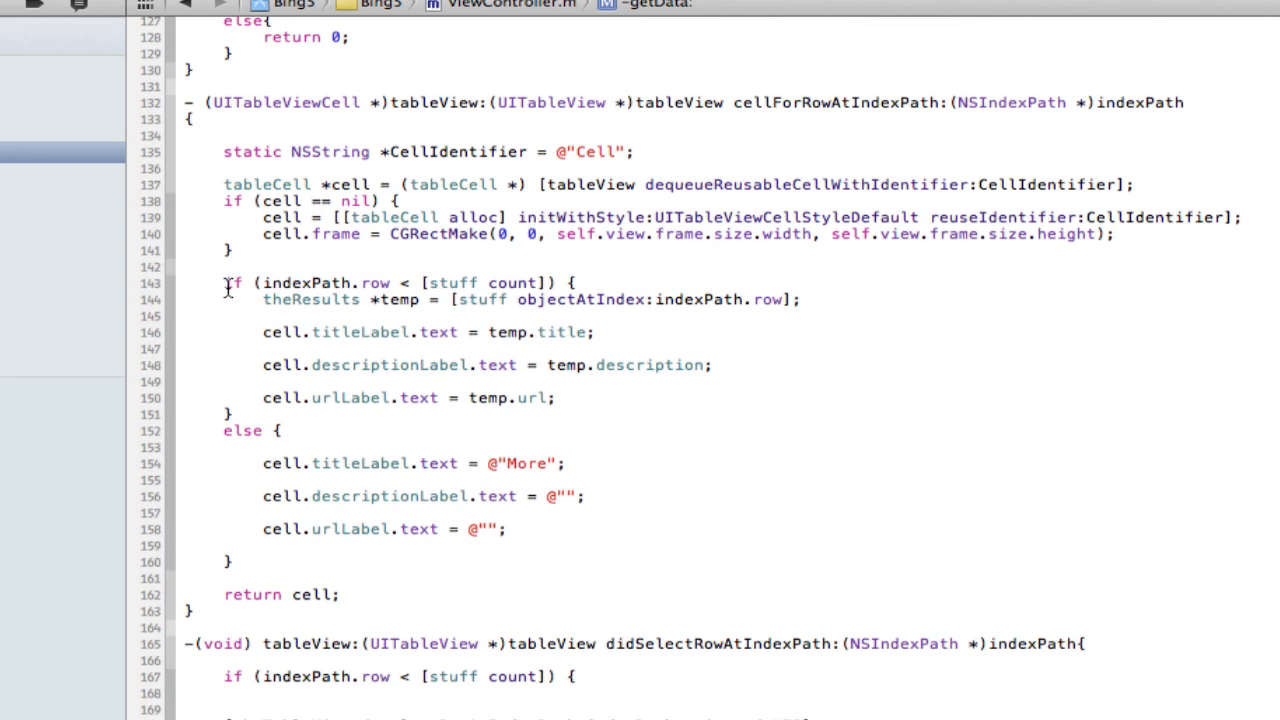
{"action": "left_click", "coordinate": [388, 282]}
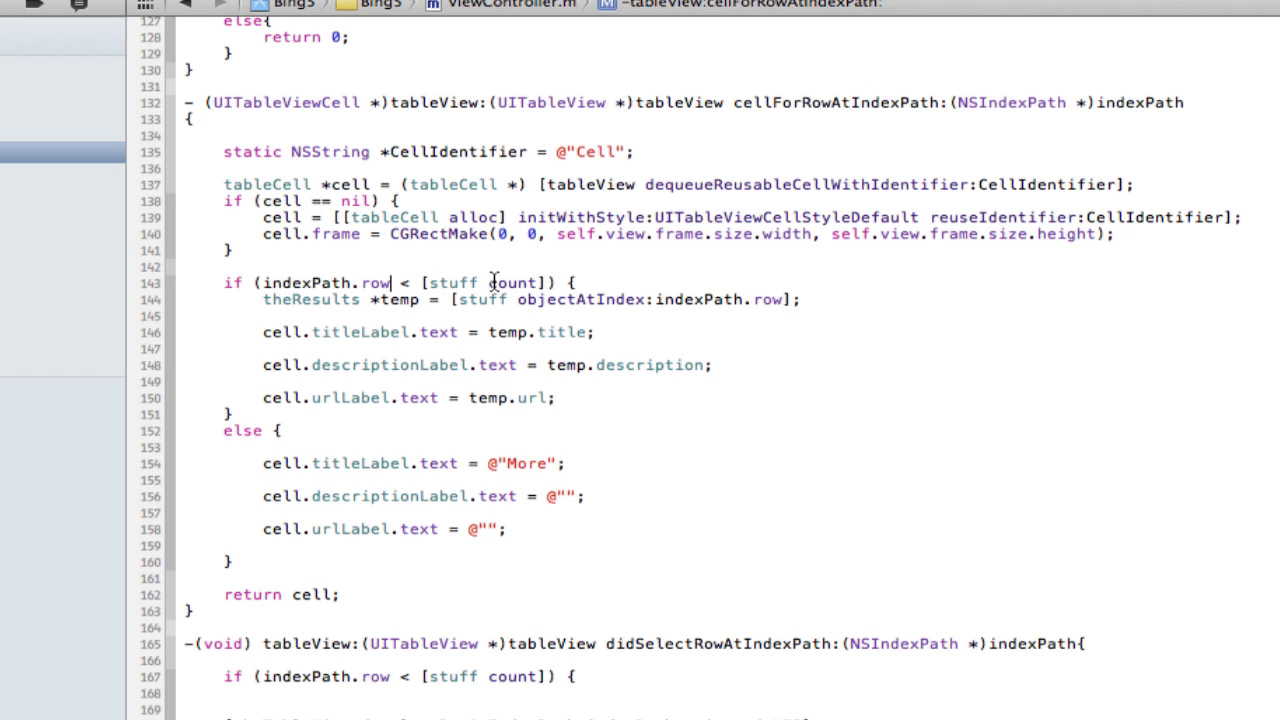
{"action": "double_click", "coordinate": [452, 282]}
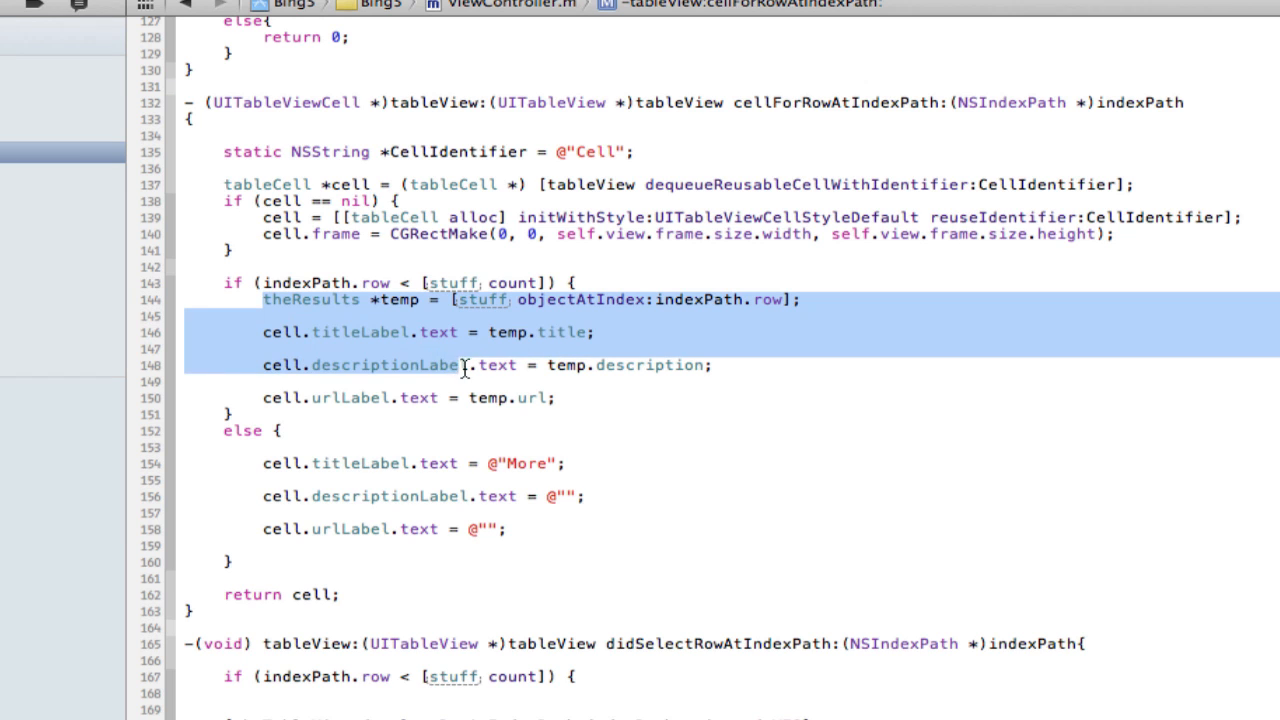
{"action": "left_click", "coordinate": [560, 397]}
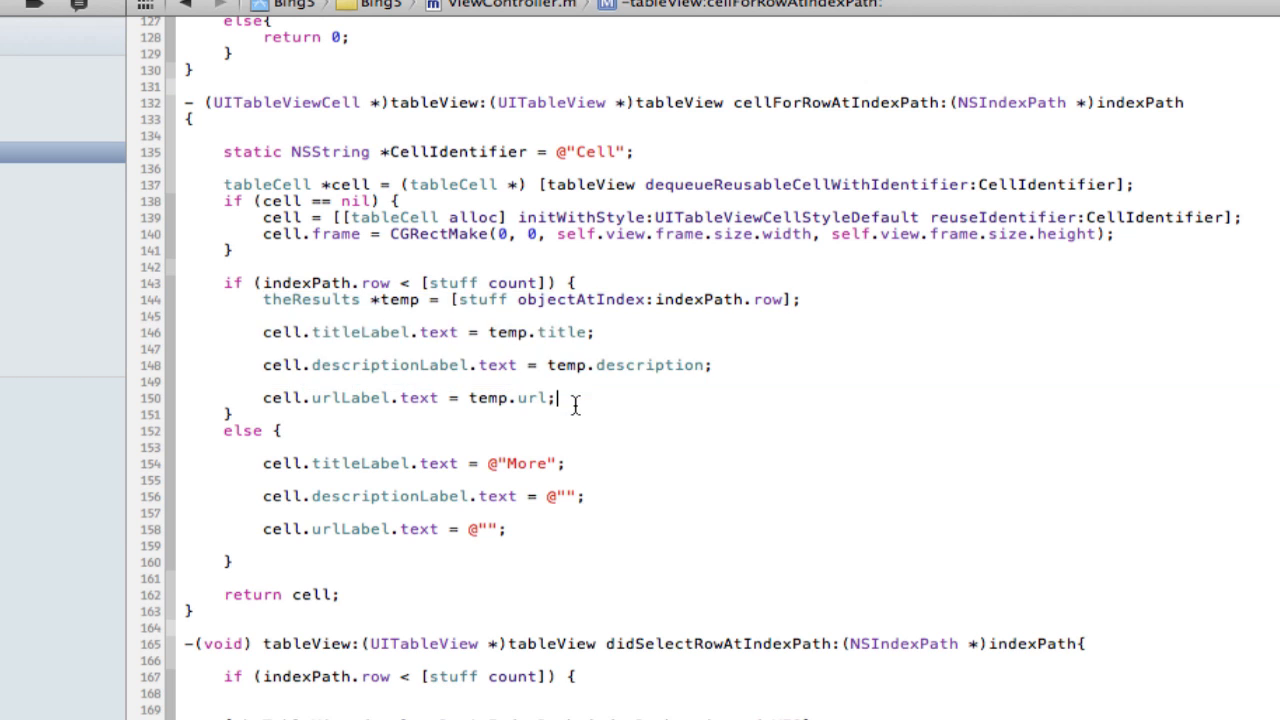
{"action": "scroll", "scroll_direction": "down", "scroll_amount": 3}
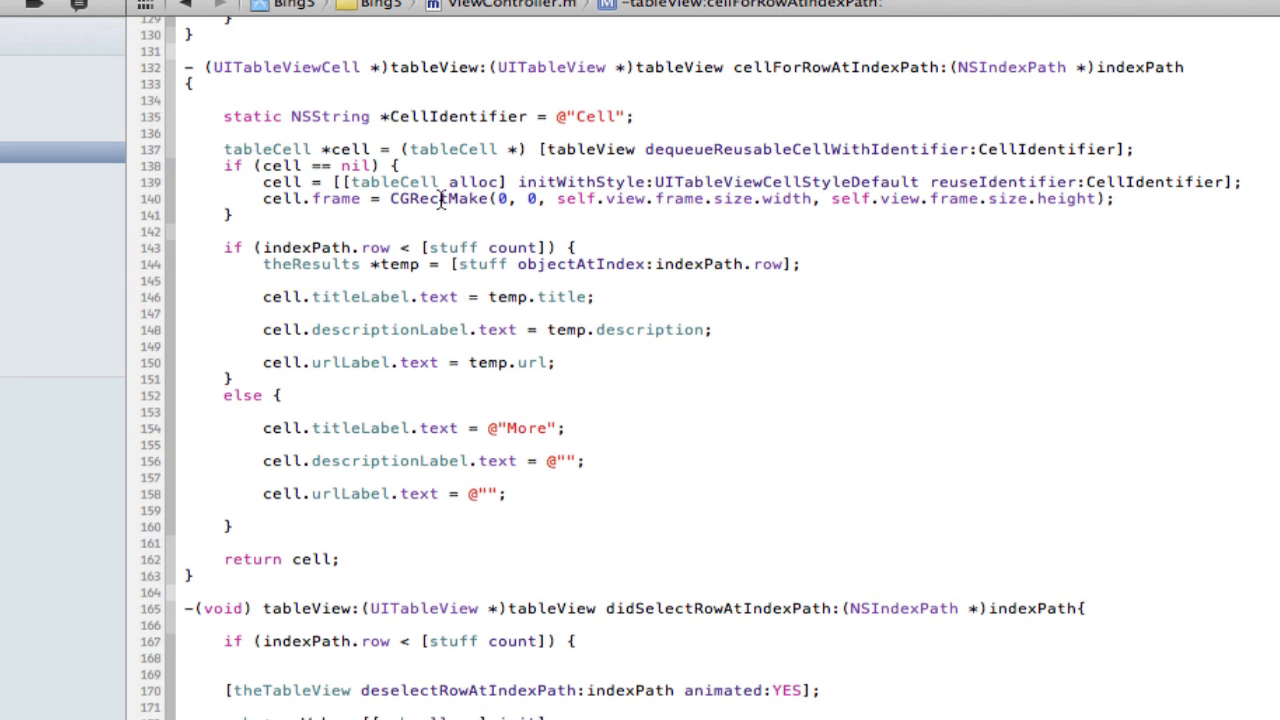
{"action": "double_click", "coordinate": [454, 247]}
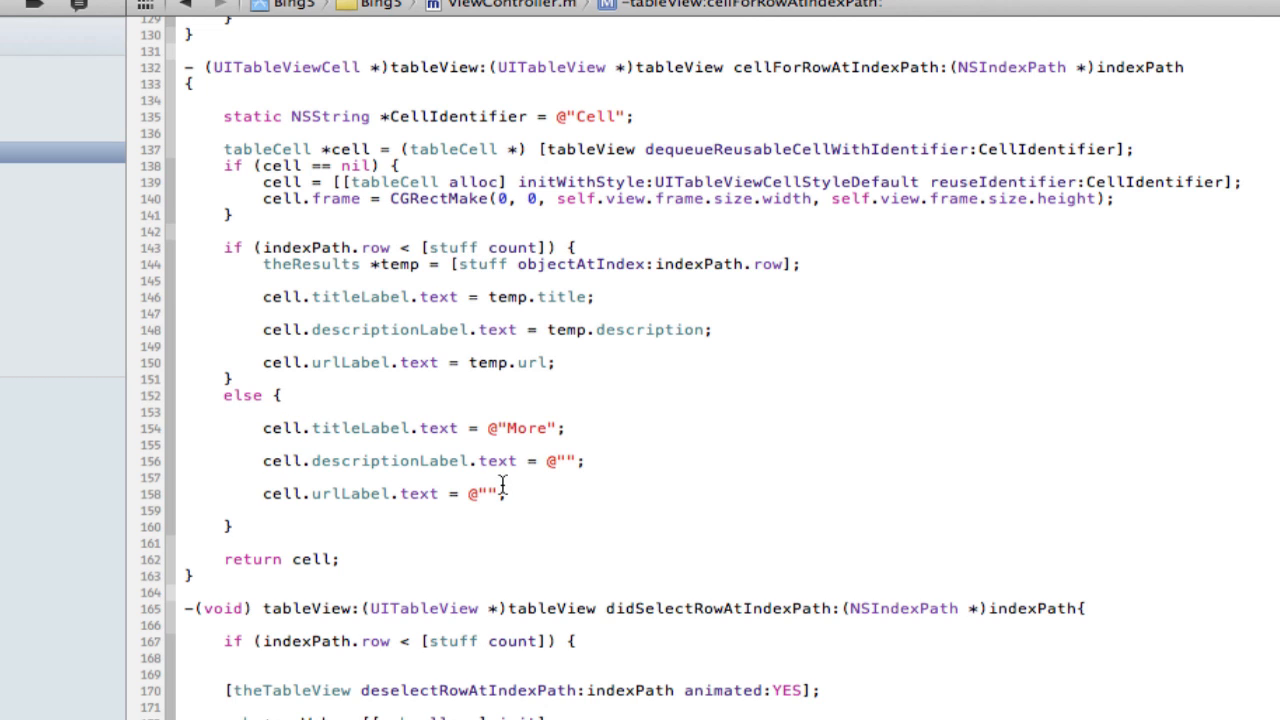
{"action": "scroll", "scroll_direction": "up", "scroll_amount": 3}
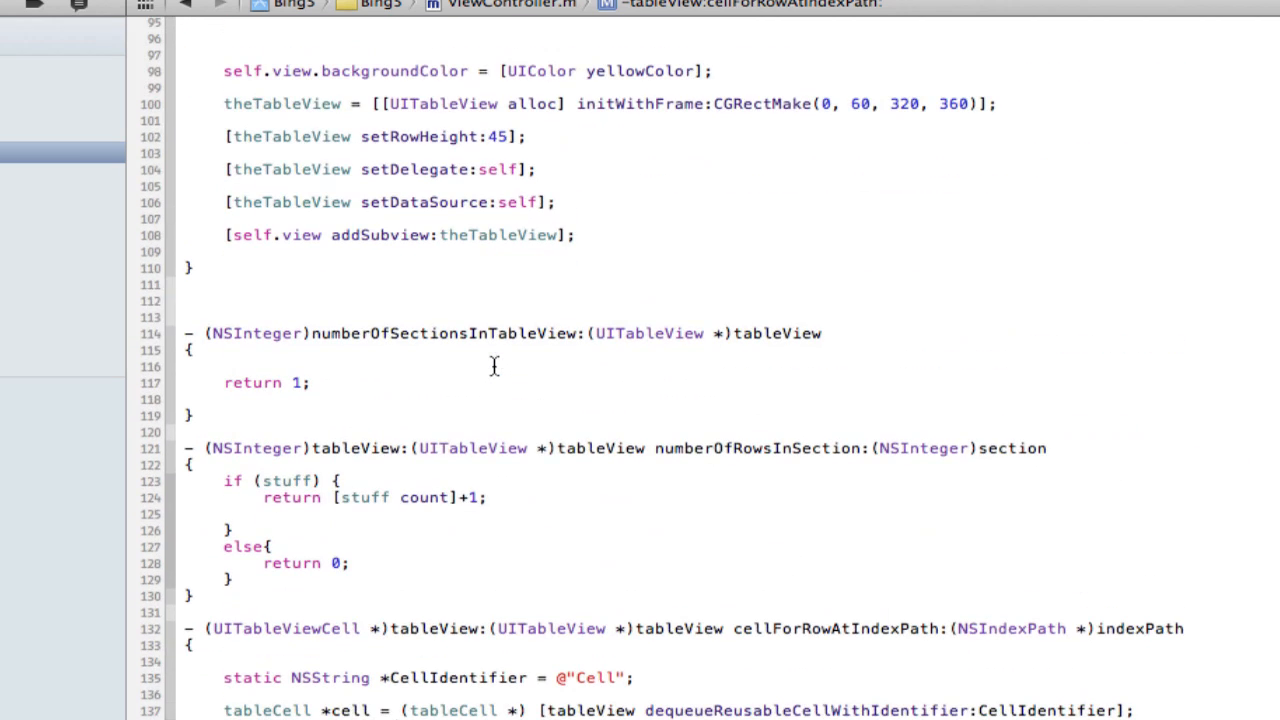
{"action": "scroll", "scroll_direction": "down", "scroll_amount": 3}
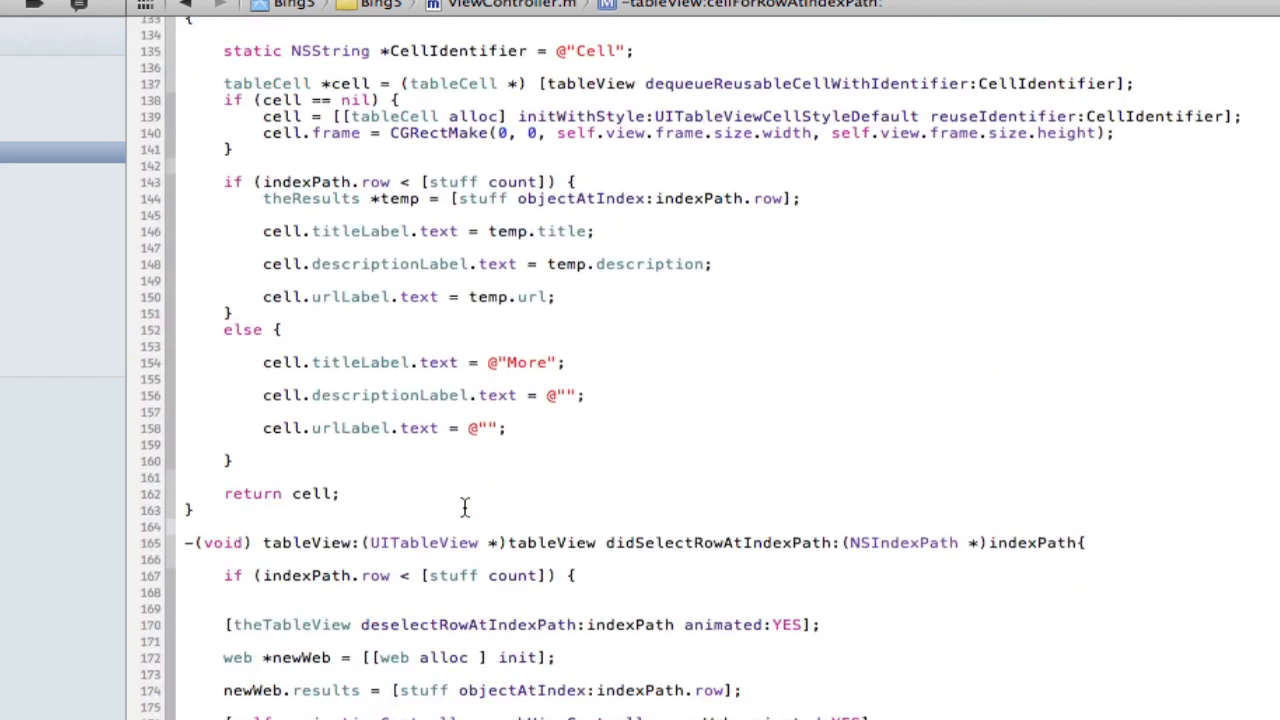
{"action": "scroll", "scroll_direction": "up", "scroll_amount": 3}
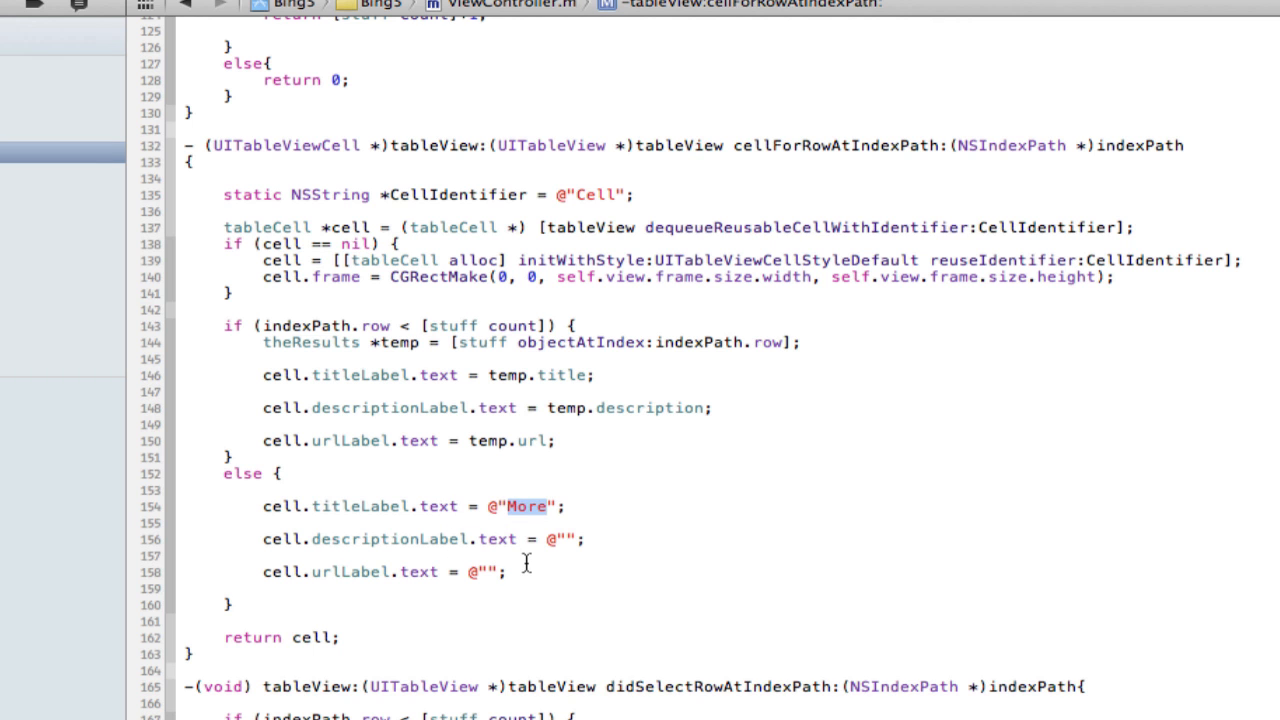
{"action": "scroll", "scroll_direction": "down", "scroll_amount": 3}
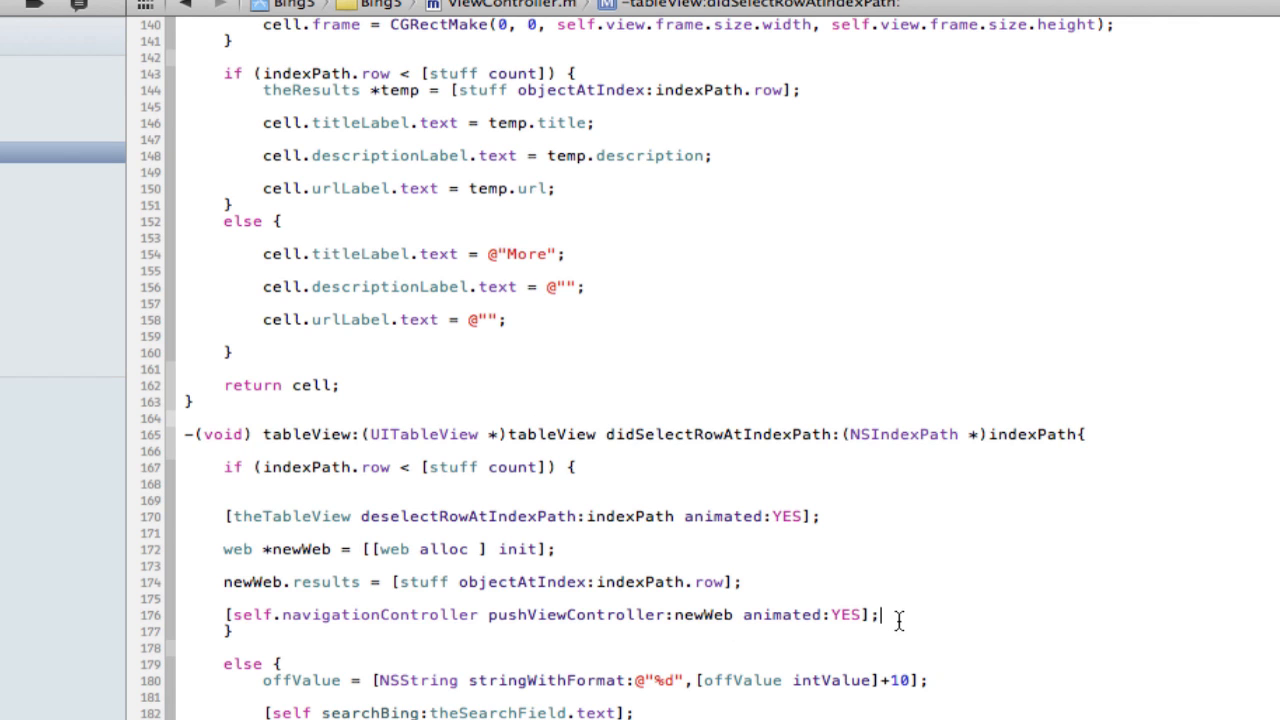
{"action": "scroll", "scroll_direction": "down", "scroll_amount": 3}
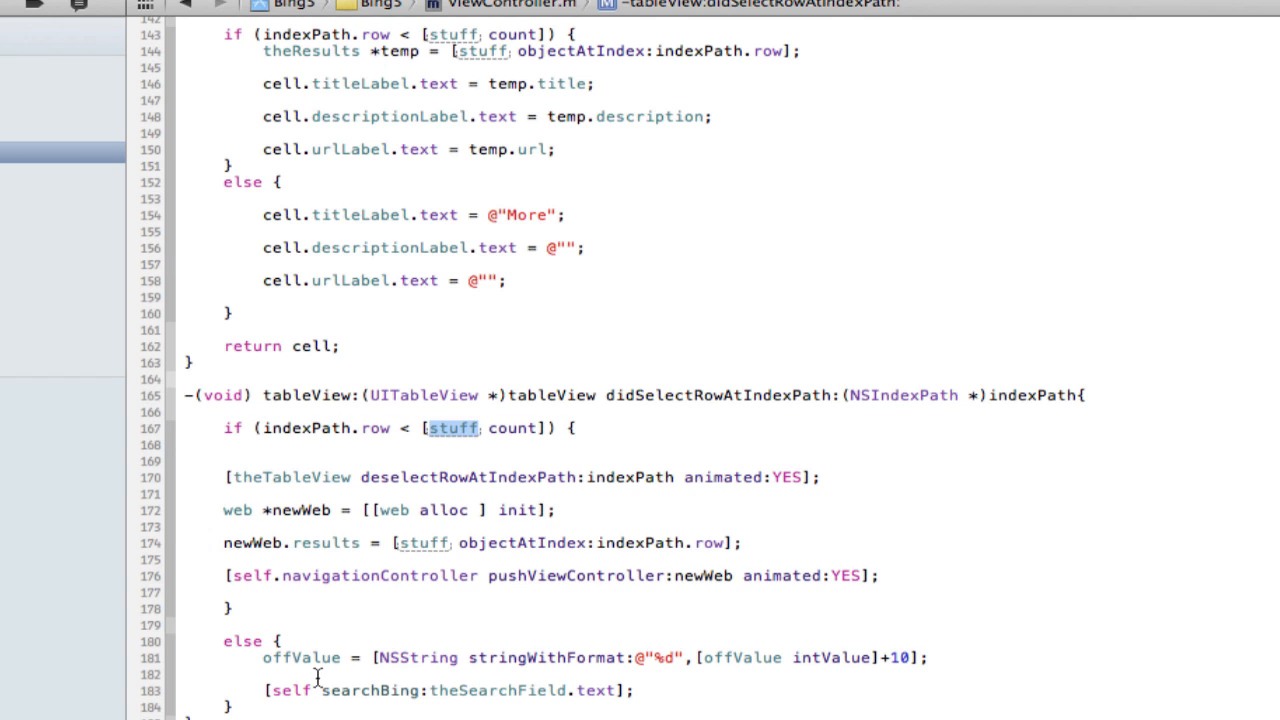
{"action": "mouse_move", "coordinate": [352, 665]}
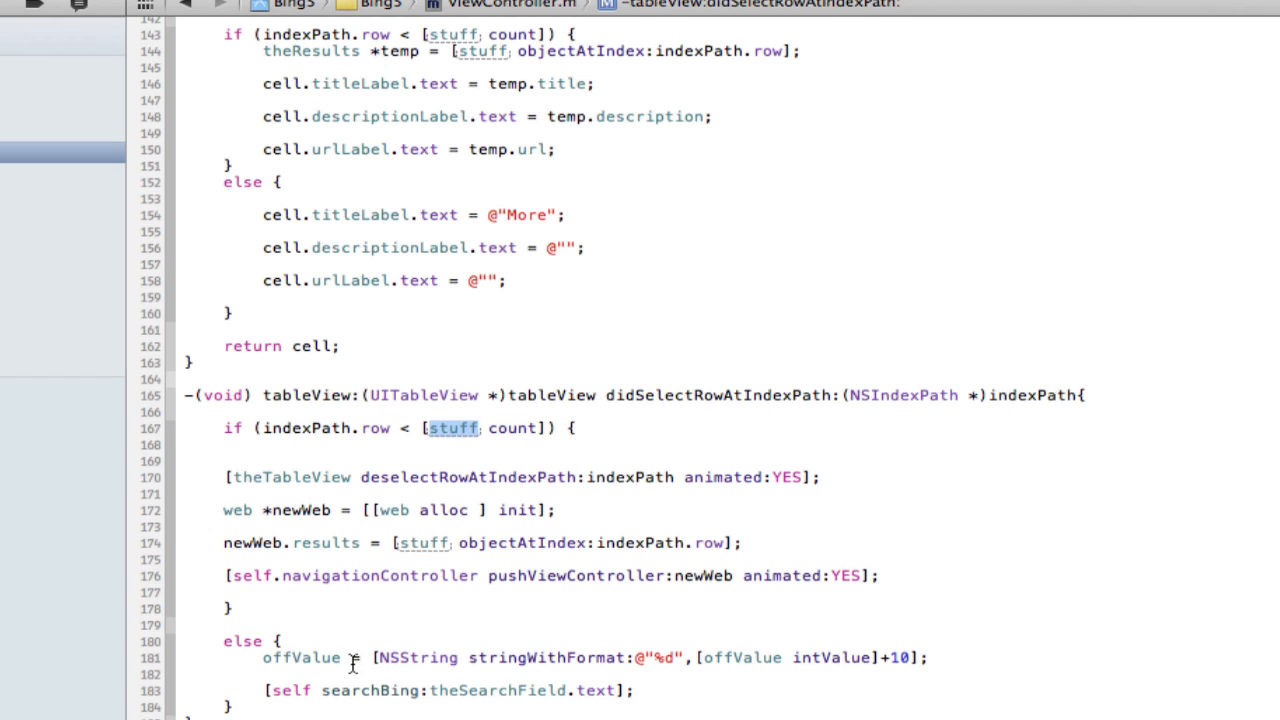
{"action": "mouse_move", "coordinate": [300, 641]}
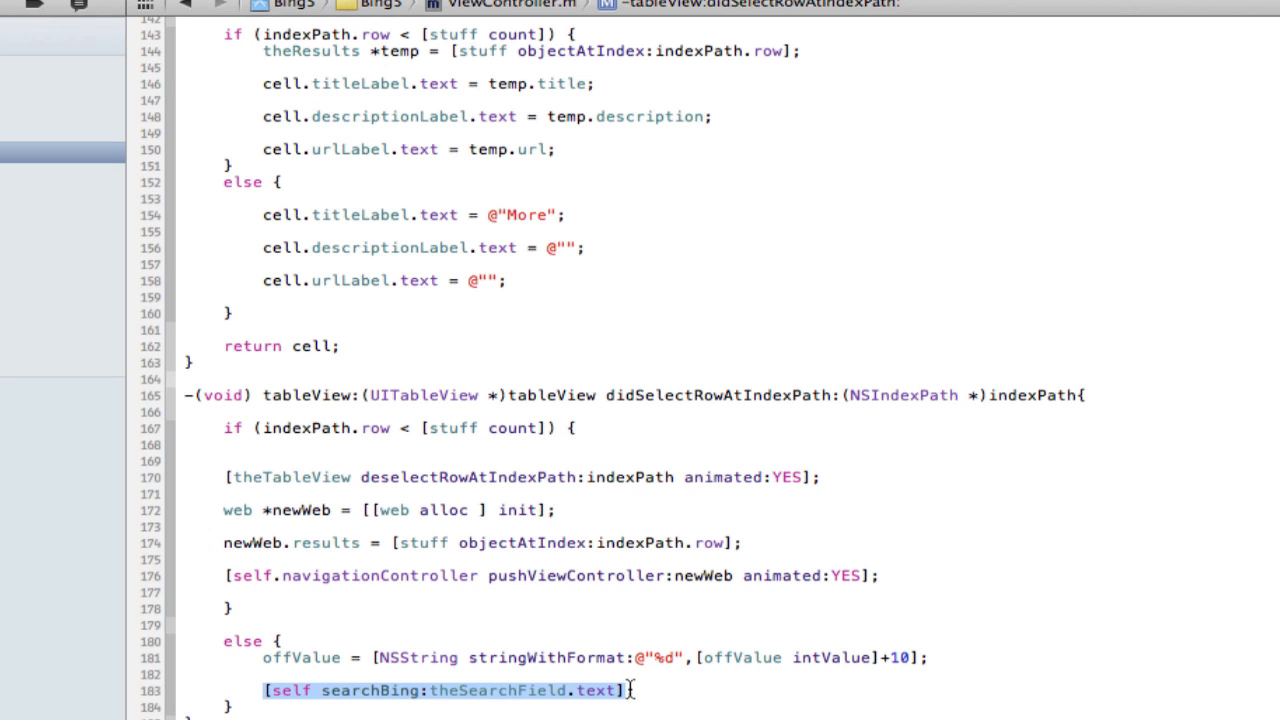
{"action": "mouse_move", "coordinate": [757, 657]}
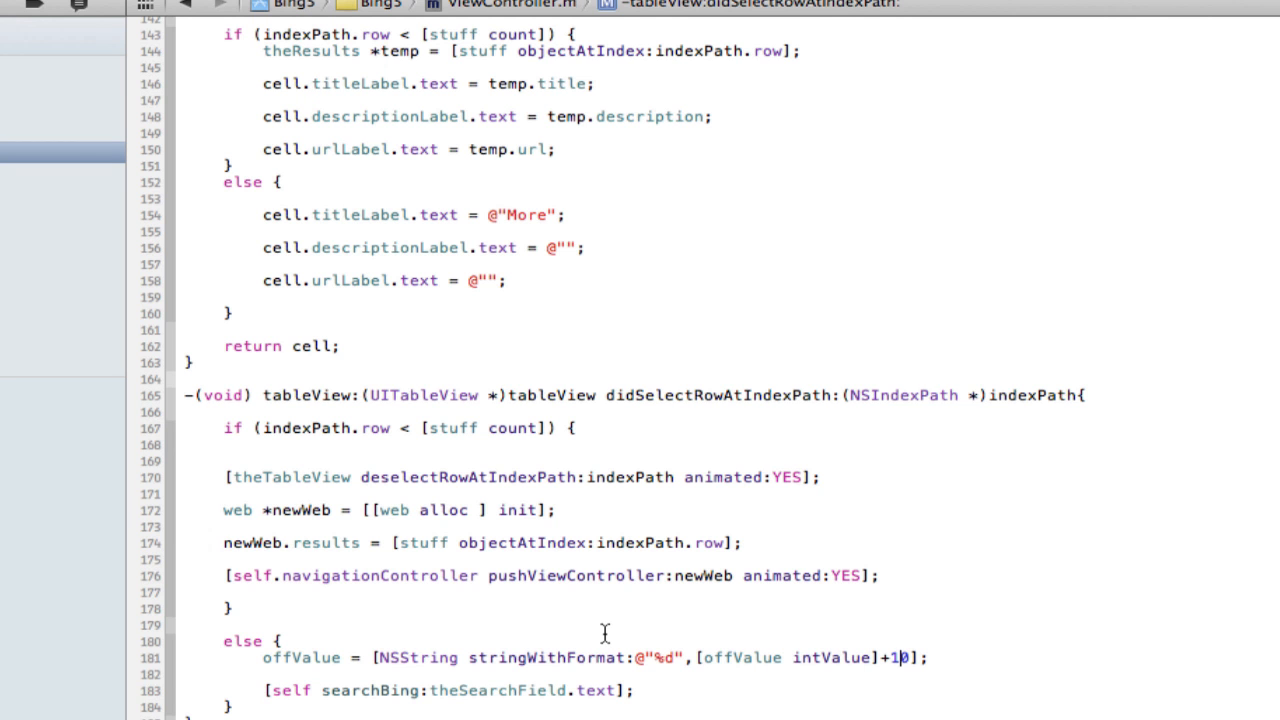
{"action": "scroll", "scroll_direction": "up", "scroll_amount": 3}
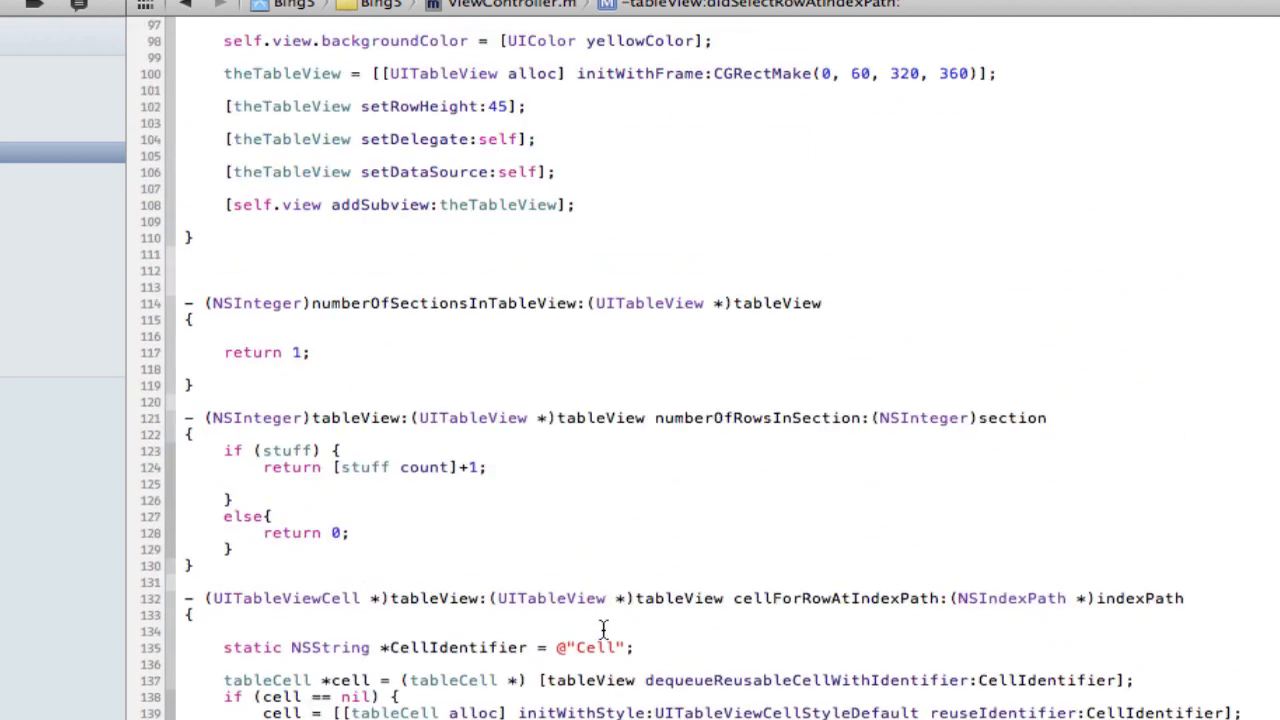
{"action": "scroll", "scroll_direction": "up", "scroll_amount": 3}
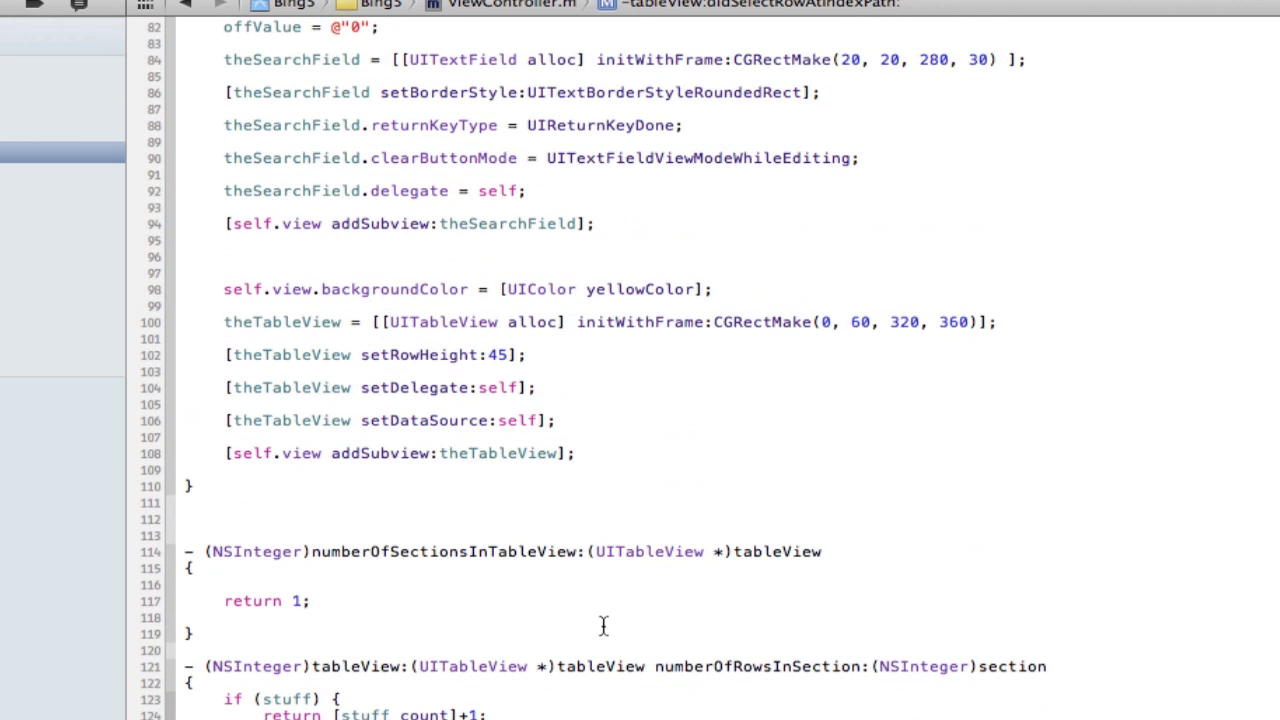
{"action": "scroll", "scroll_direction": "up", "scroll_amount": 3}
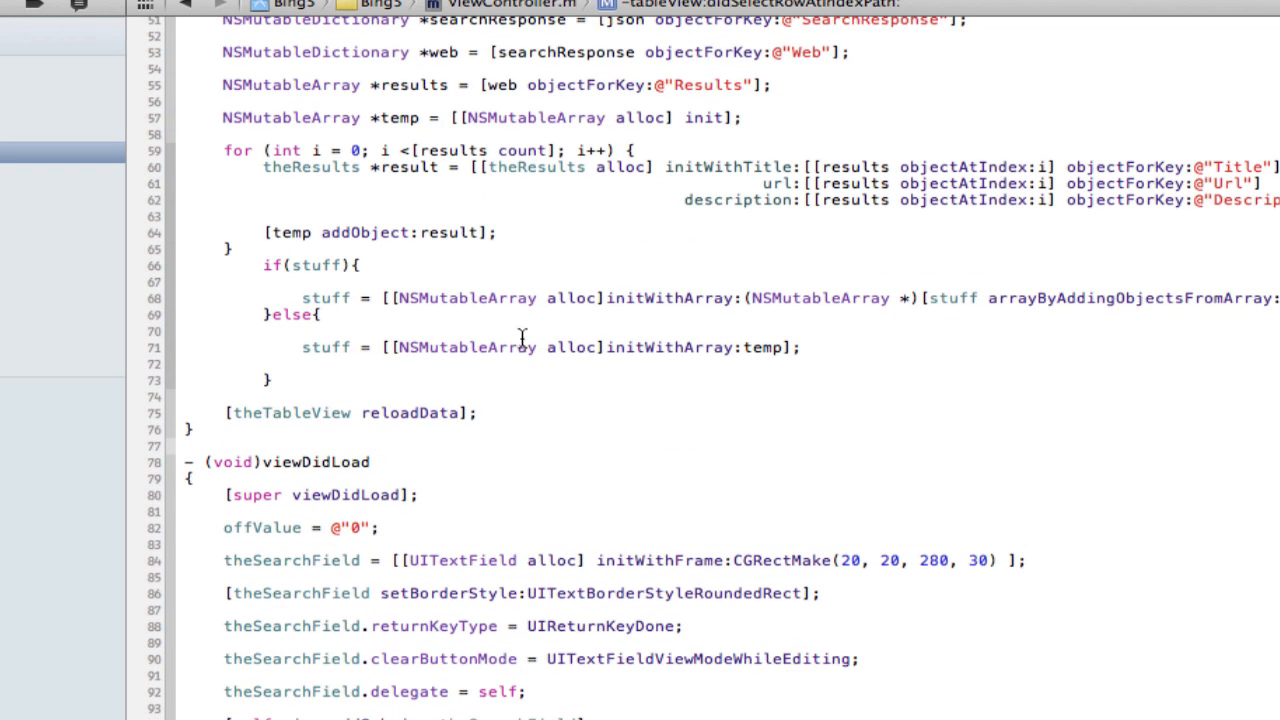
{"action": "mouse_move", "coordinate": [328, 271]}
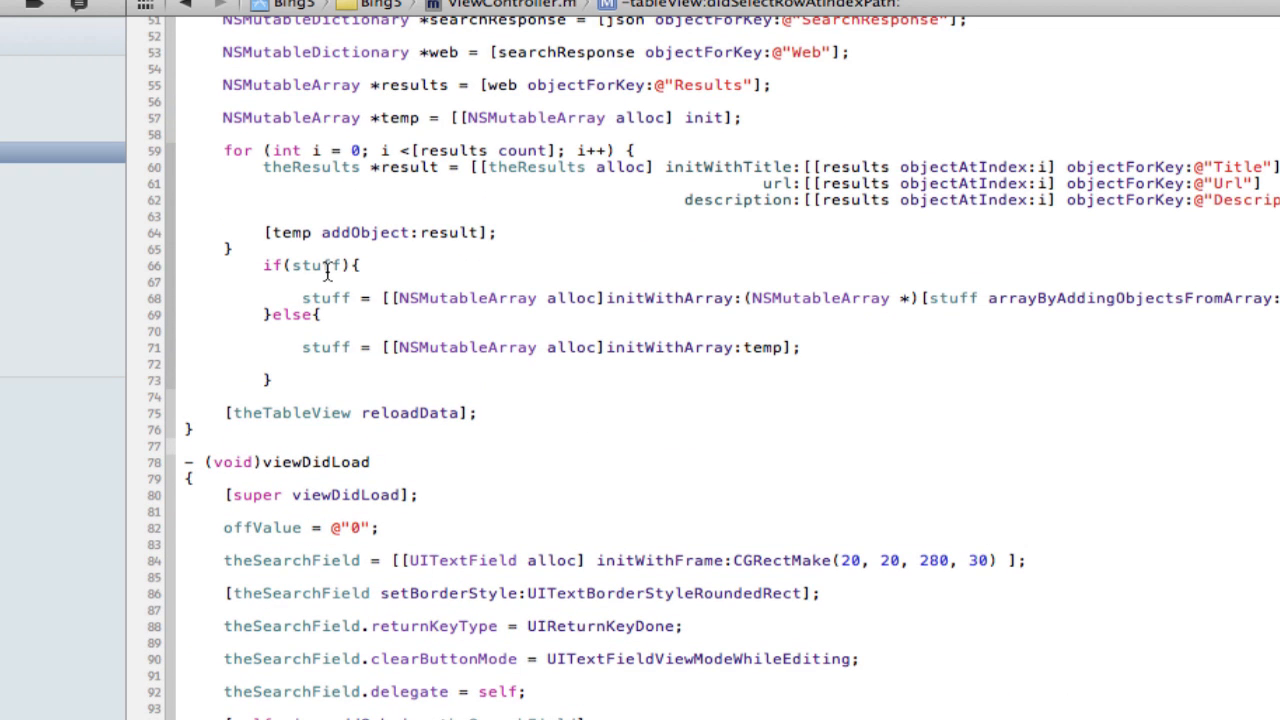
{"action": "scroll", "scroll_direction": "up", "scroll_amount": 3}
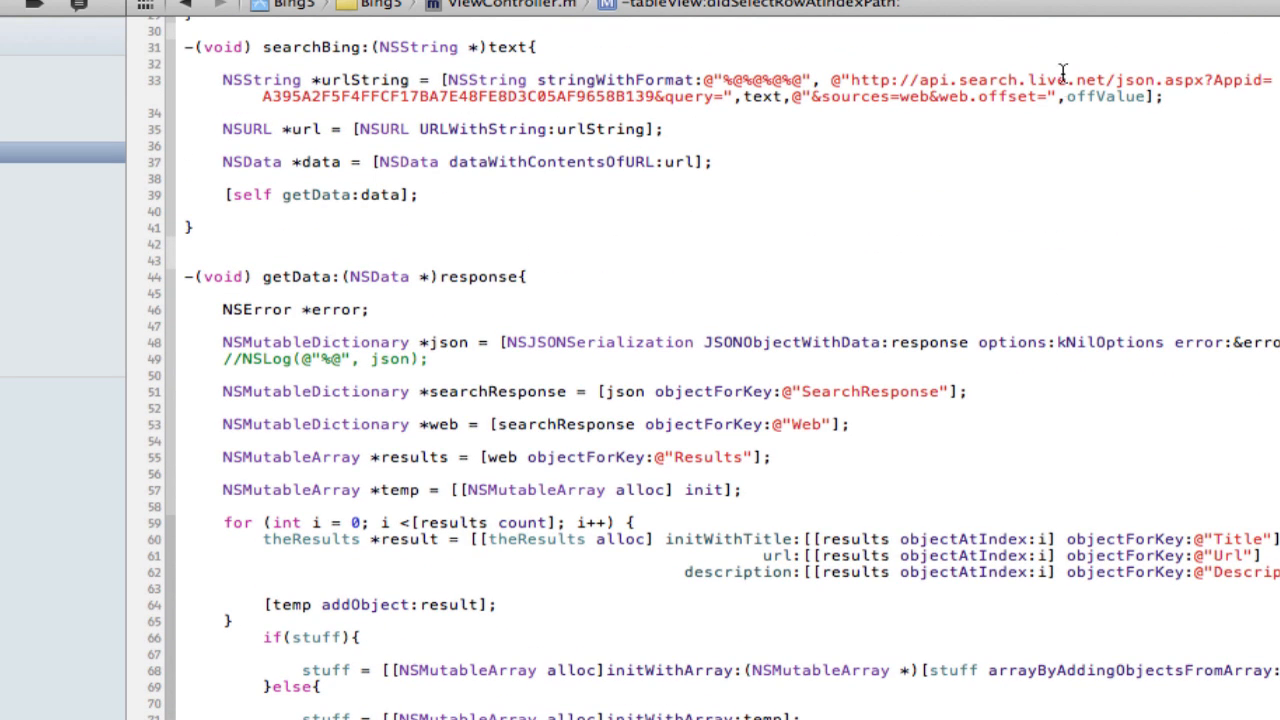
{"action": "mouse_move", "coordinate": [1116, 97]}
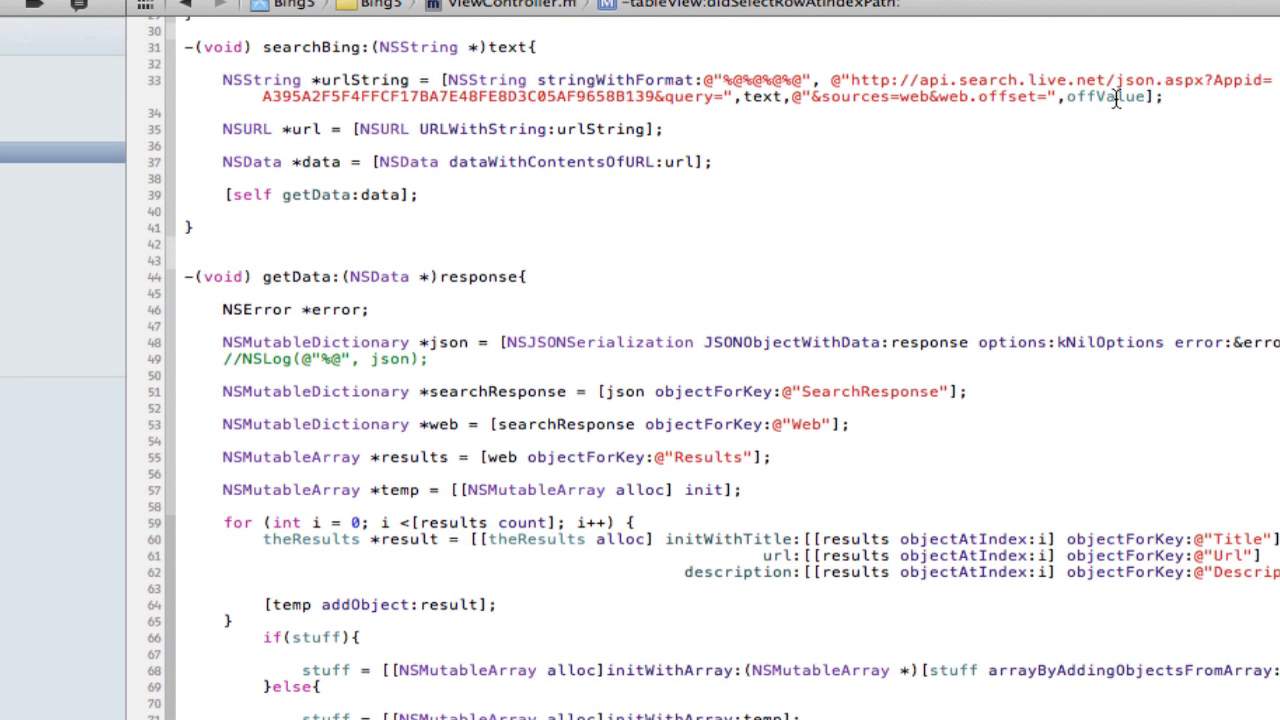
{"action": "scroll", "scroll_direction": "down", "scroll_amount": 3}
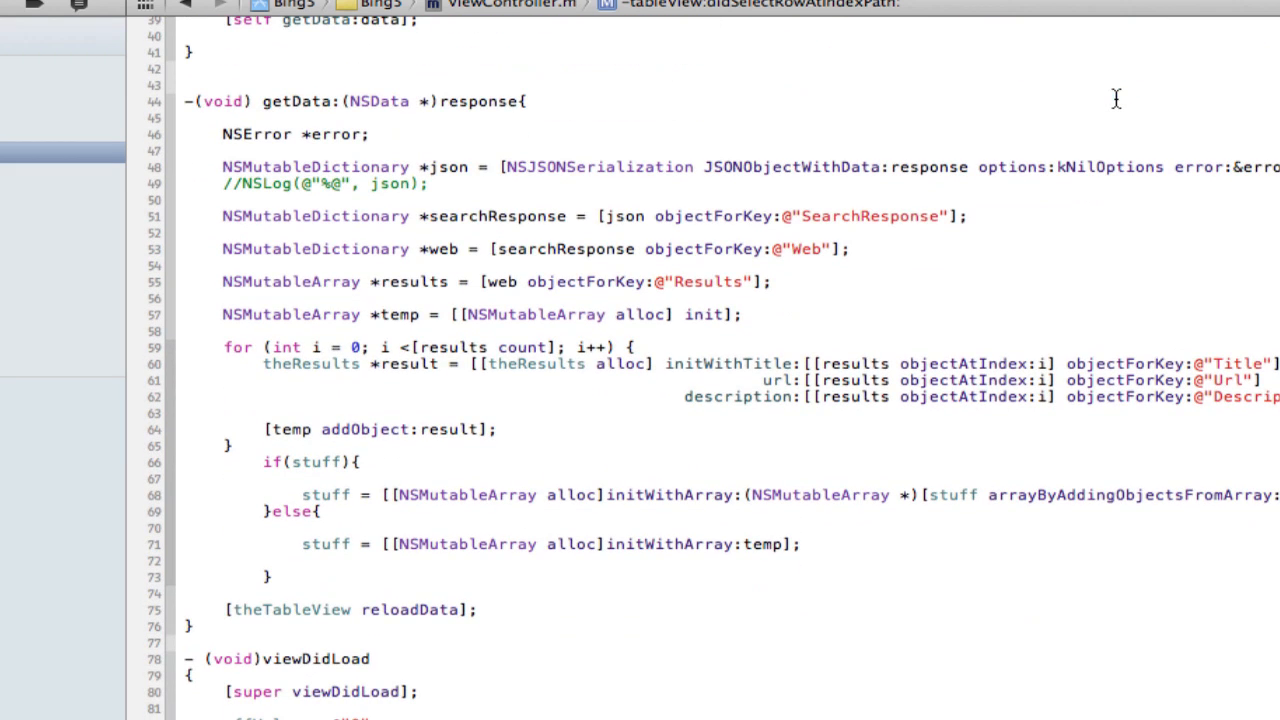
{"action": "scroll", "scroll_direction": "down", "scroll_amount": 3}
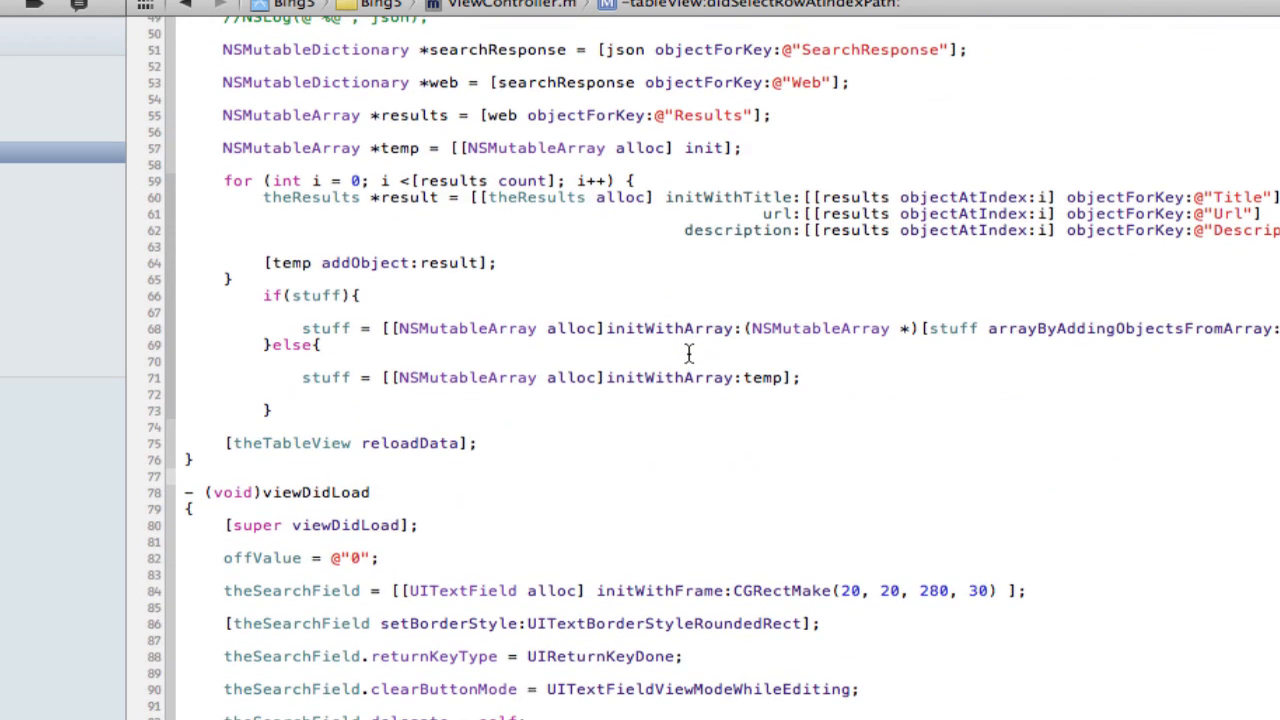
{"action": "scroll", "scroll_direction": "up", "scroll_amount": 3}
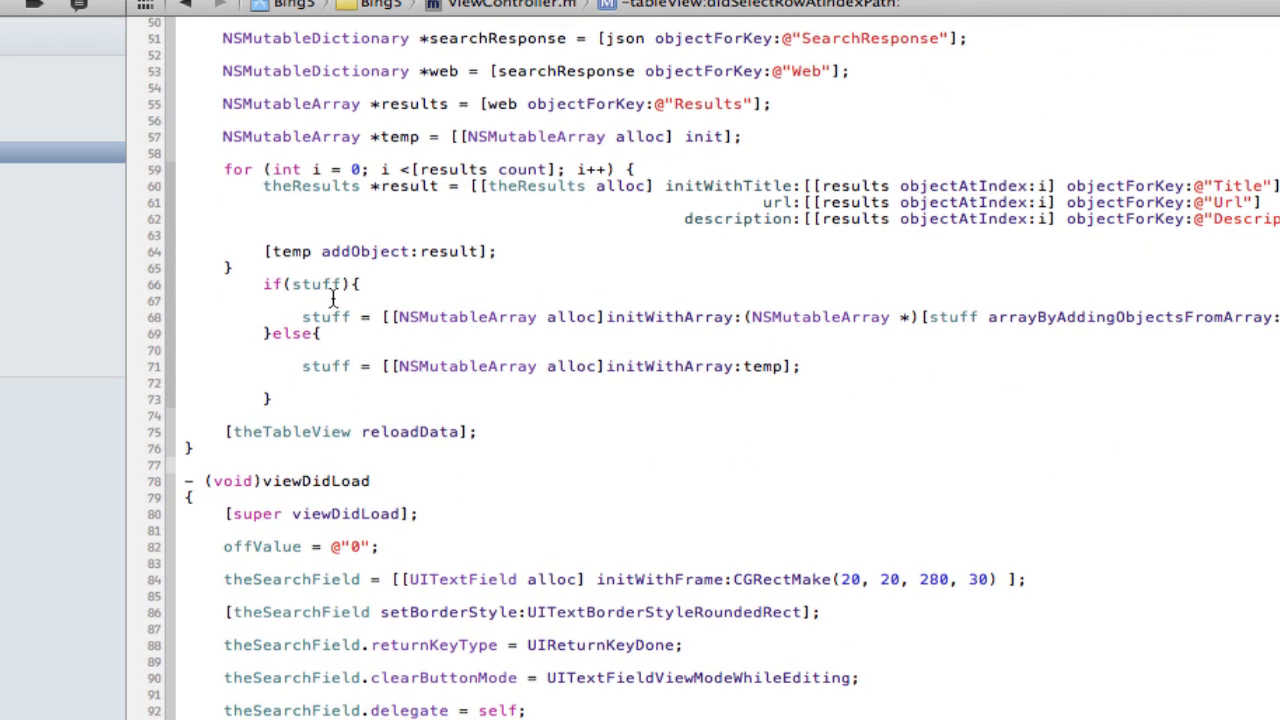
{"action": "mouse_move", "coordinate": [520, 307]}
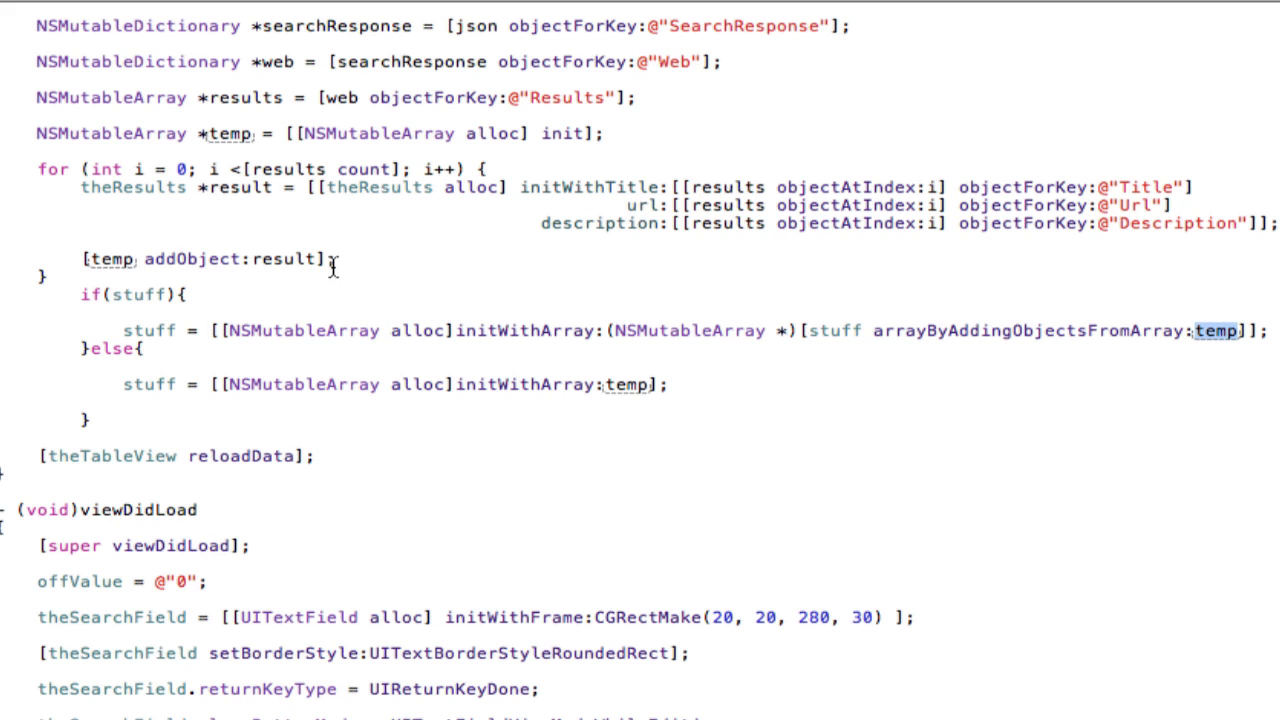
{"action": "mouse_move", "coordinate": [237, 310]}
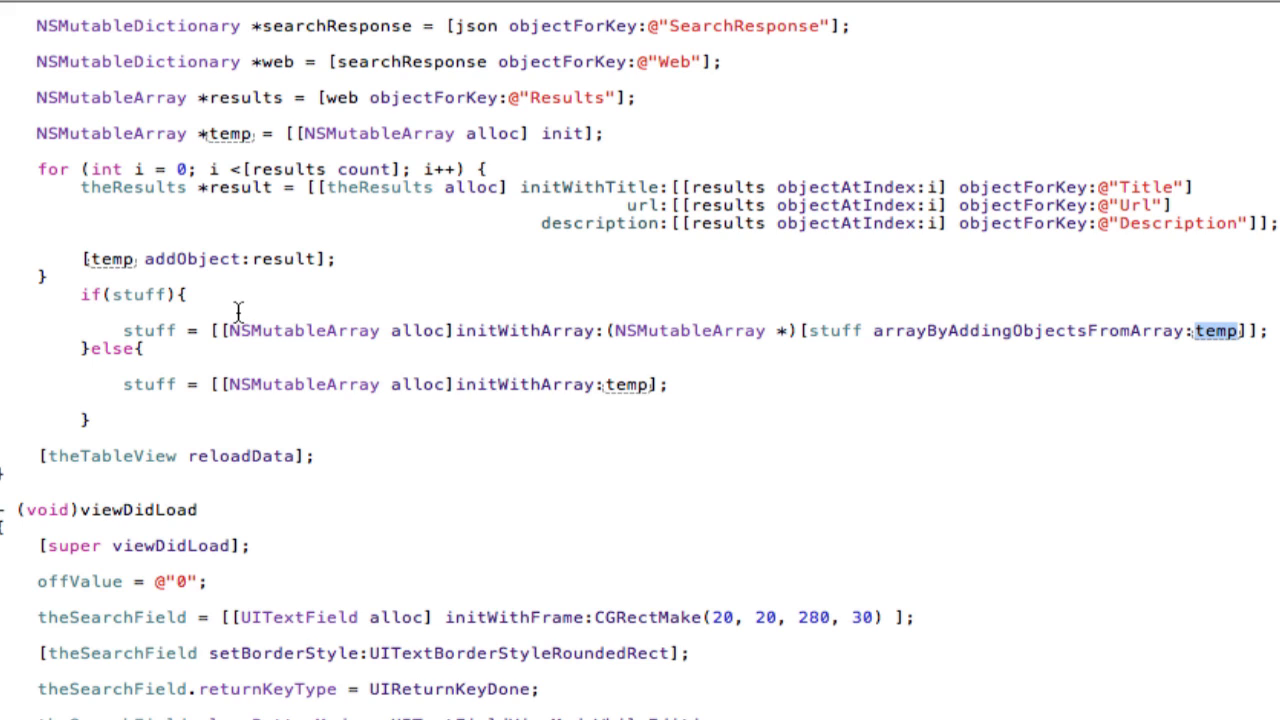
{"action": "mouse_move", "coordinate": [241, 416]}
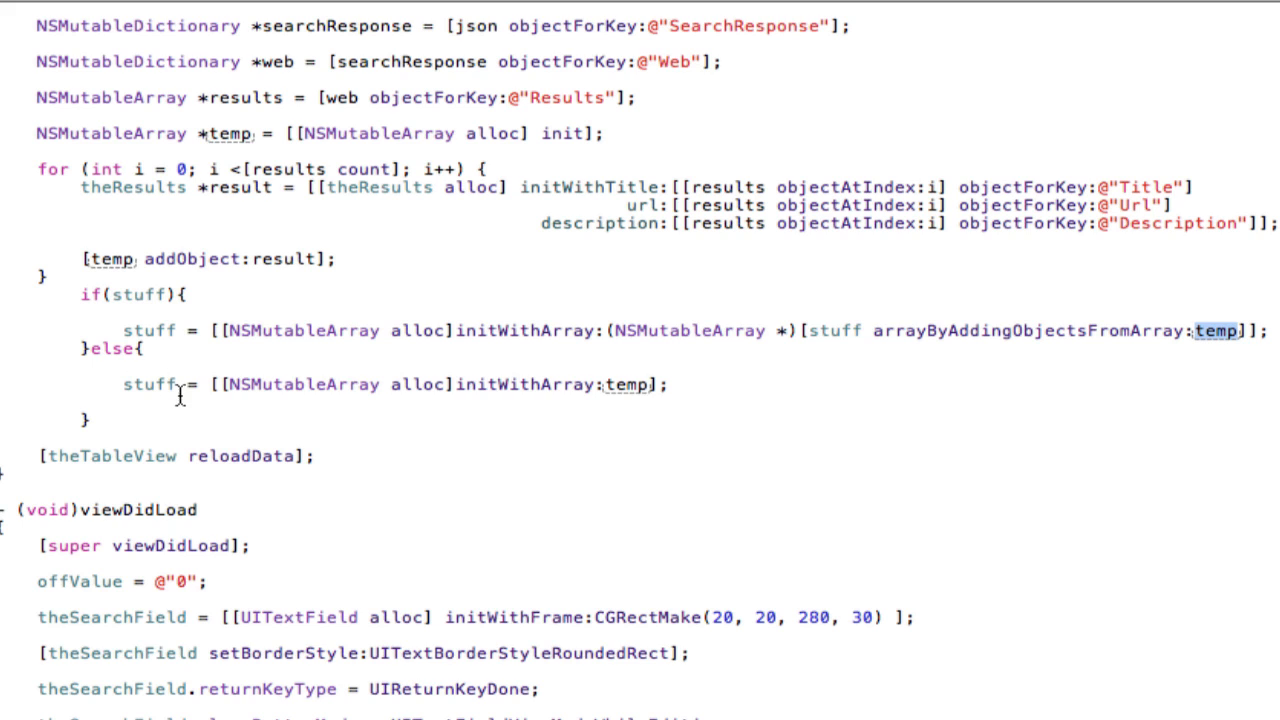
{"action": "double_click", "coordinate": [148, 385]}
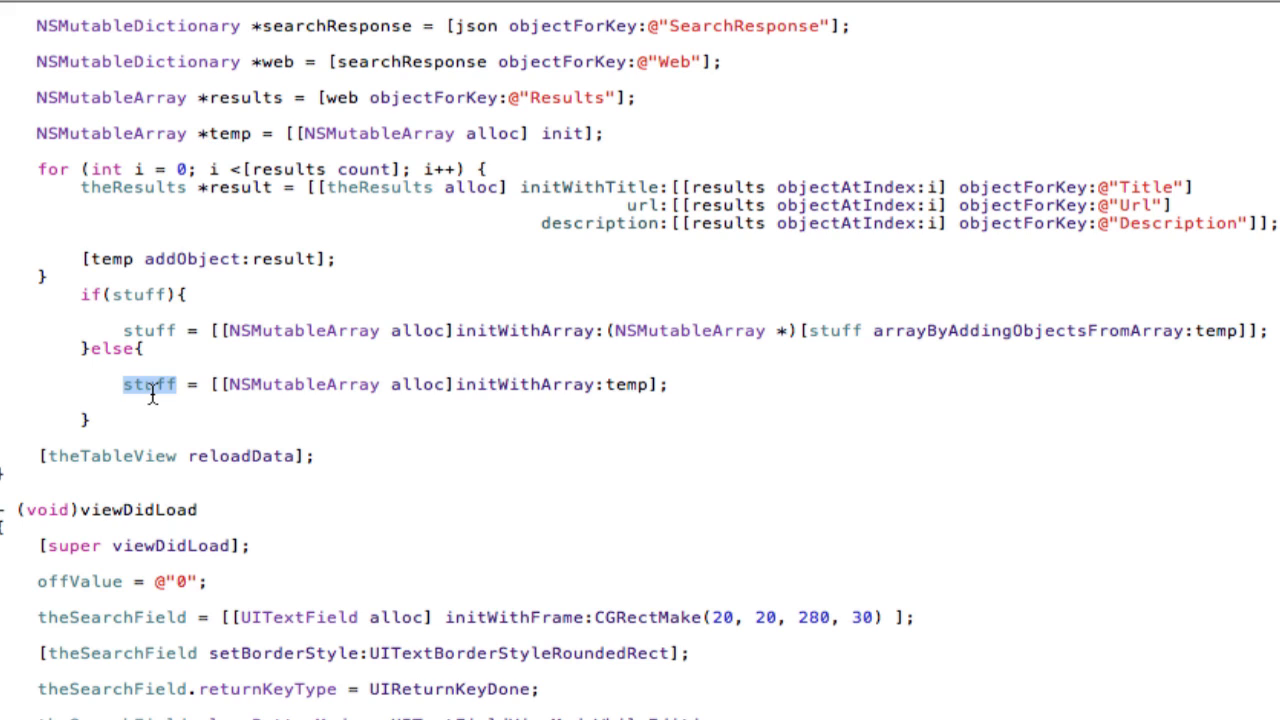
{"action": "double_click", "coordinate": [148, 384]}
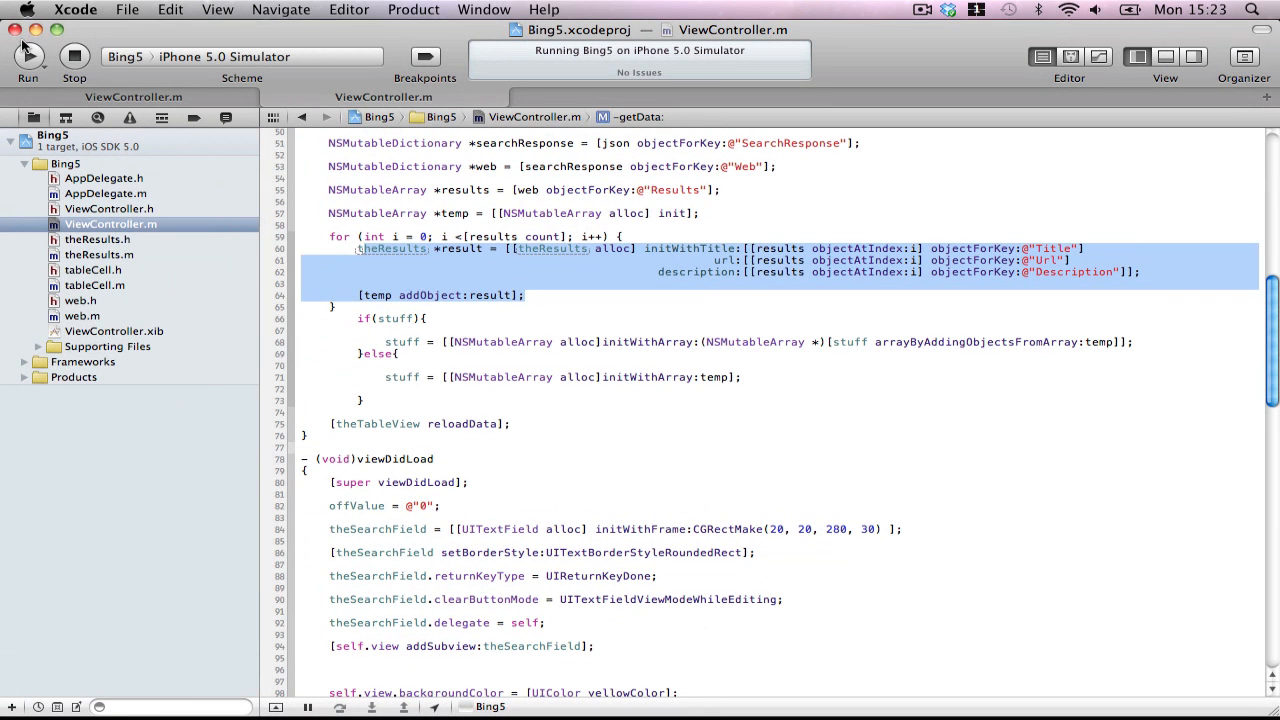
Step: Run the Bing5 app and search for 'iphone', listing results ending in a More row
{"action": "left_click", "coordinate": [28, 56]}
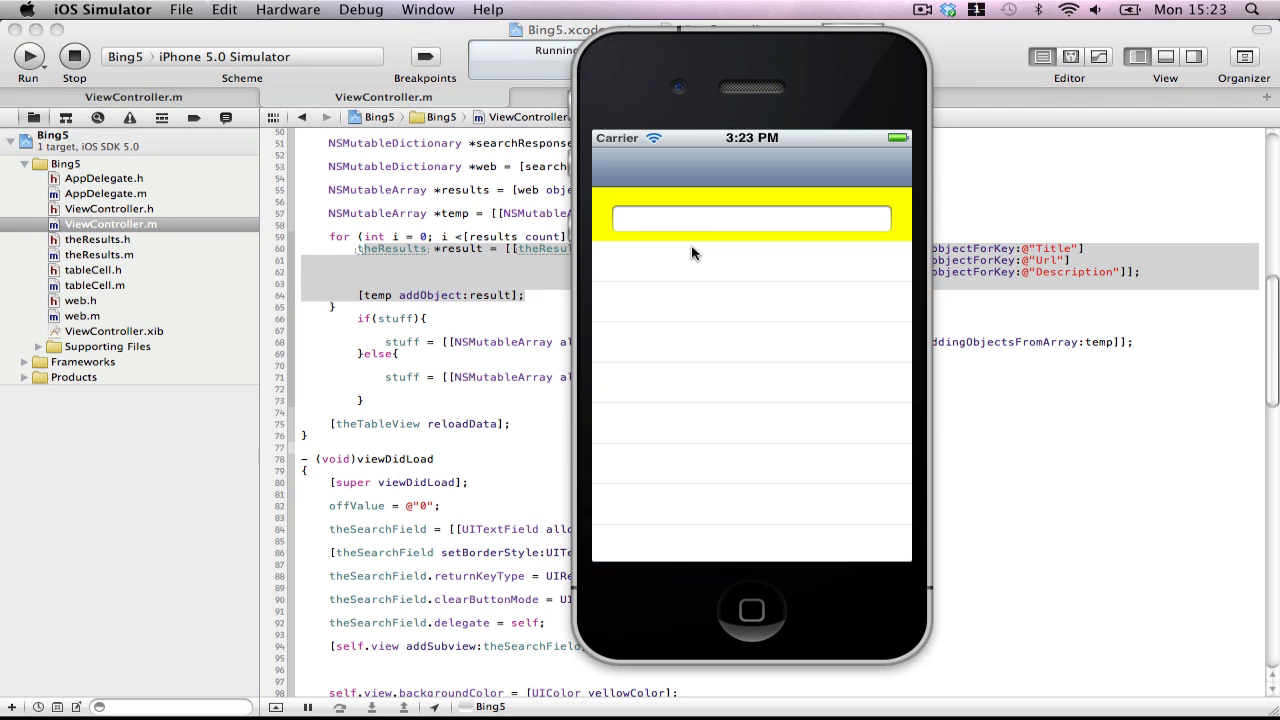
{"action": "type", "text": "iph"}
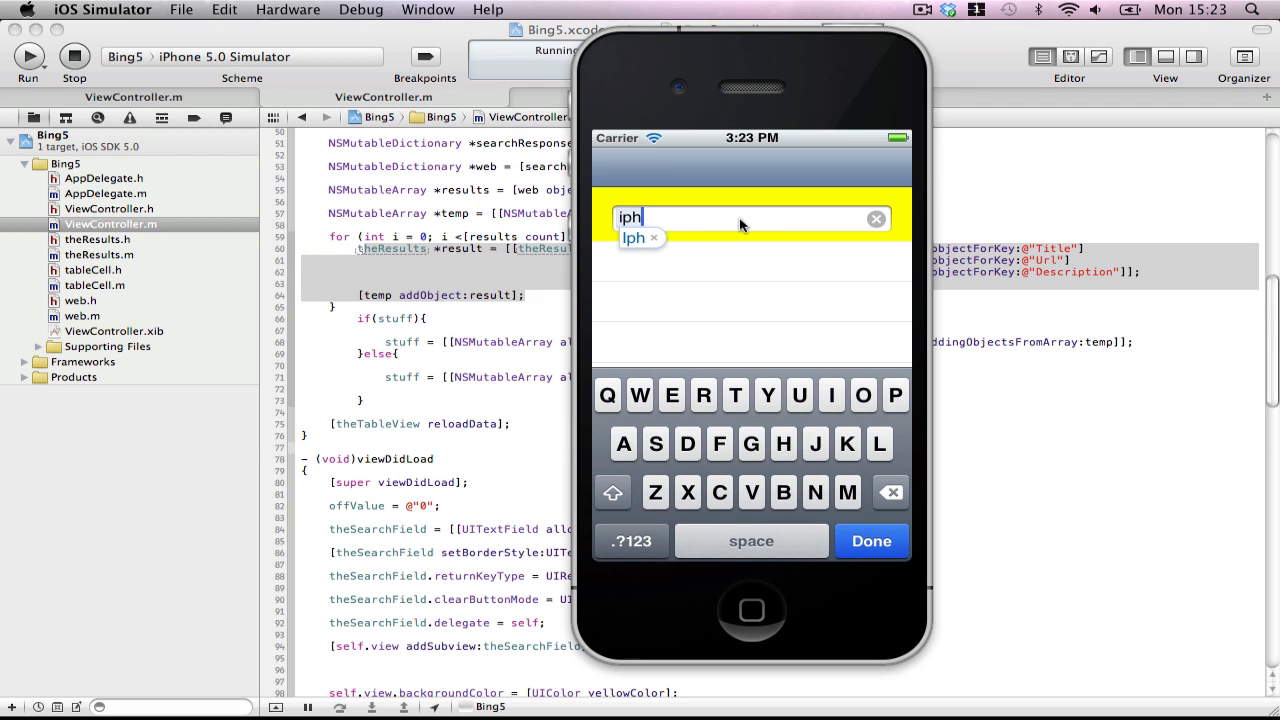
{"action": "type", "text": "one"}
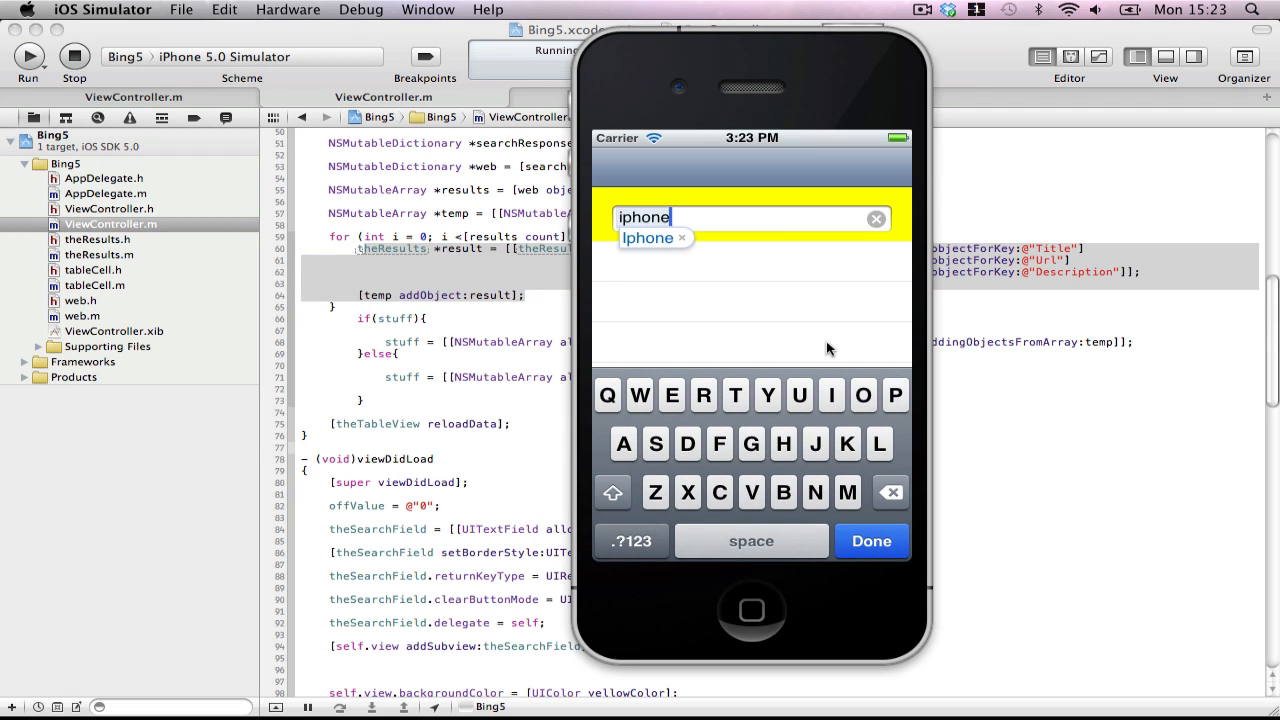
{"action": "left_click", "coordinate": [870, 541]}
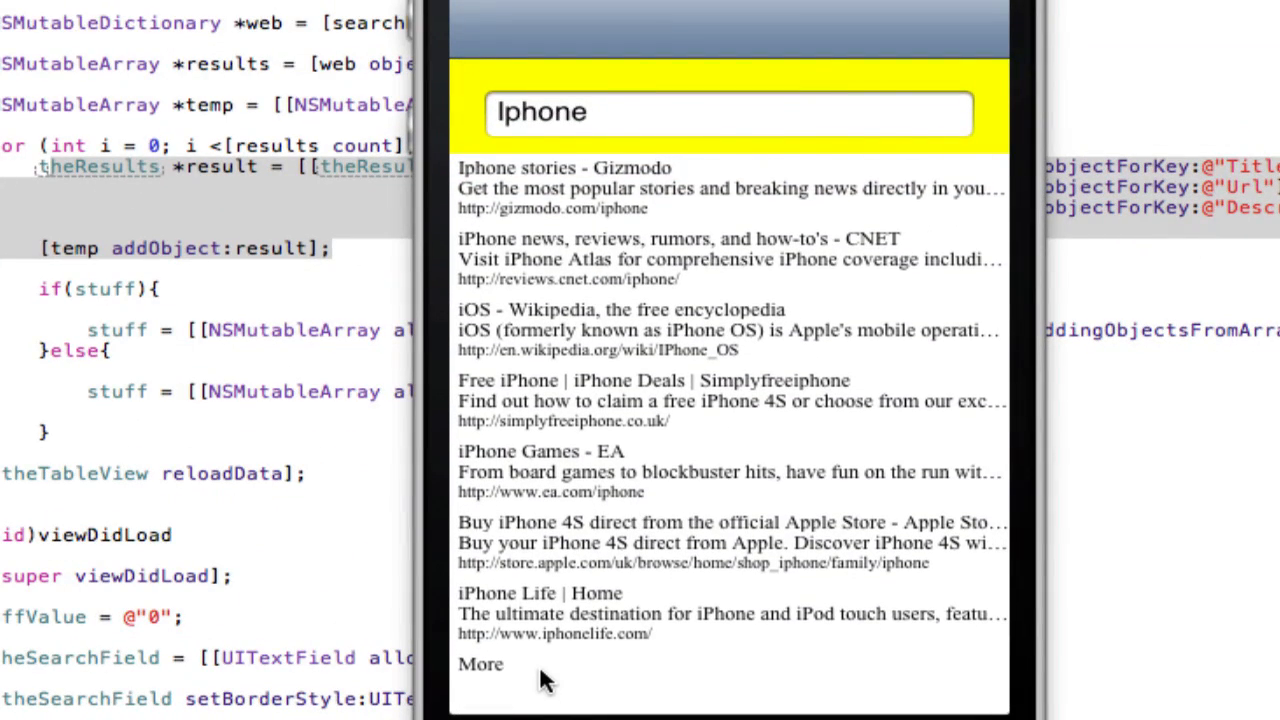
Step: Scroll through the extra Iphone results and opened web page, then go back to the results list
{"action": "scroll", "scroll_direction": "down", "scroll_amount": 3}
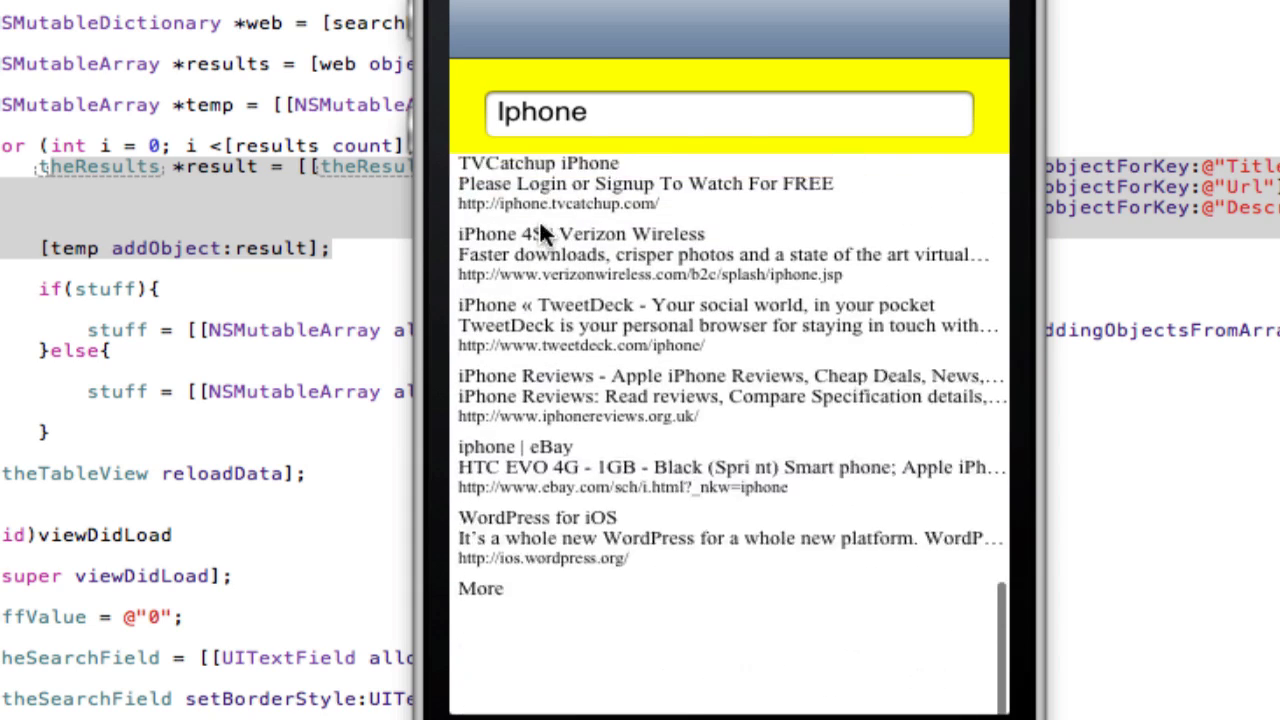
{"action": "scroll", "scroll_direction": "up", "scroll_amount": 3}
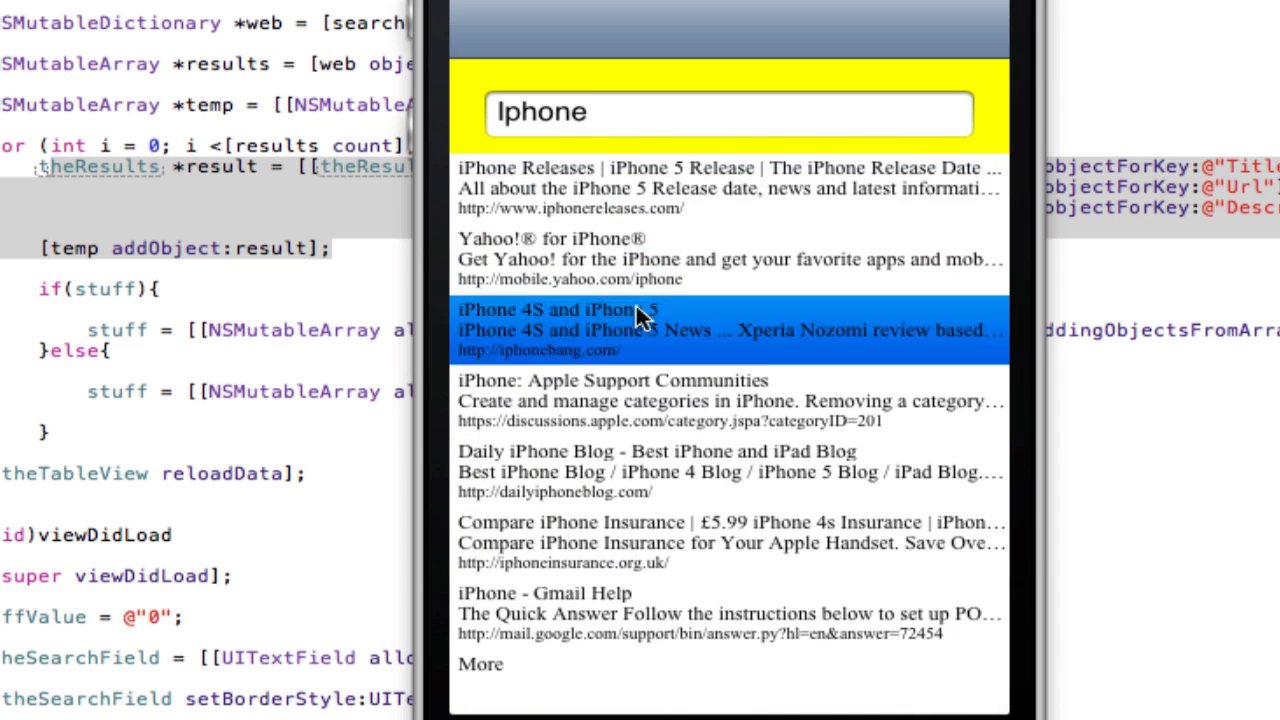
{"action": "scroll", "scroll_direction": "down", "scroll_amount": 3}
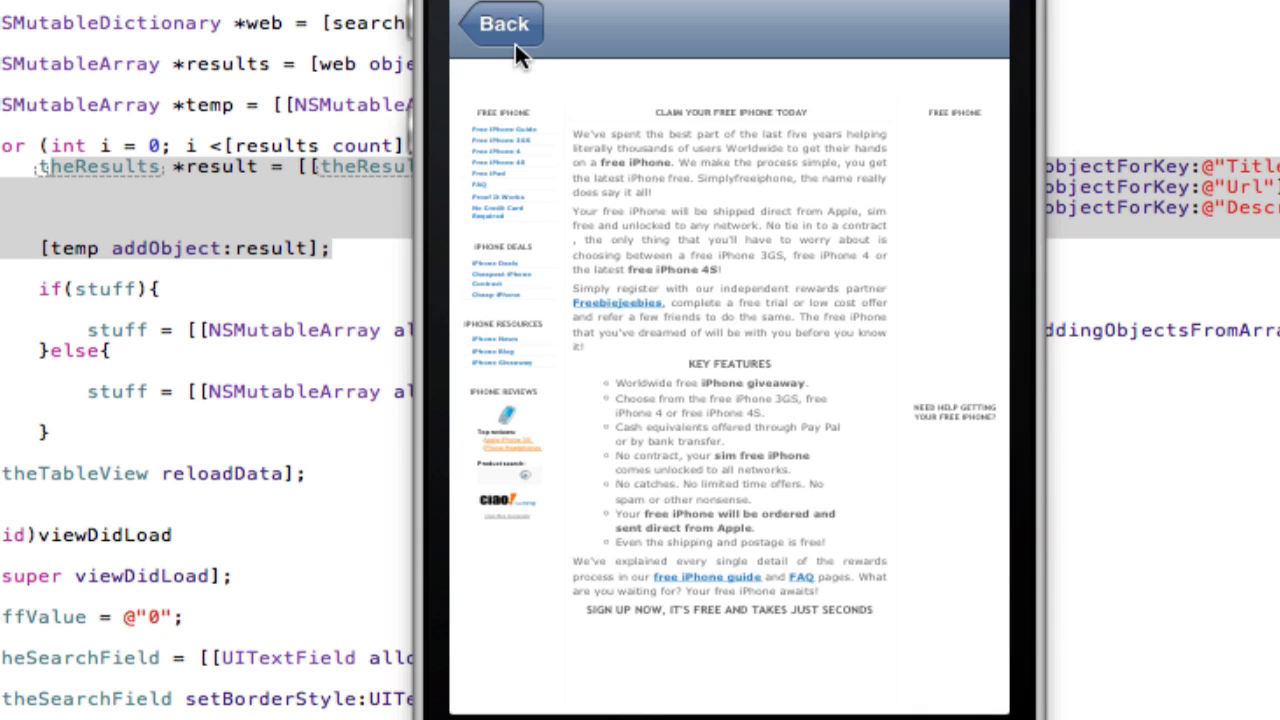
{"action": "left_click", "coordinate": [503, 23]}
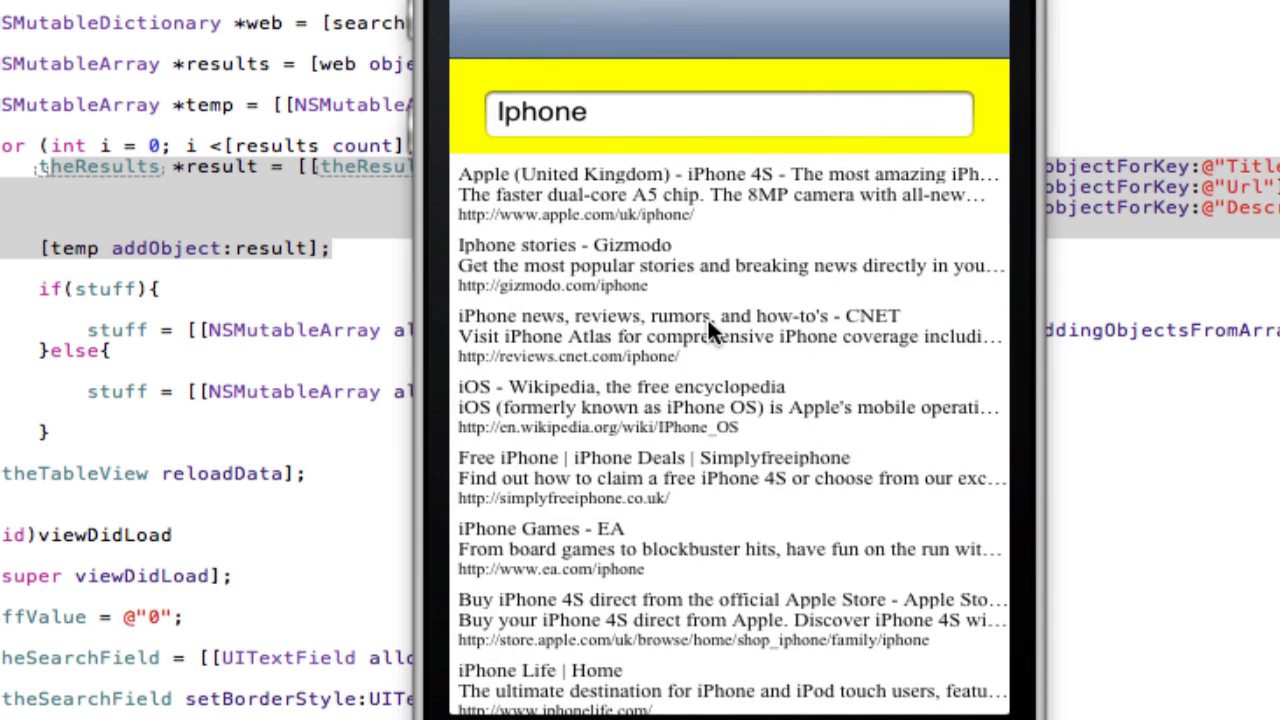